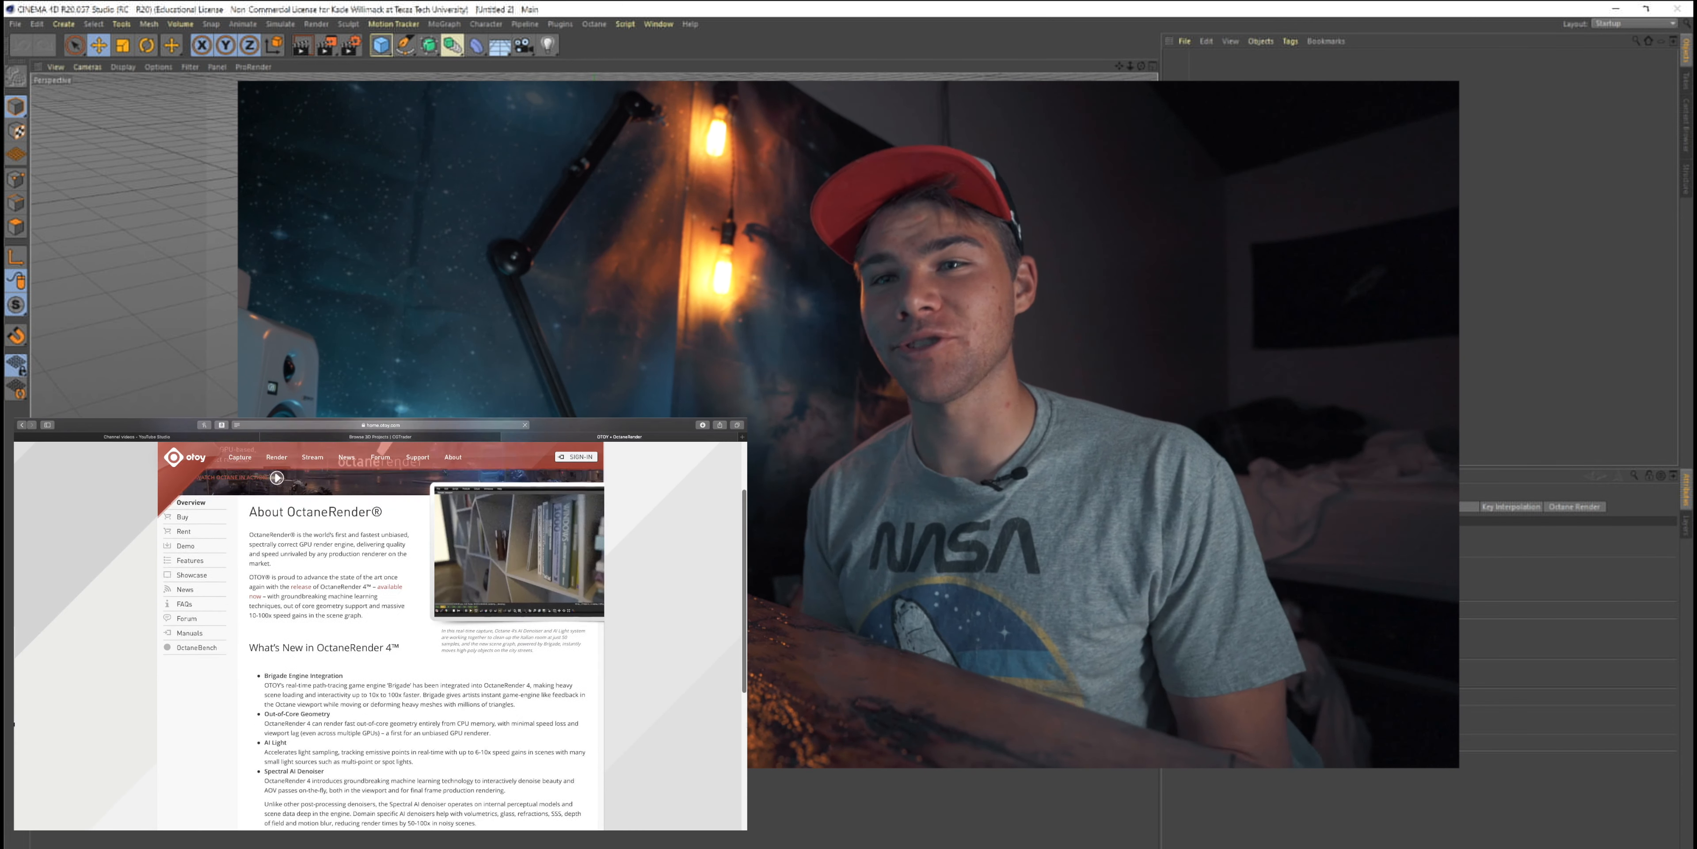
Open the Octane Live Viewer from the Octane menu and dock it beneath the 3D viewport
click(189, 559)
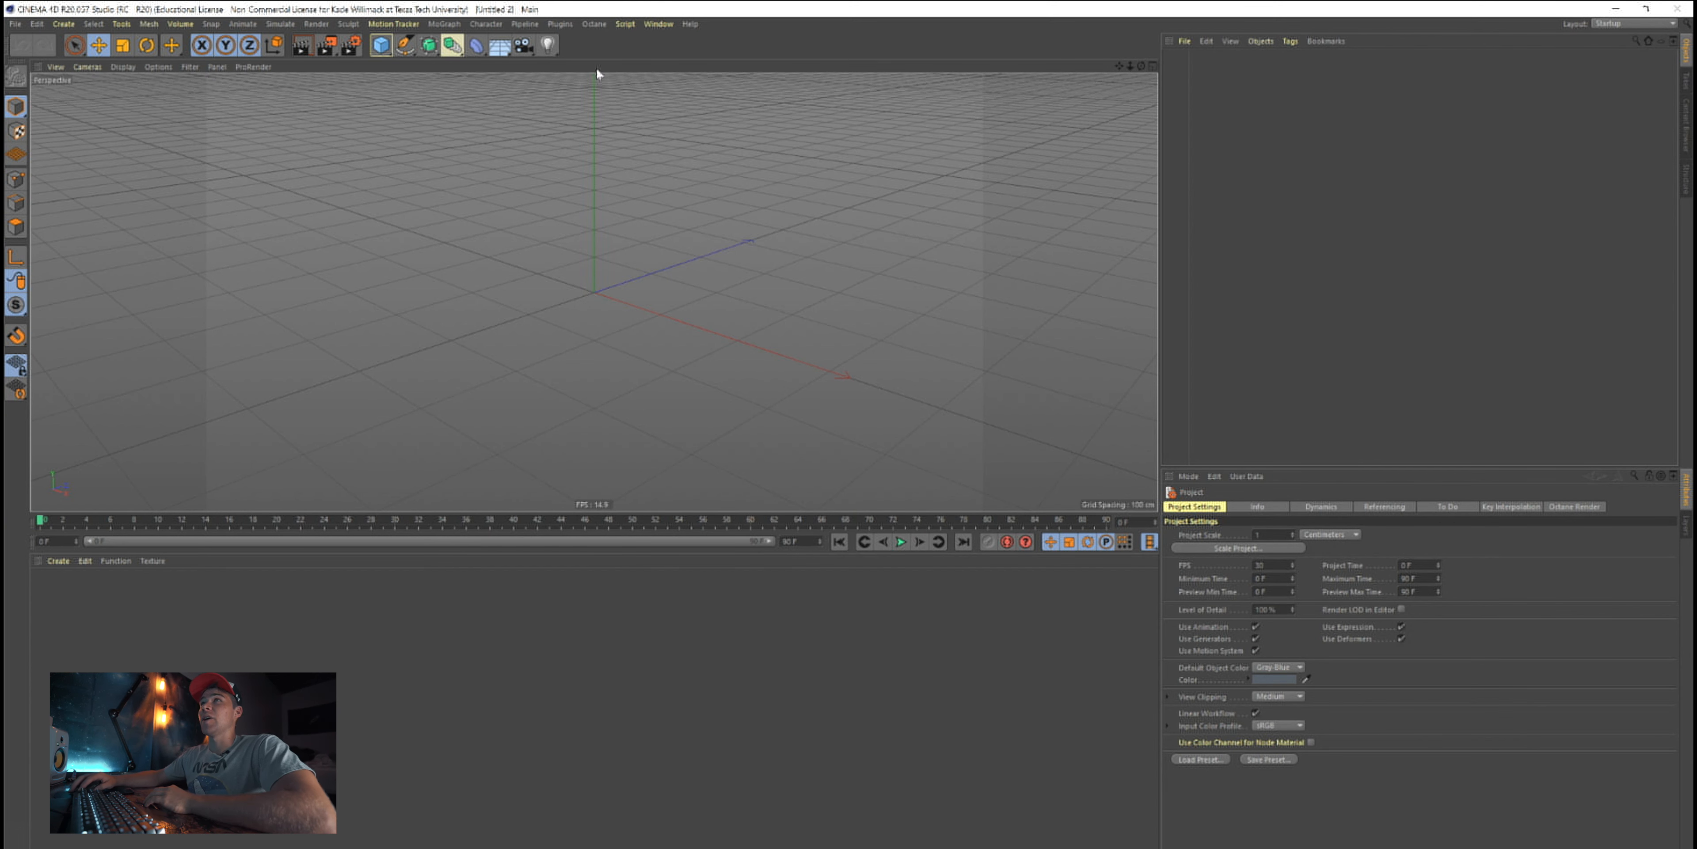
click(593, 23)
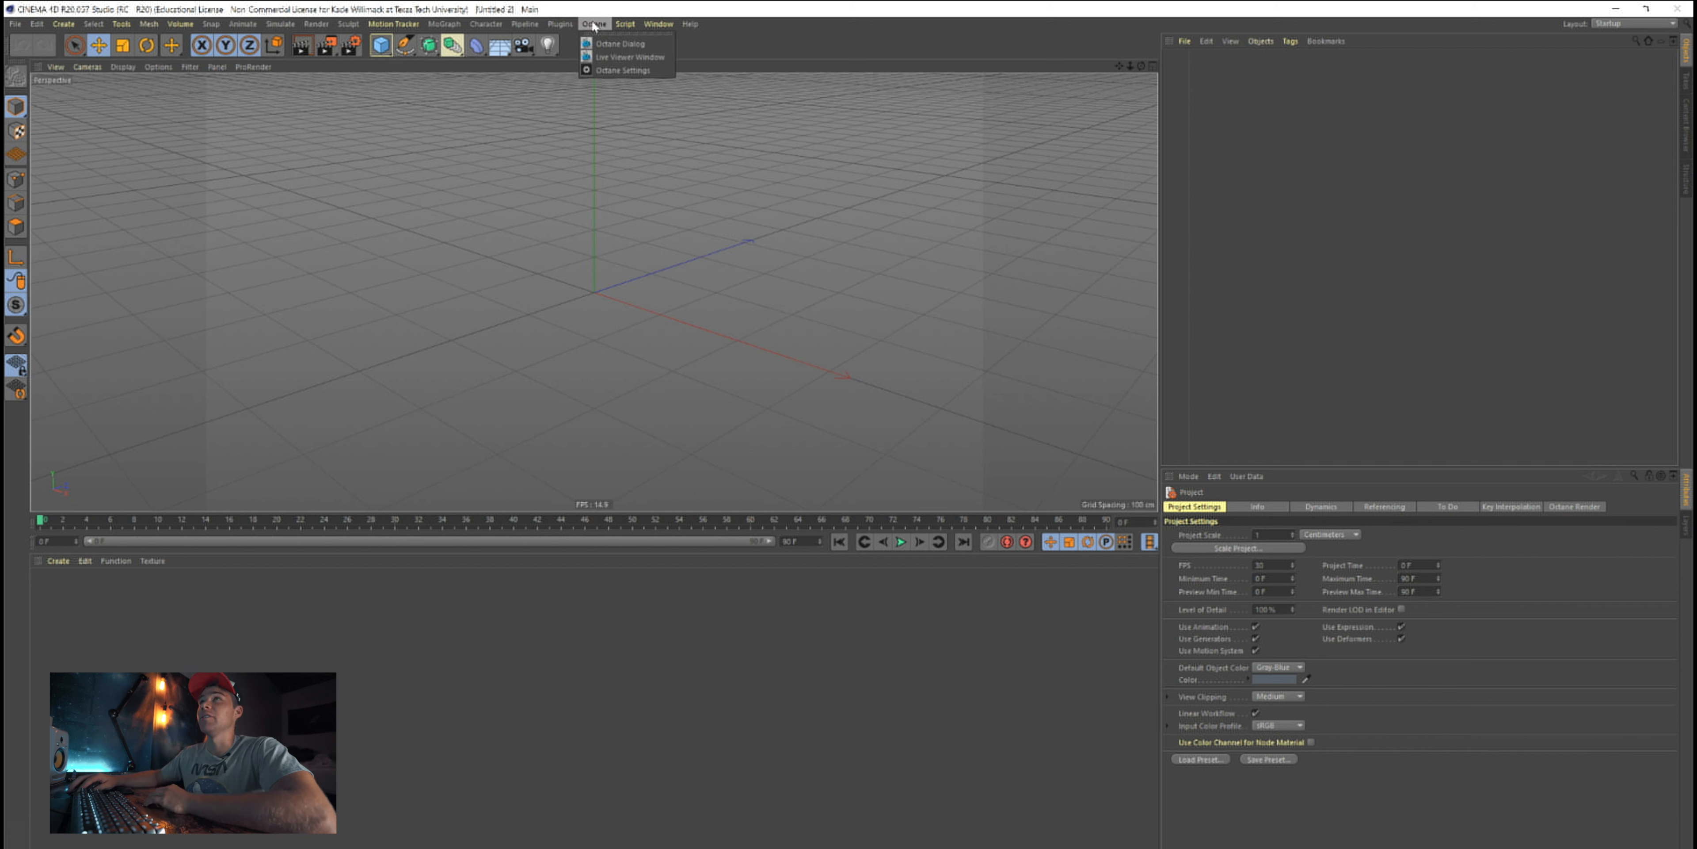
mouse_move(626, 57)
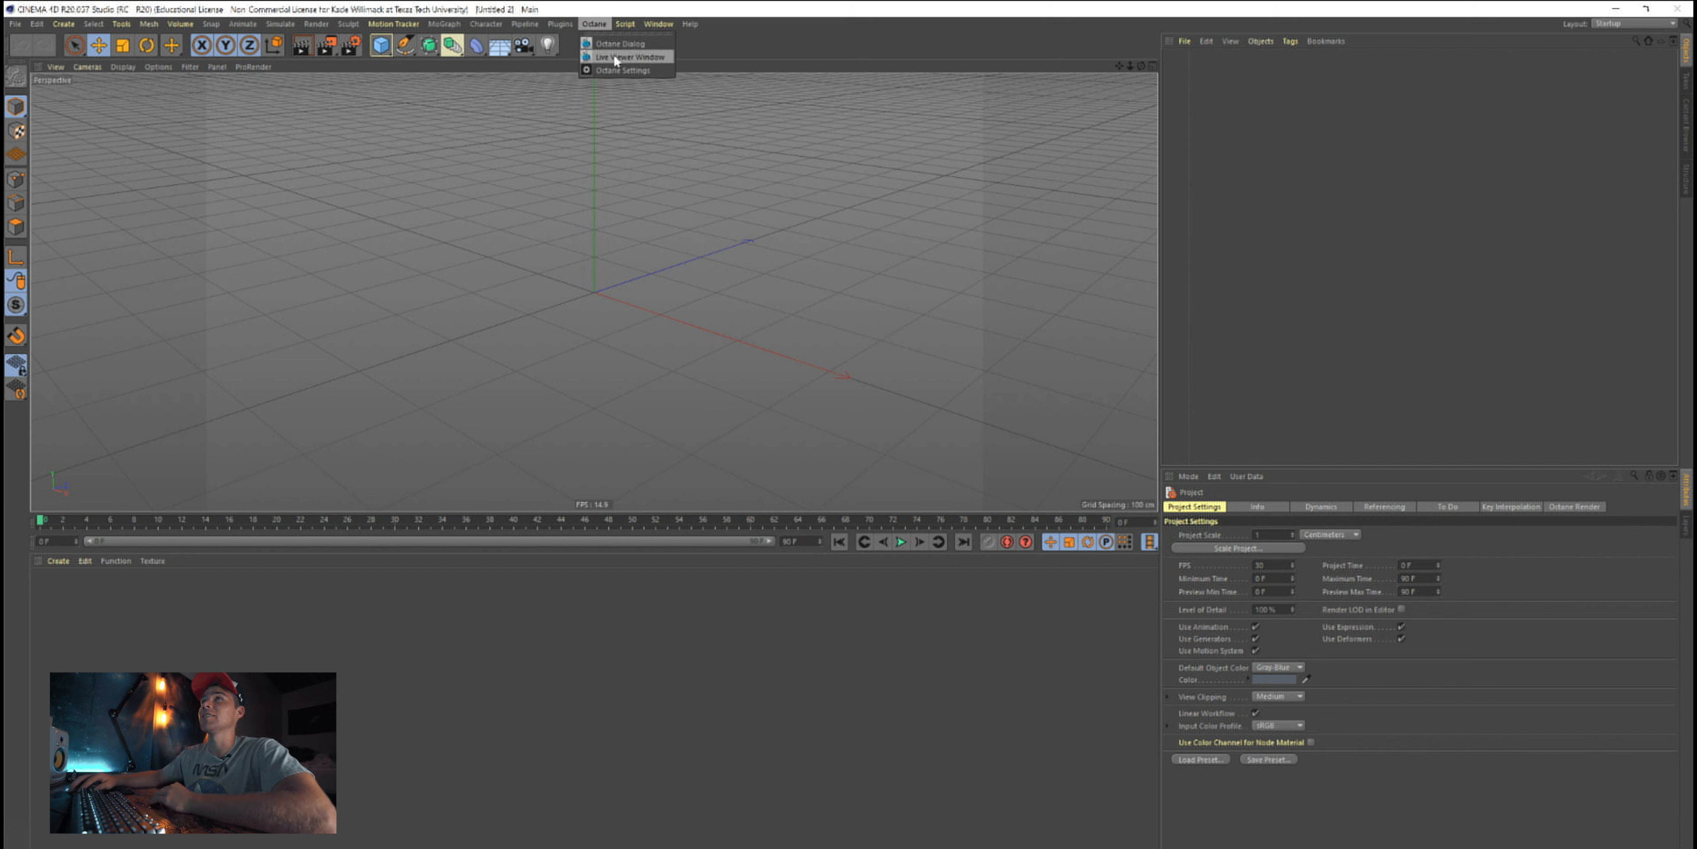
click(625, 55)
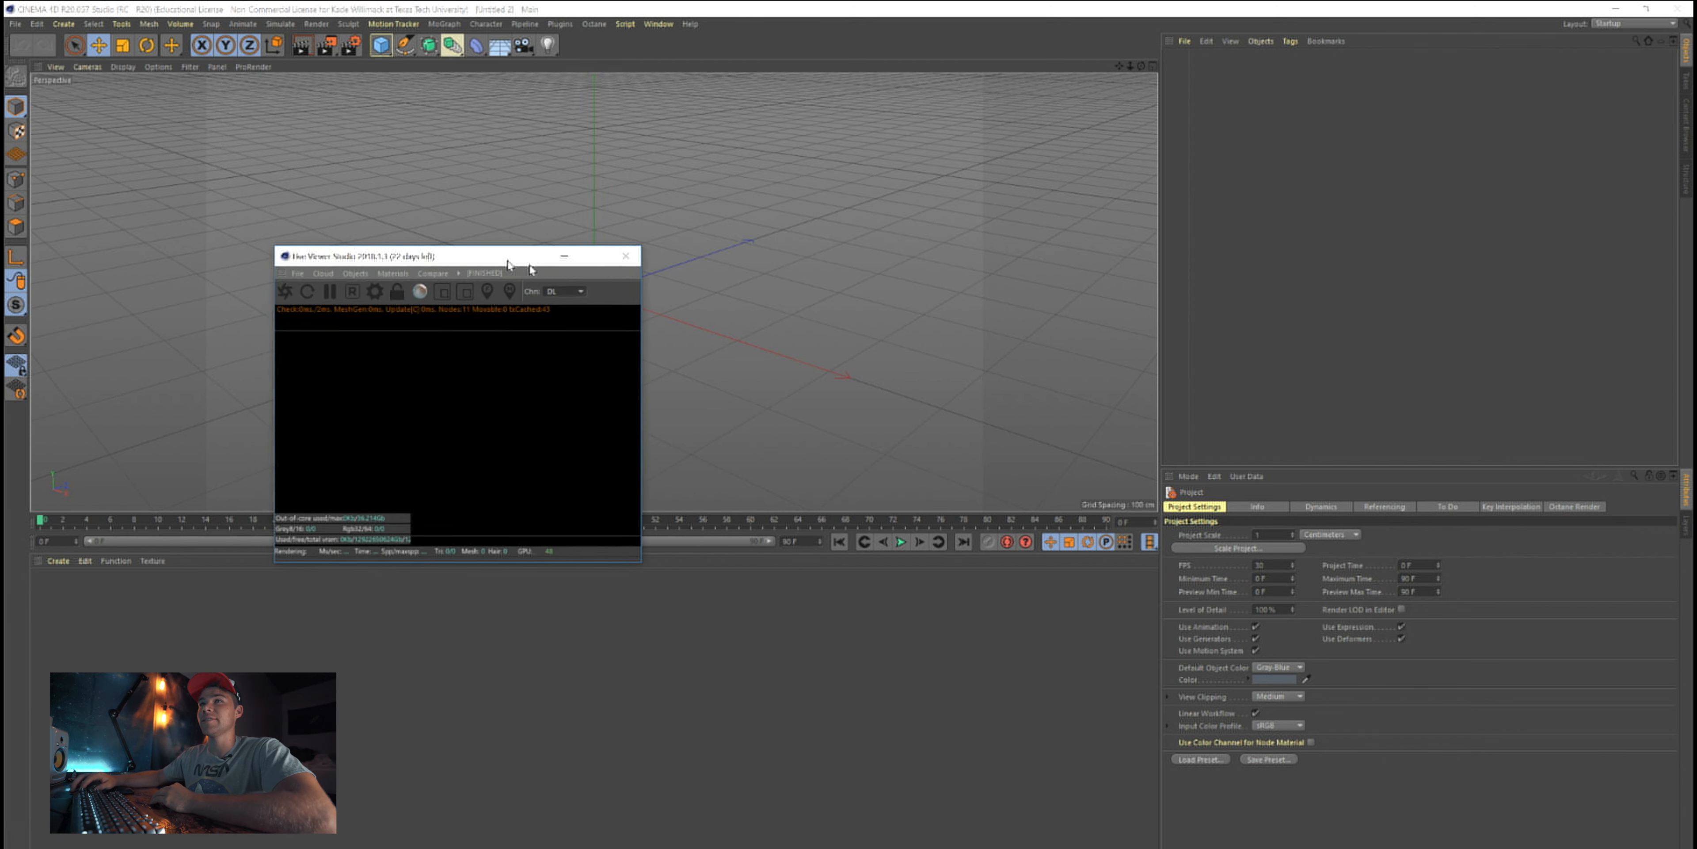
drag(455, 255, 1223, 551)
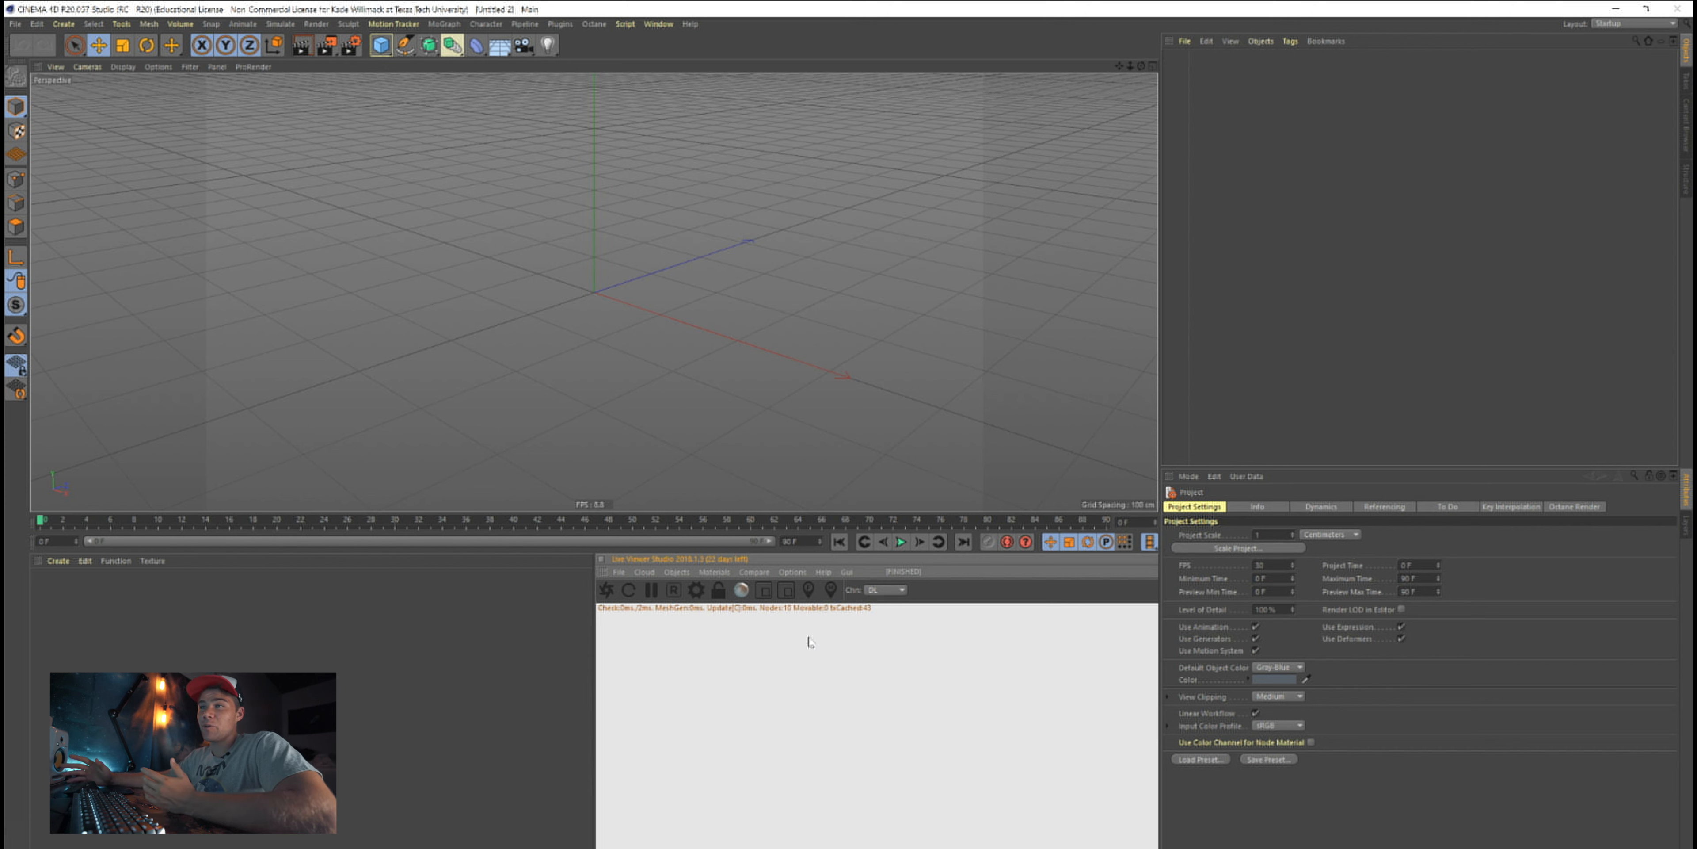
mouse_move(171, 466)
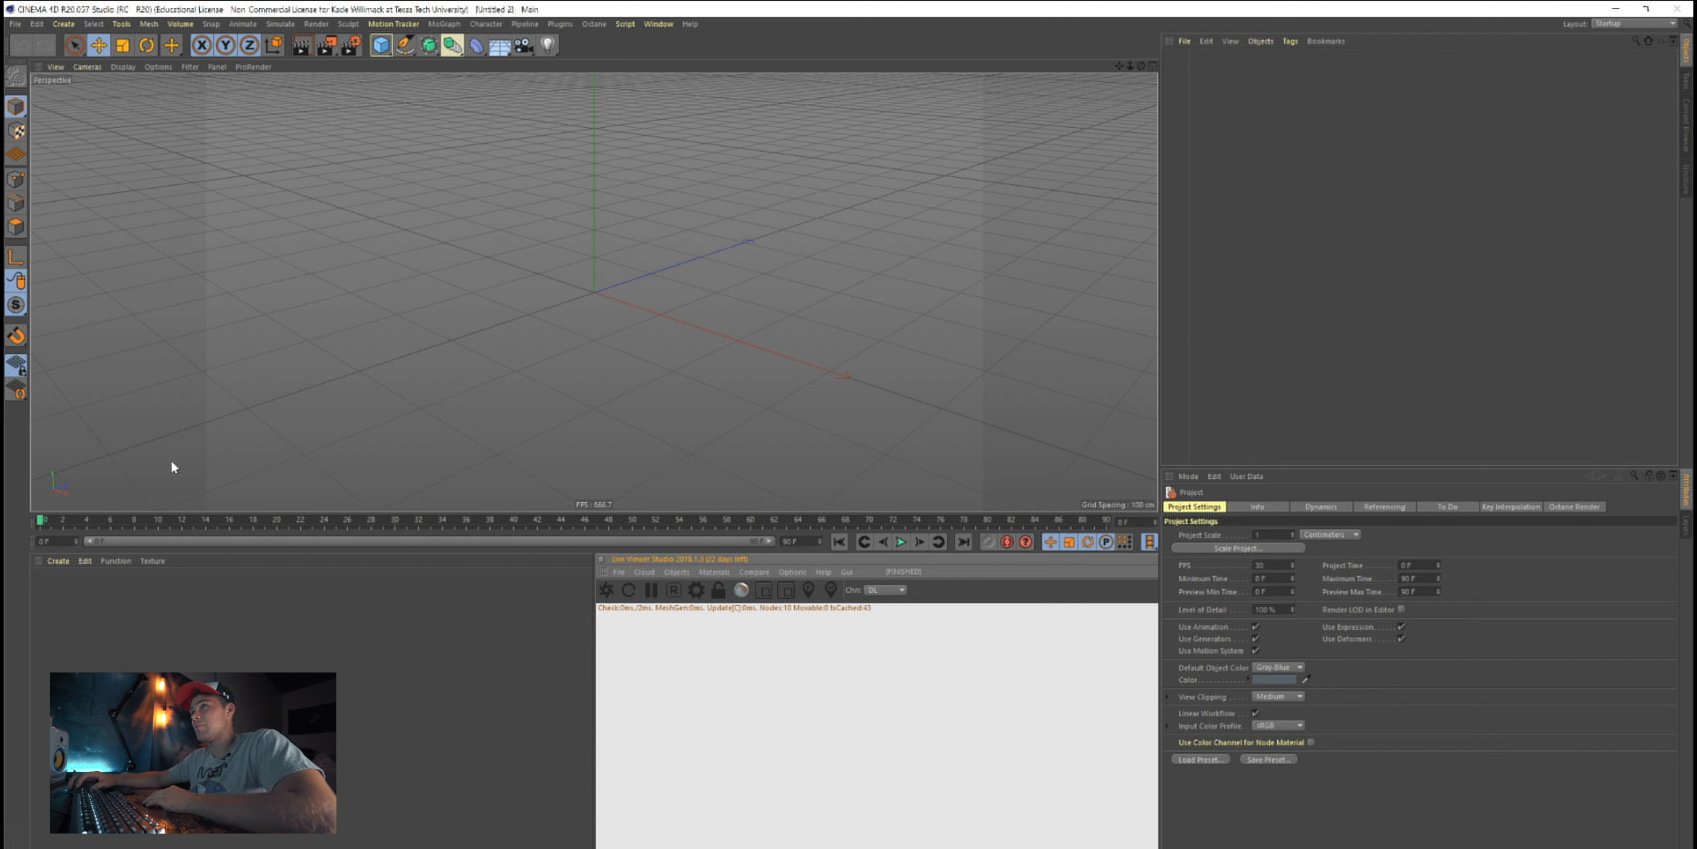
mouse_move(532, 108)
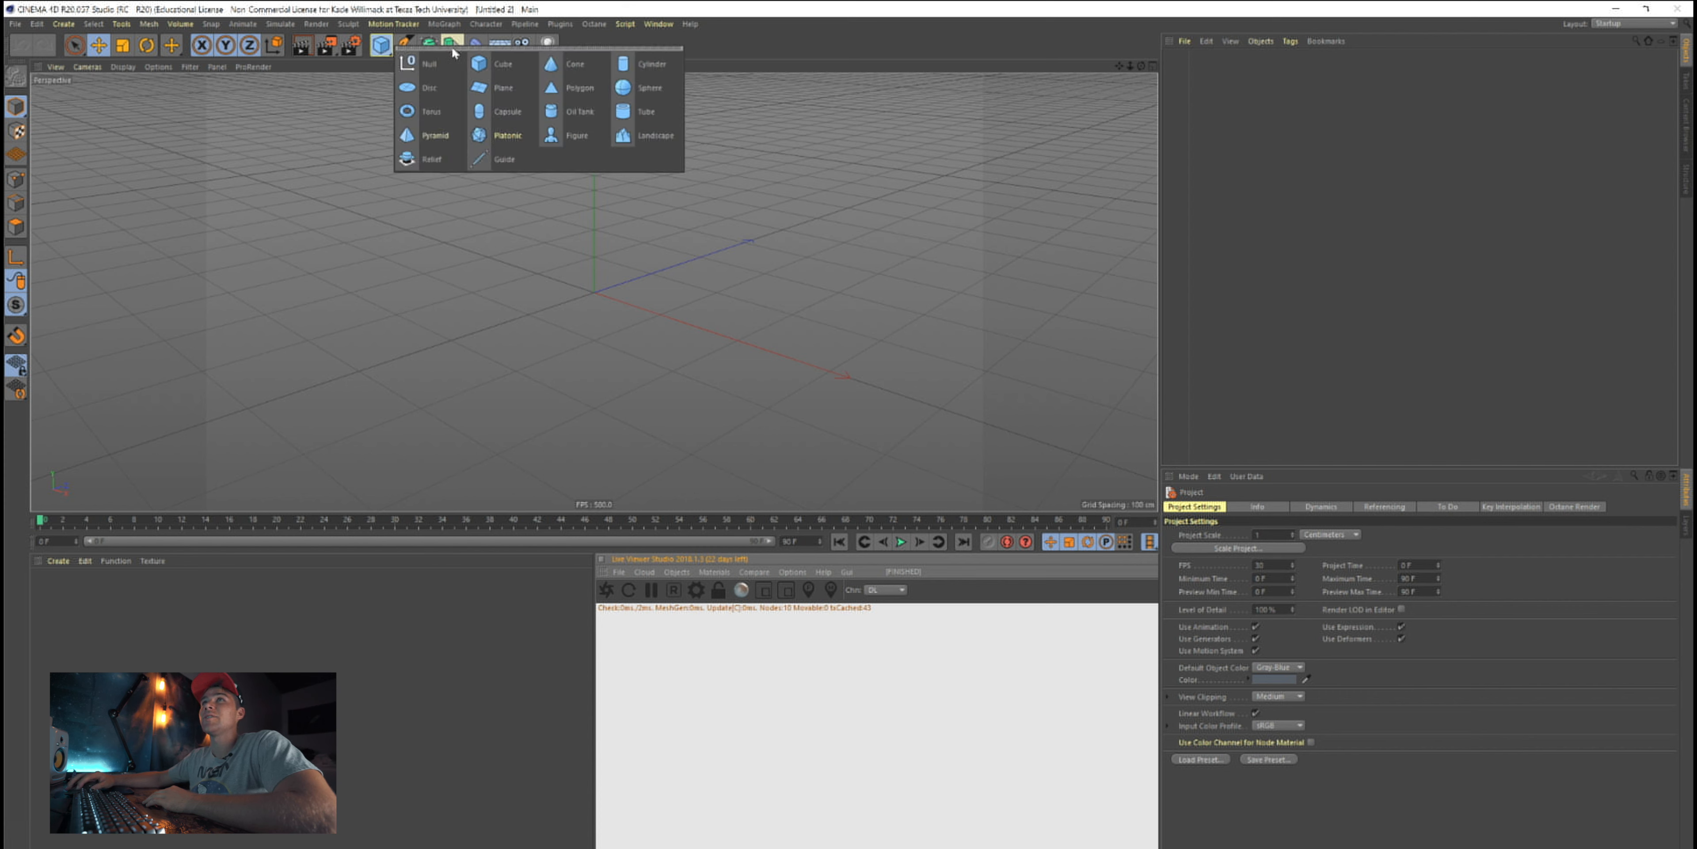
Add a Plane primitive and create a new Octane material via the Material Manager's Create menu
click(503, 88)
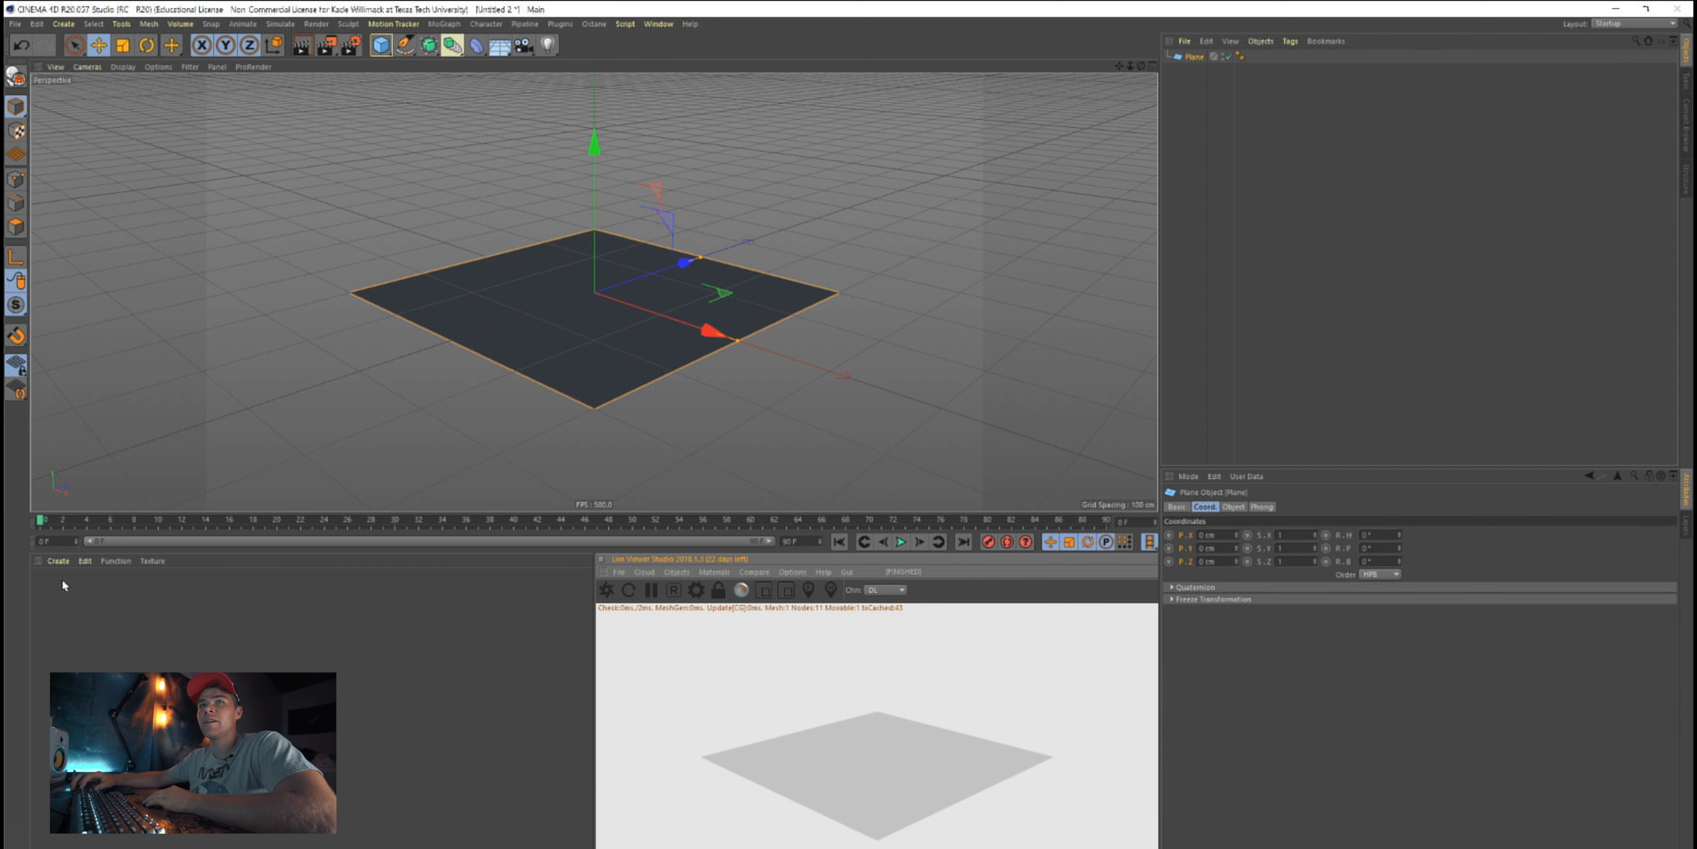
click(57, 560)
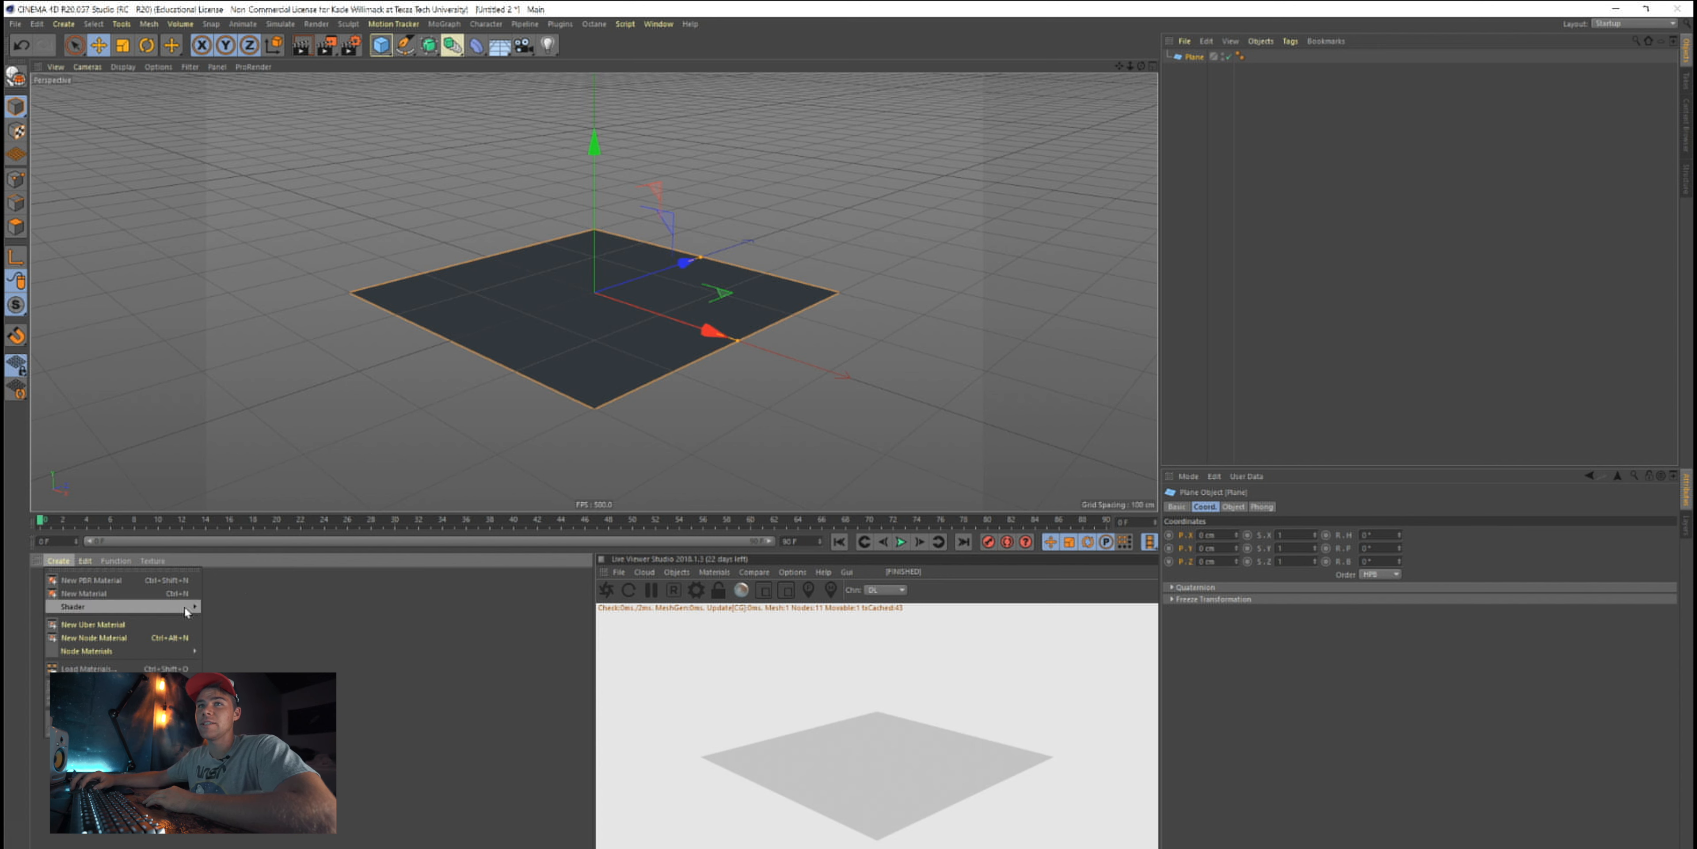
click(92, 638)
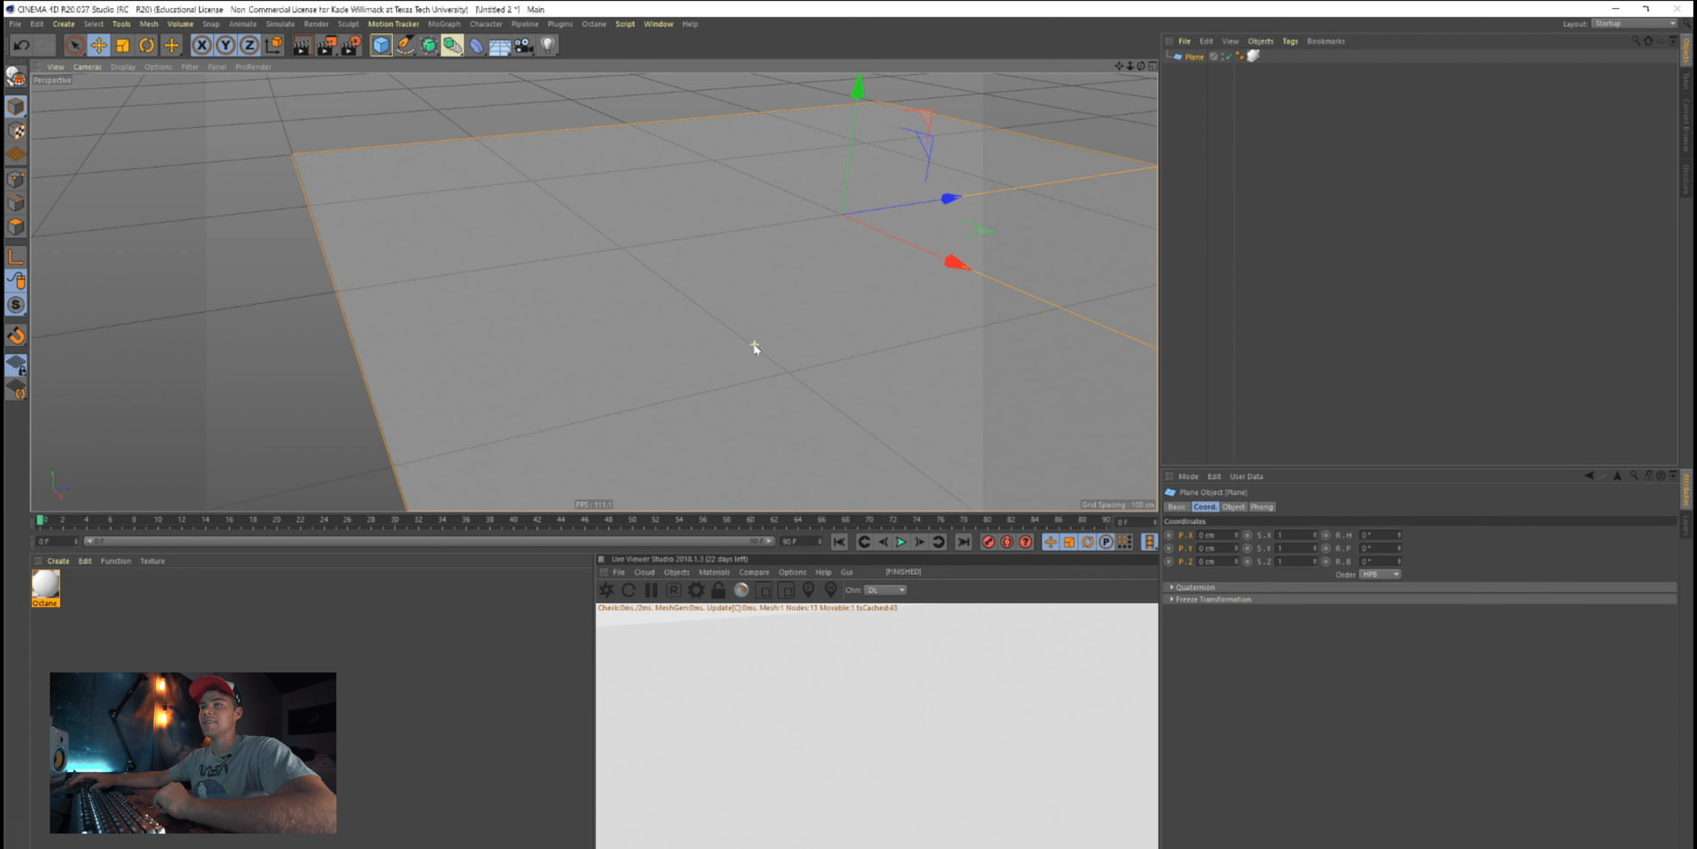
Add an Octane Daylight from the Live Viewer's Objects > Lights menu and rotate it to set the sun direction
click(712, 573)
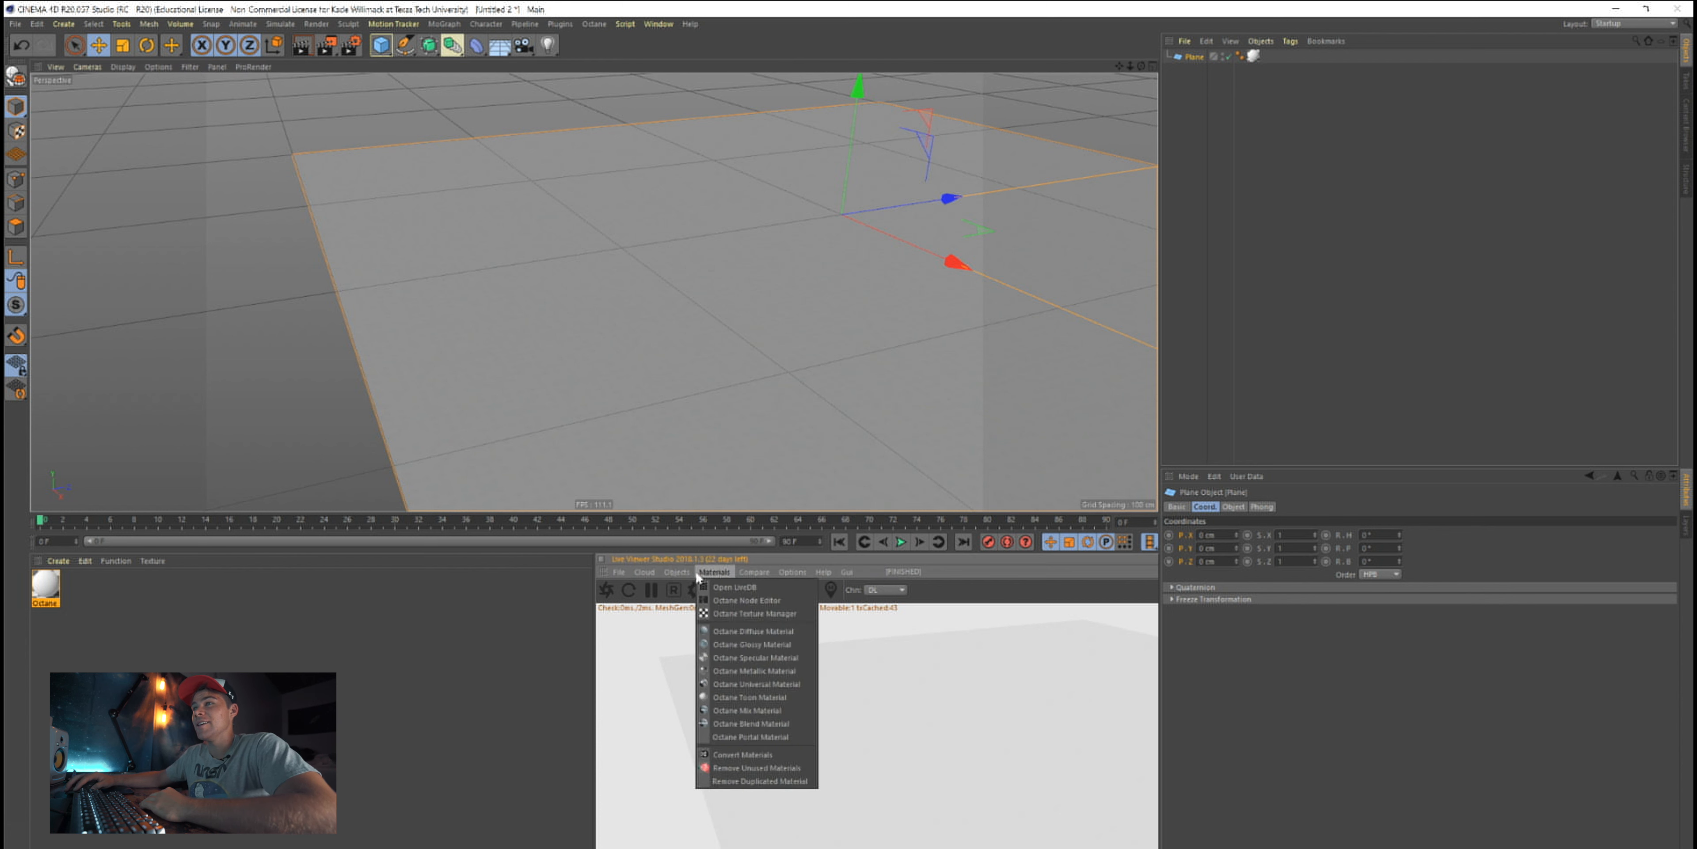
click(676, 572)
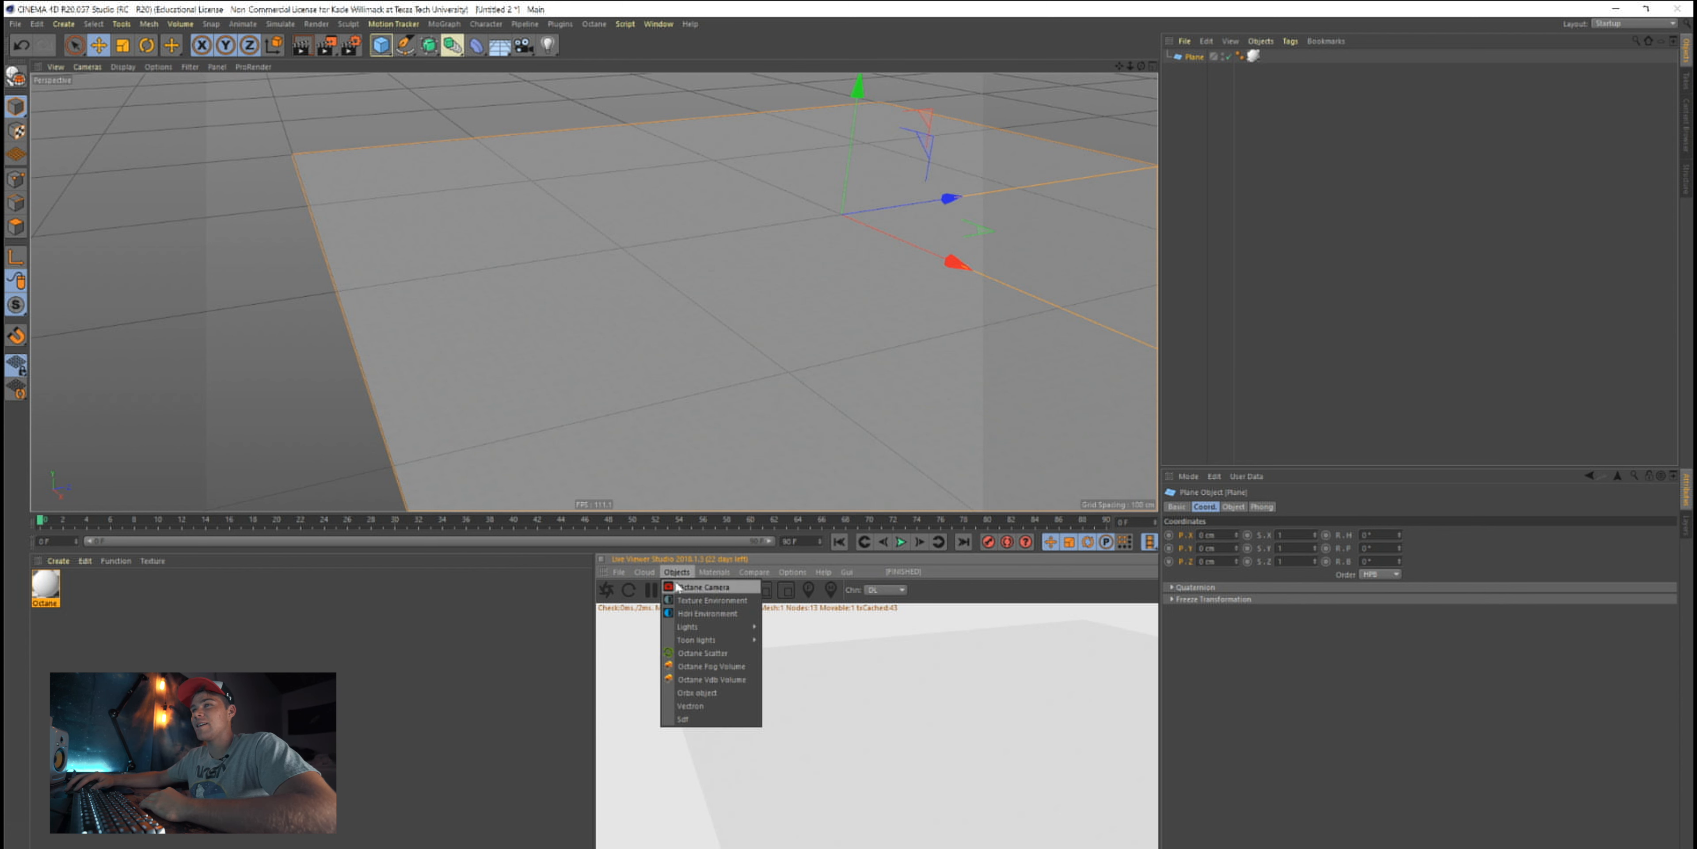
click(714, 572)
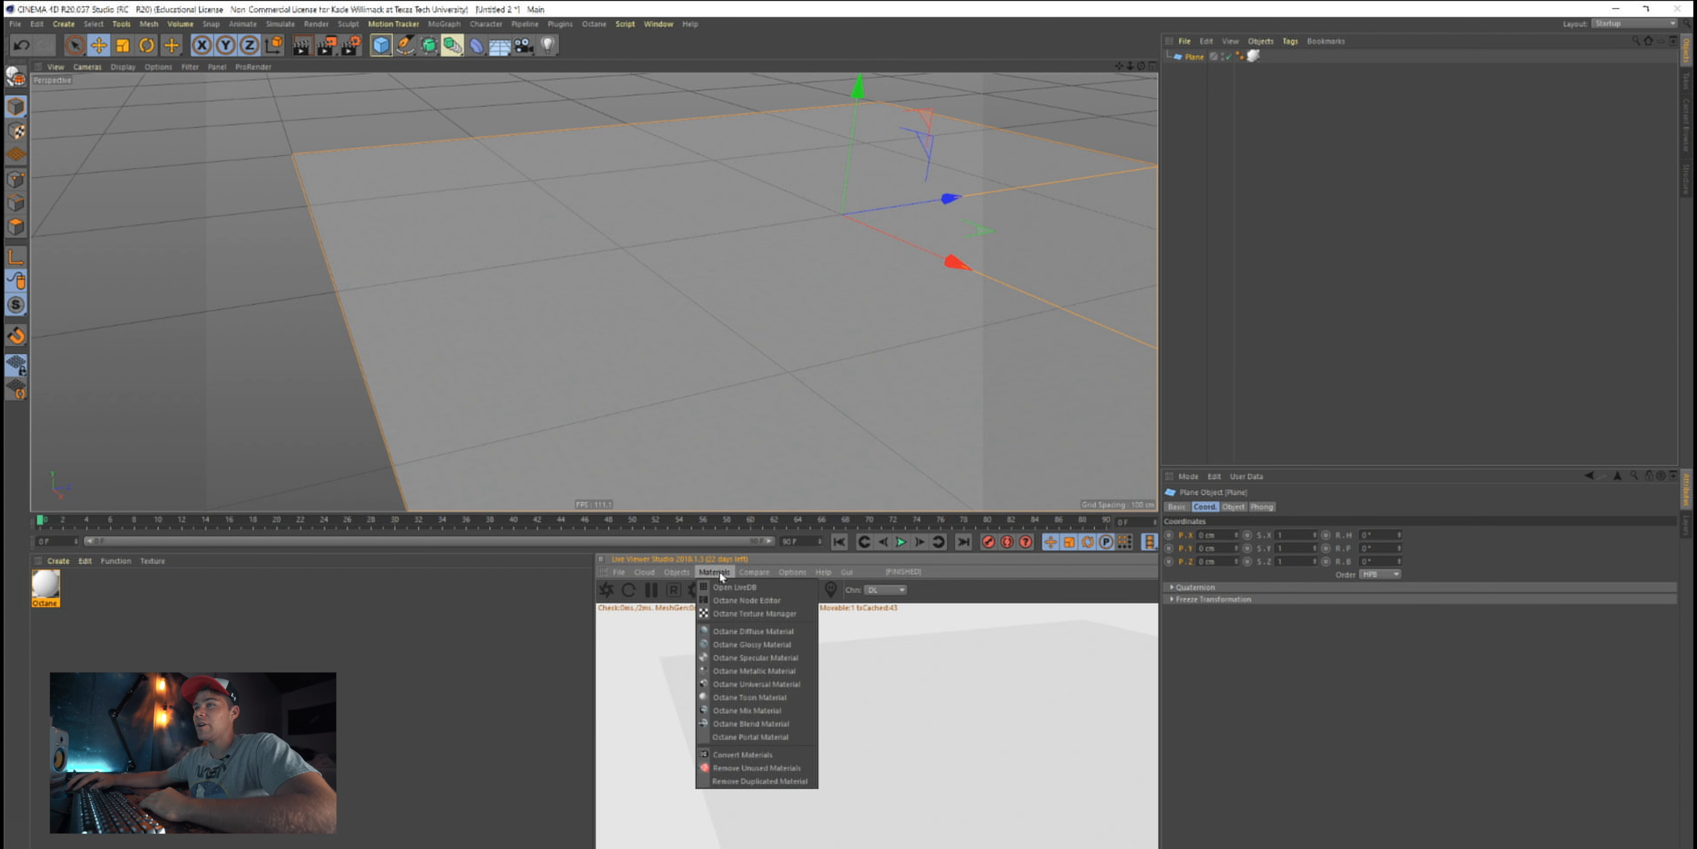
click(676, 572)
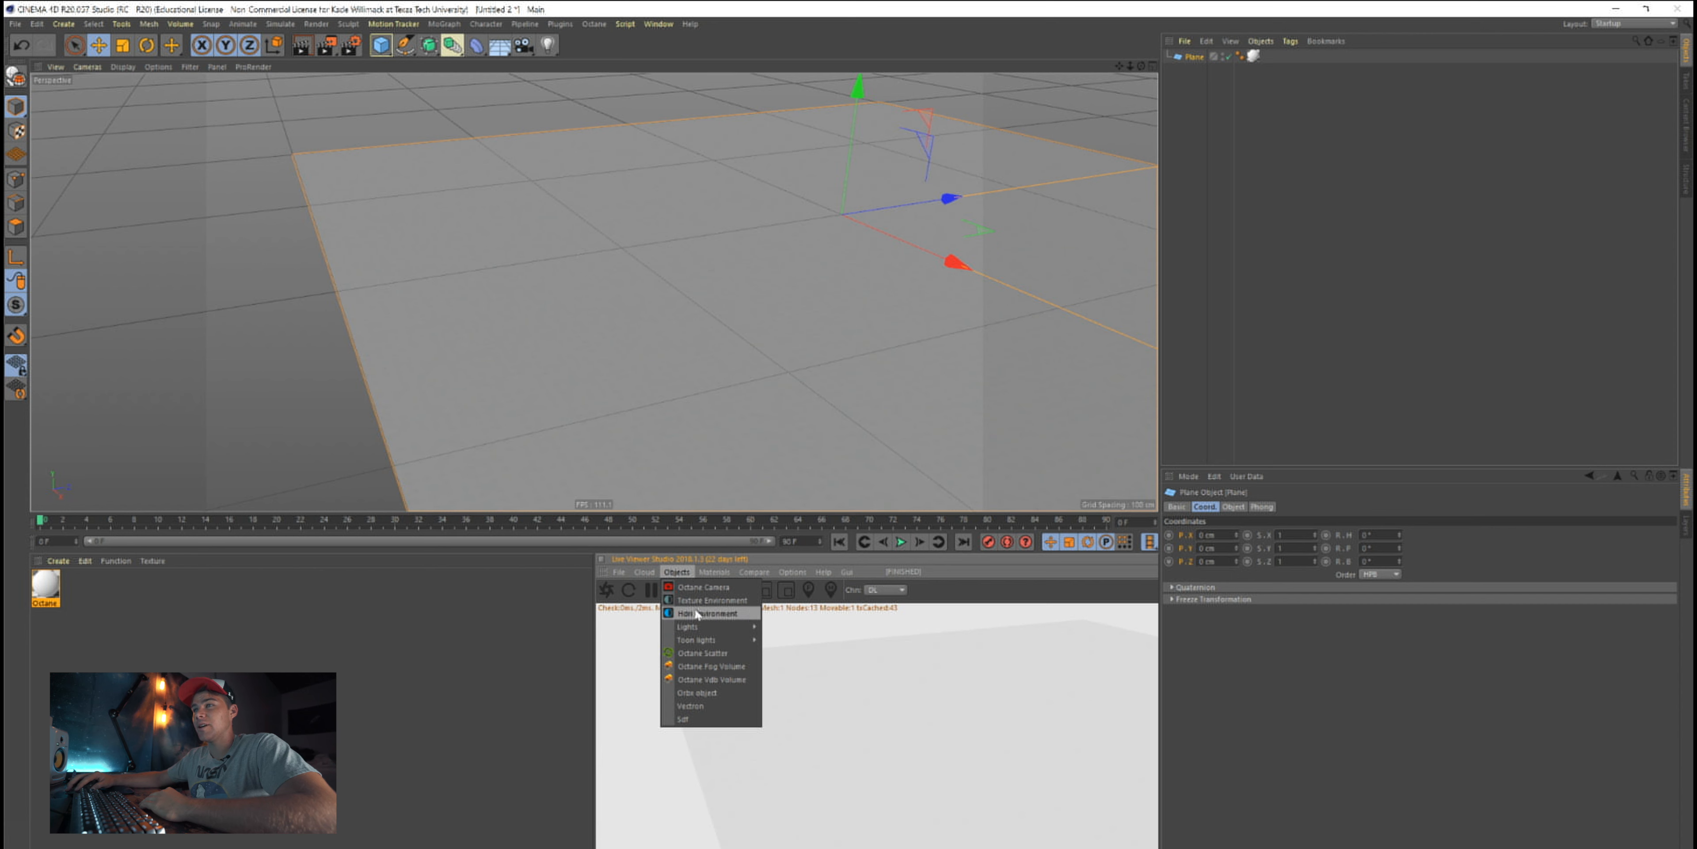
mouse_move(715, 614)
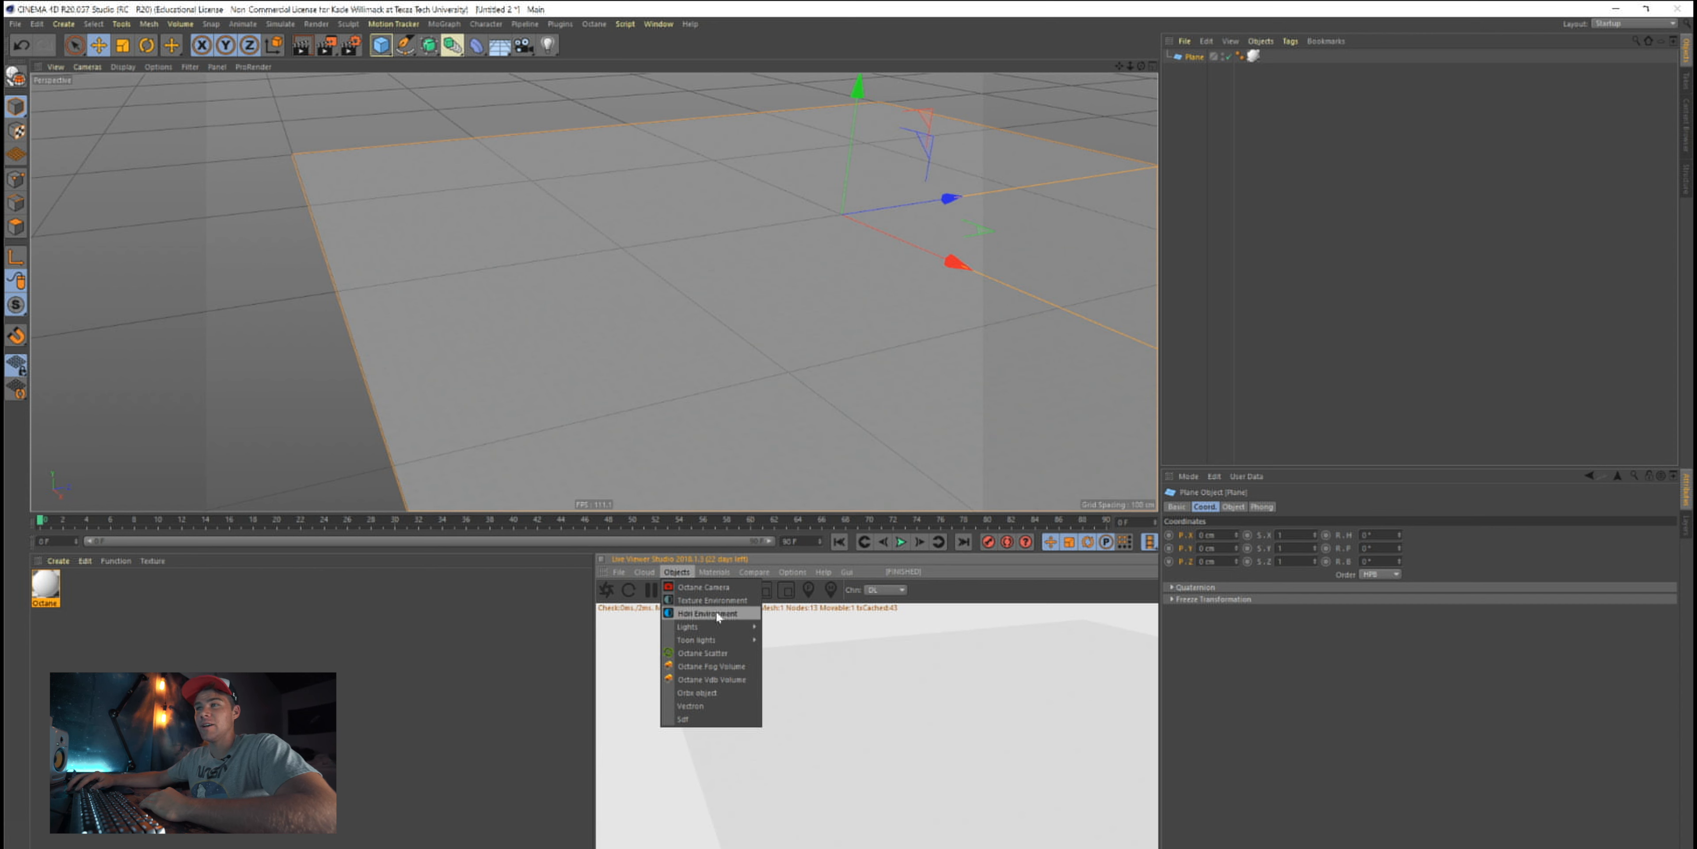
click(705, 613)
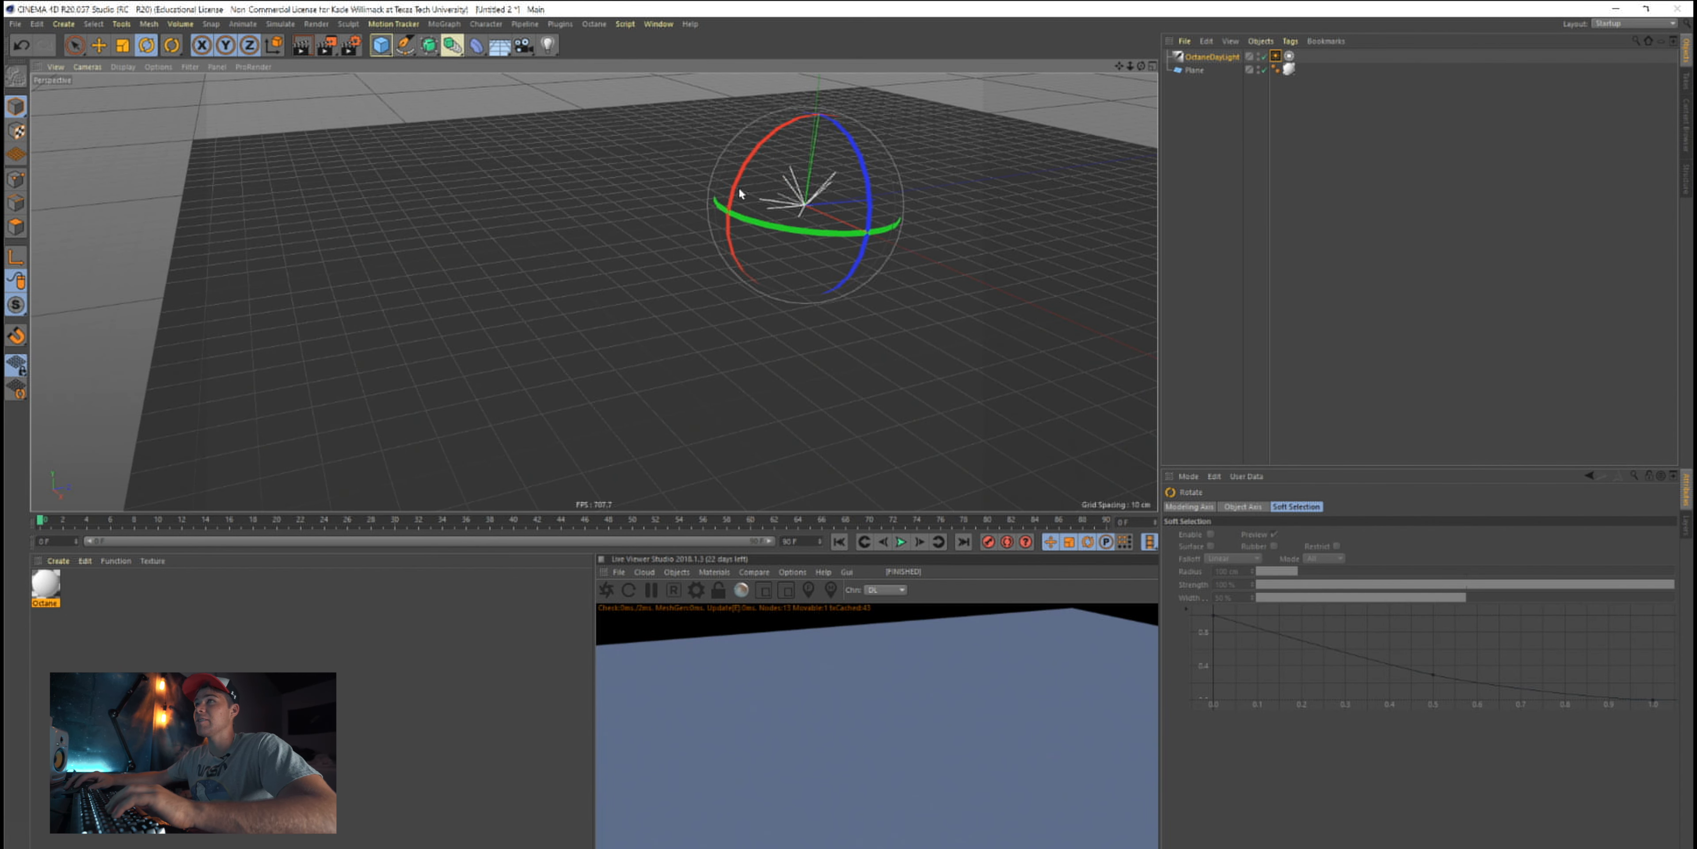
drag(742, 192, 734, 435)
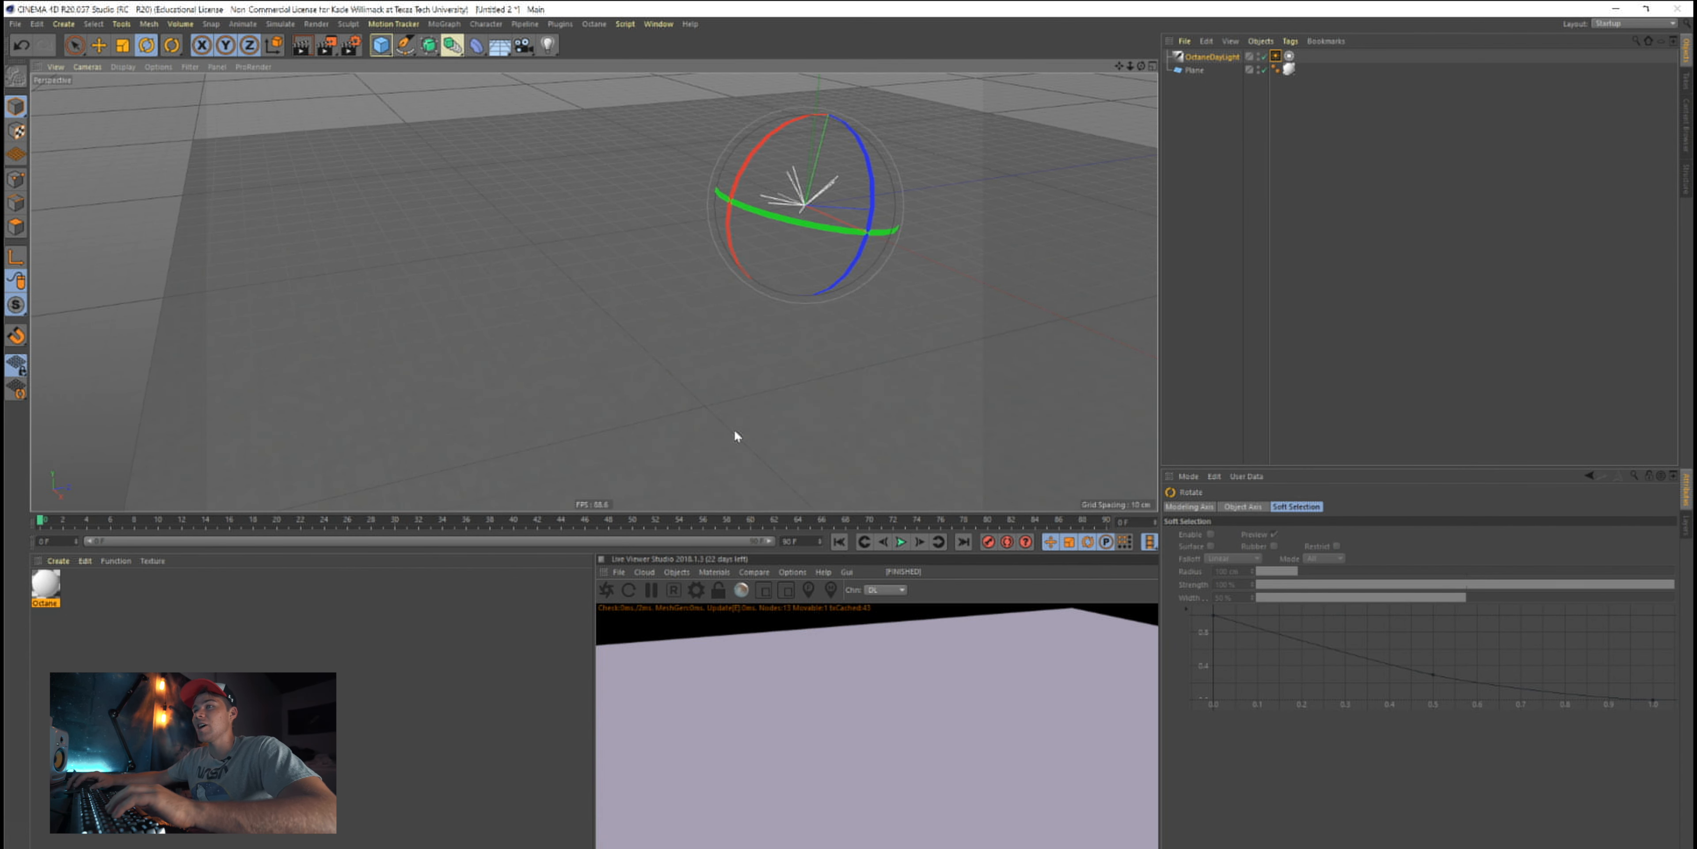
mouse_move(864, 803)
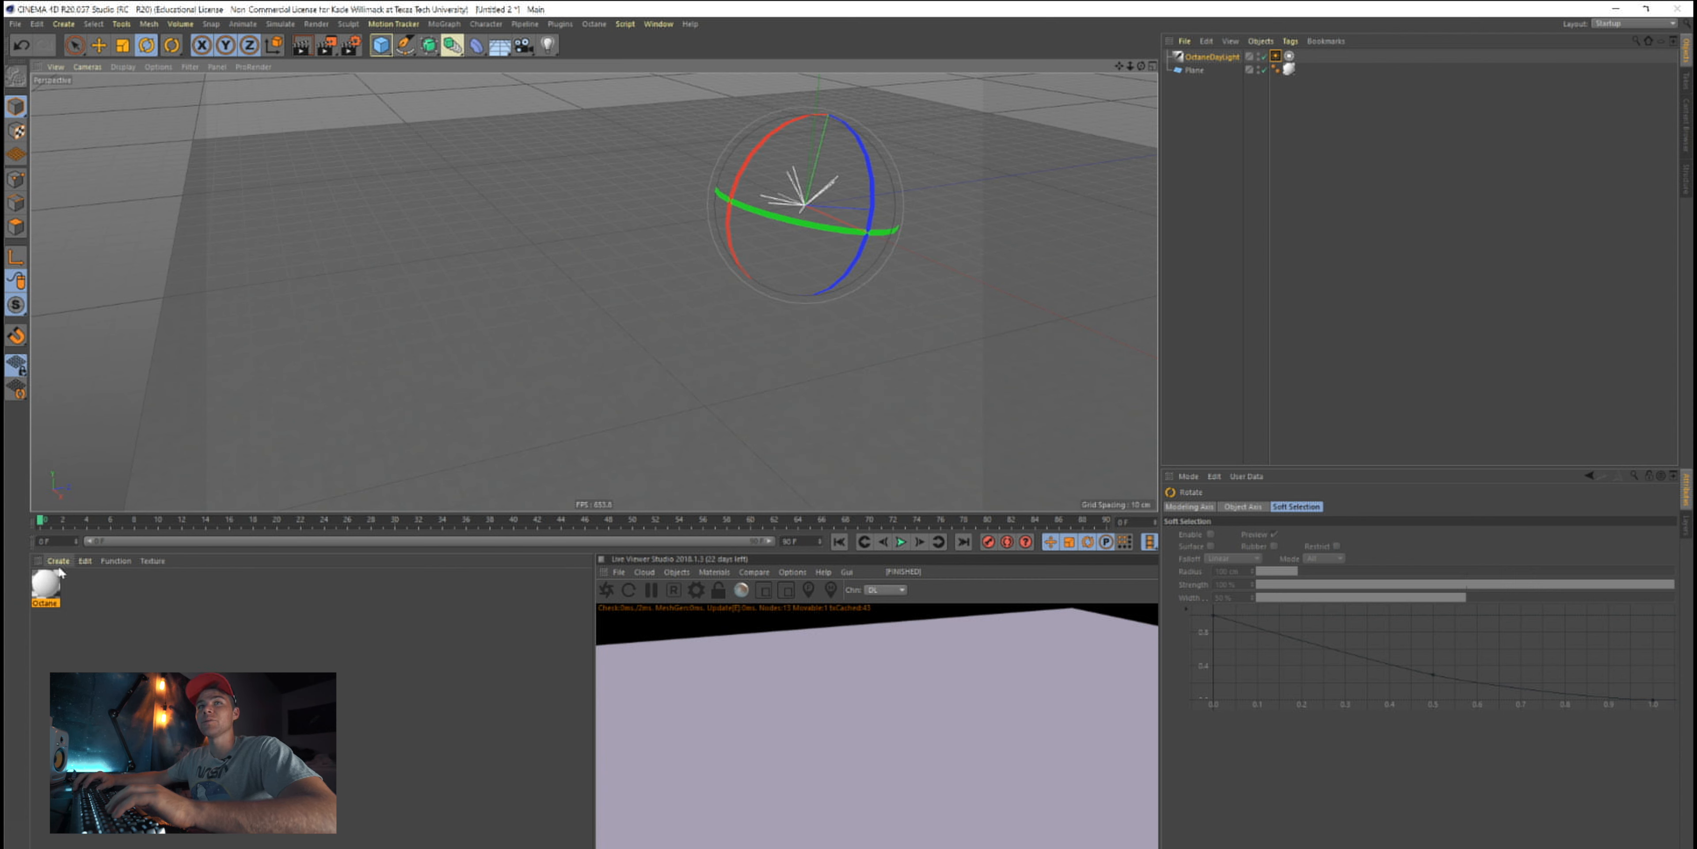
Open the new material in the Octane Node Editor and enlarge the editor window
double_click(45, 584)
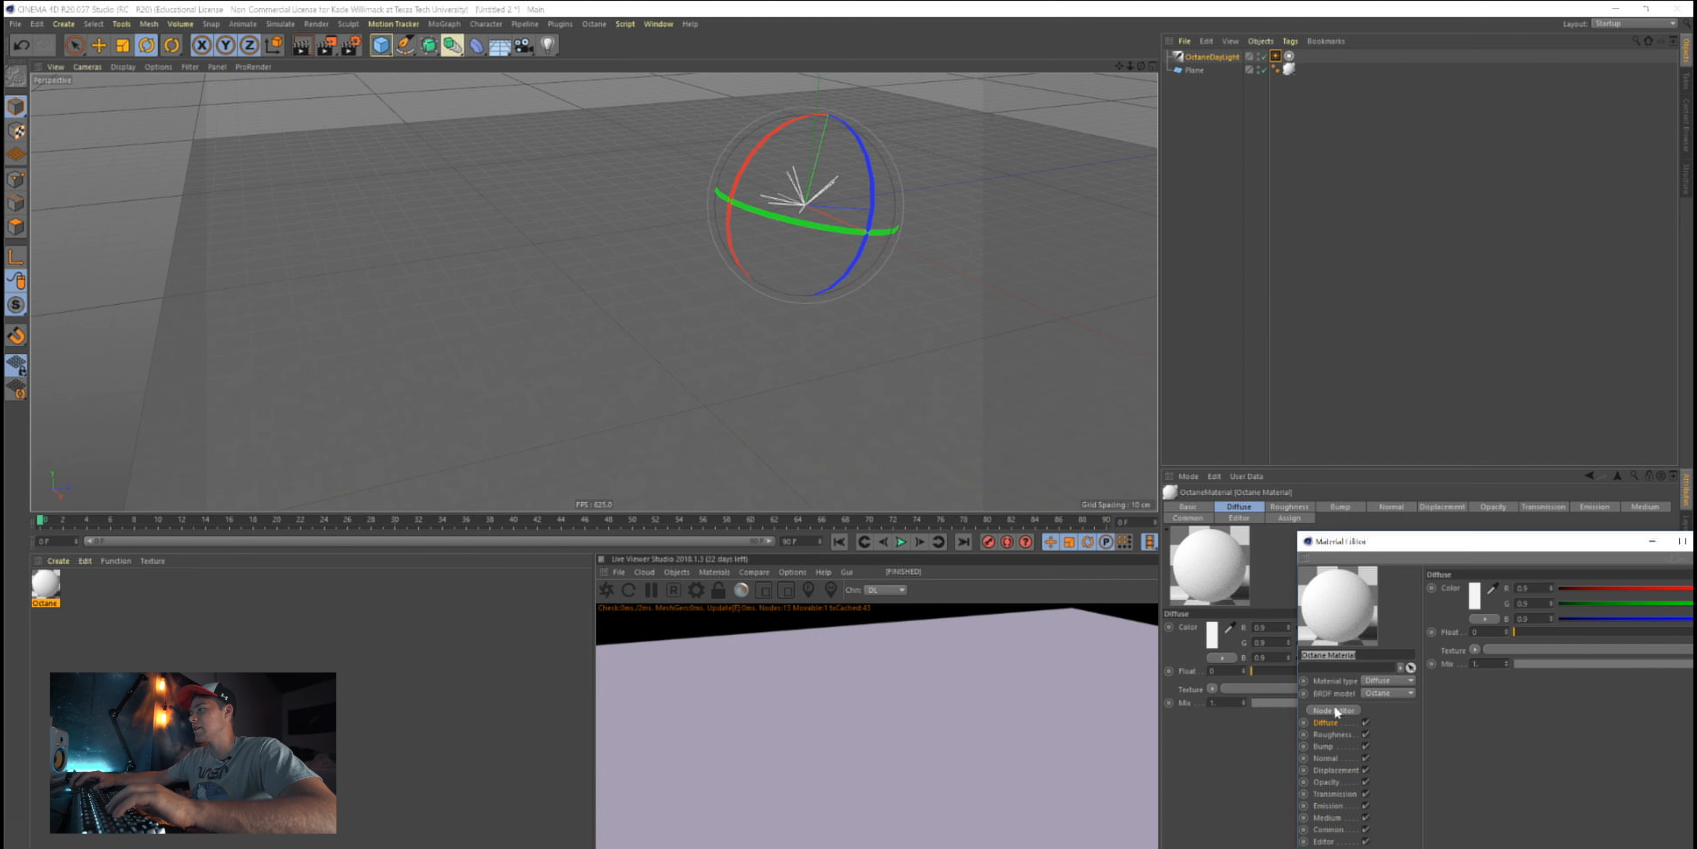
click(1332, 709)
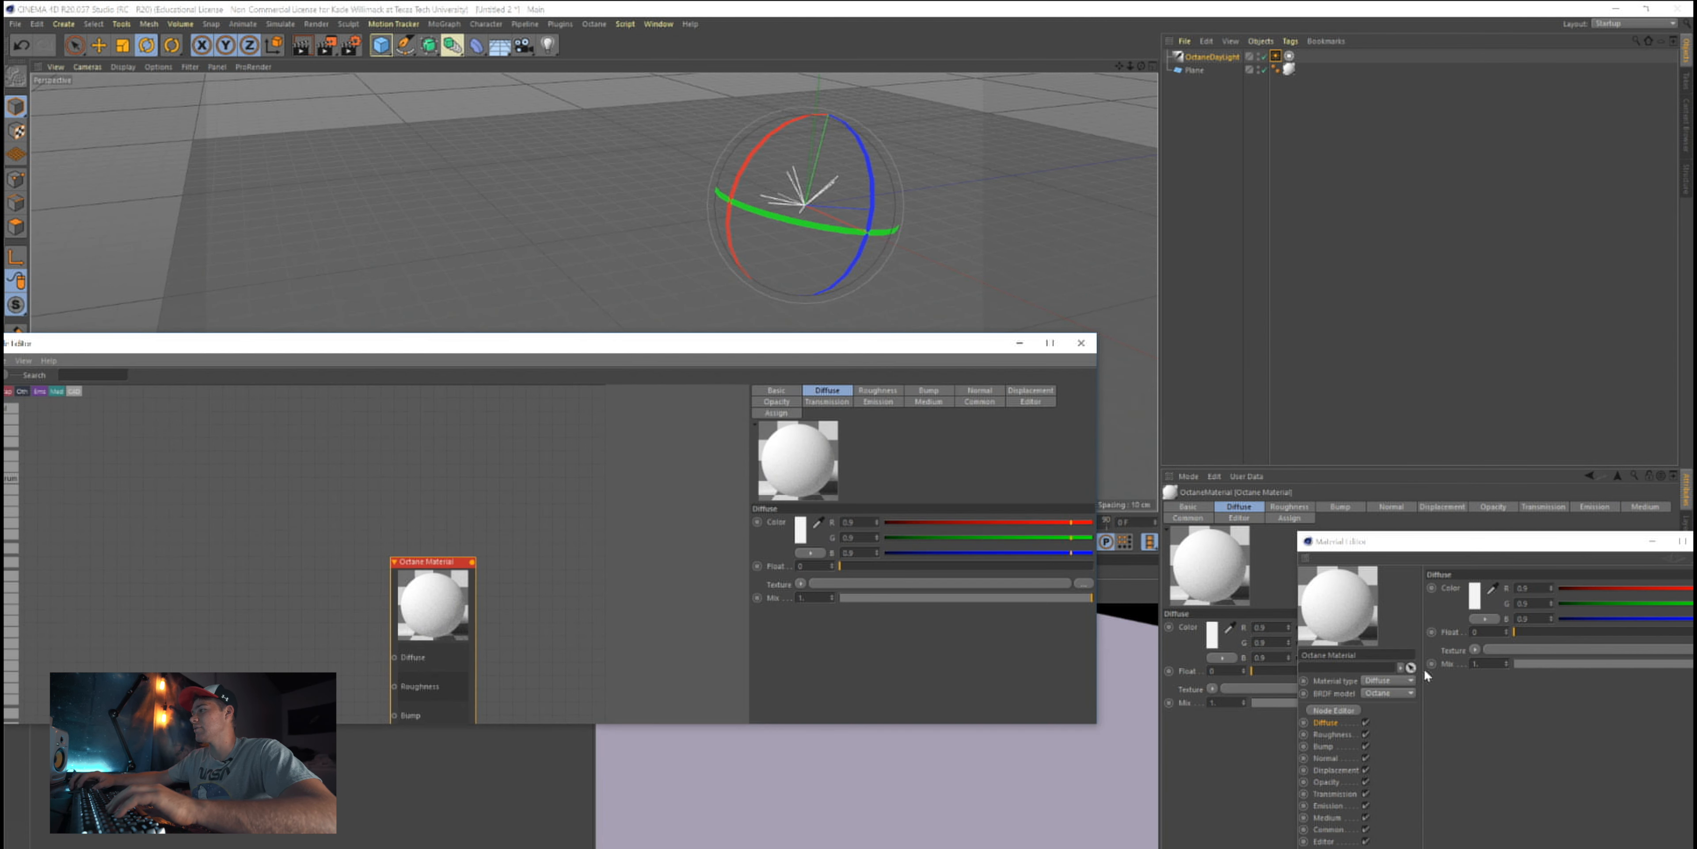
click(1389, 680)
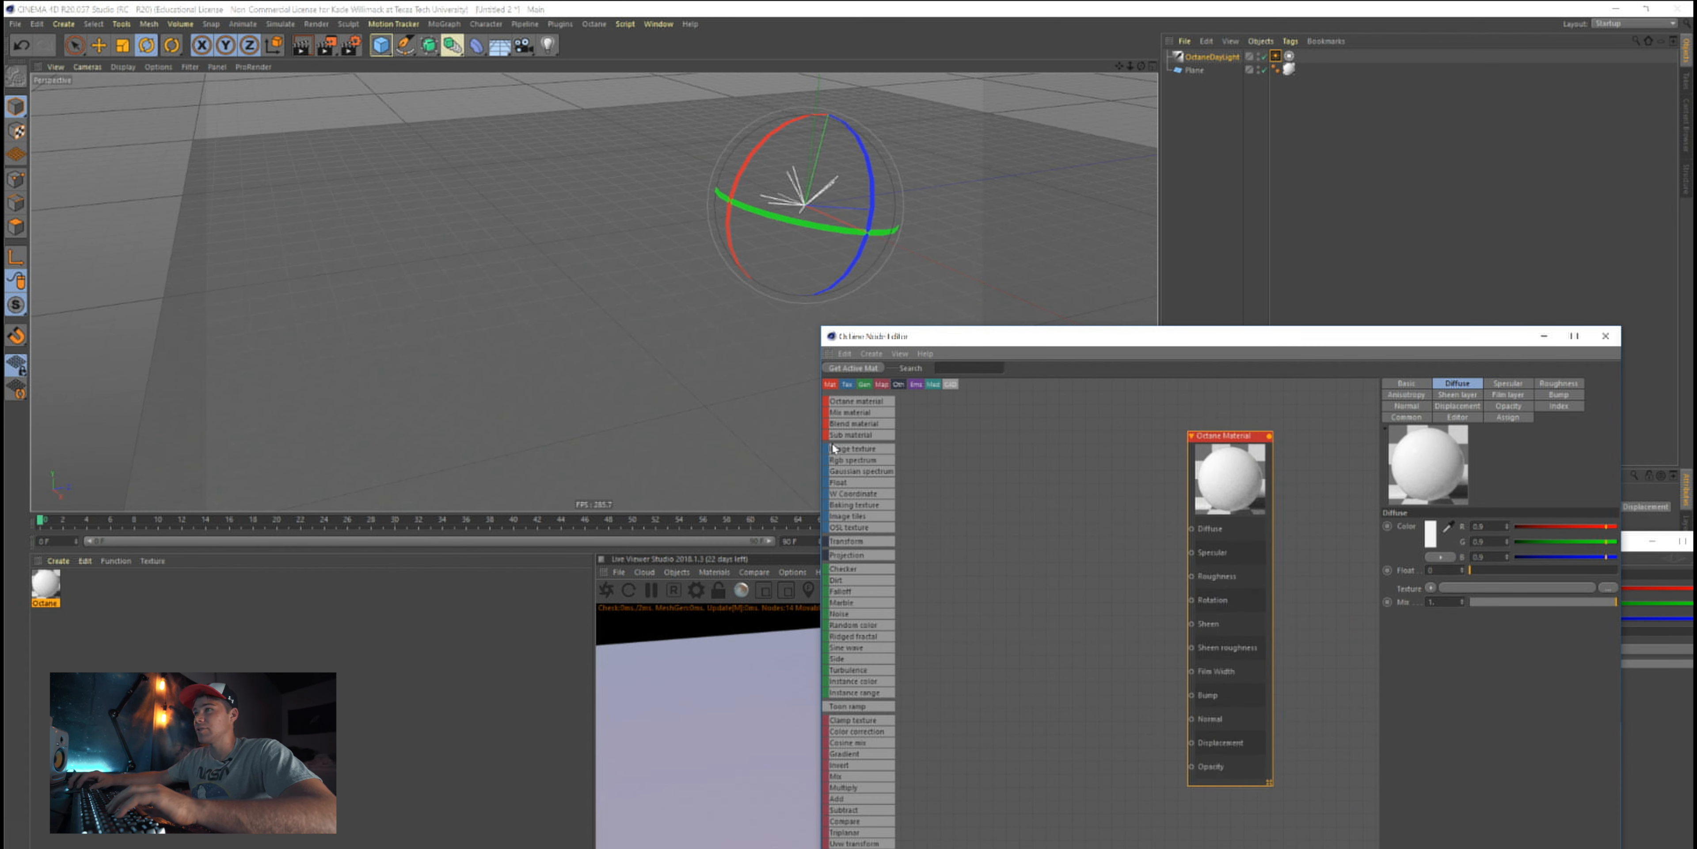
Add ImageTexture nodes and a Displacement node to the material's node graph
click(854, 449)
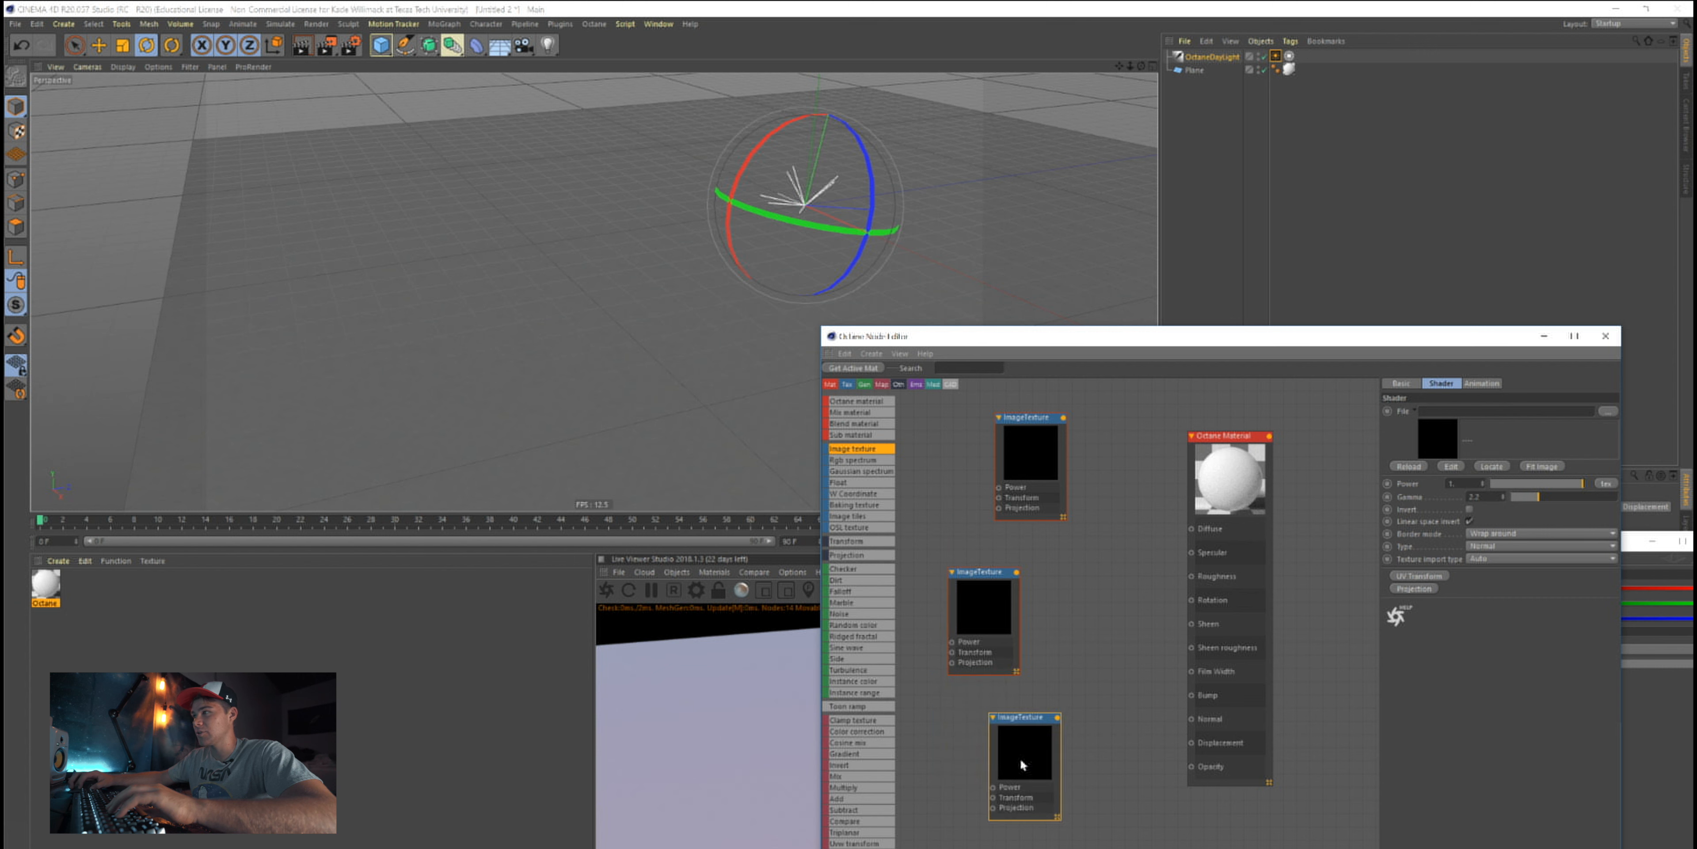
scroll(down, 3)
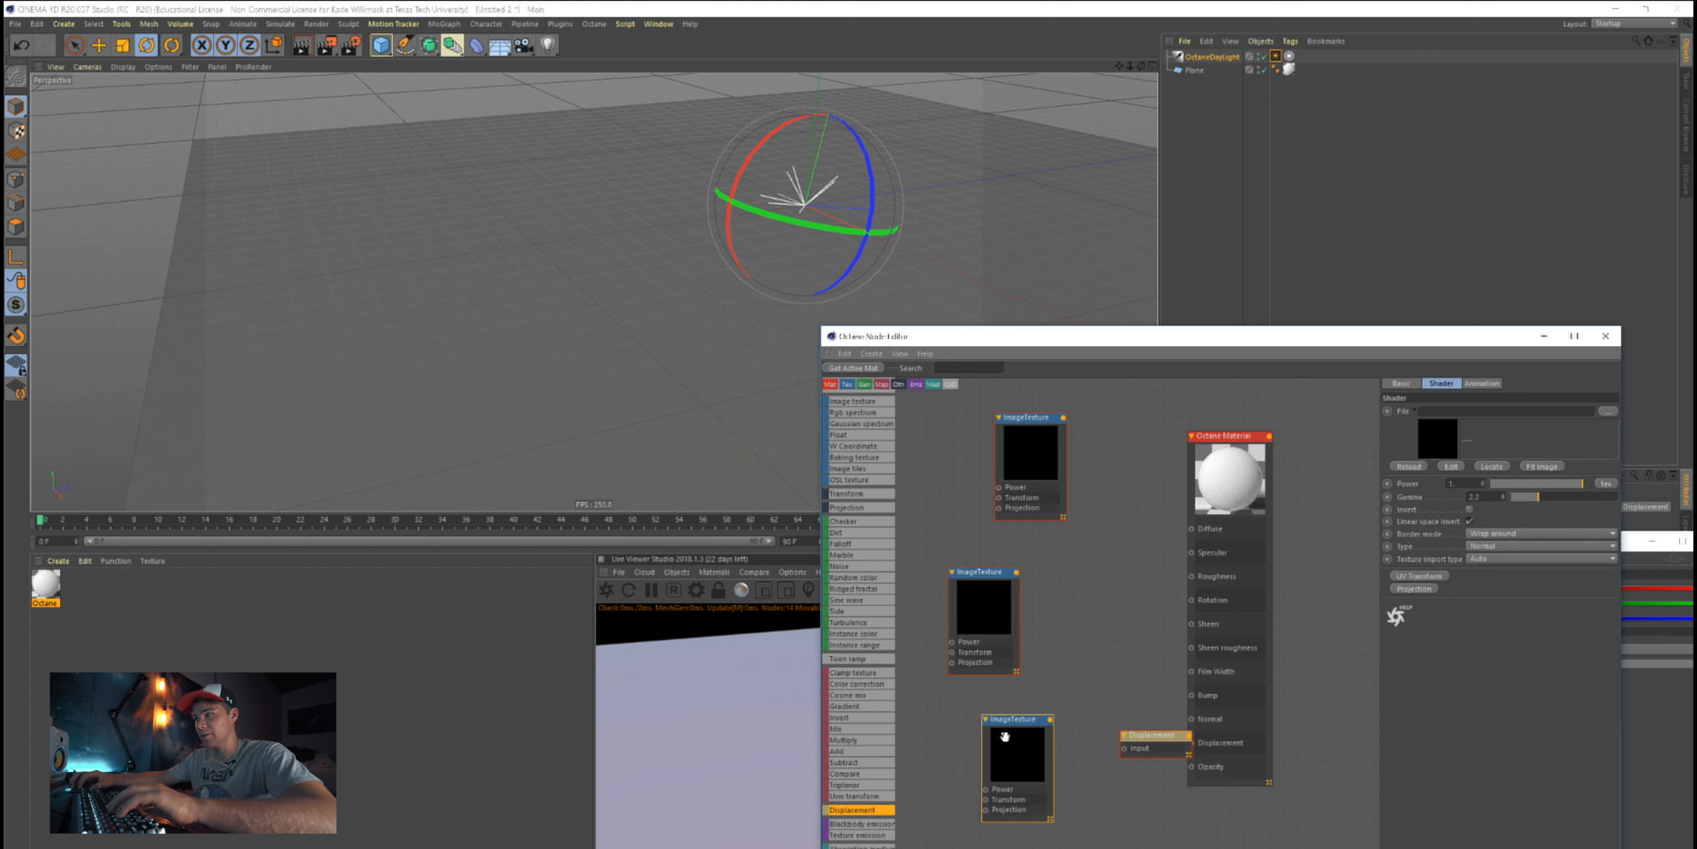
click(1096, 738)
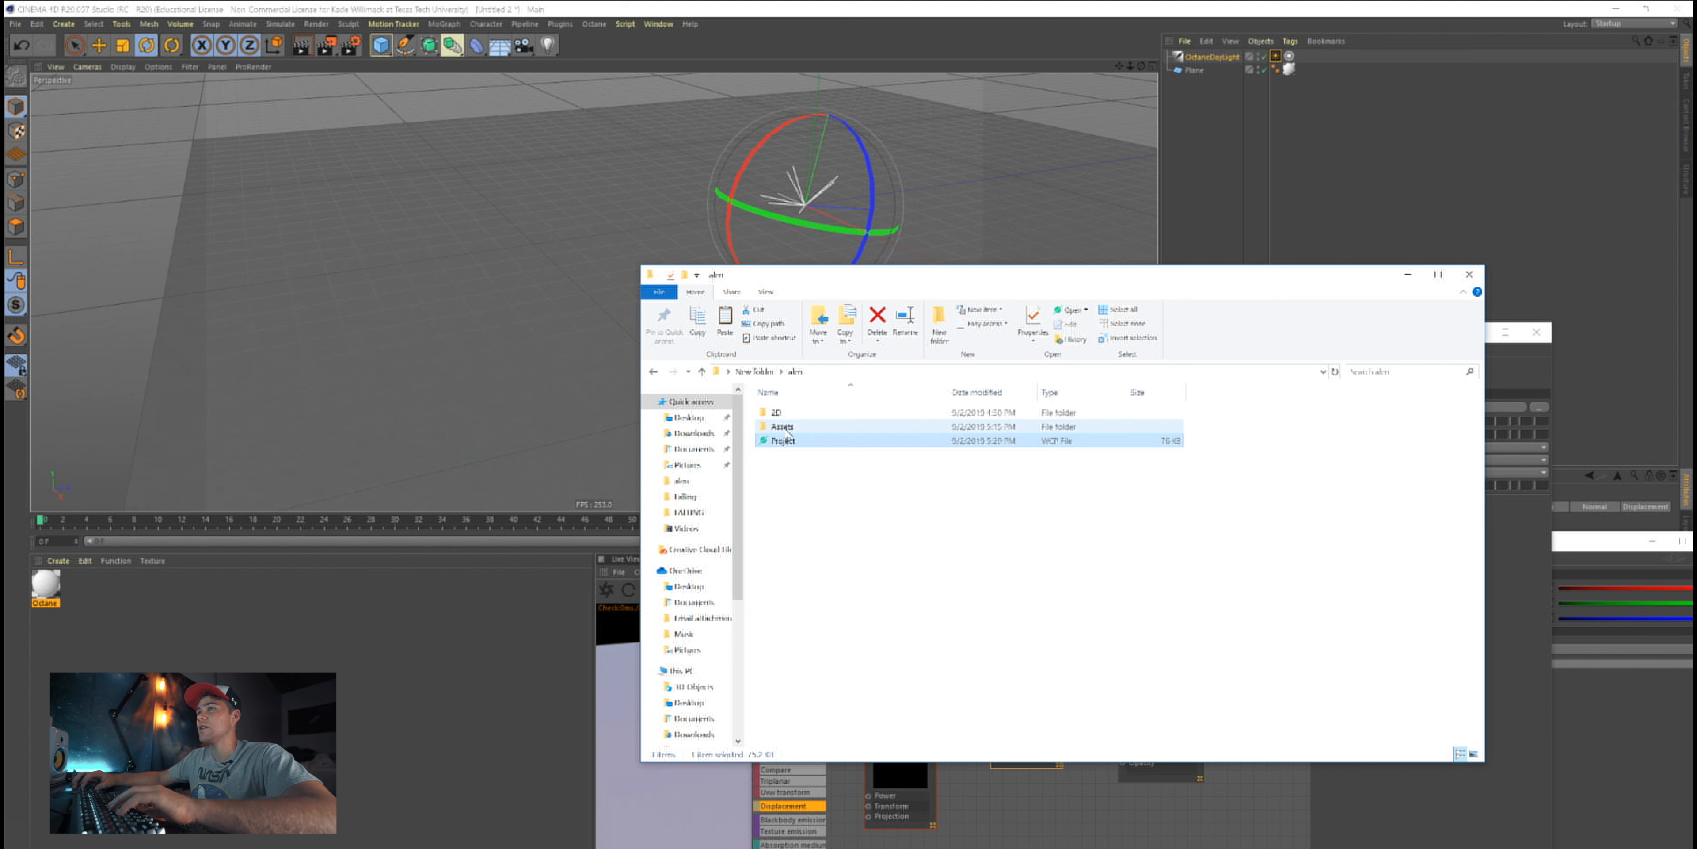
Browse into the project's Assets folder and its texture subfolder in File Explorer
double_click(782, 426)
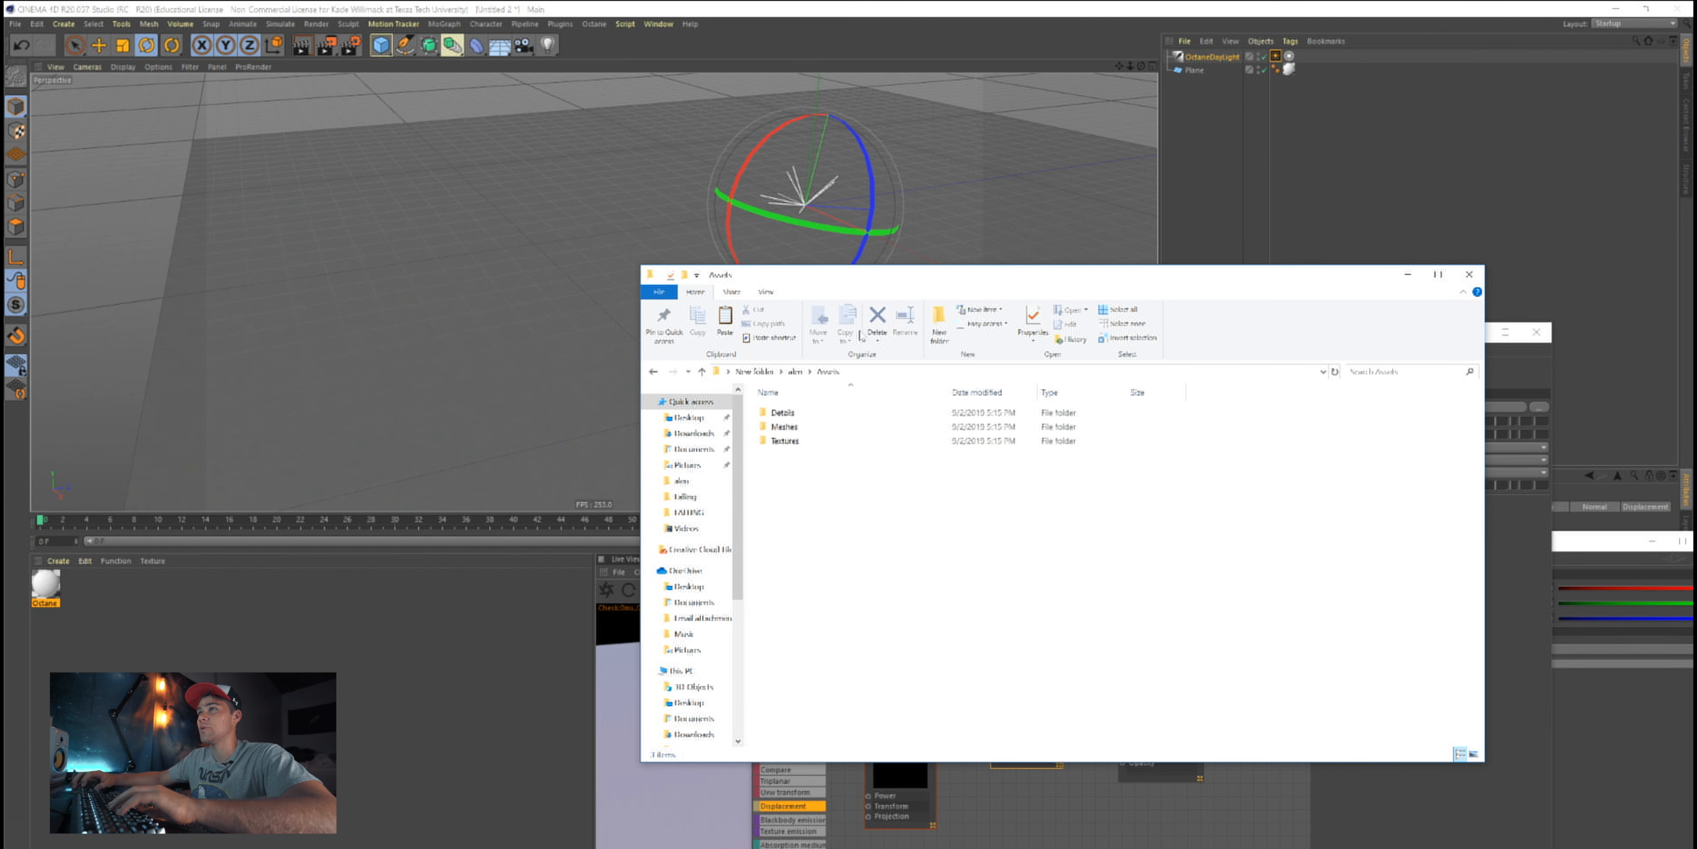
click(653, 372)
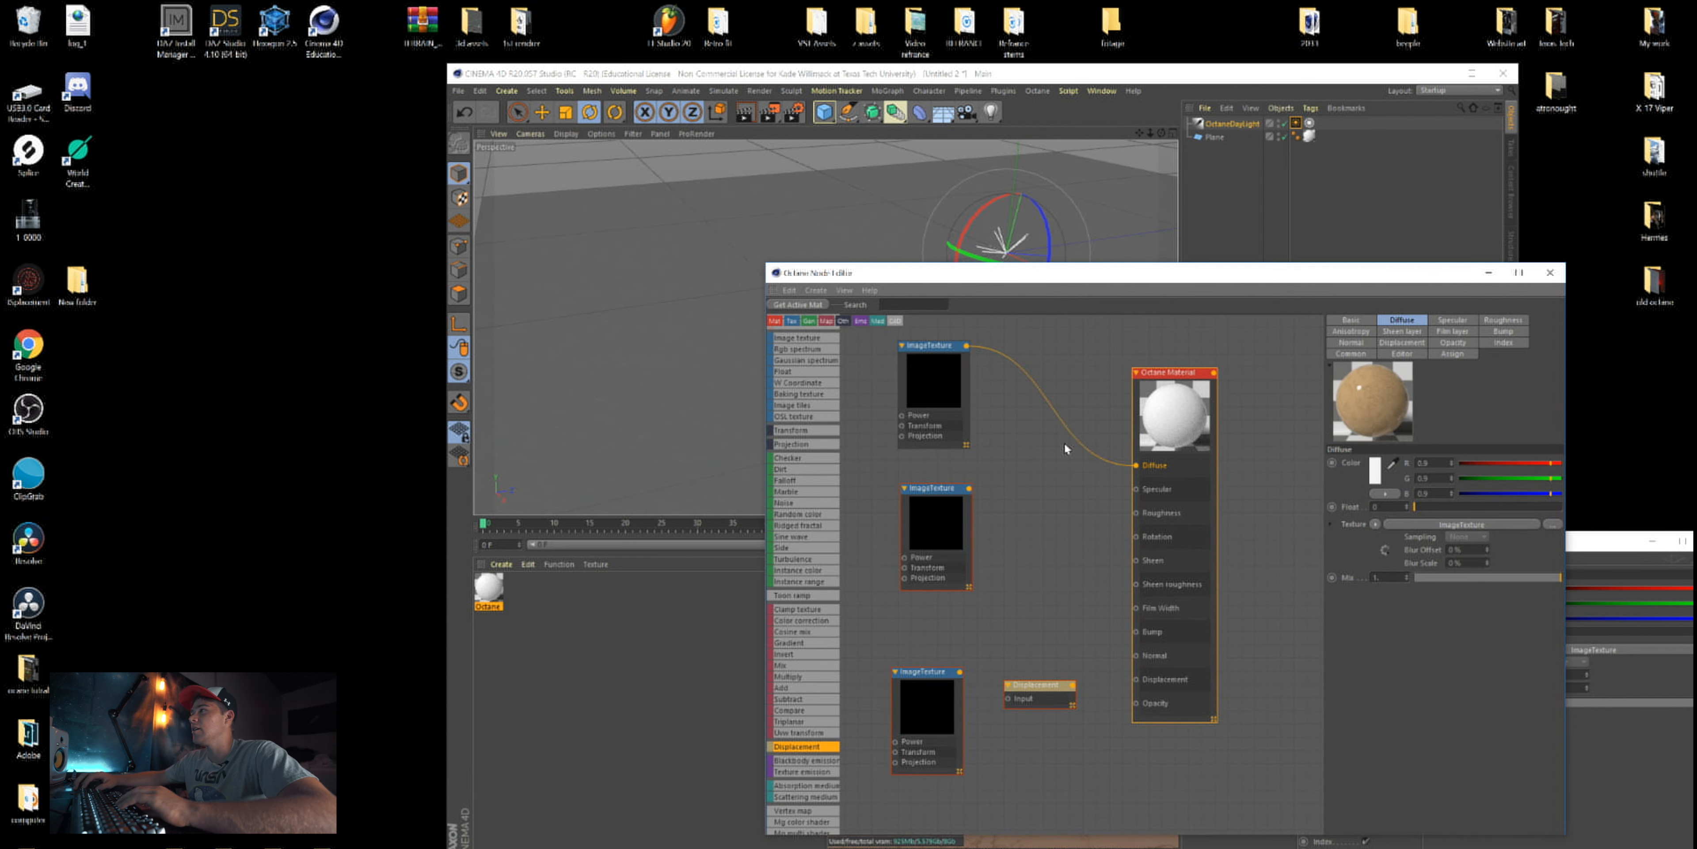
Assign the colormap and normalmap images to the texture nodes and select the Displacement node to adjust it
click(935, 390)
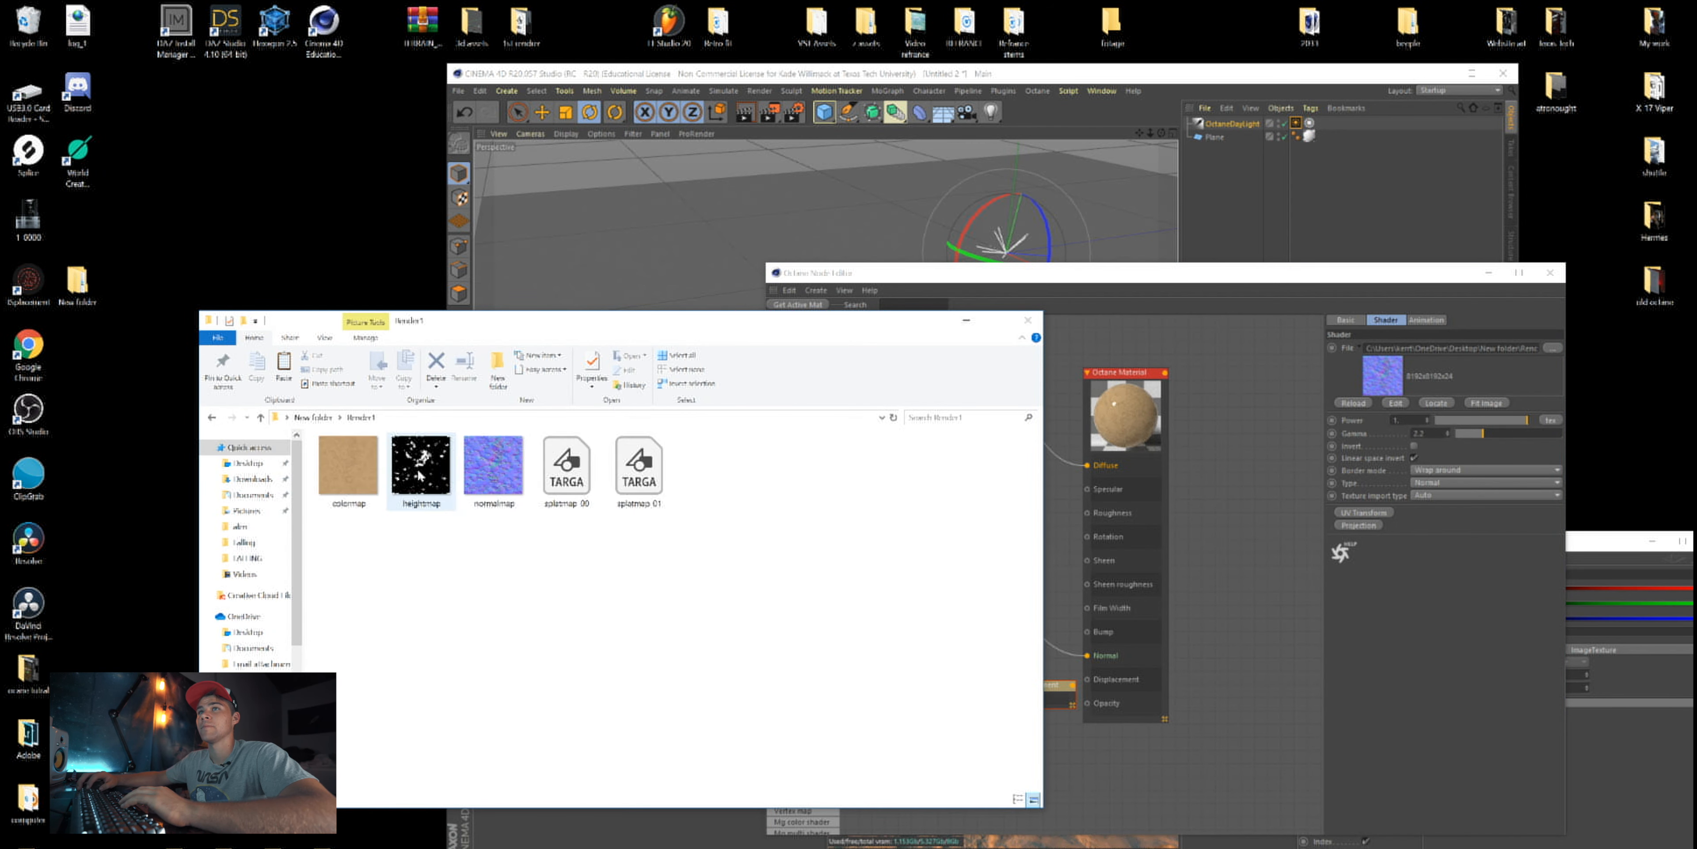
click(492, 465)
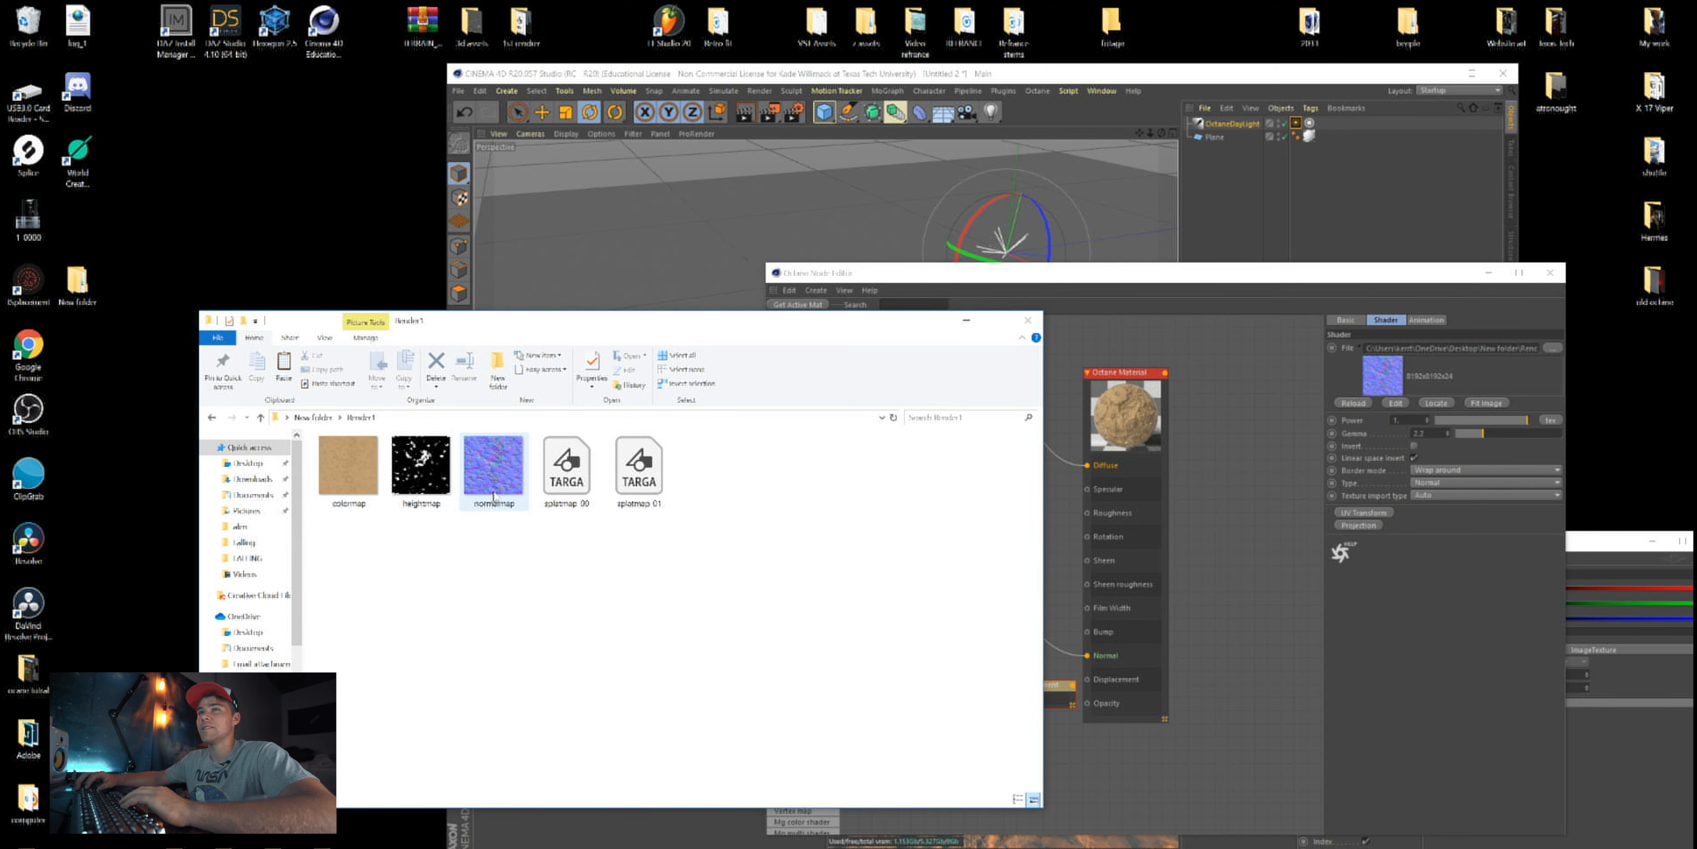
click(347, 466)
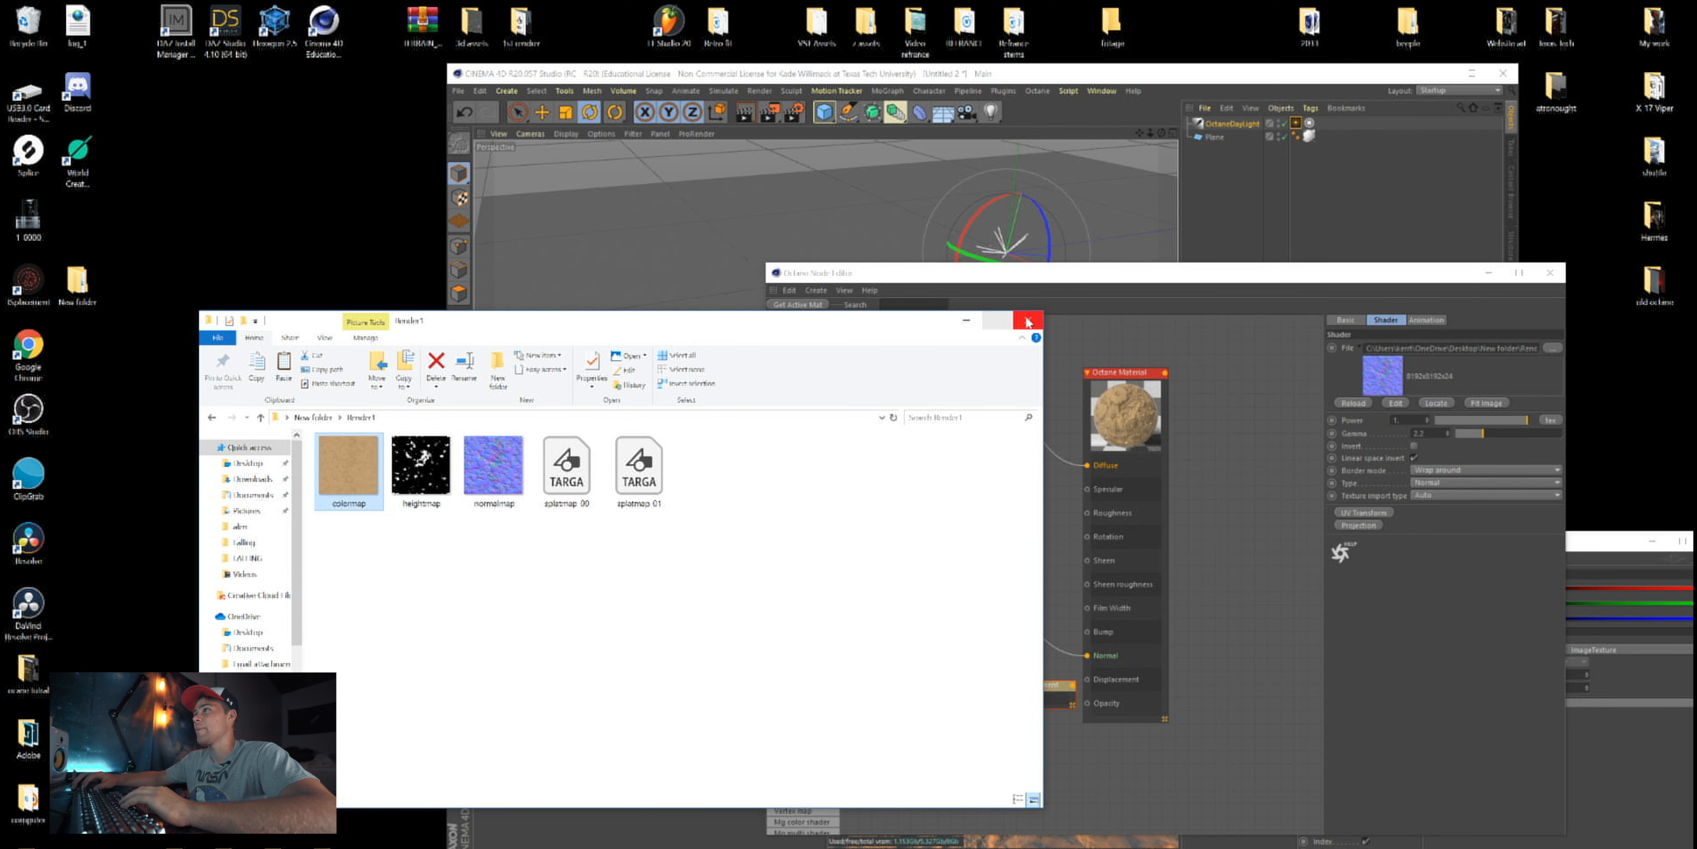
click(1026, 322)
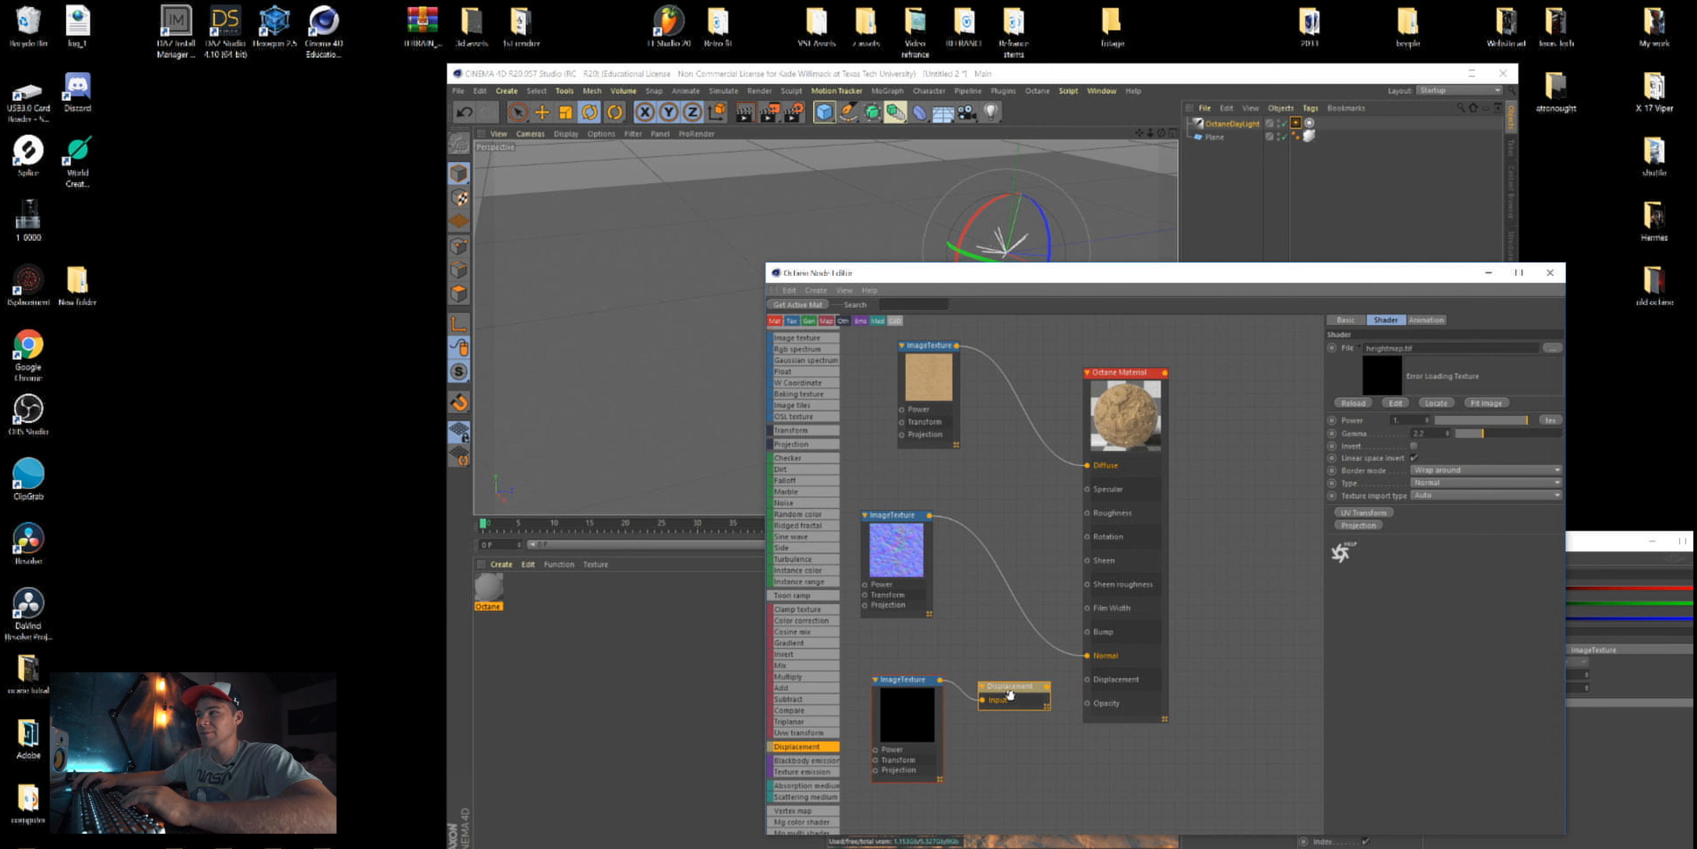
click(1009, 686)
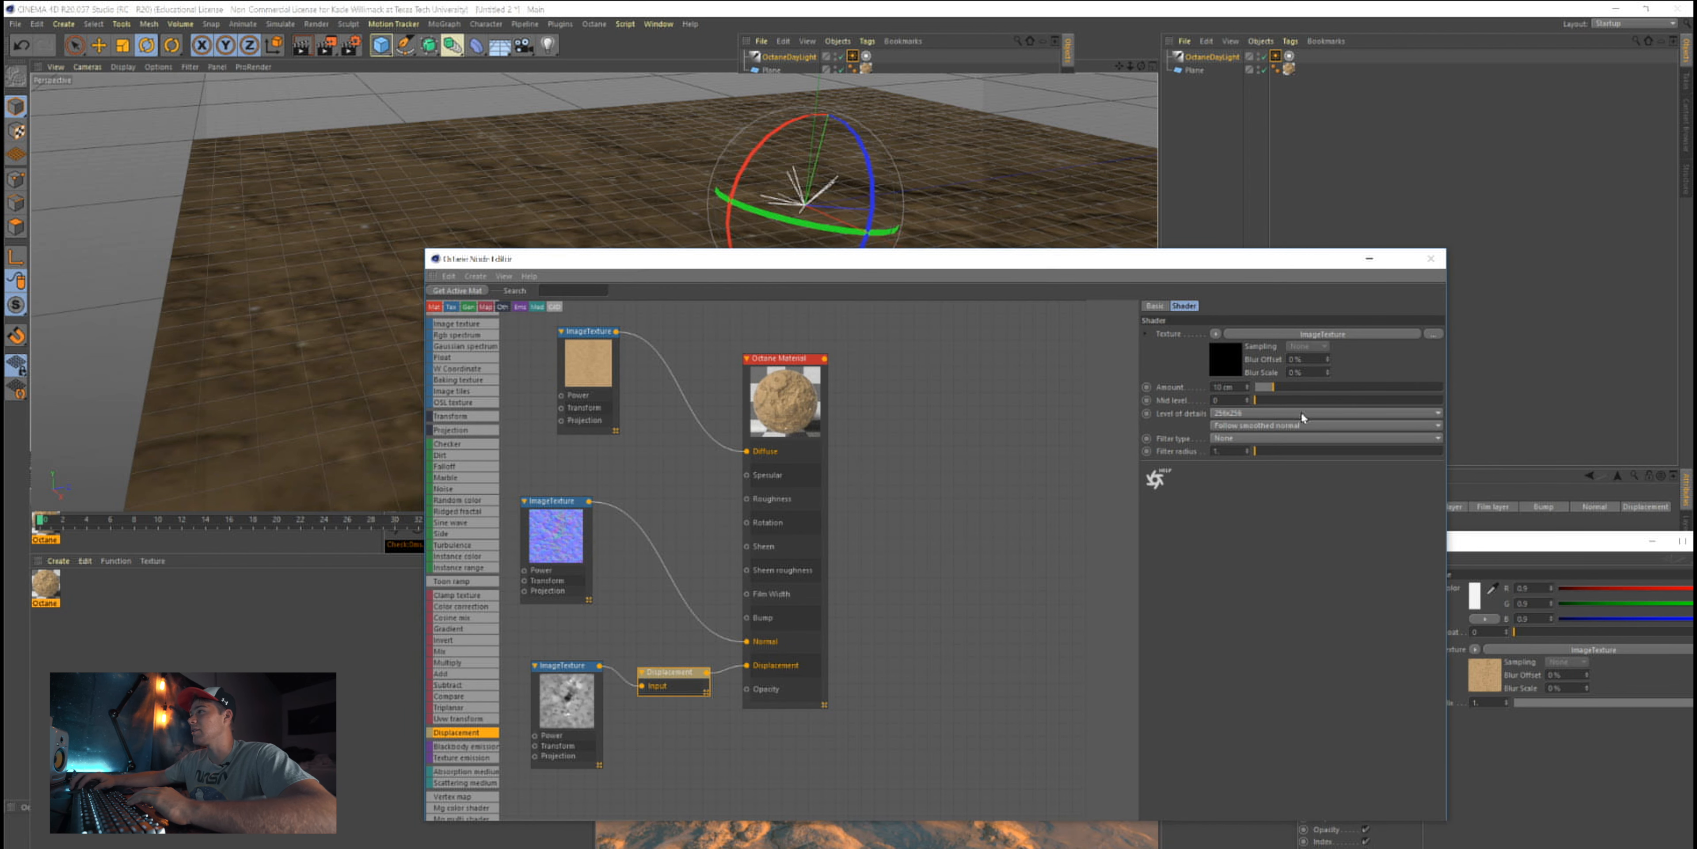
Open the terrain's Octane material in the Material Editor window
click(1436, 413)
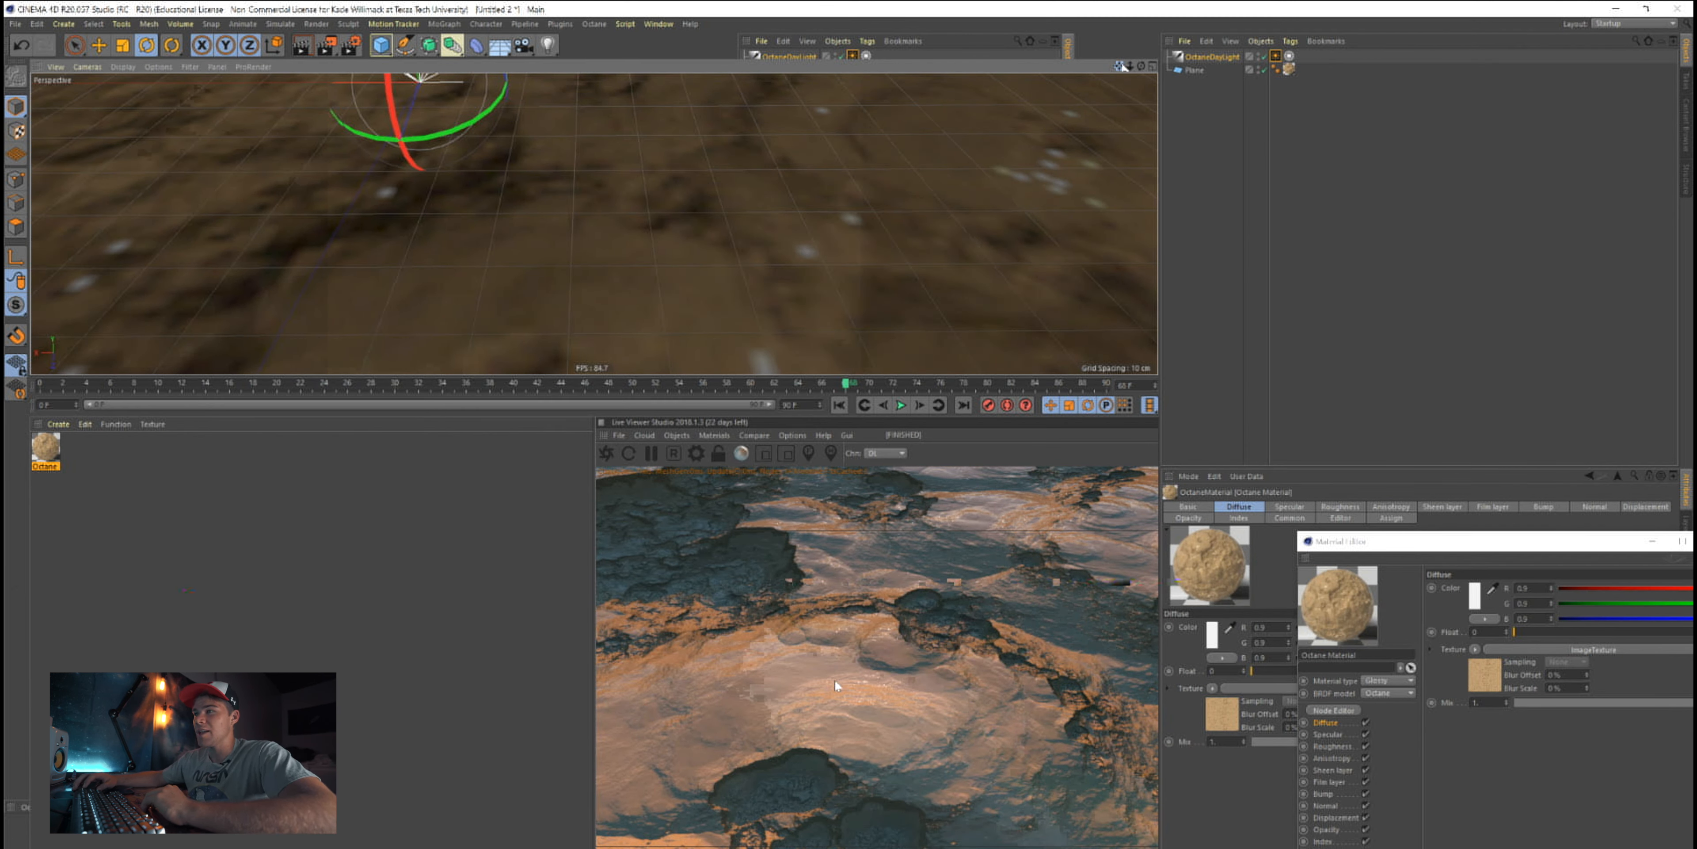
mouse_move(578, 748)
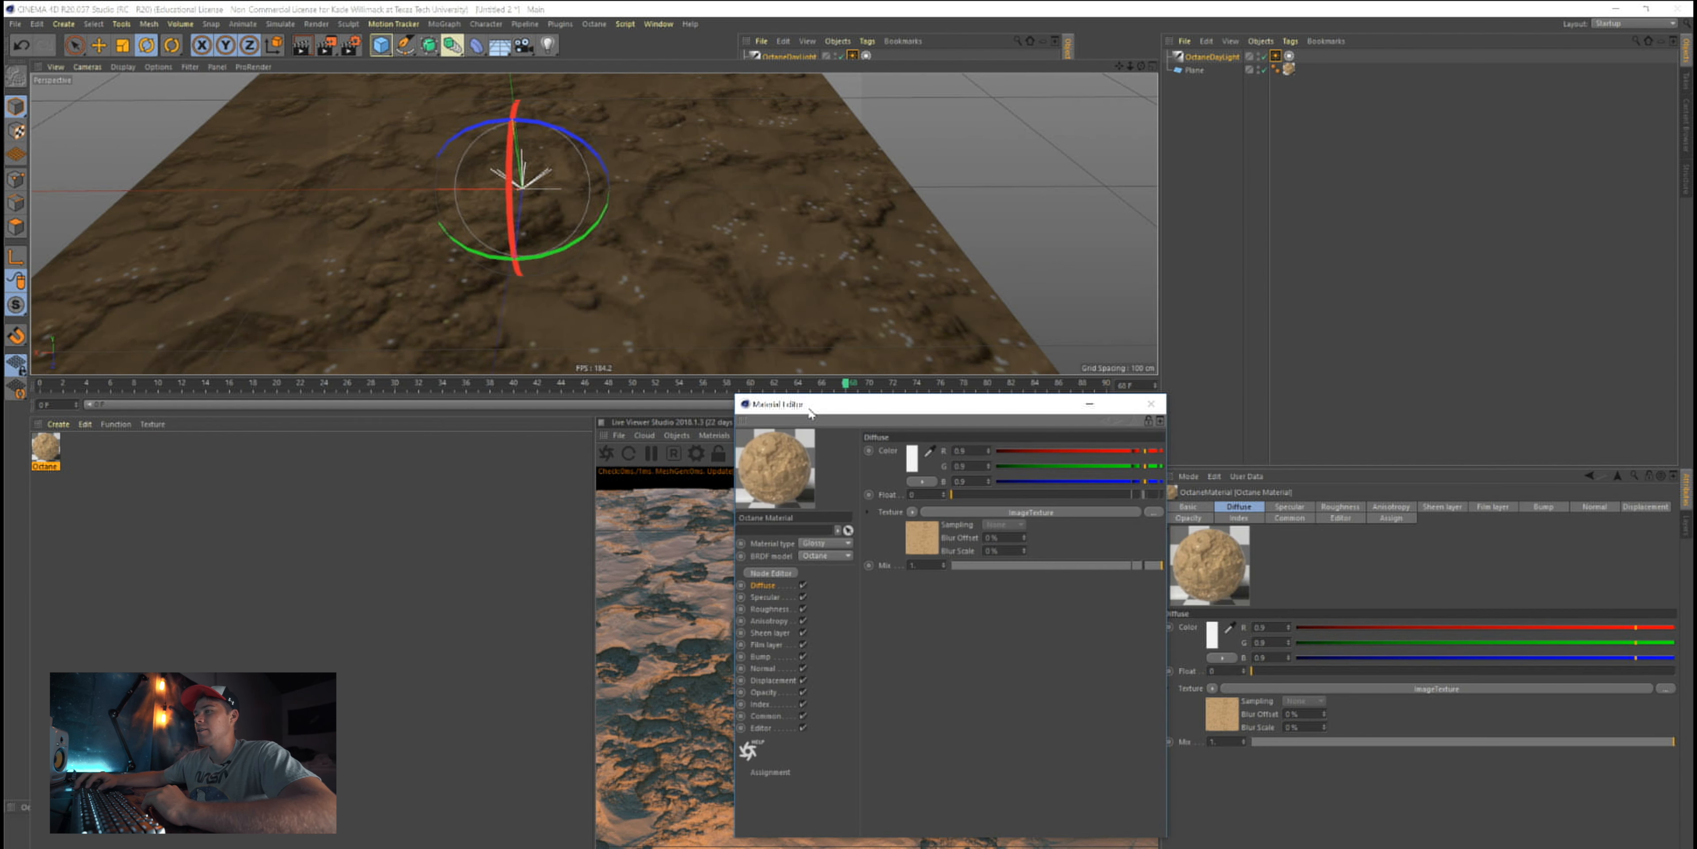
Bring up the terrain material's Roughness channel to make it glossier
click(766, 692)
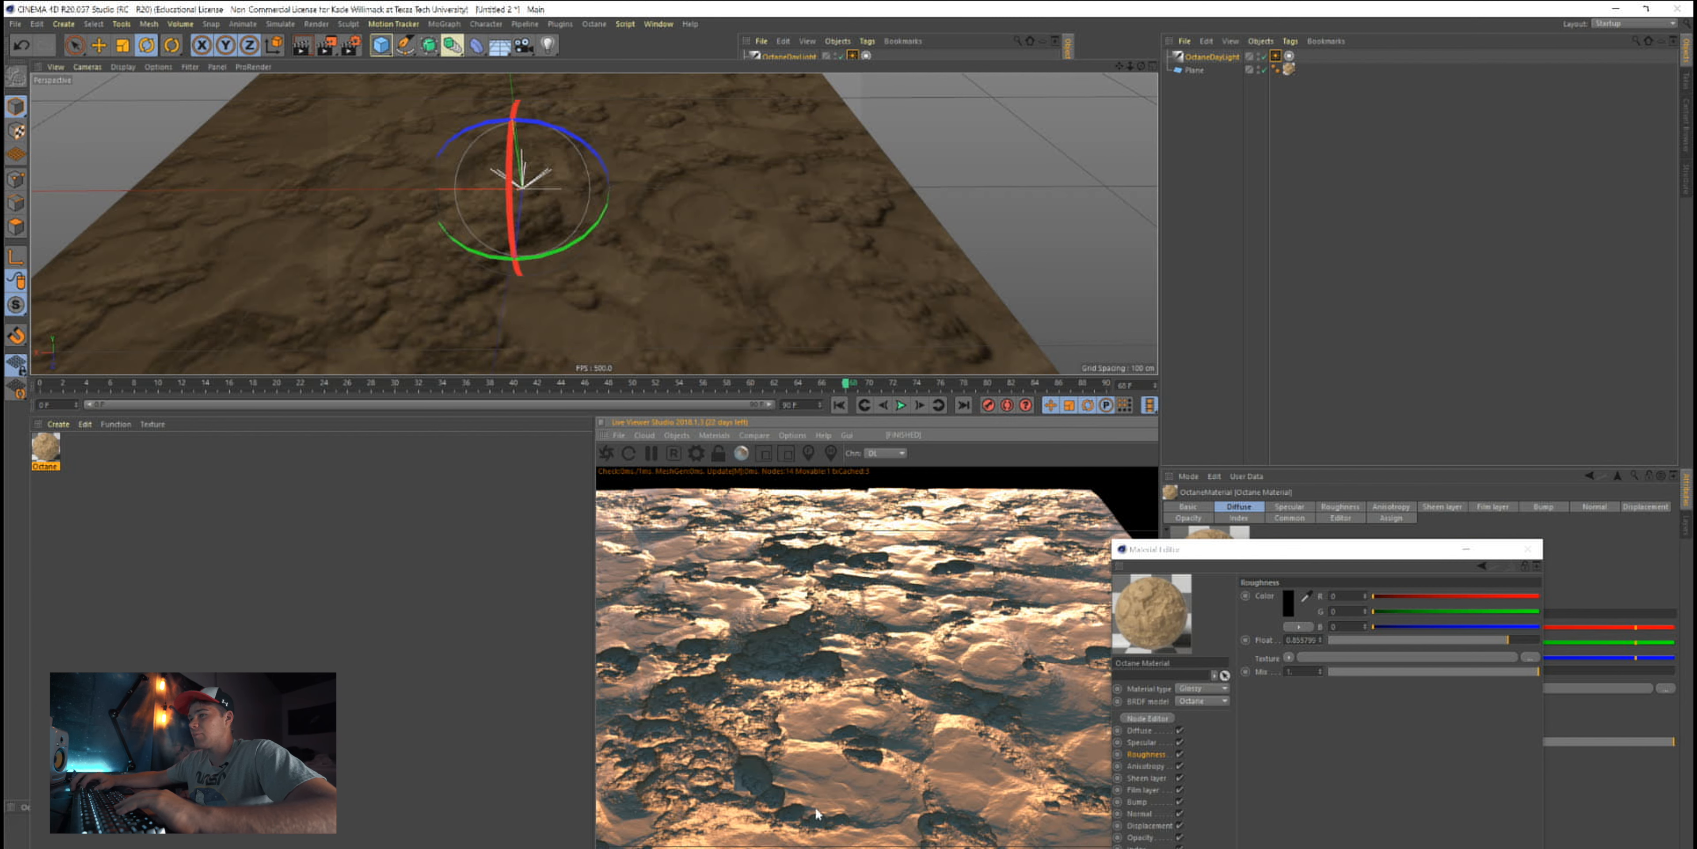
mouse_move(1480, 580)
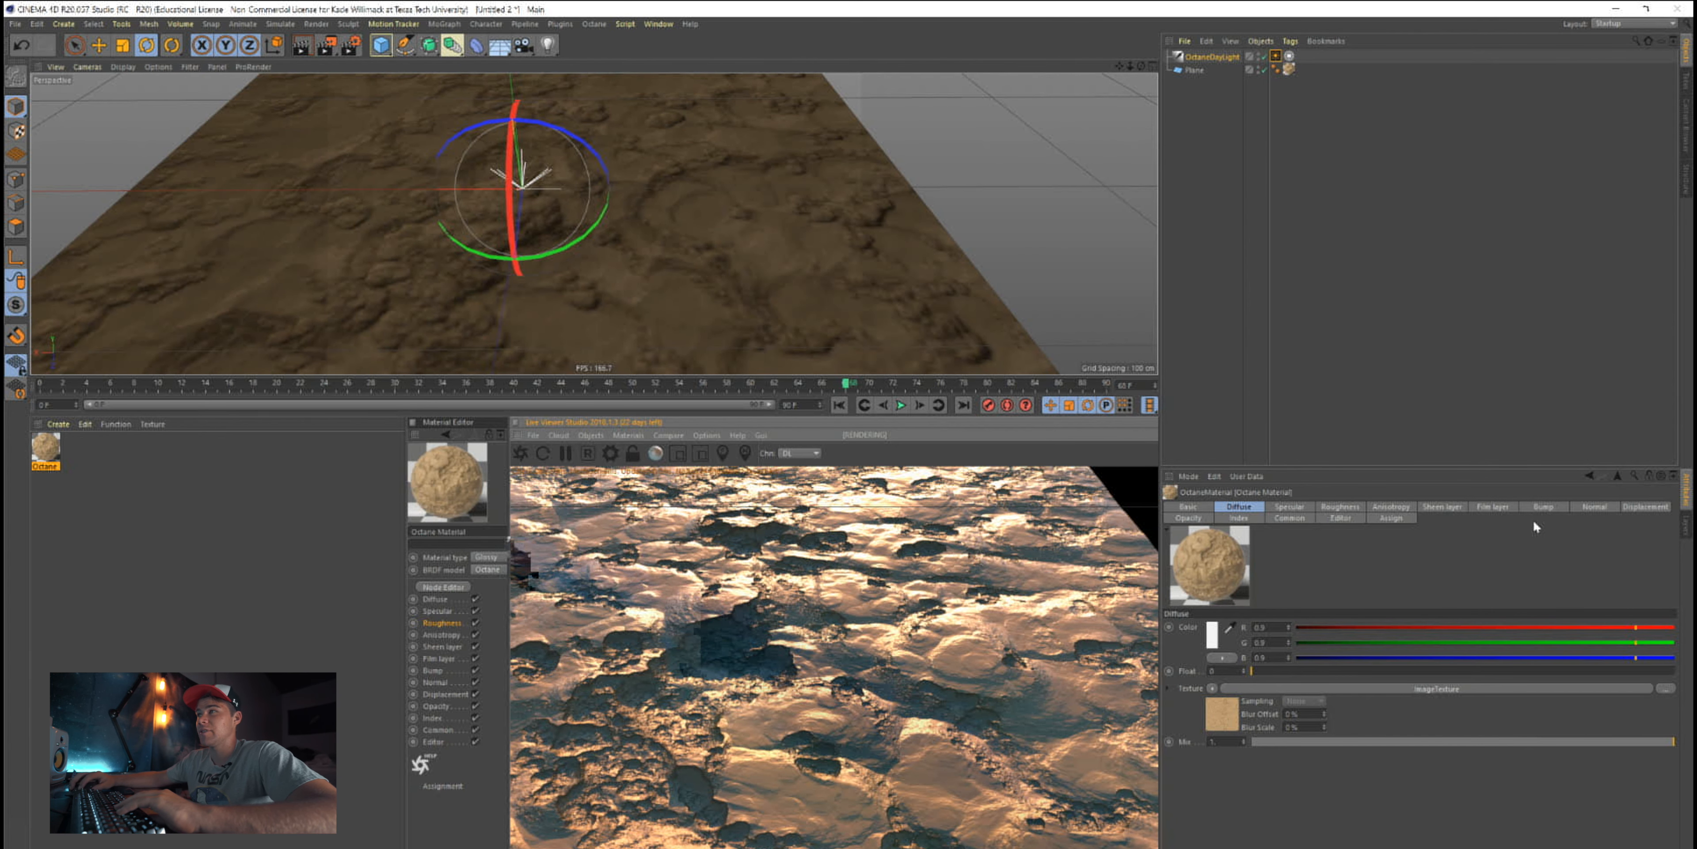
Add an Octane Fog Volume from the Live Viewer's Objects menu
click(628, 434)
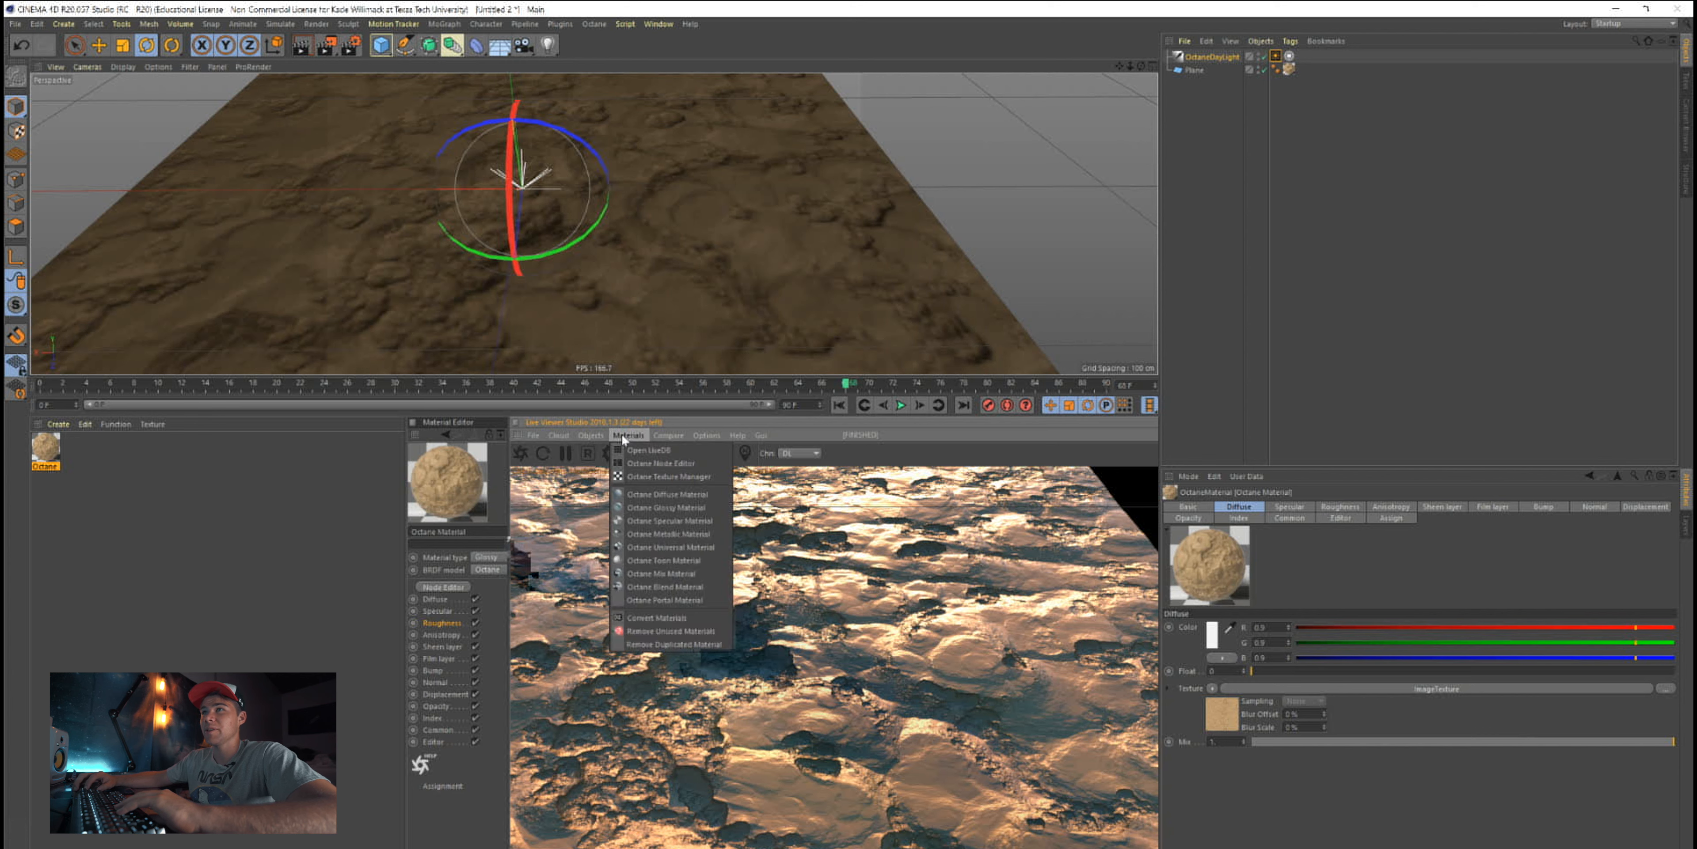
click(592, 434)
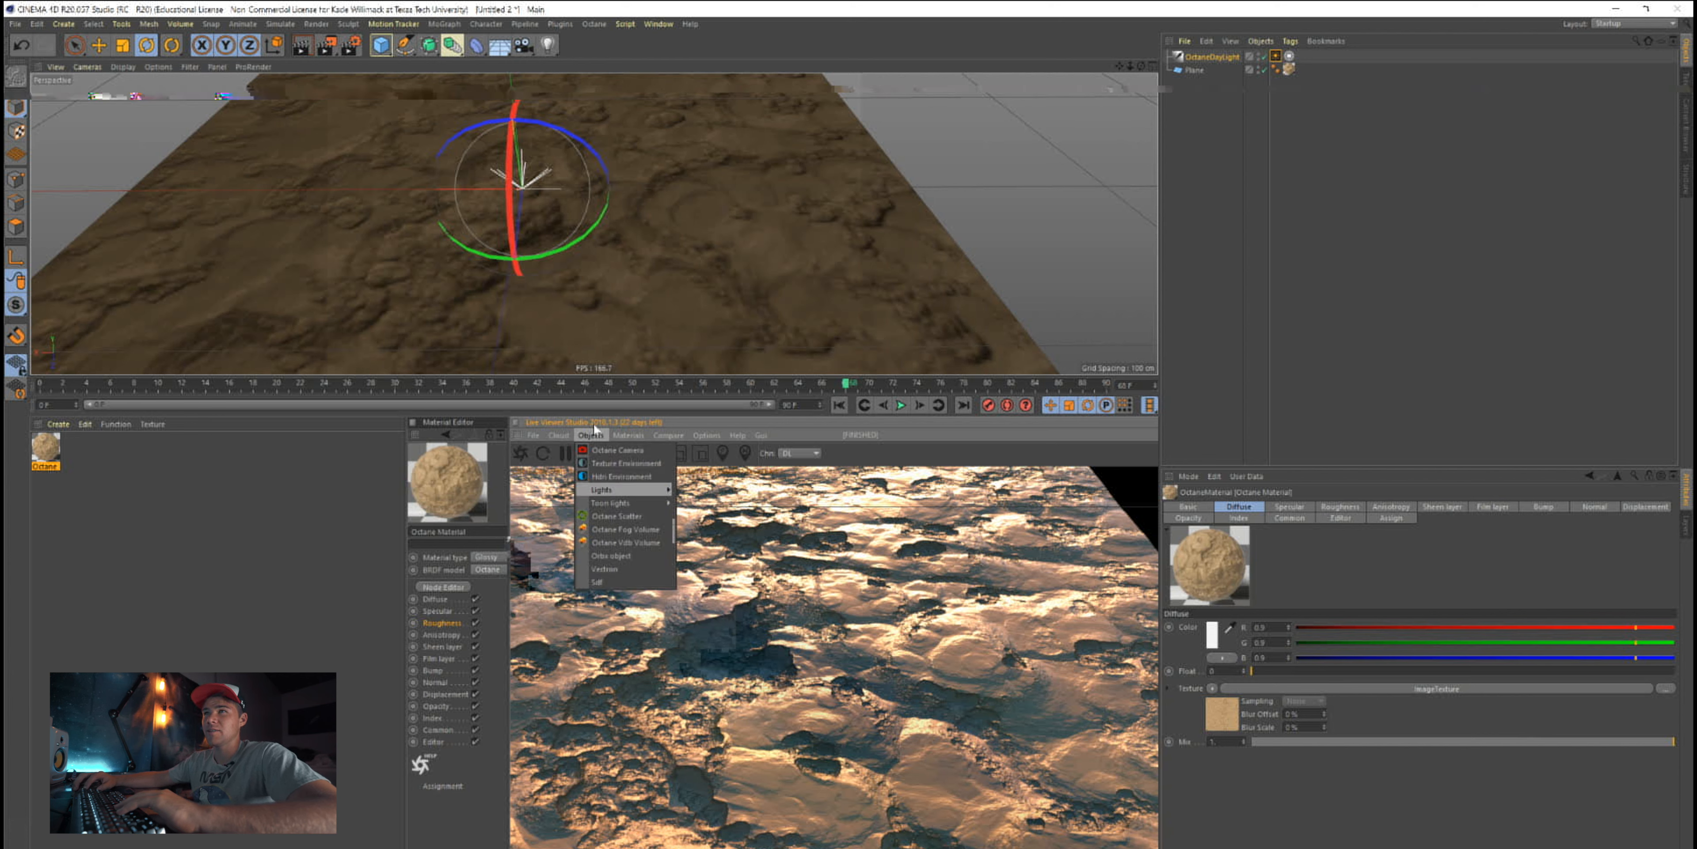
click(590, 434)
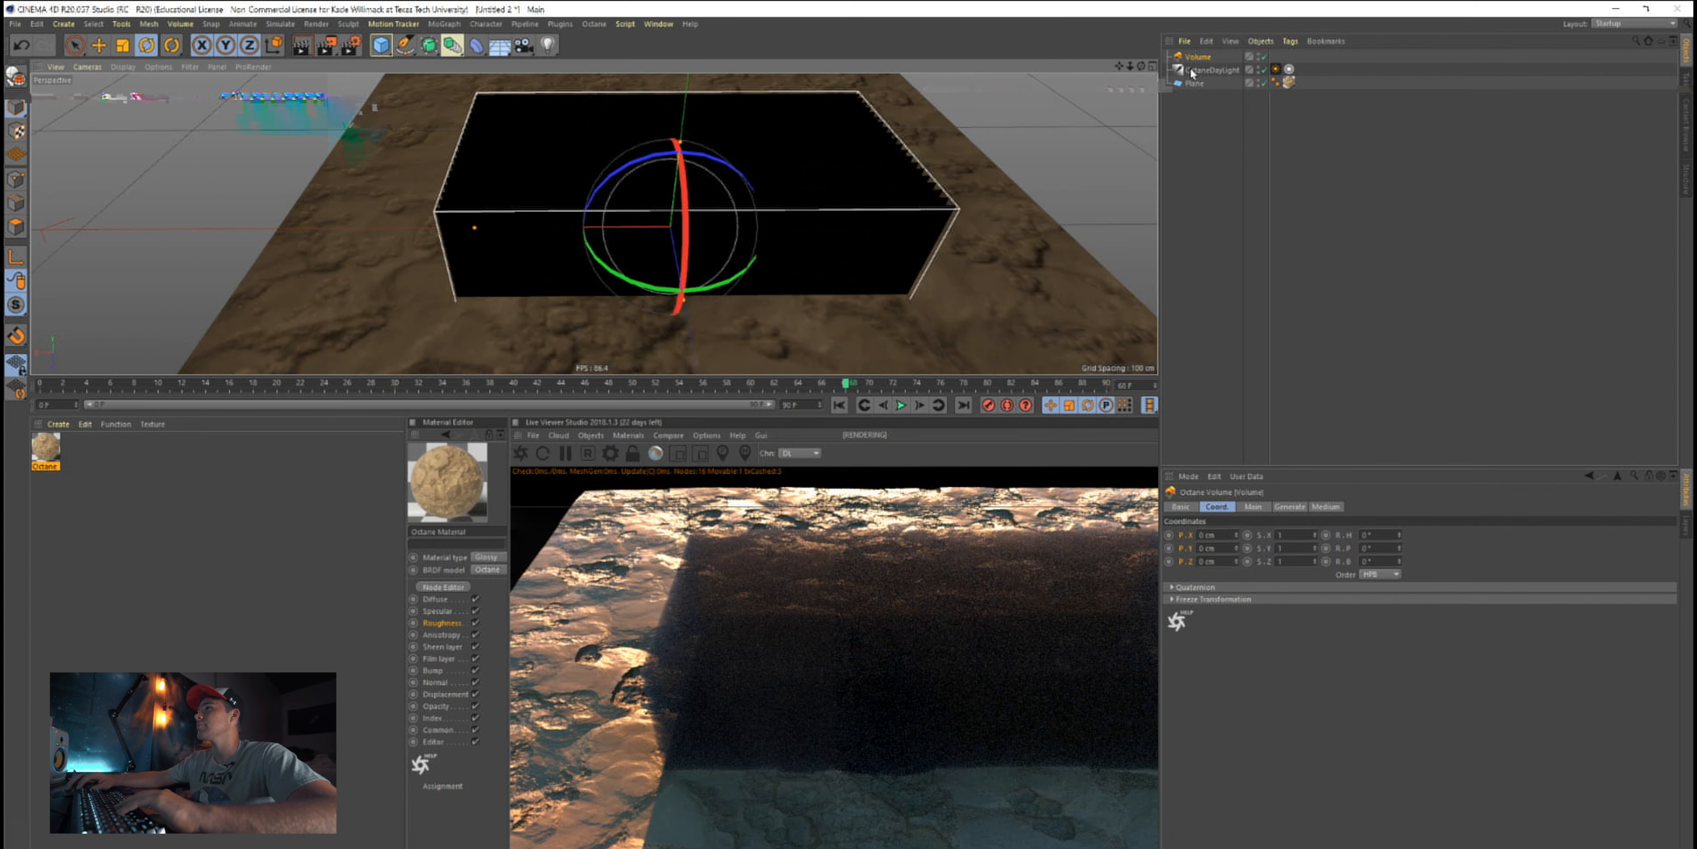
Review the fog volume's Main and Generate settings while orbiting over the terrain
click(1254, 507)
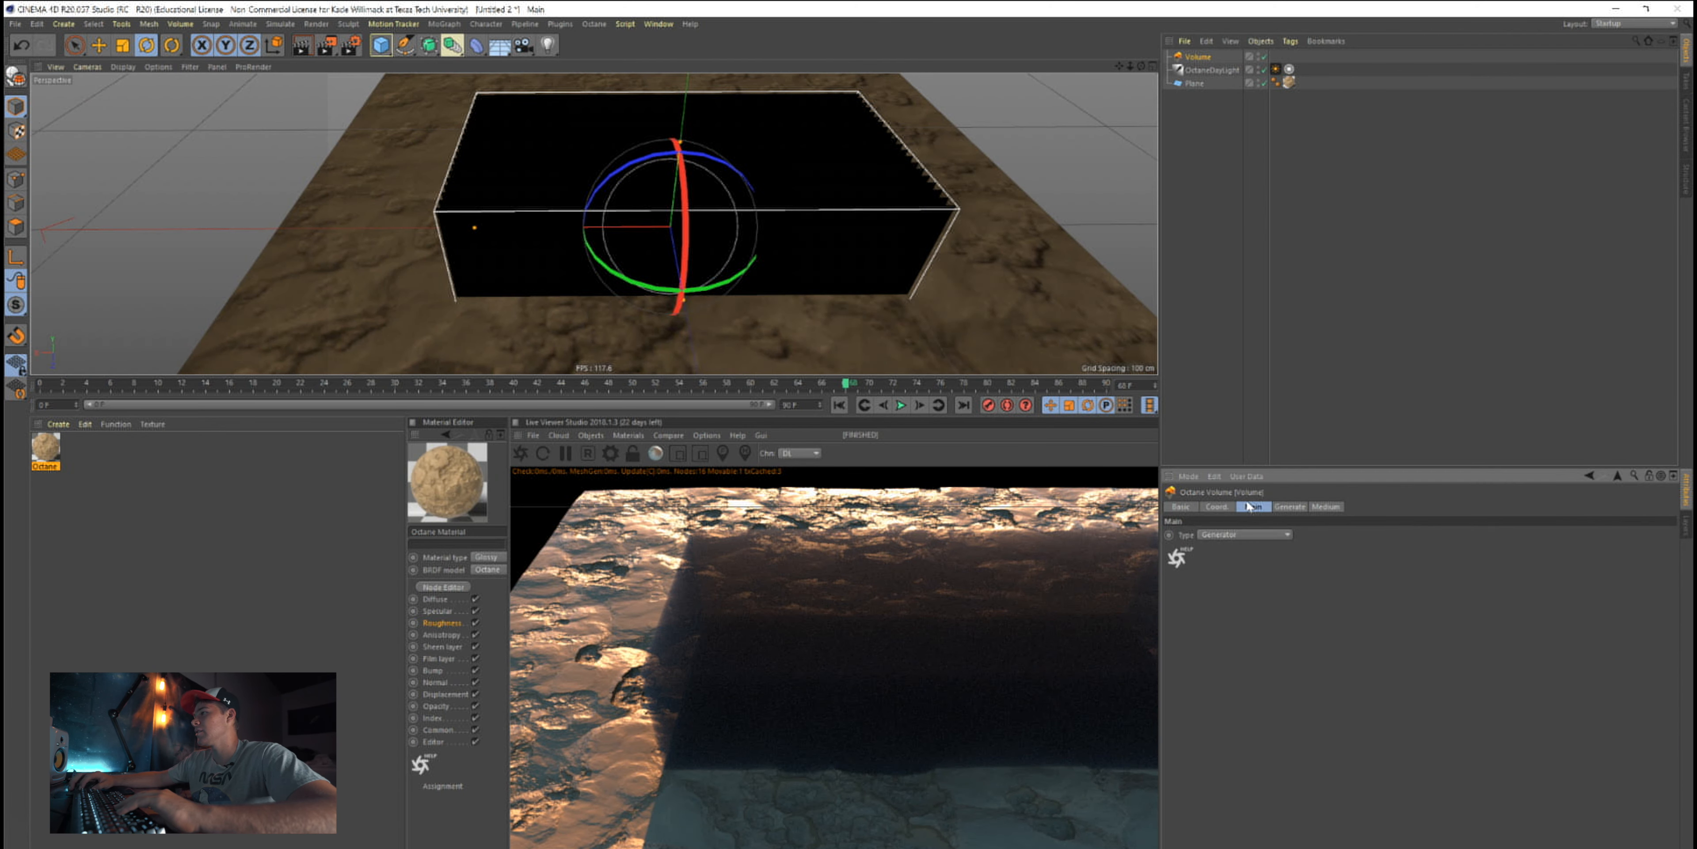
click(1288, 507)
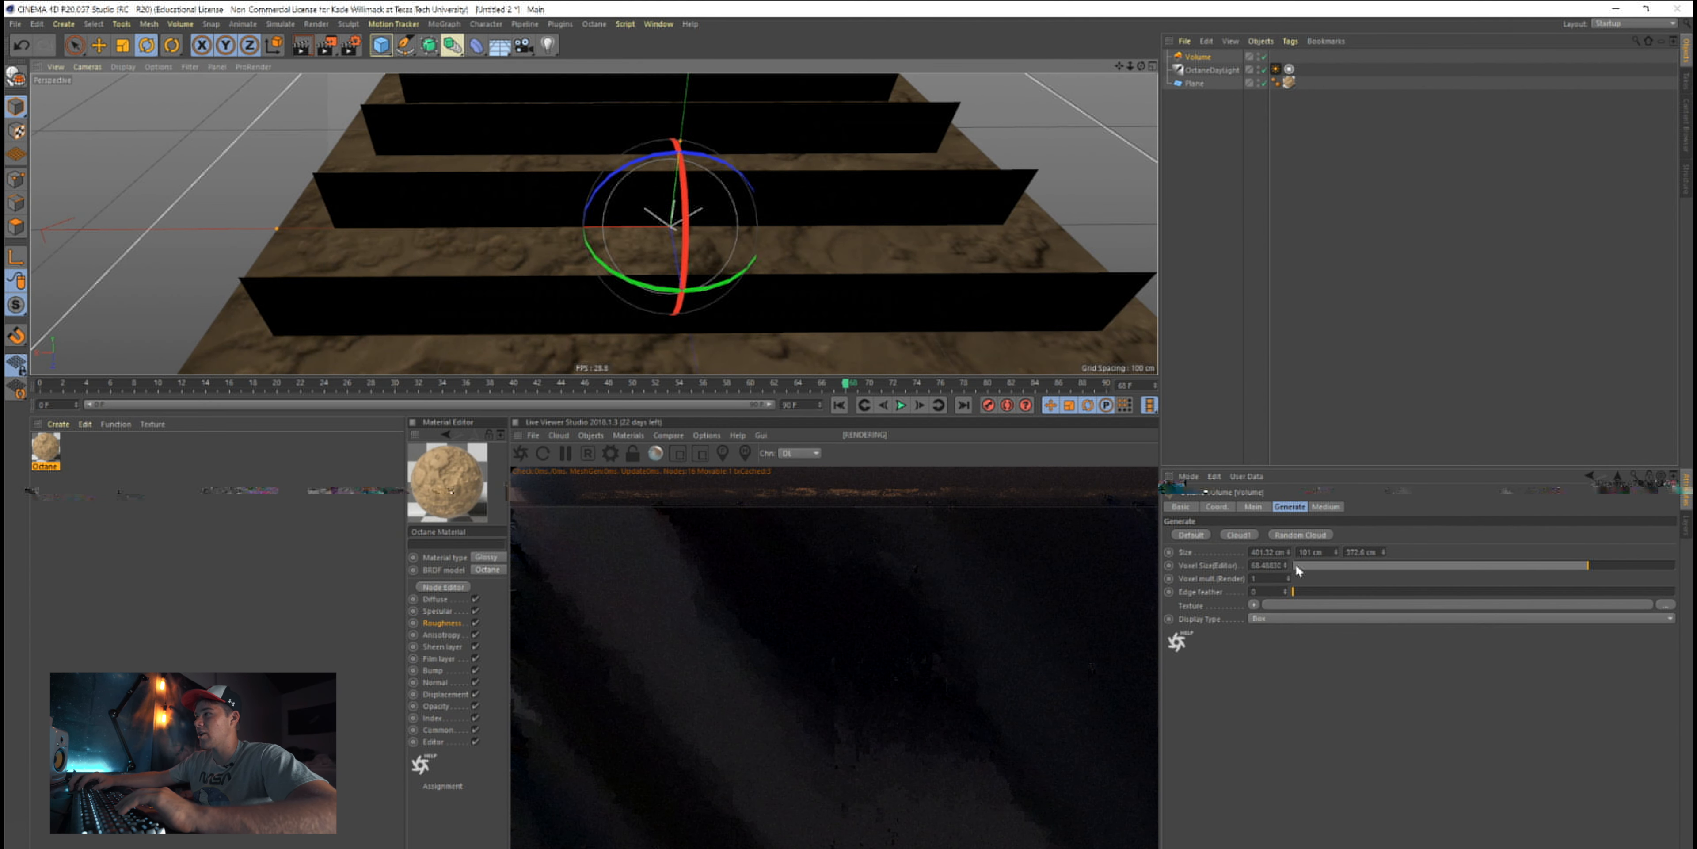
drag(671, 217, 953, 238)
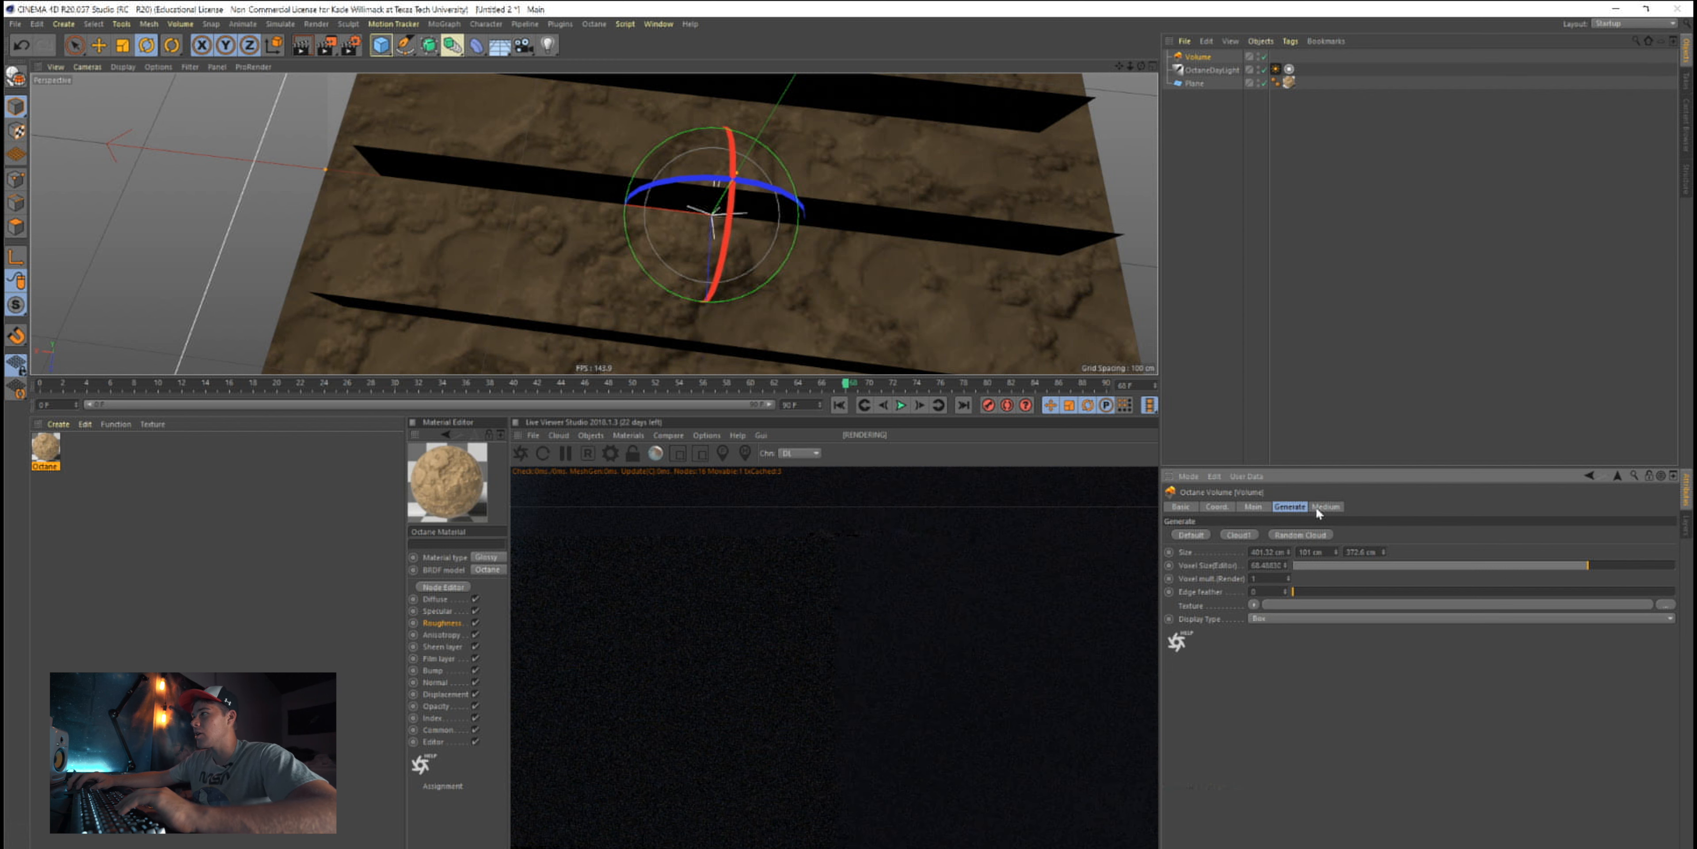
Raise the fog volume's density and lengthen its volume step length in the Medium settings
click(1326, 506)
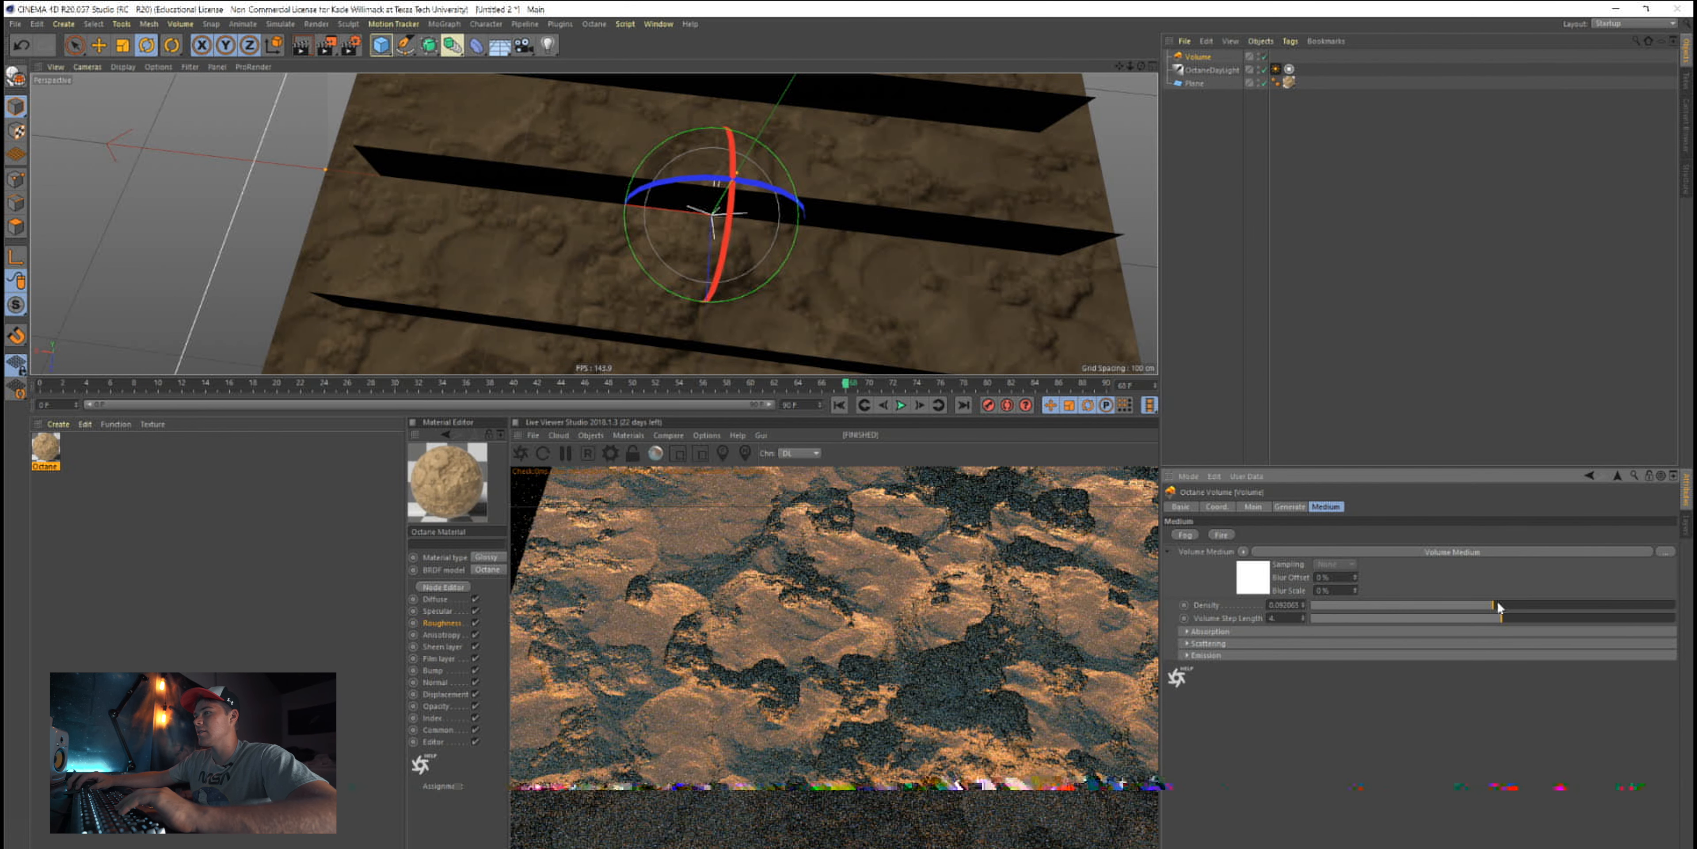
drag(1500, 607, 1548, 607)
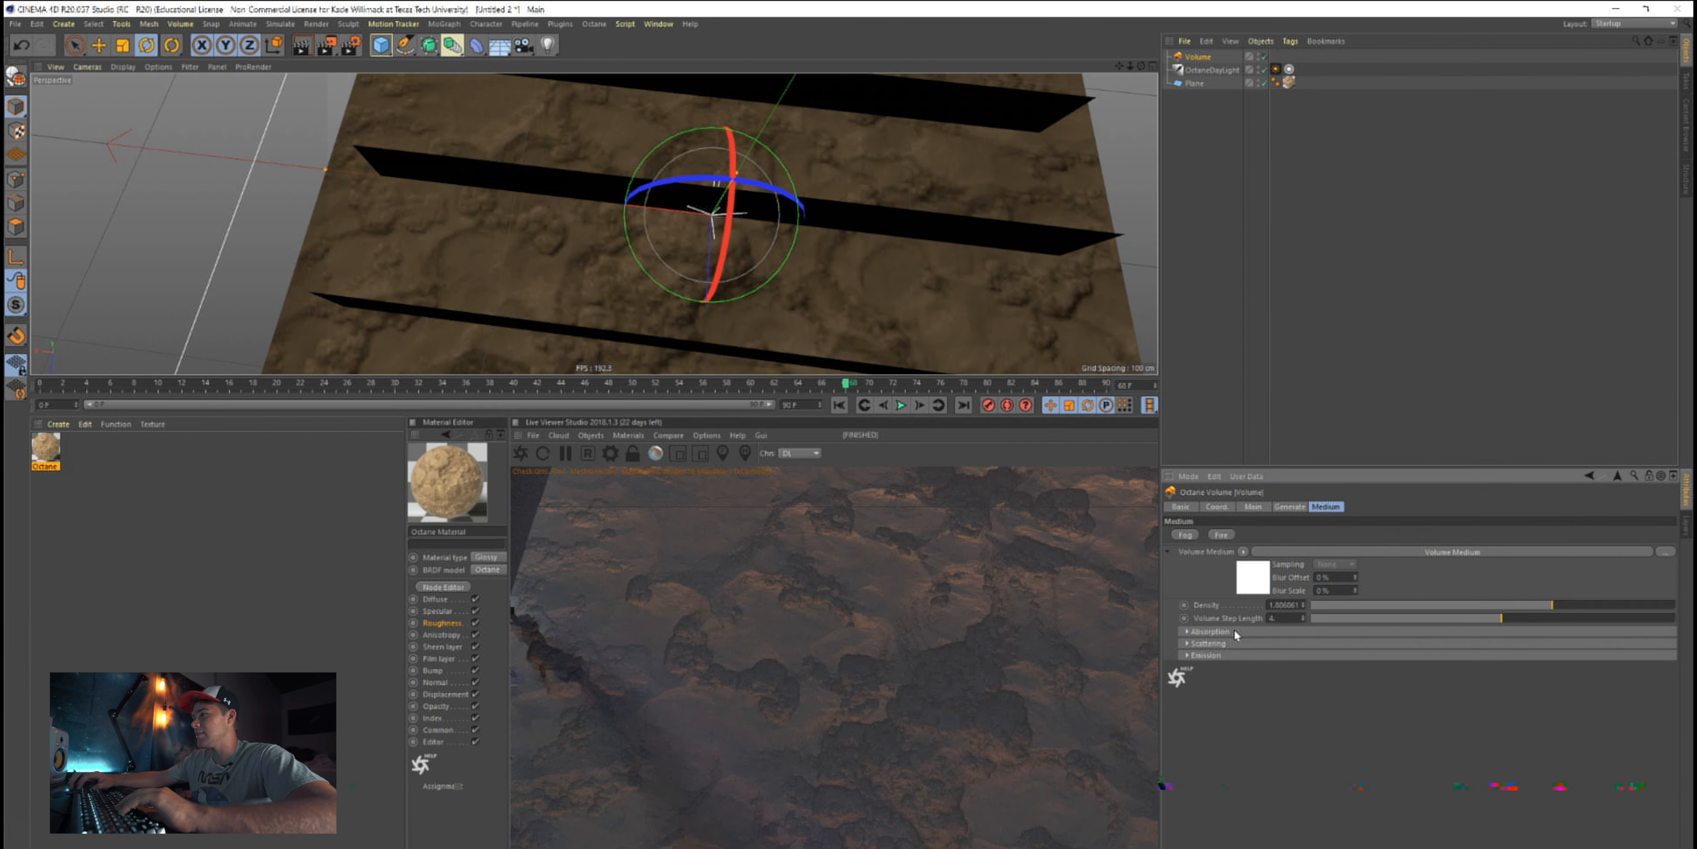
drag(1499, 618, 1558, 618)
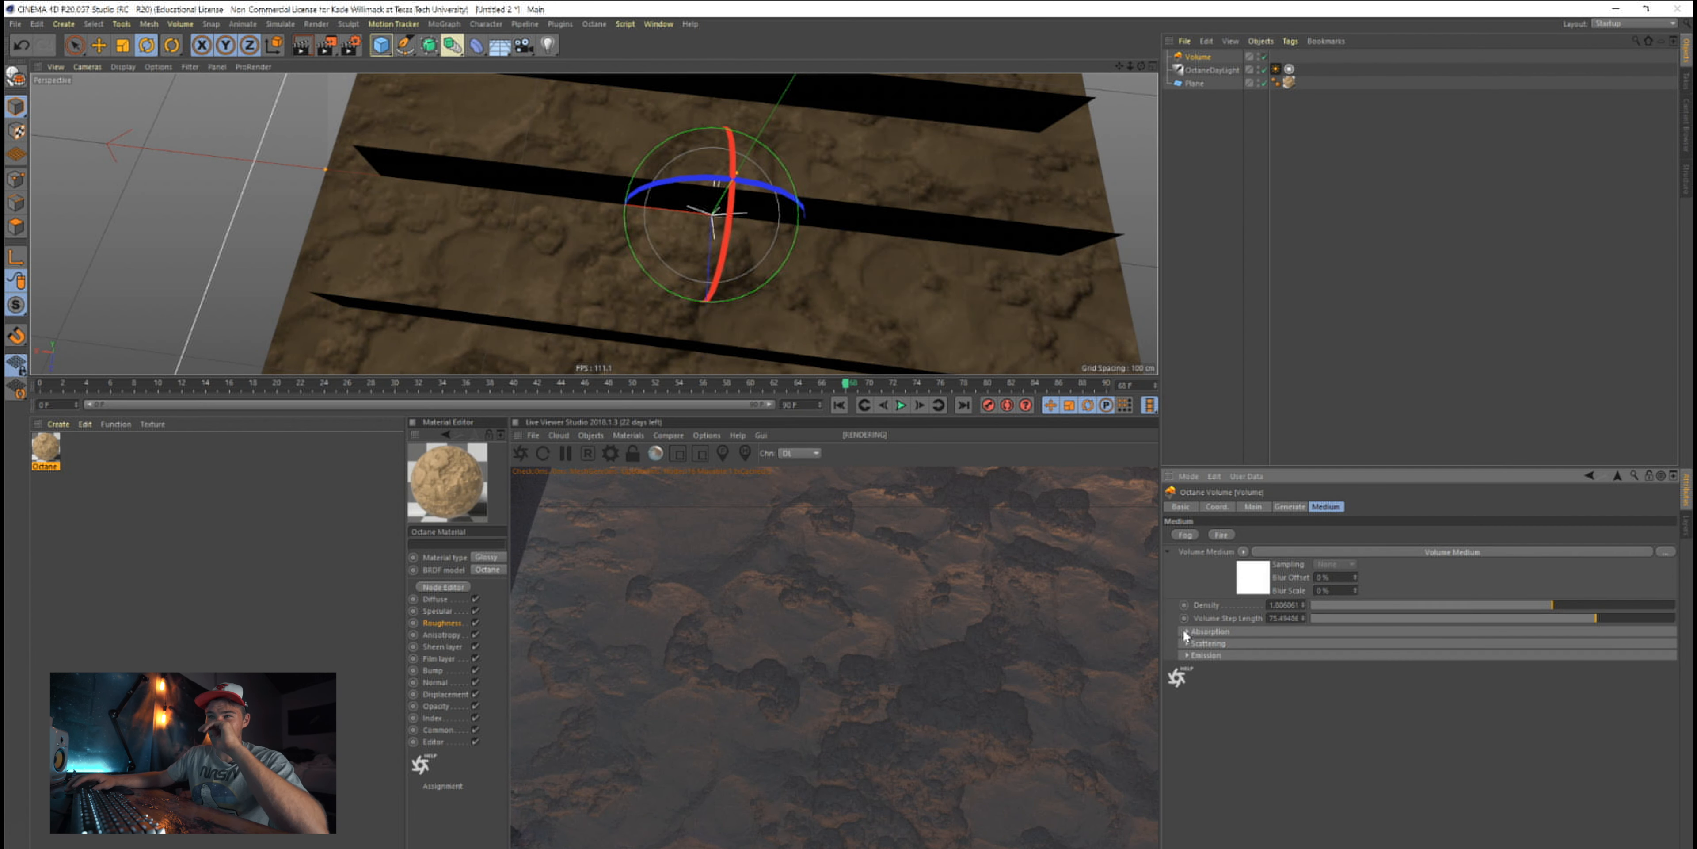
Brighten the fog's absorption and scattering RGBSpectrum colours to full white
click(1187, 631)
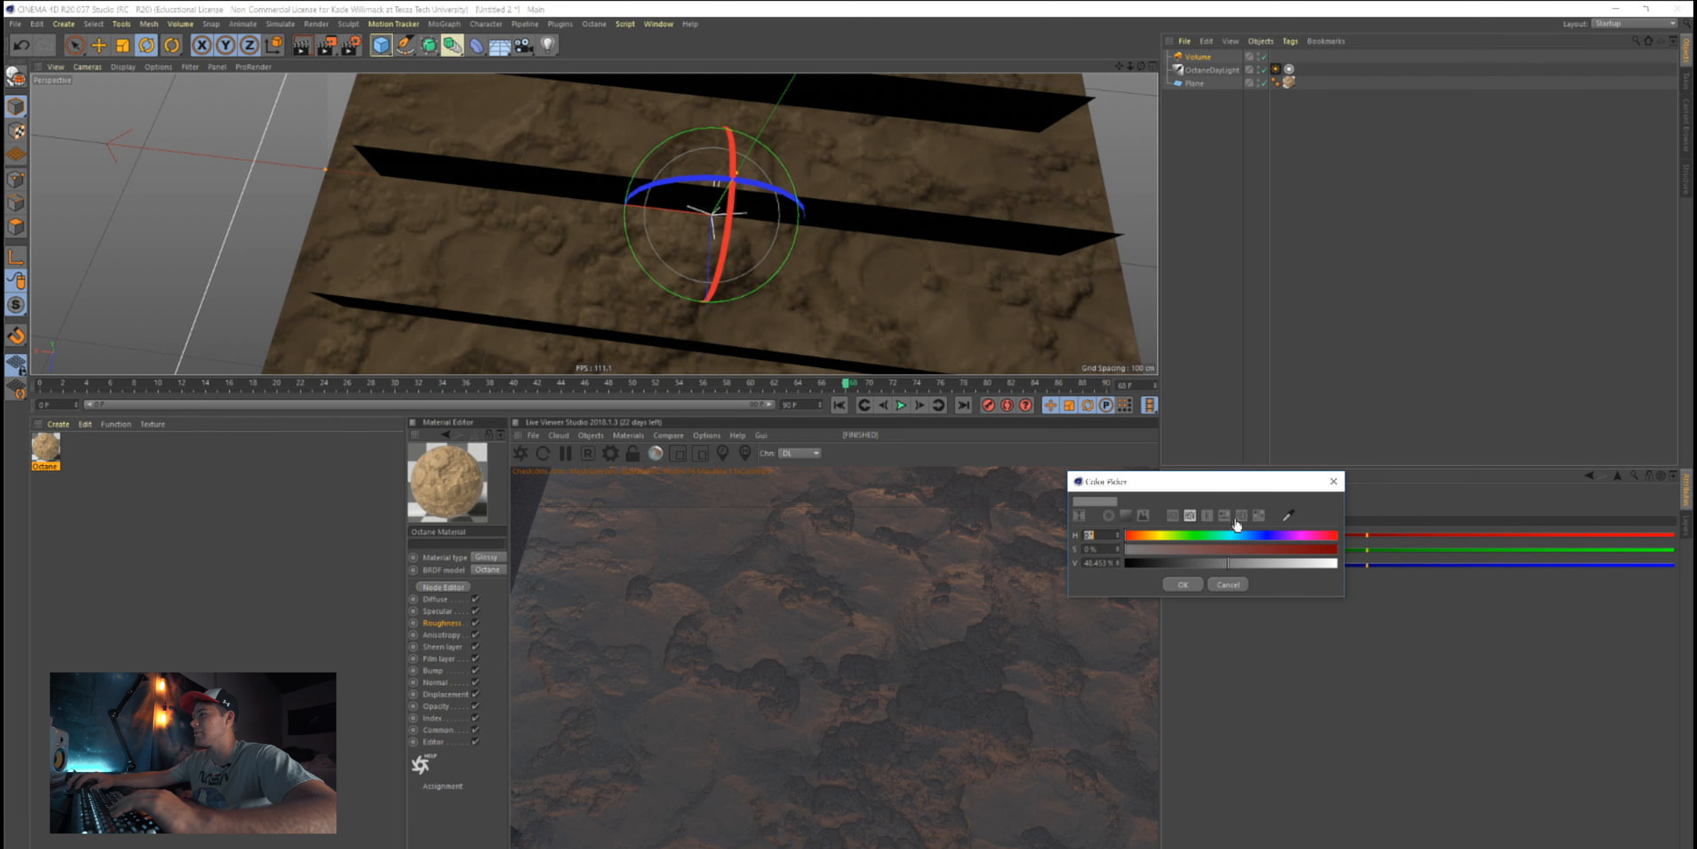
click(1181, 583)
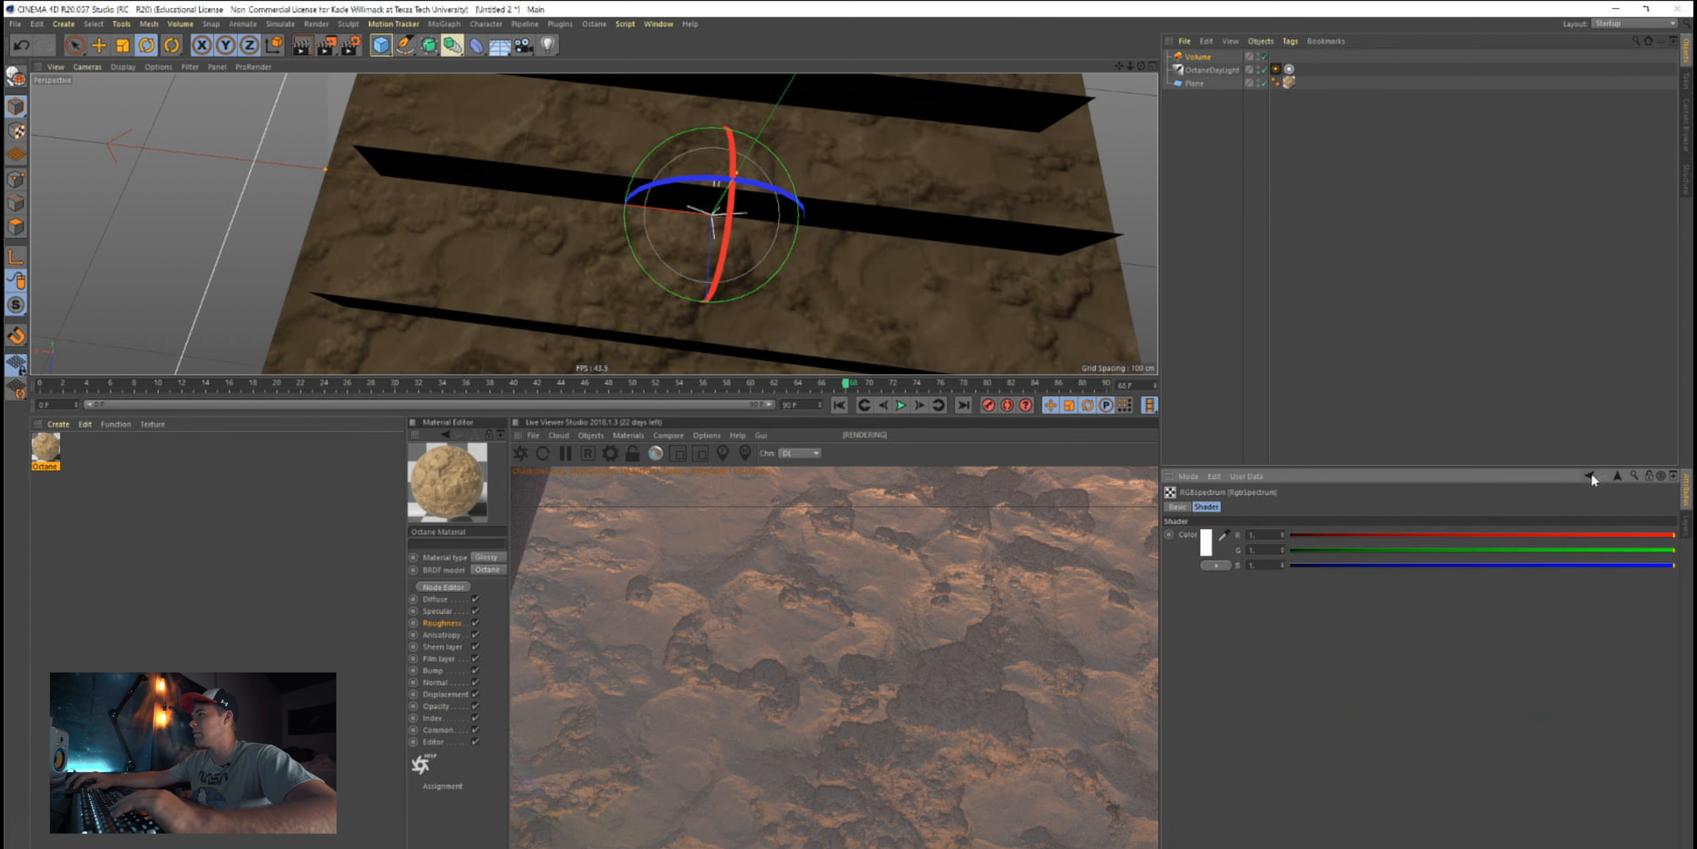
click(1195, 55)
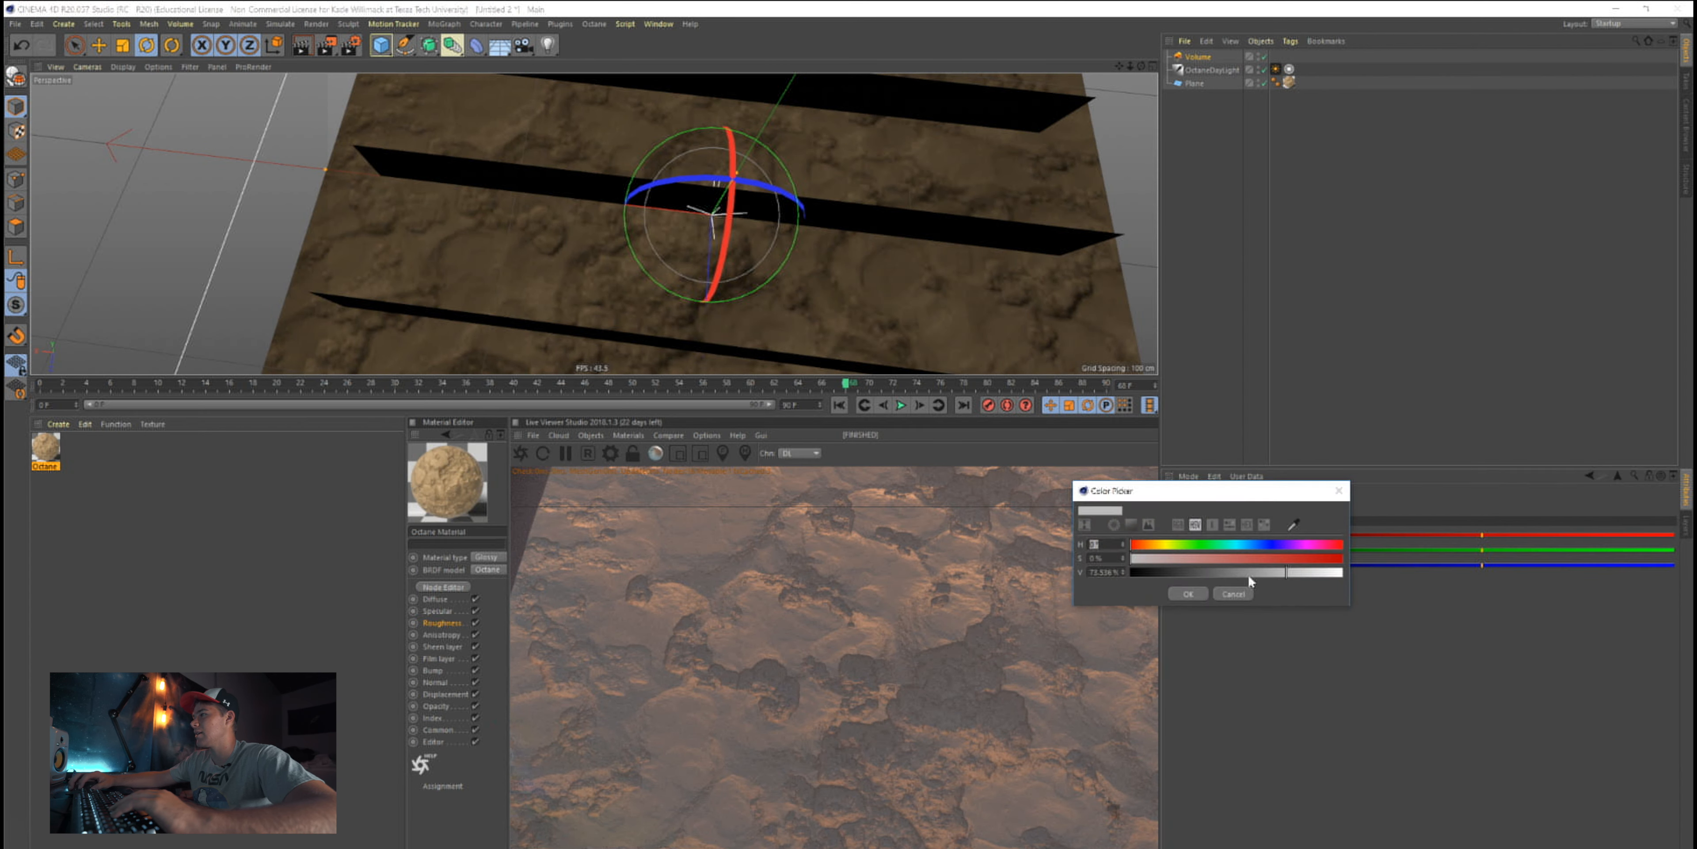
click(1186, 594)
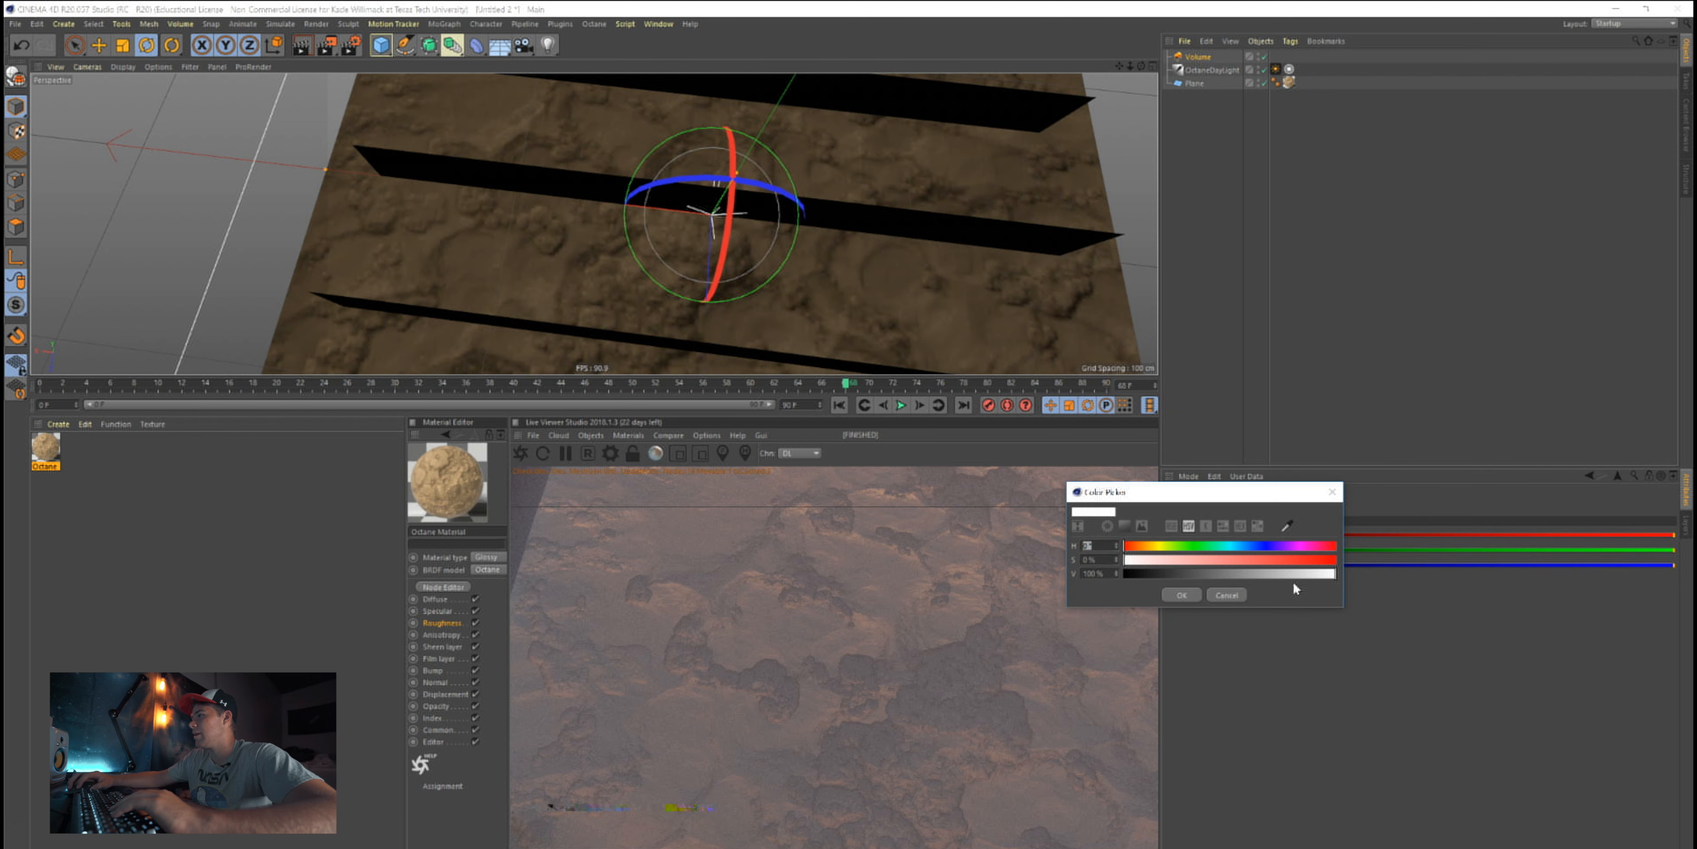
click(1181, 594)
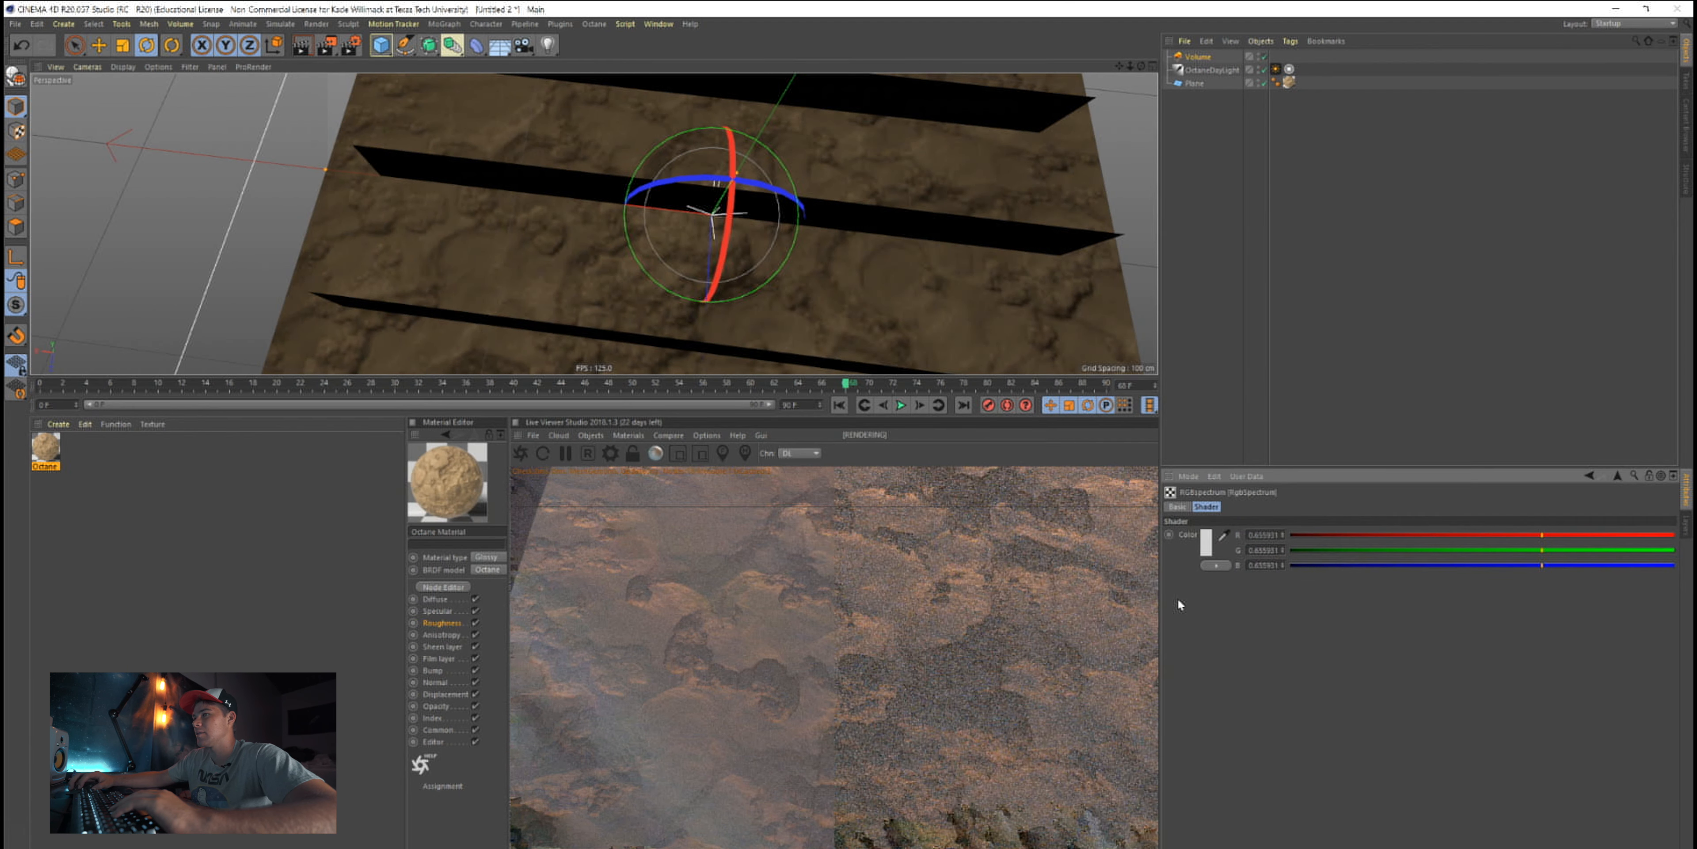
click(1209, 534)
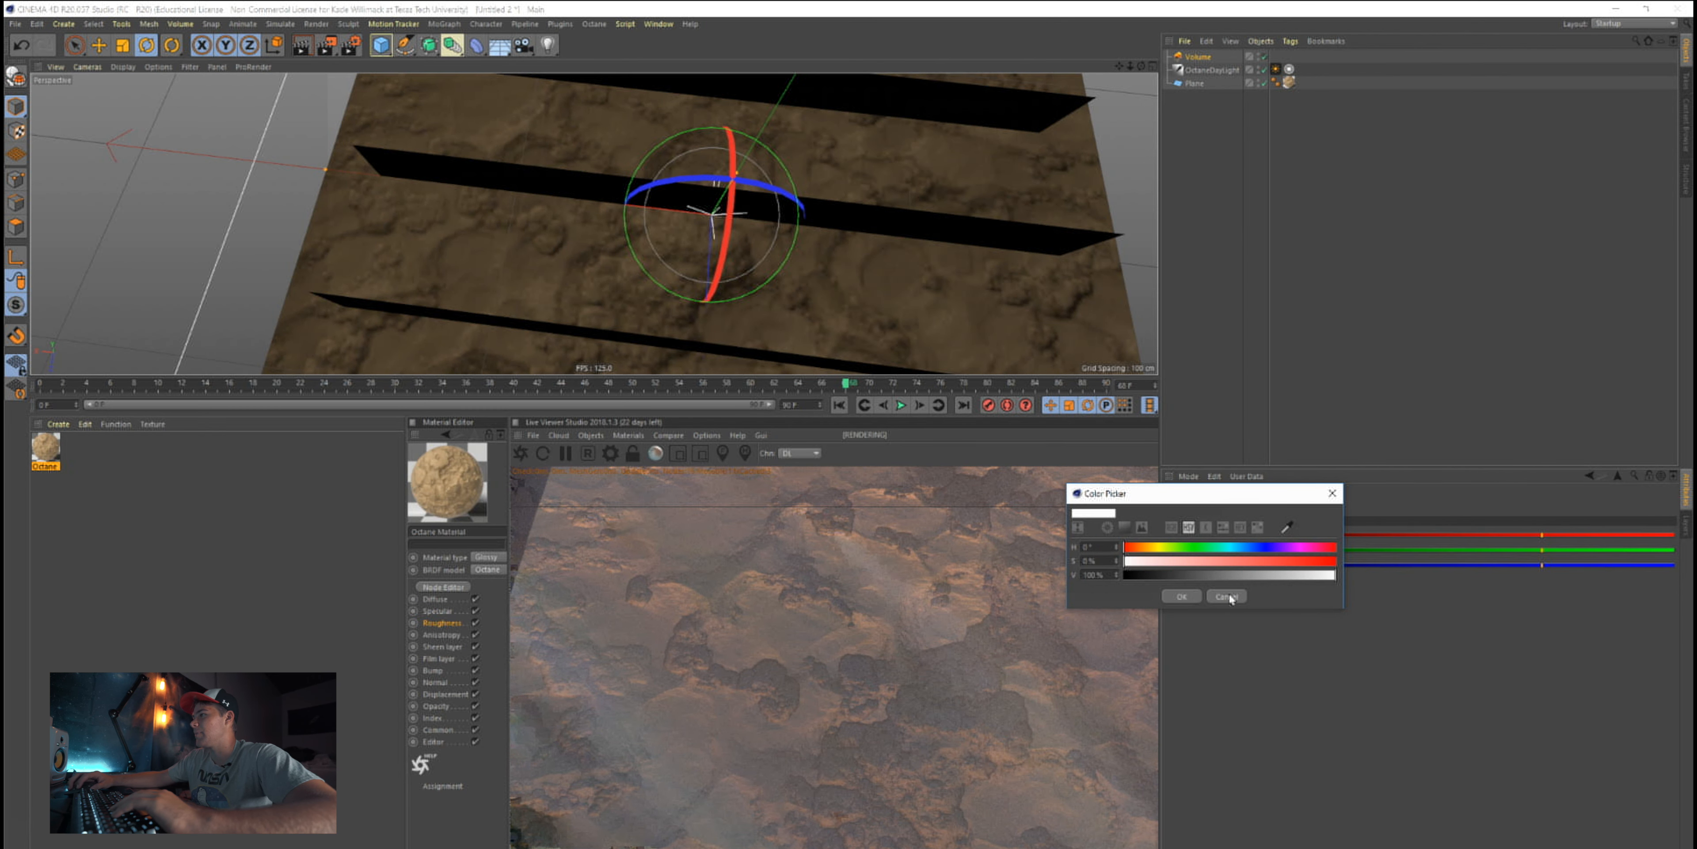
click(1225, 595)
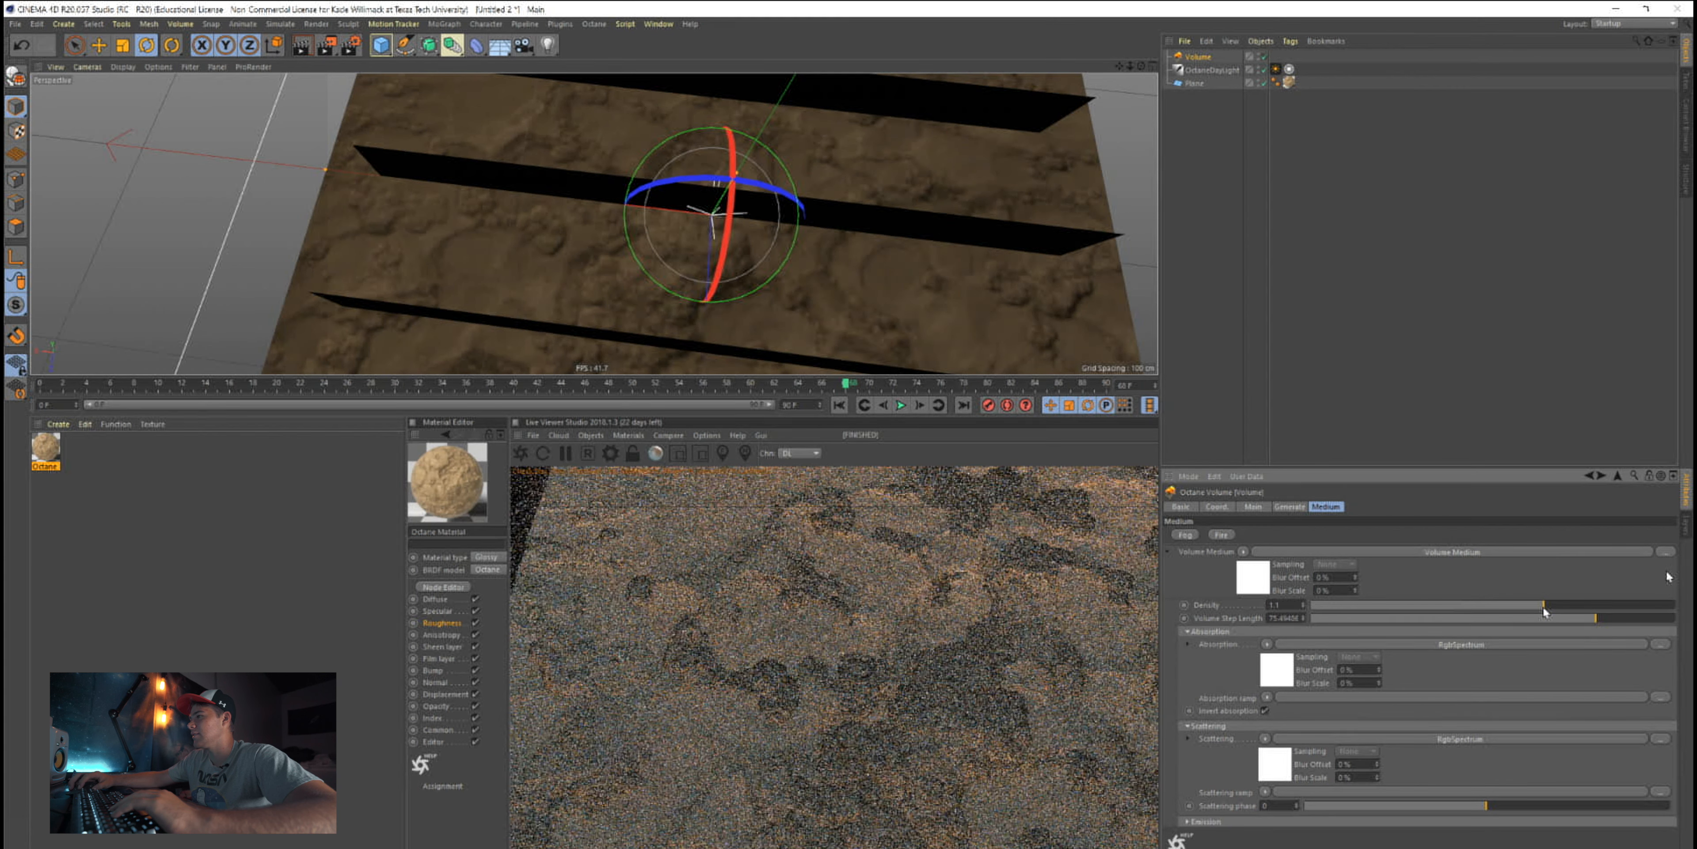
click(1289, 506)
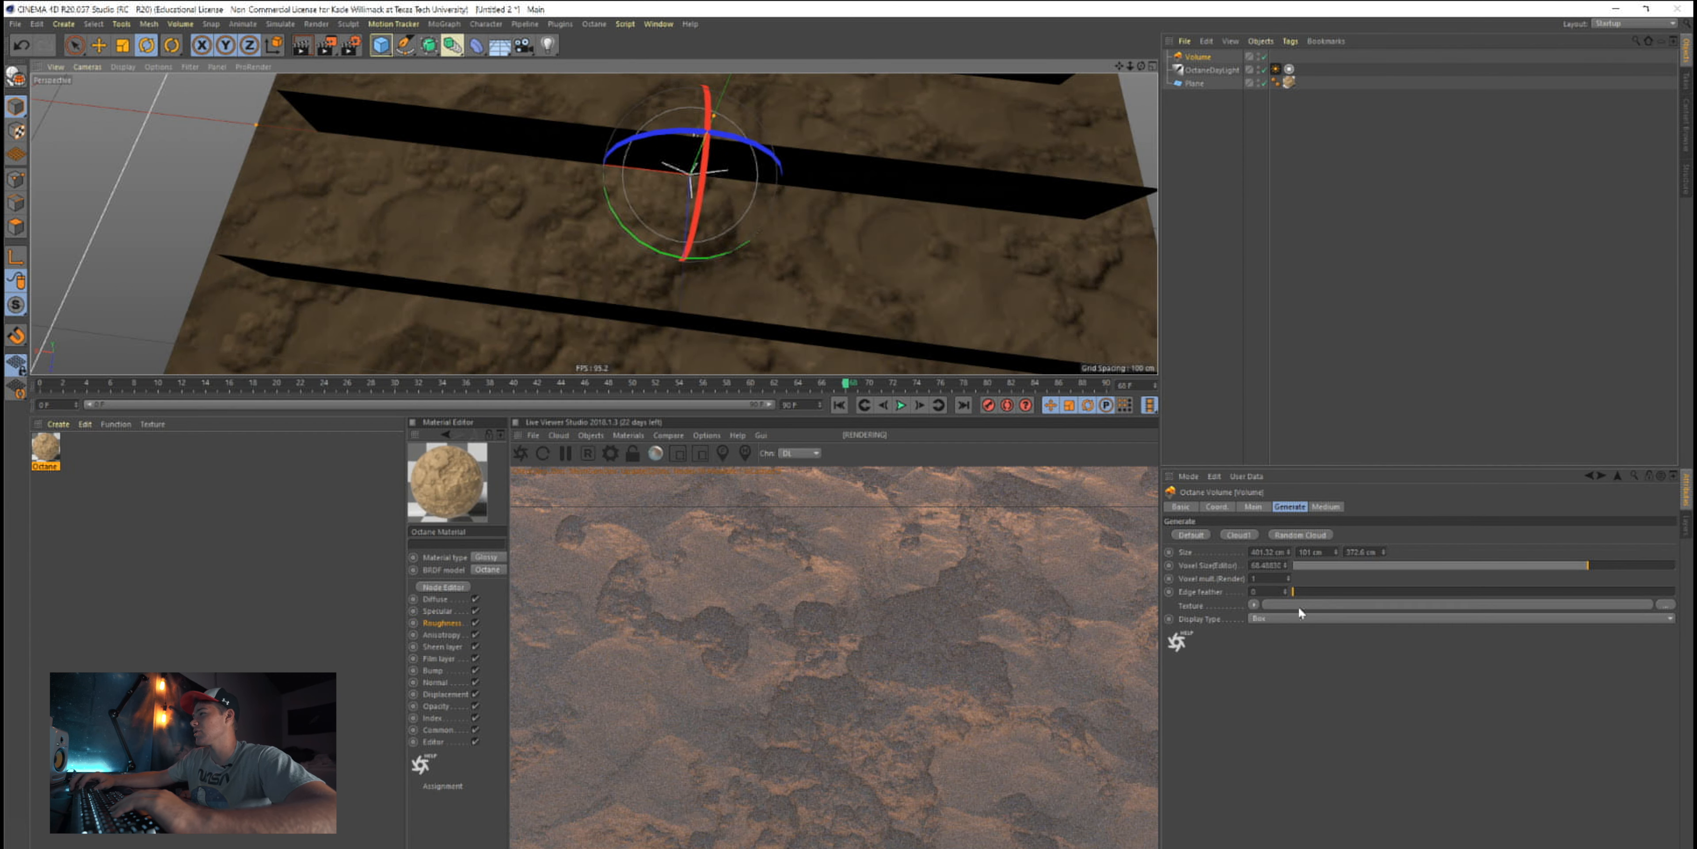
Move and stretch the fog volume box so it encloses the whole terrain plane
click(1217, 507)
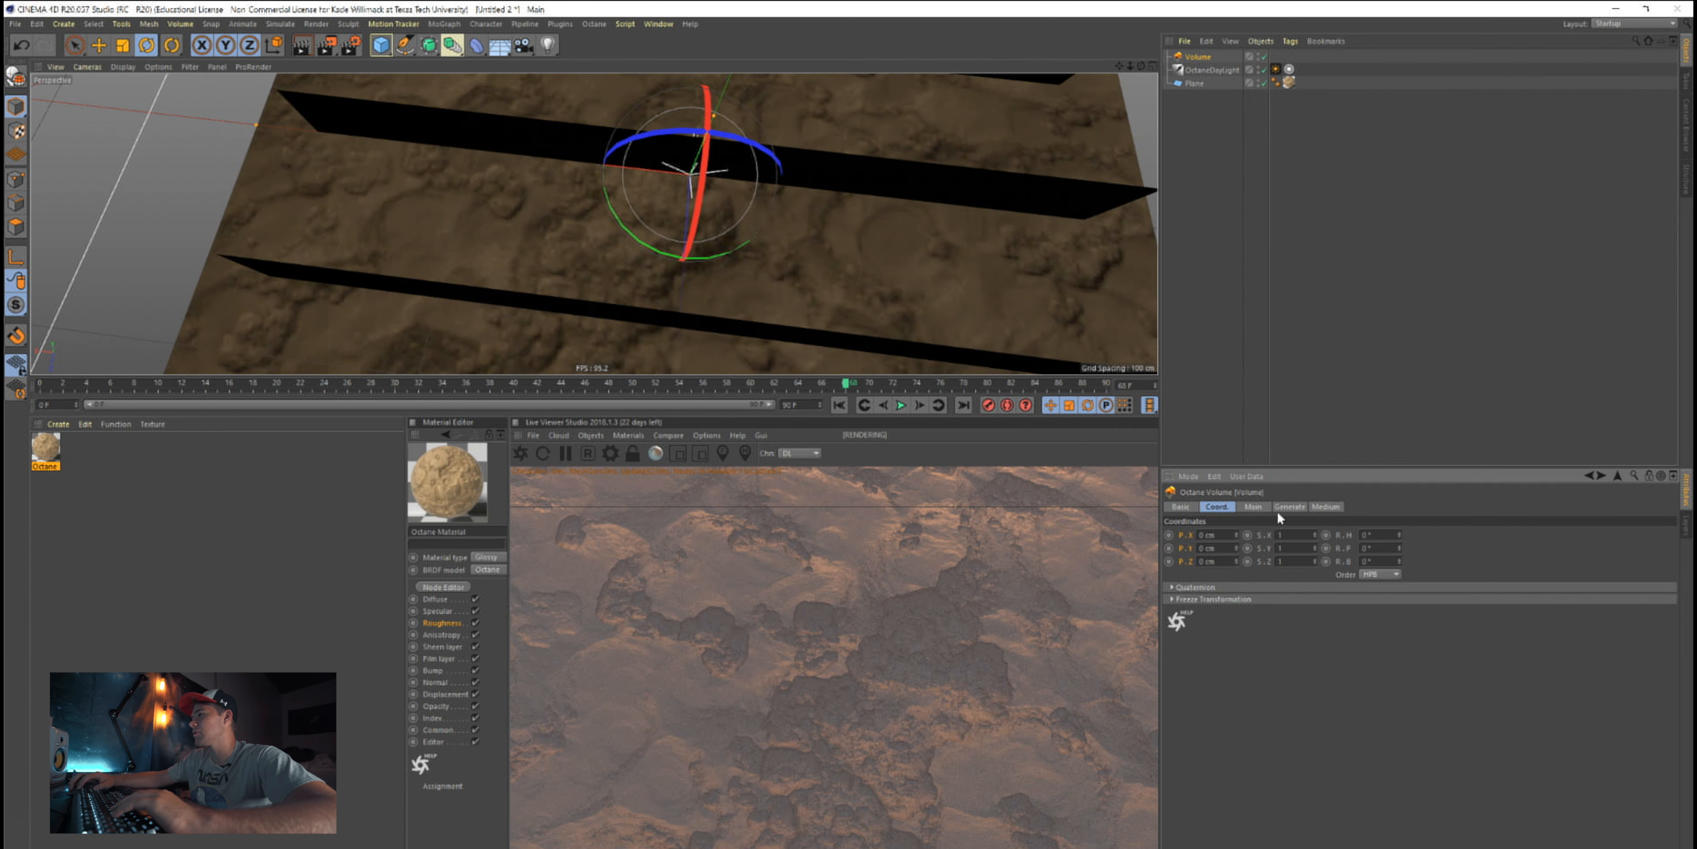
click(1289, 507)
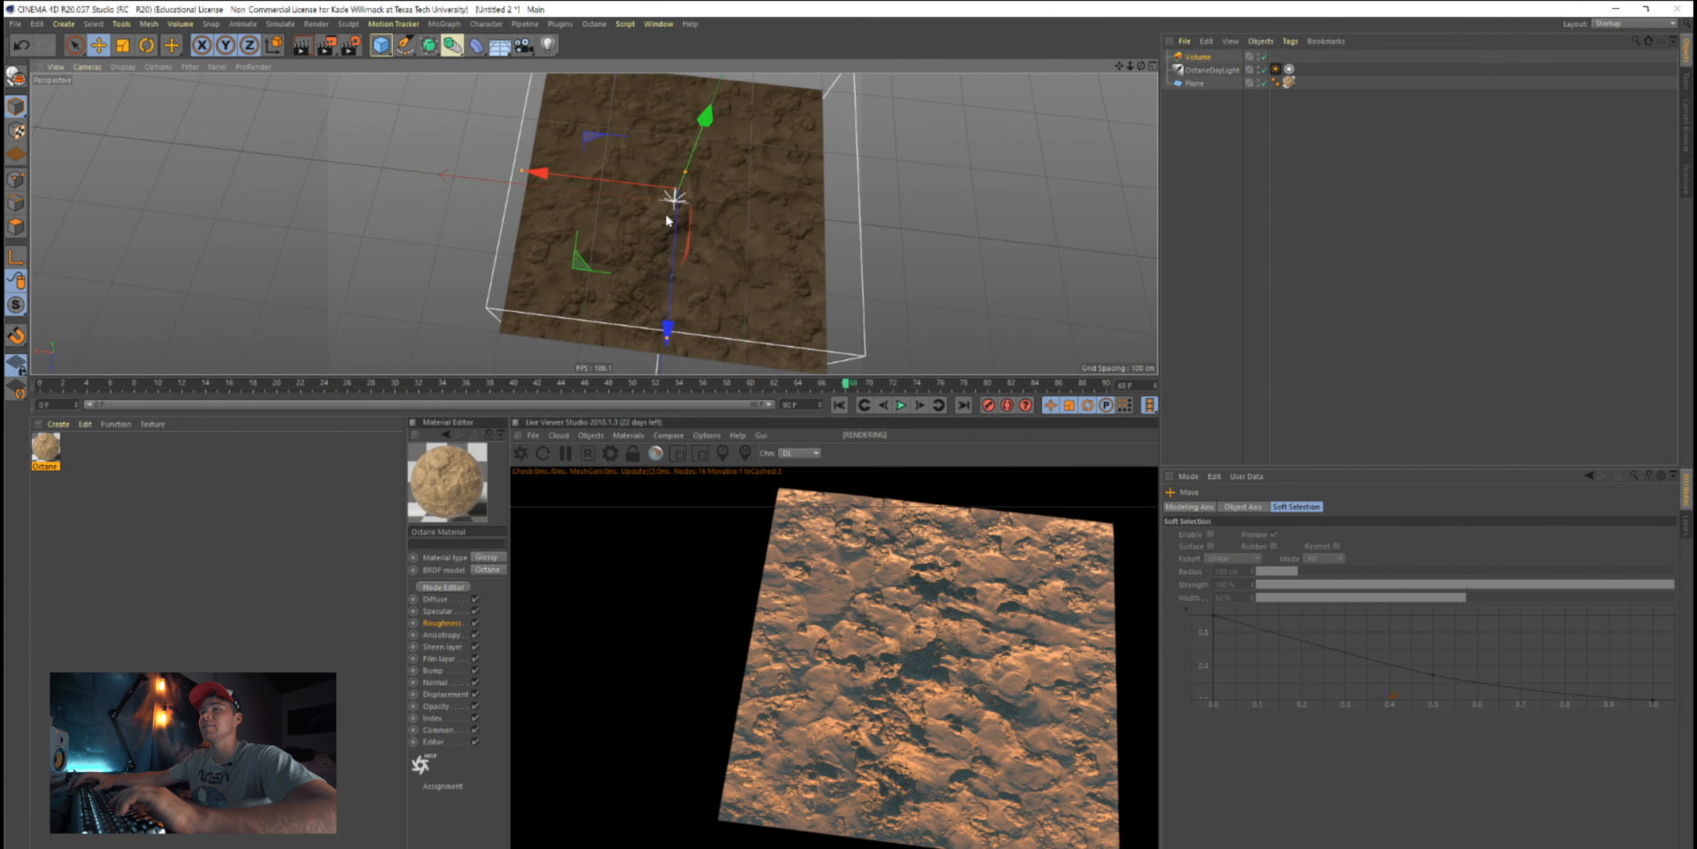
drag(666, 217, 324, 122)
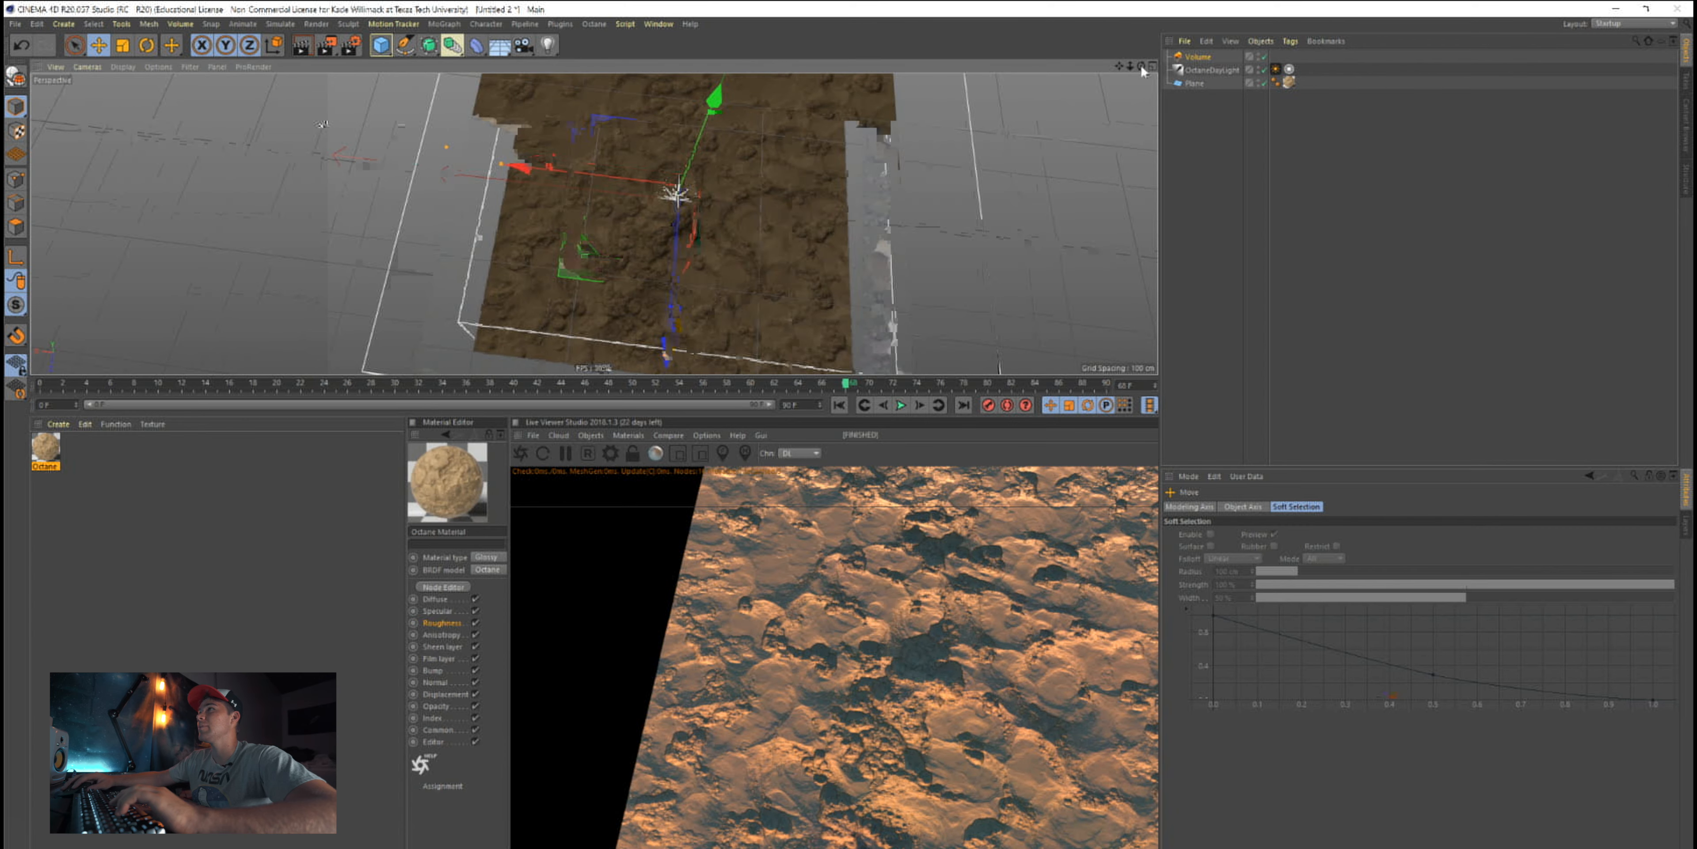
drag(649, 194, 638, 108)
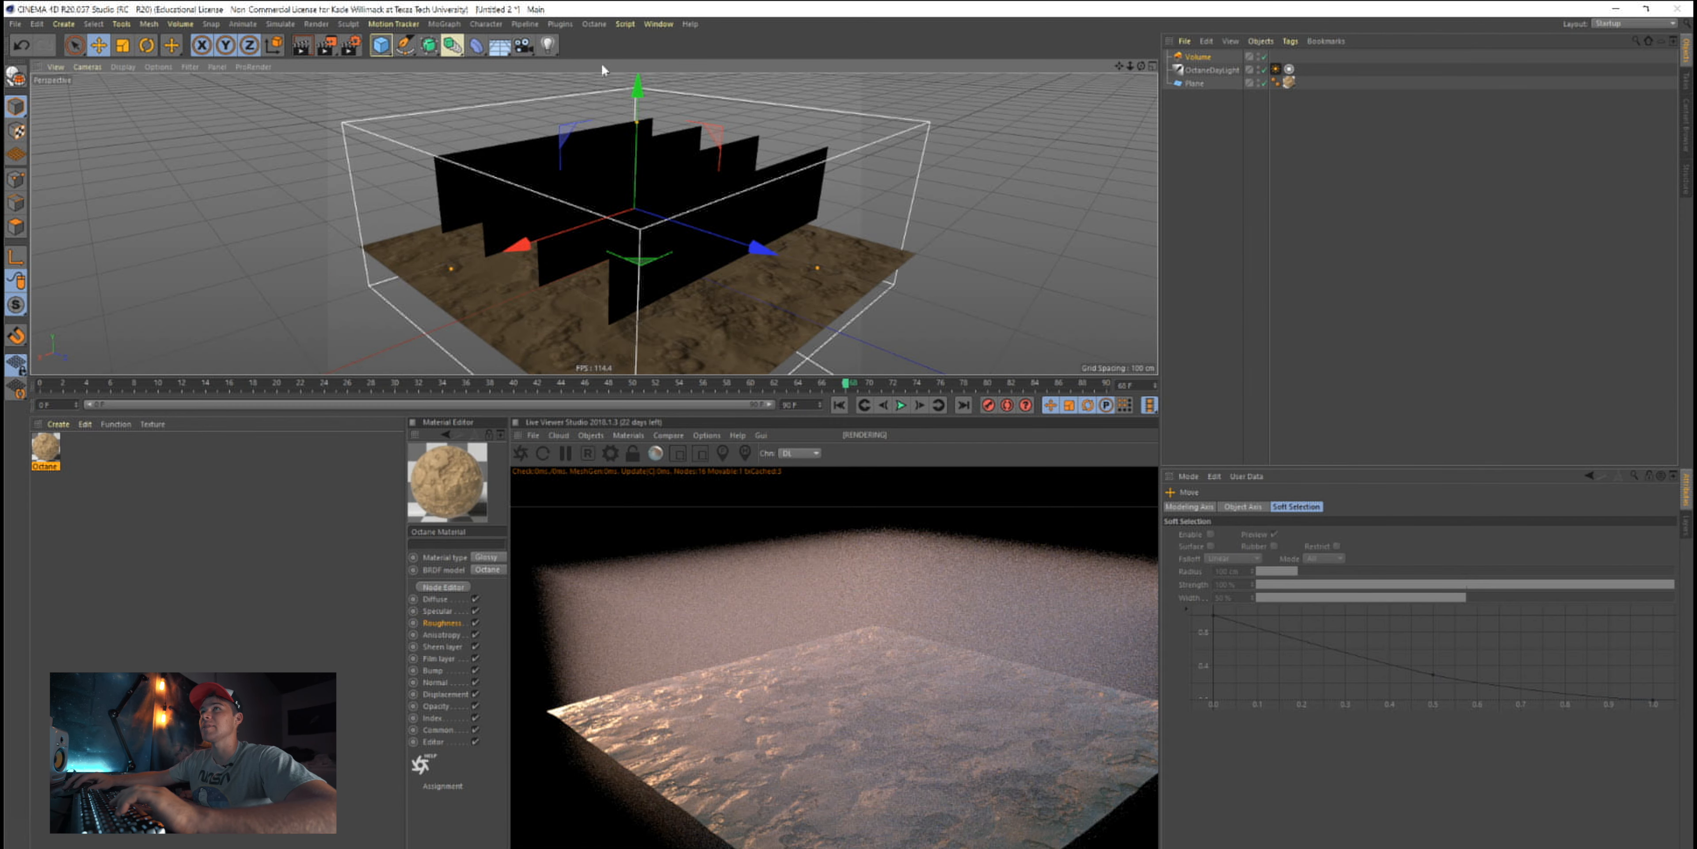
click(1195, 57)
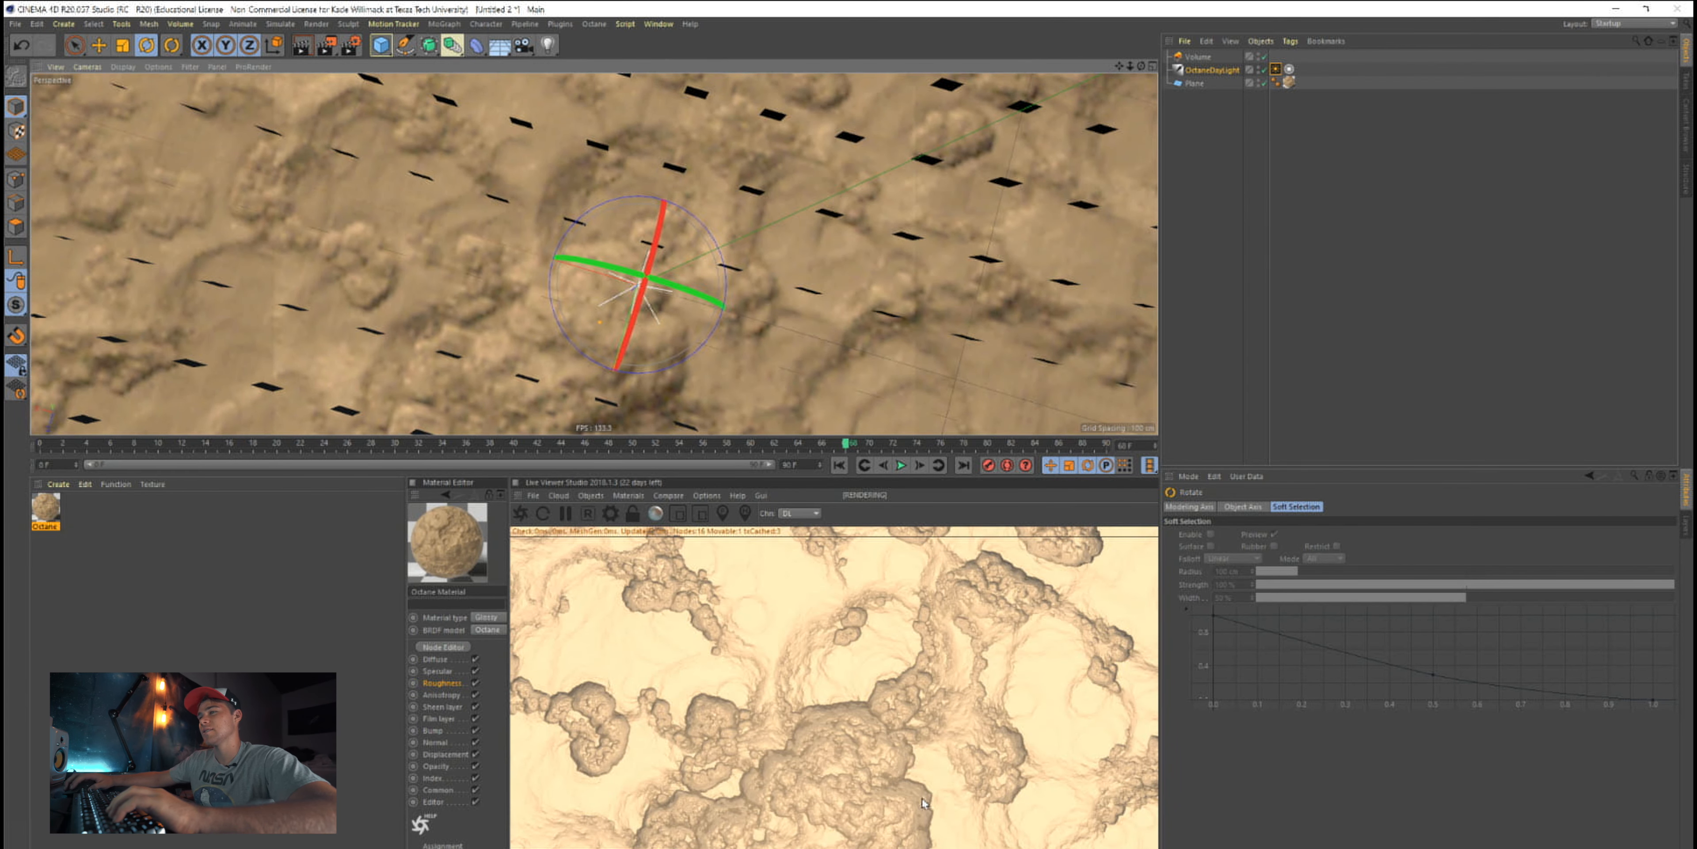
mouse_move(682, 245)
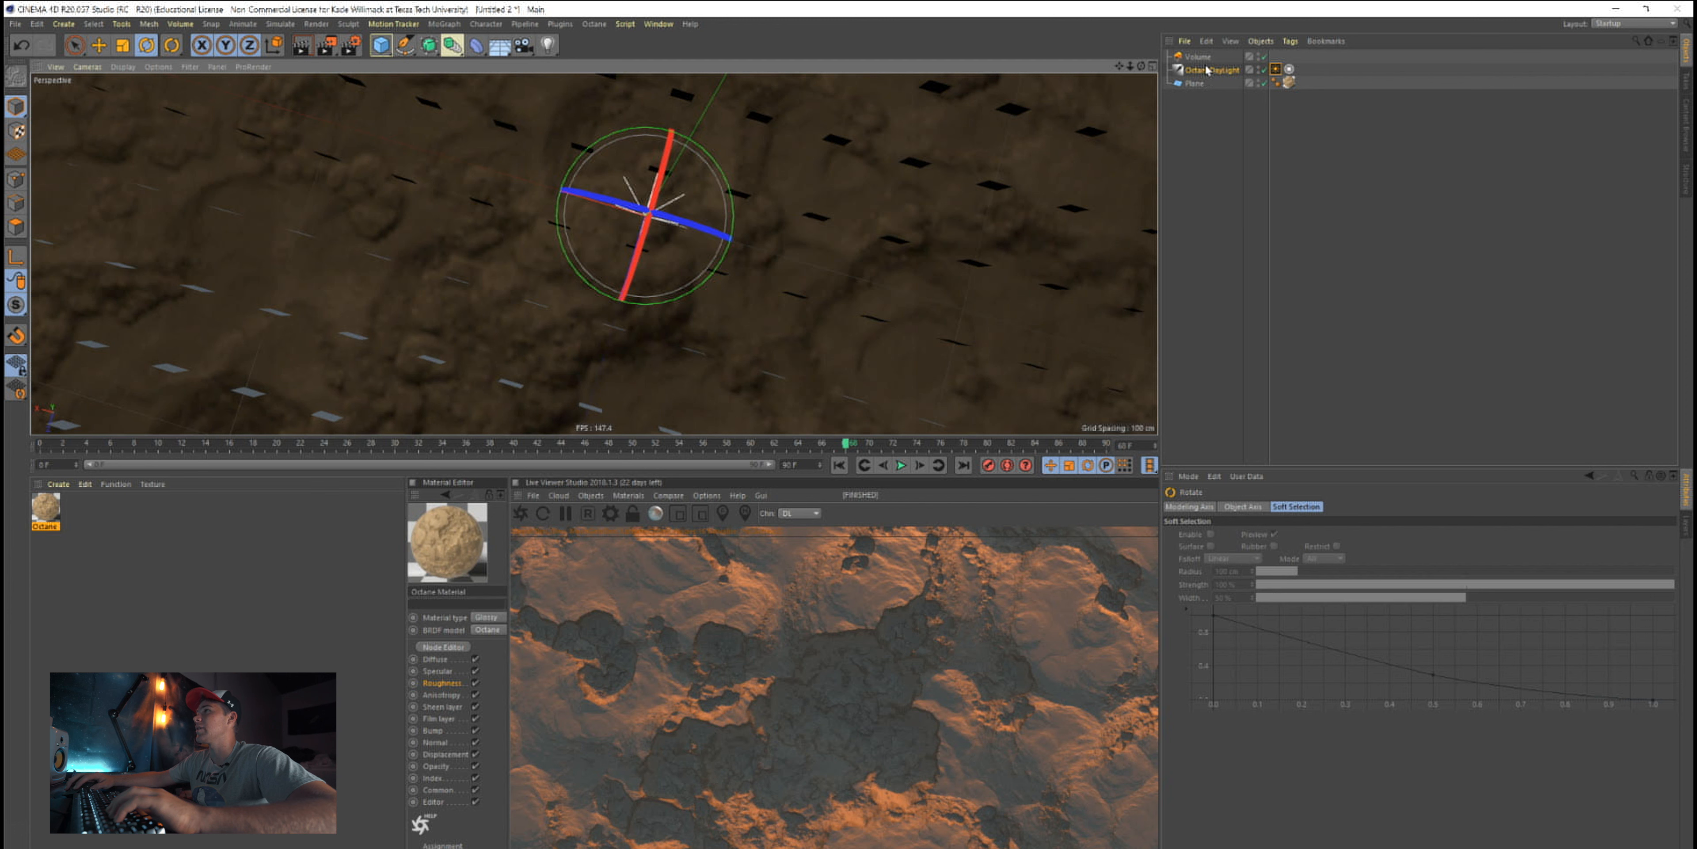
Tune the daylight's sky turbidity and rotate it so orange sunlight rakes across the terrain
click(1275, 69)
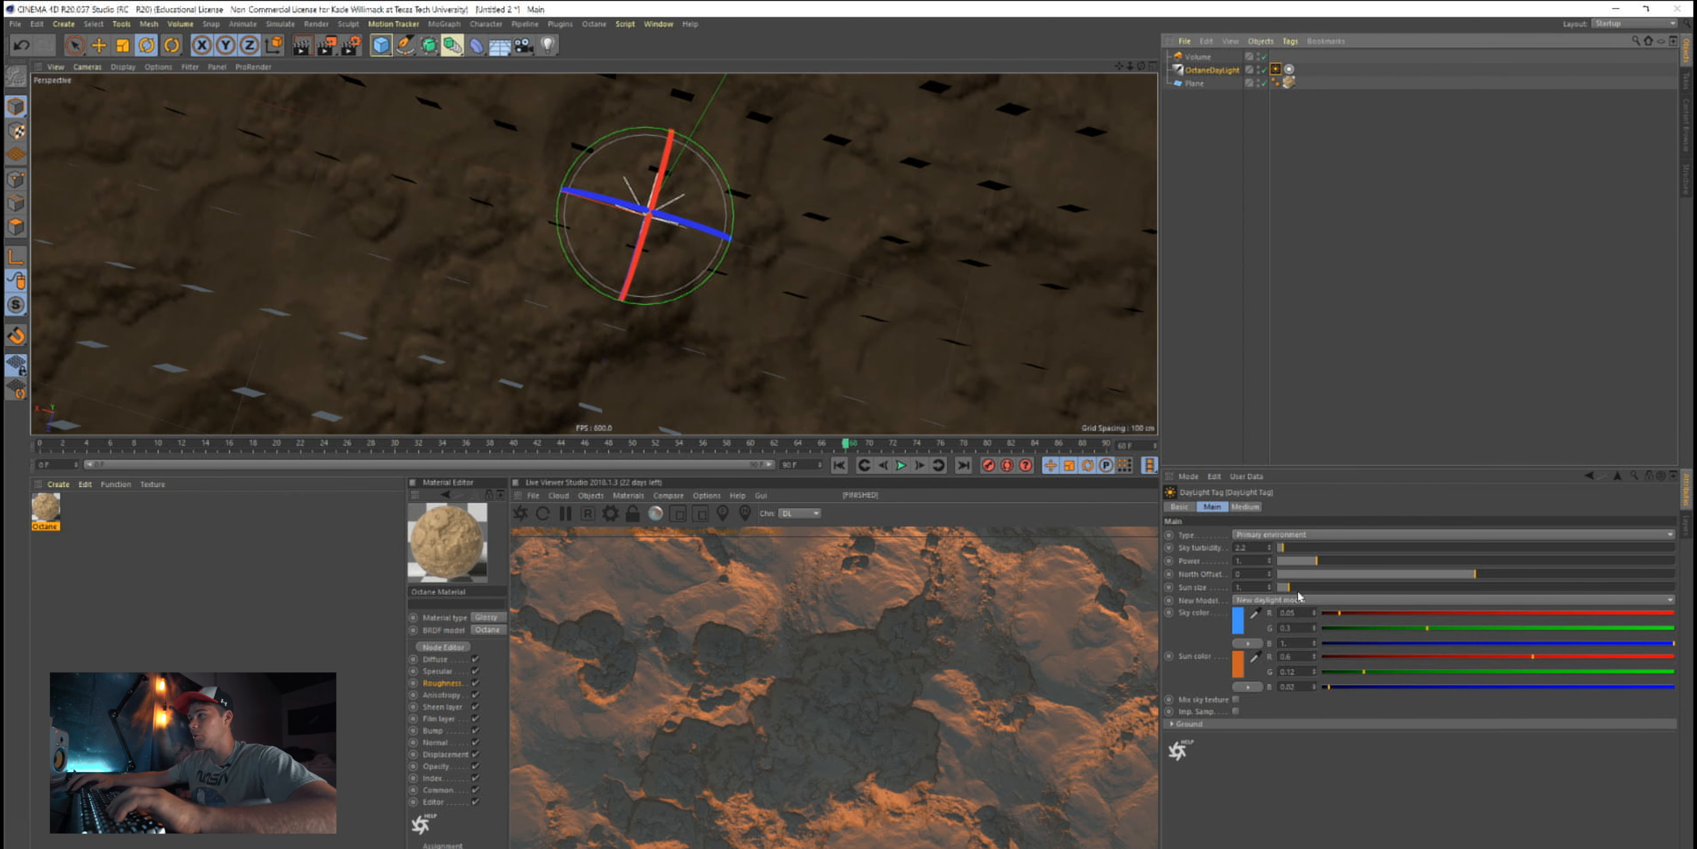
mouse_move(1209, 553)
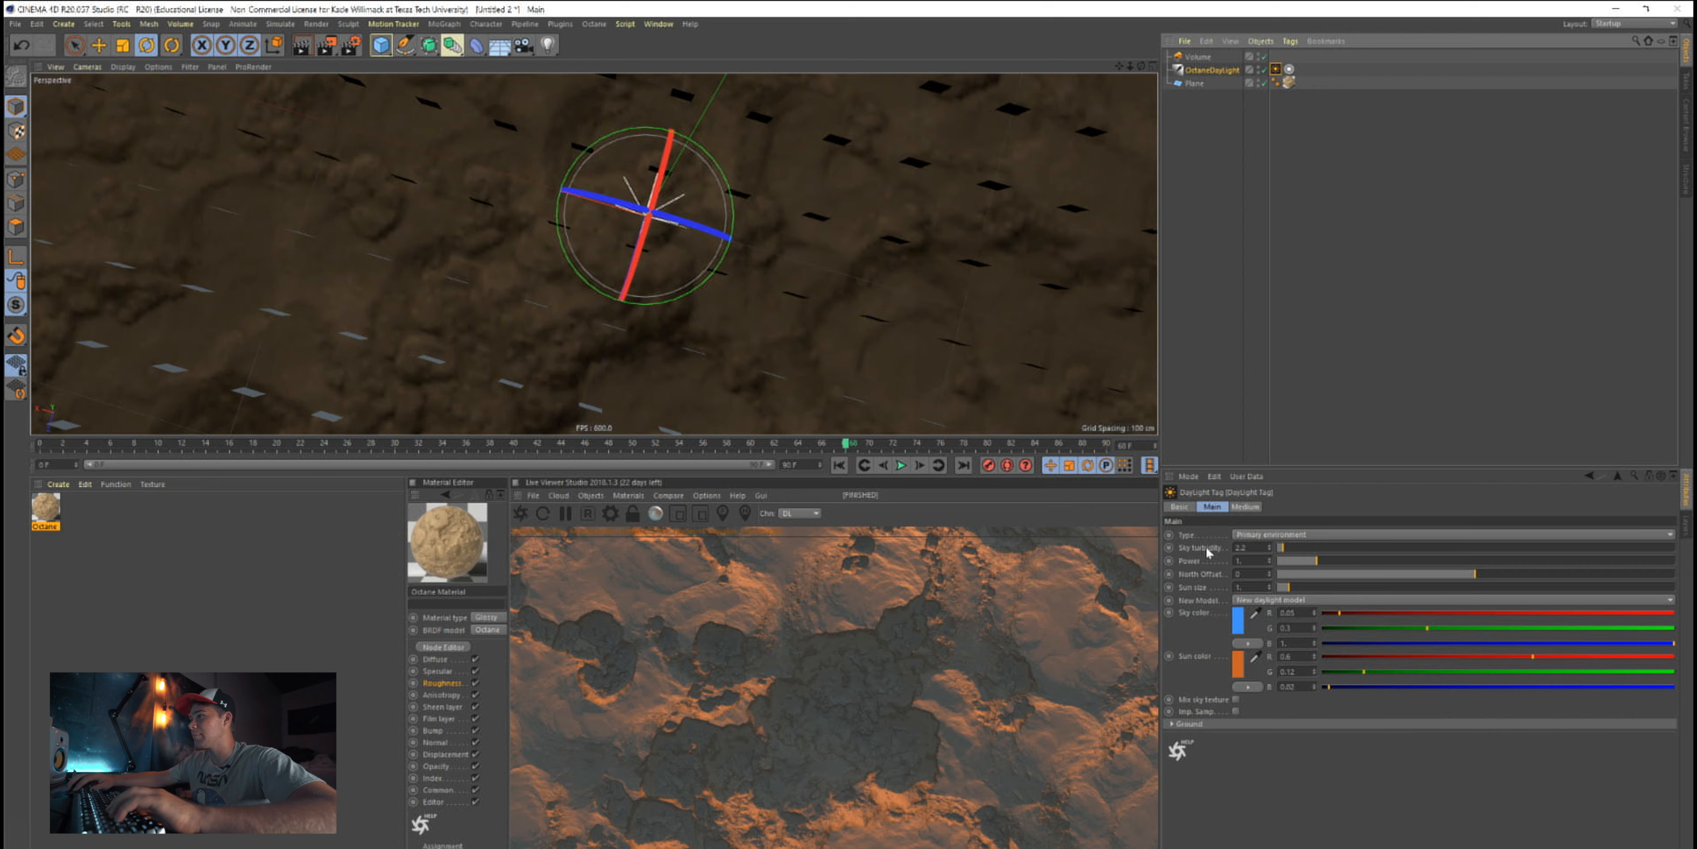
drag(1281, 546, 1375, 546)
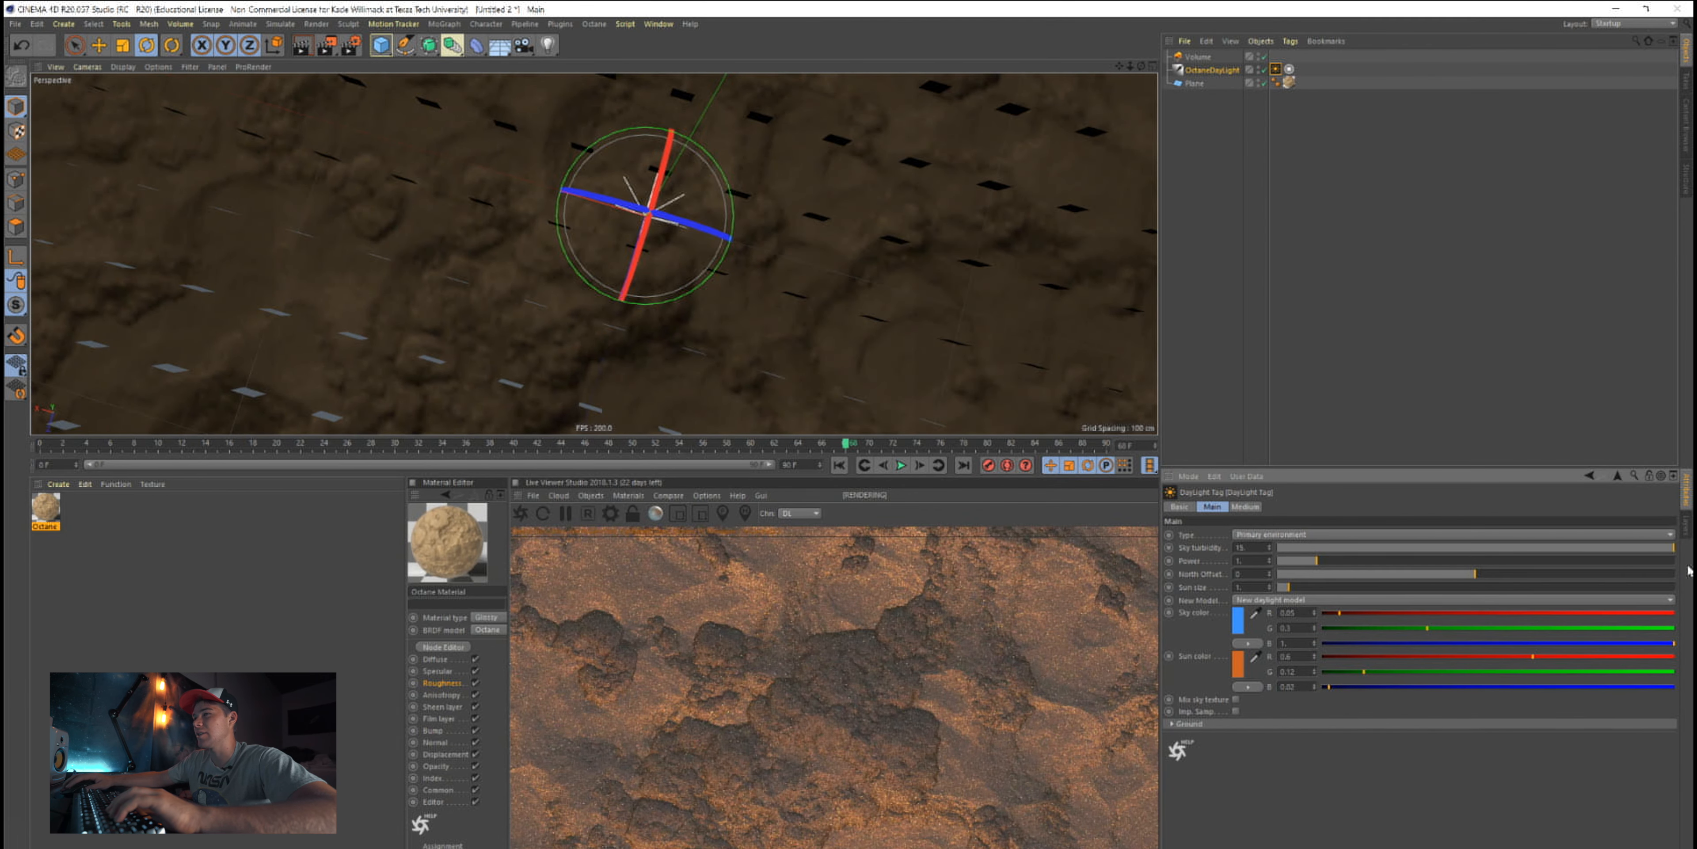
mouse_move(798, 203)
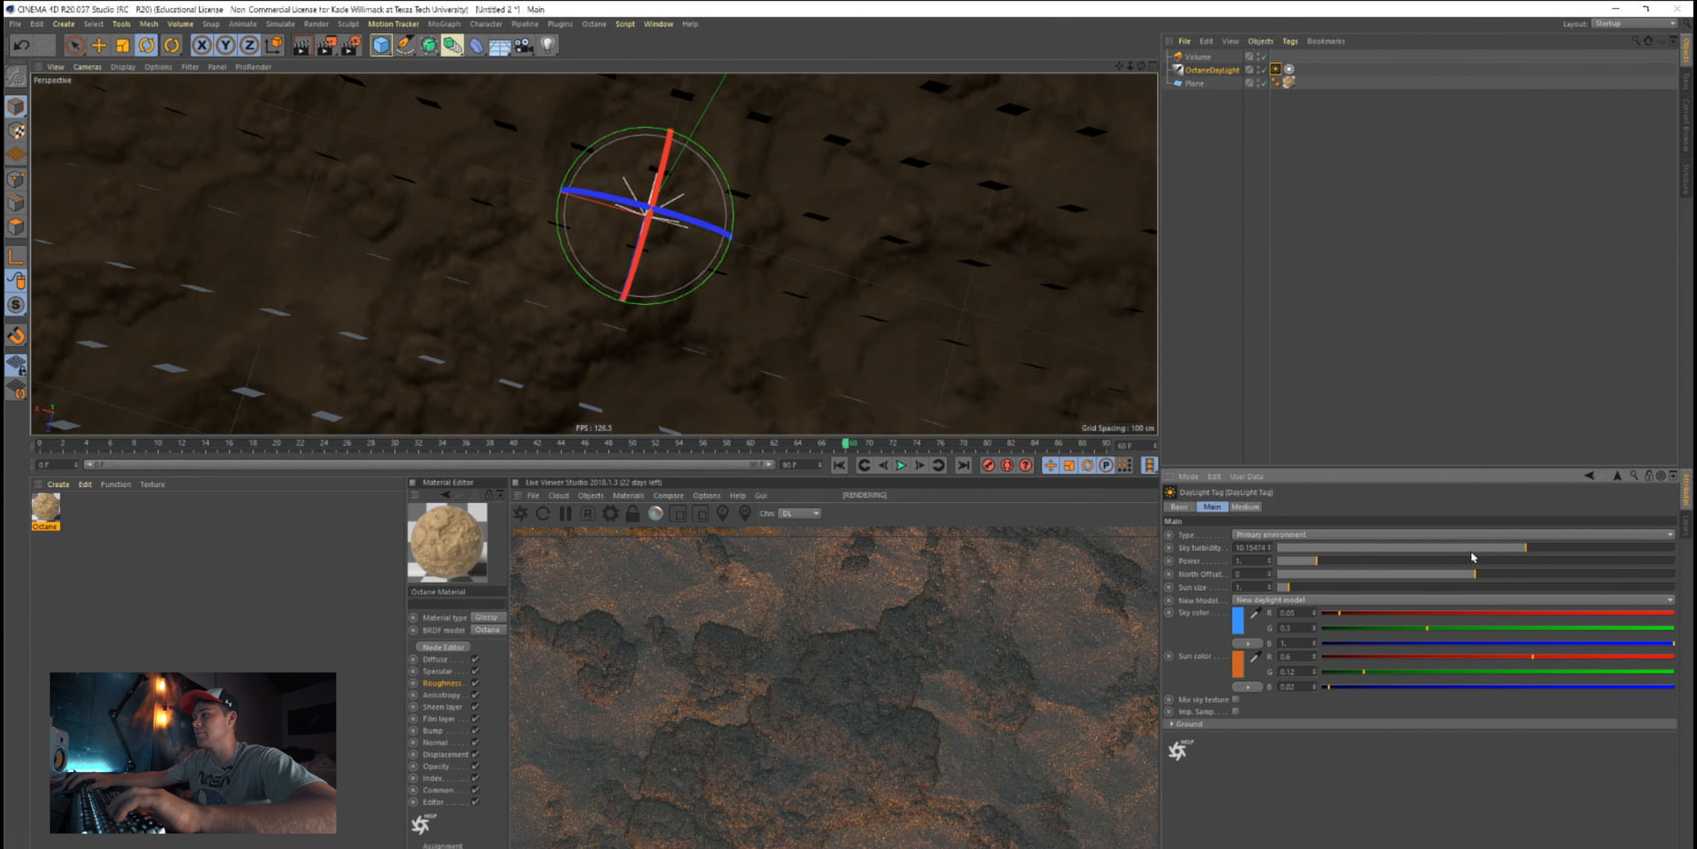
drag(1515, 548, 1358, 548)
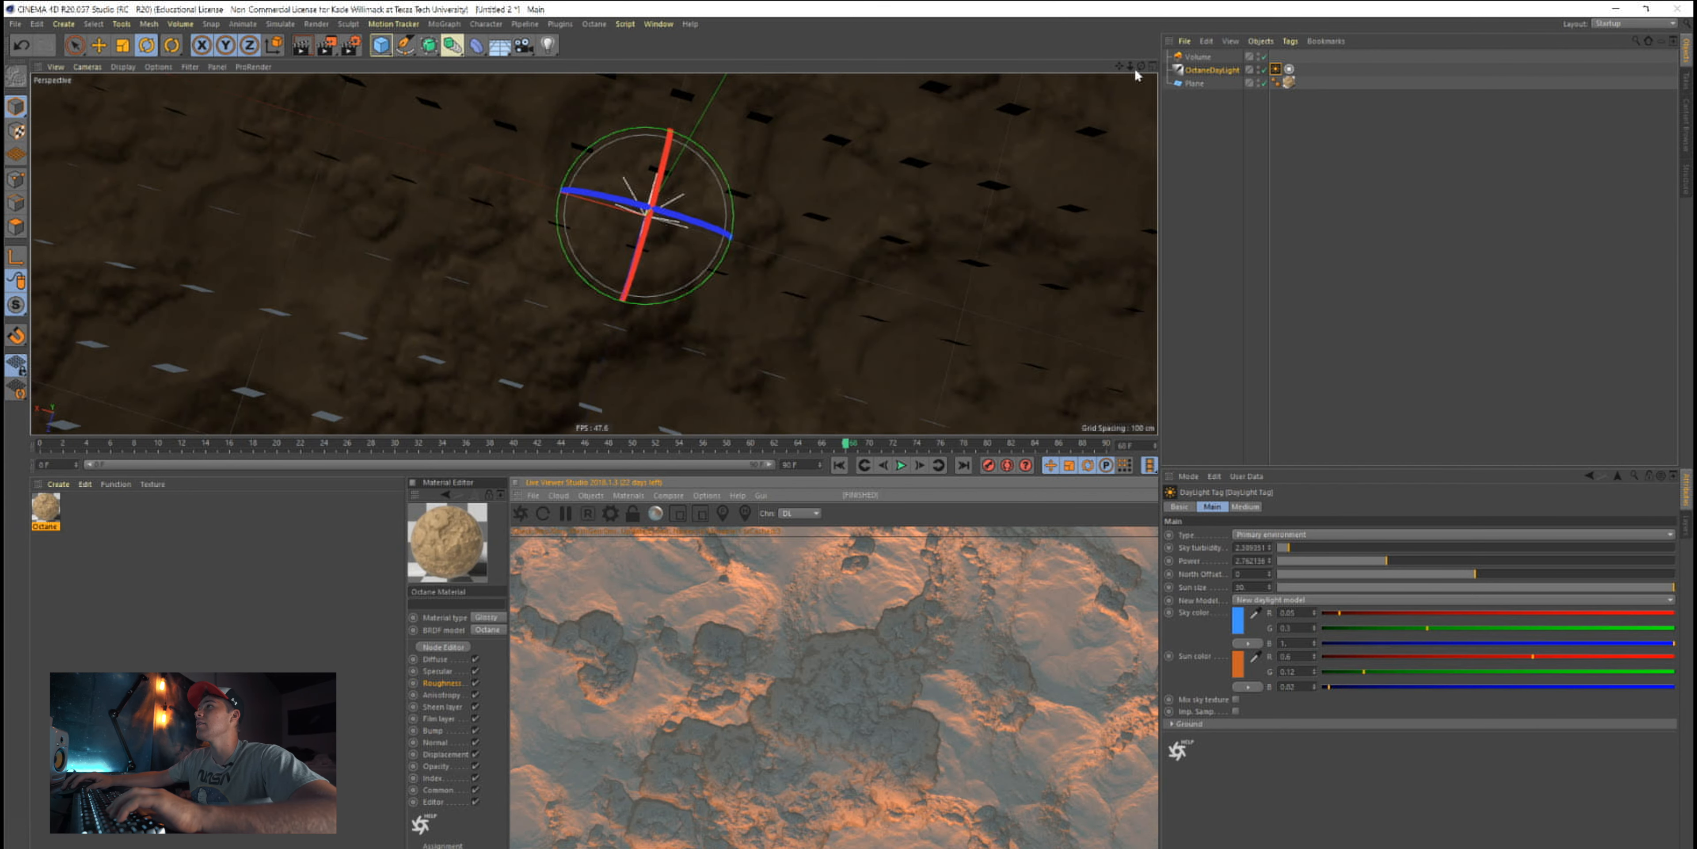
drag(644, 212, 710, 163)
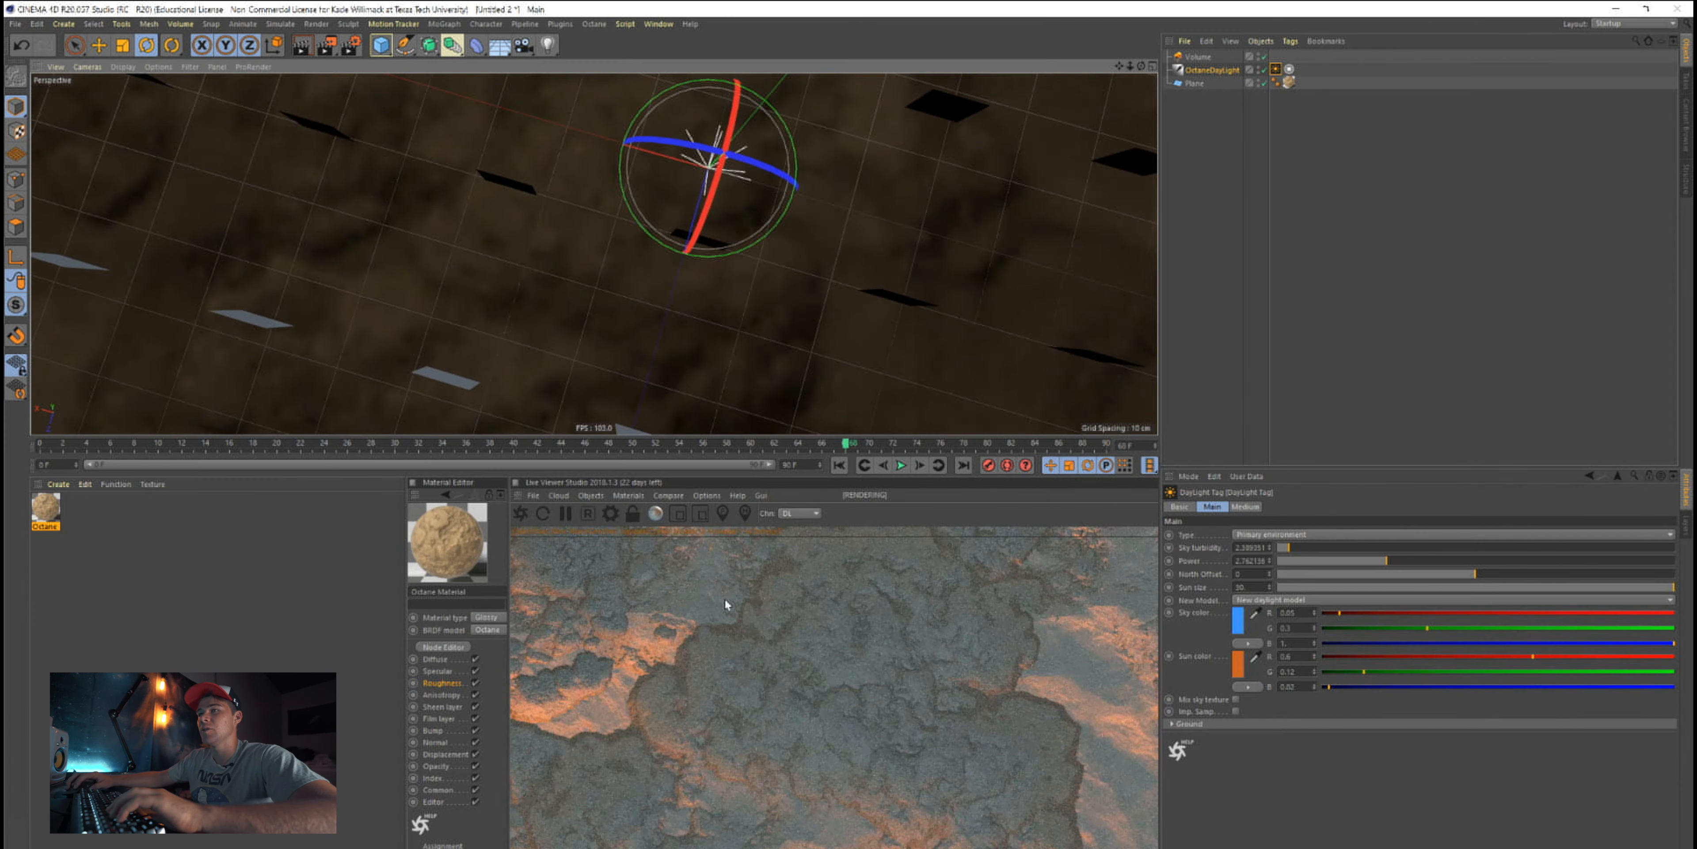
mouse_move(1292, 596)
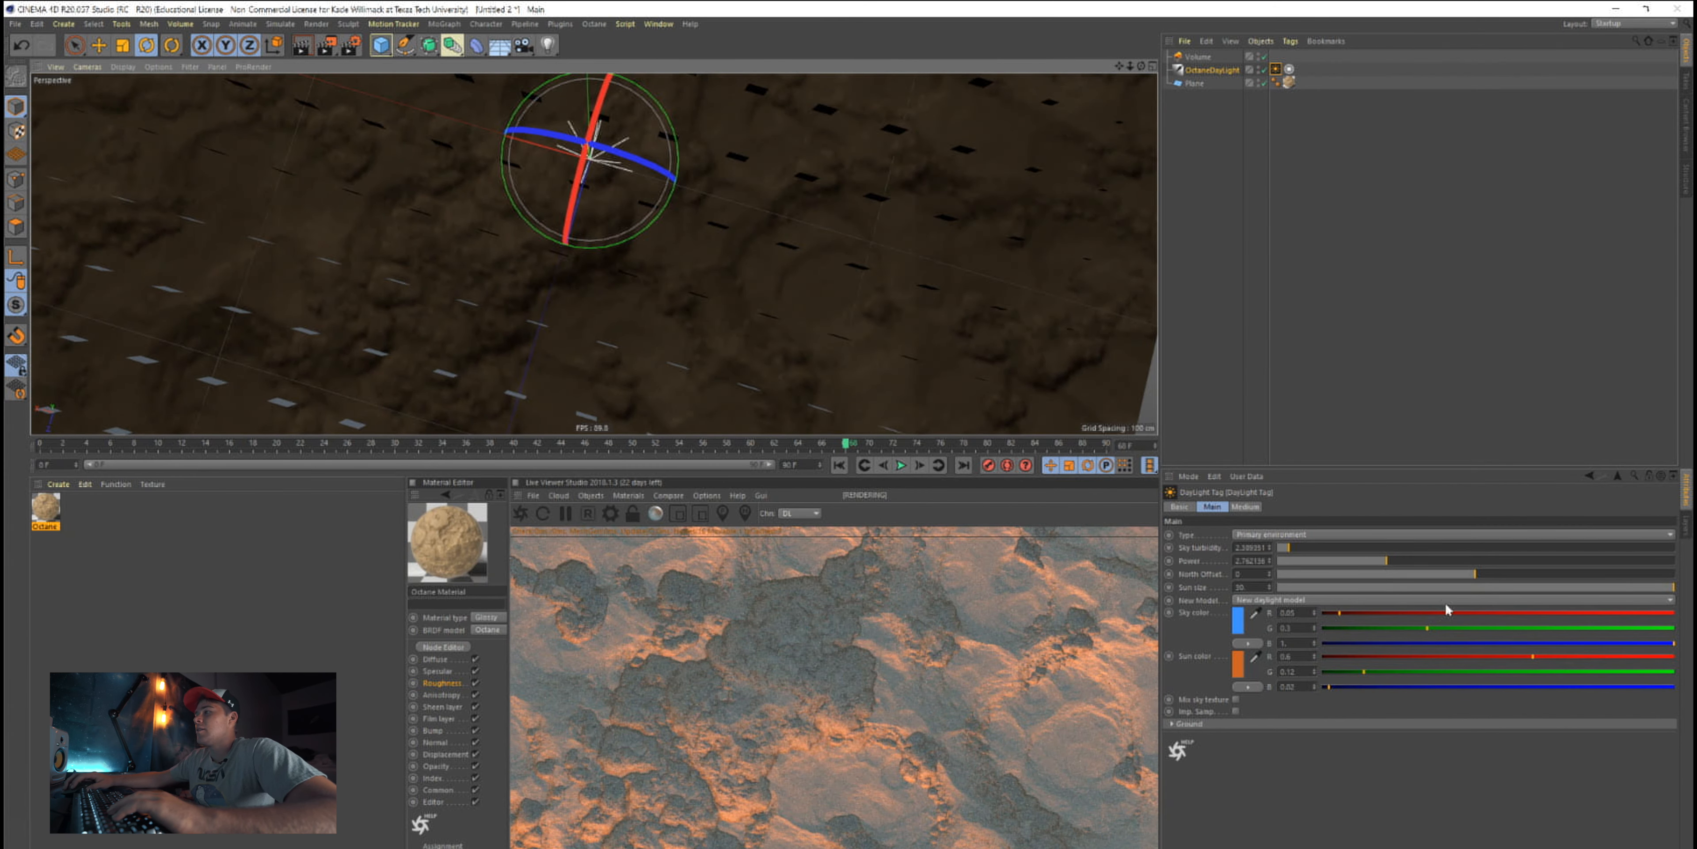
click(1244, 507)
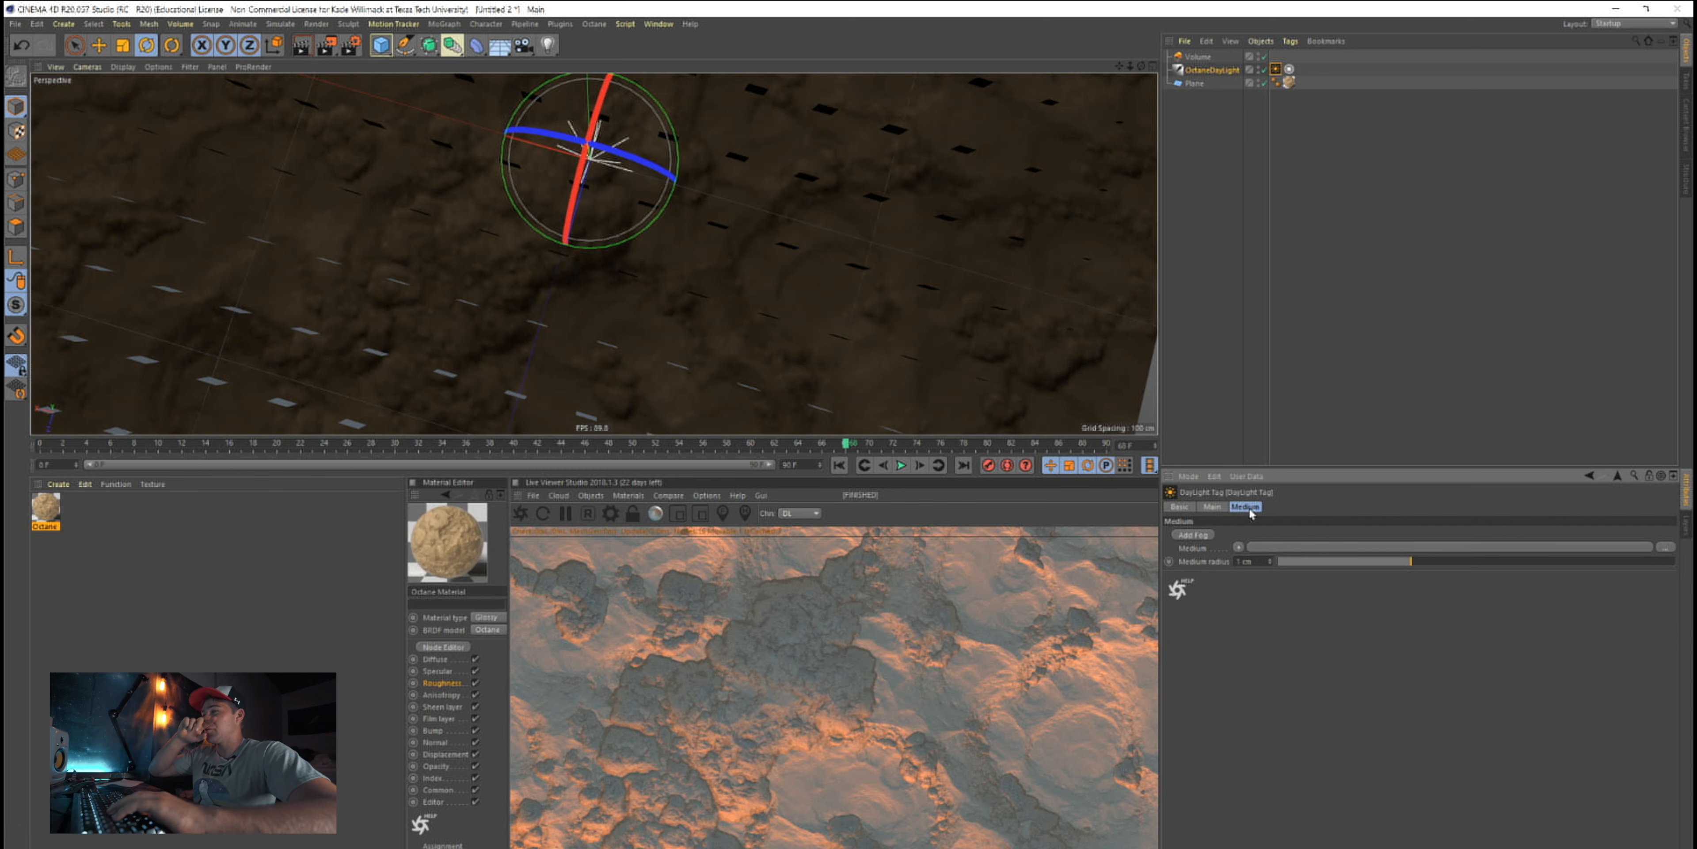
mouse_move(1288, 20)
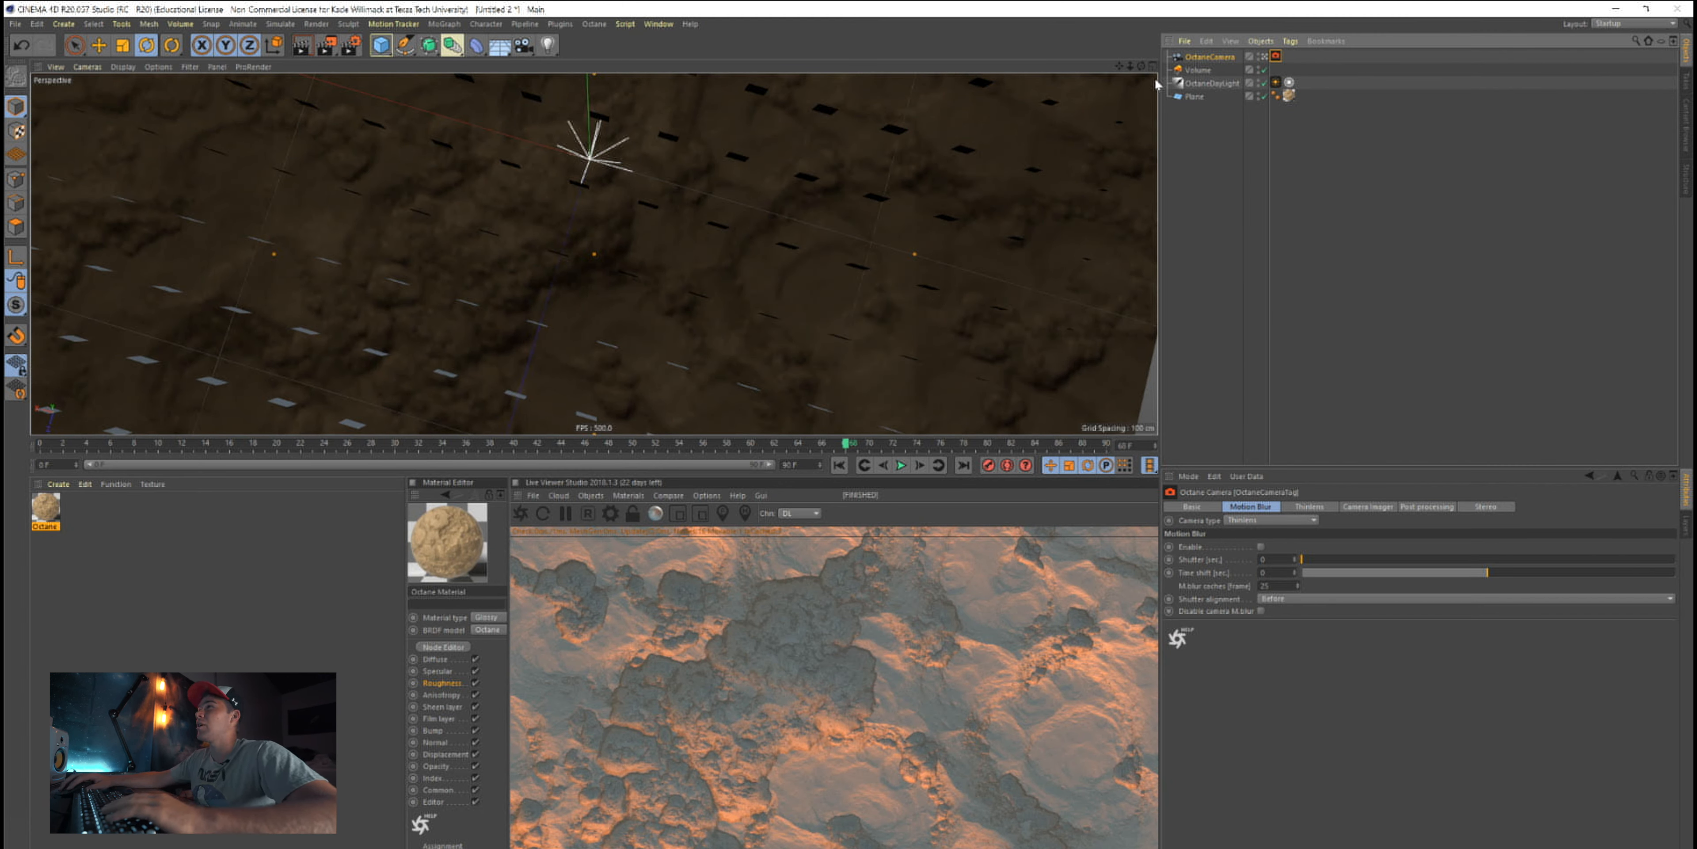
Add an Octane Camera to the scene and return the viewport to perspective view
click(555, 66)
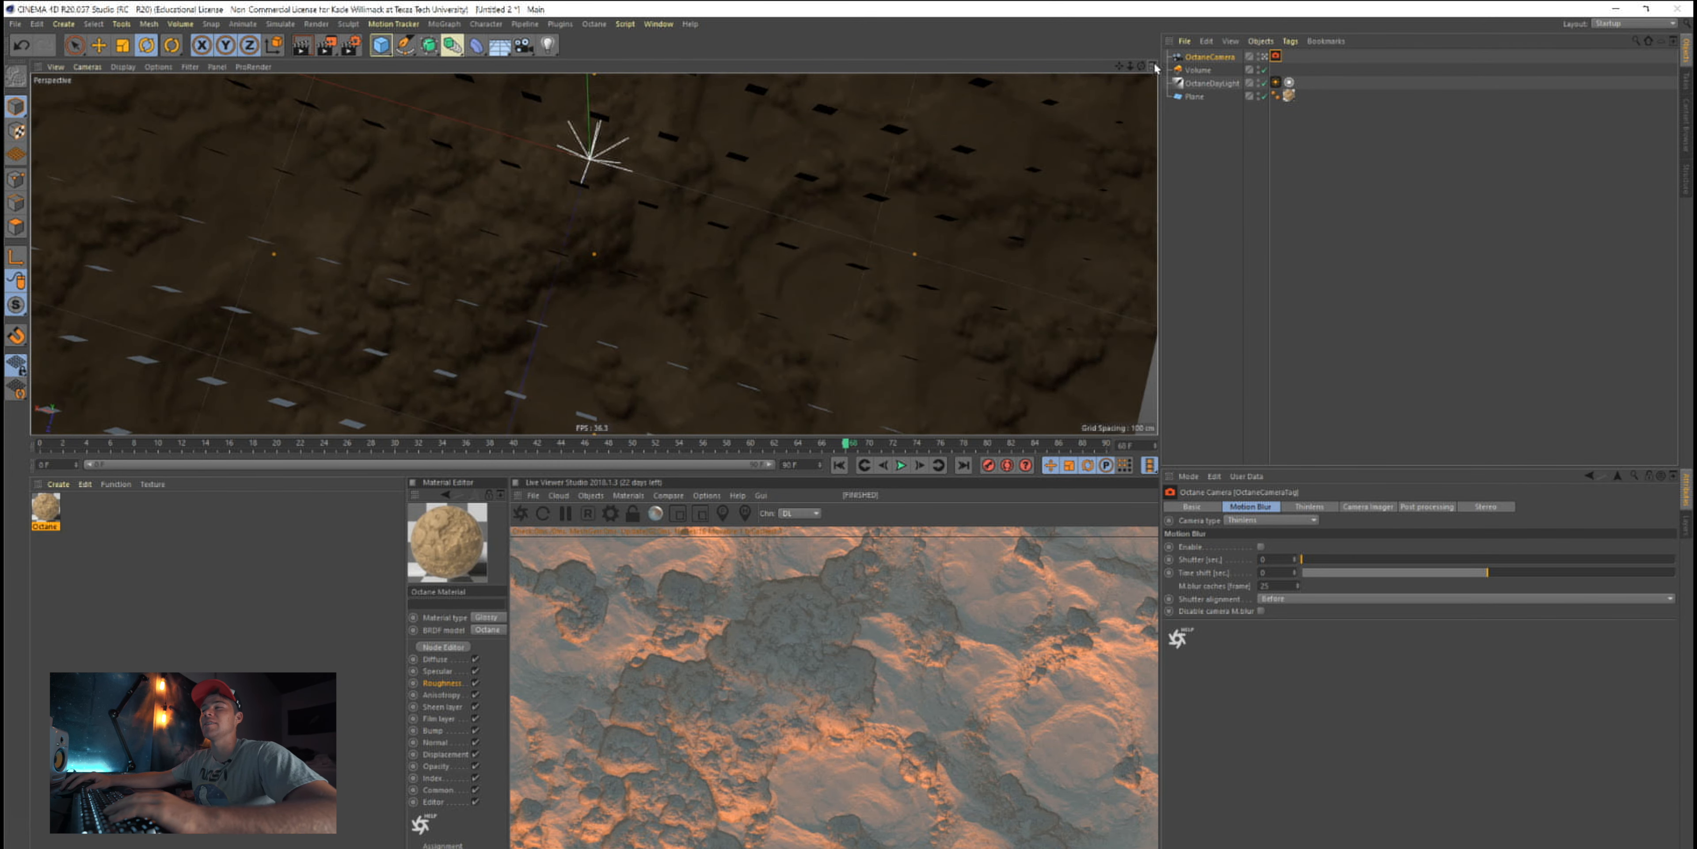
click(1156, 67)
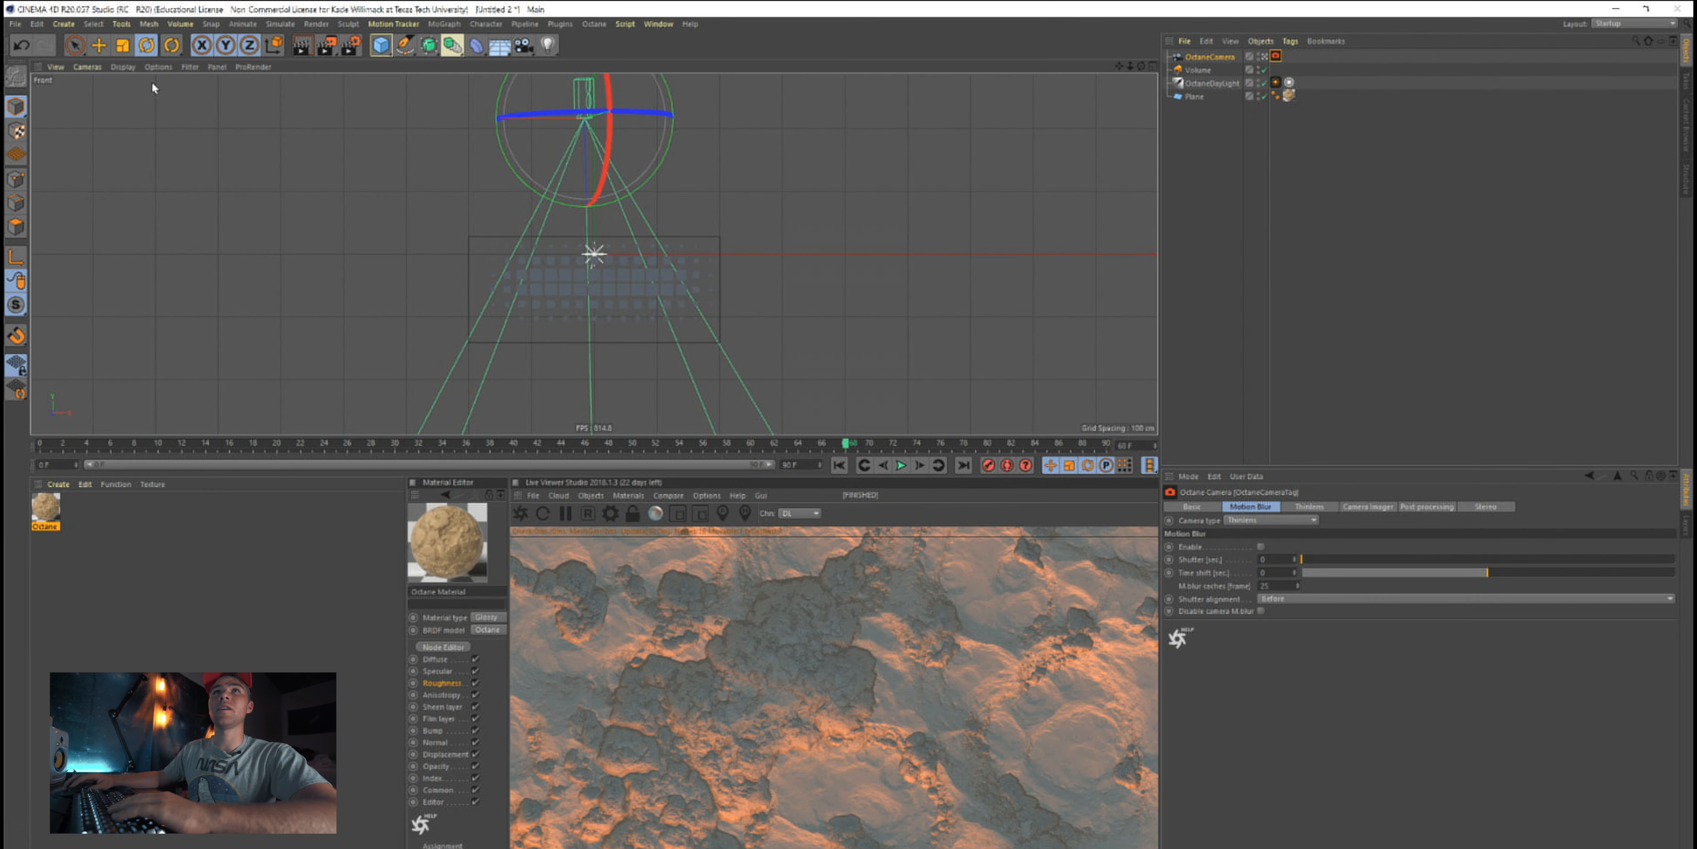
click(87, 66)
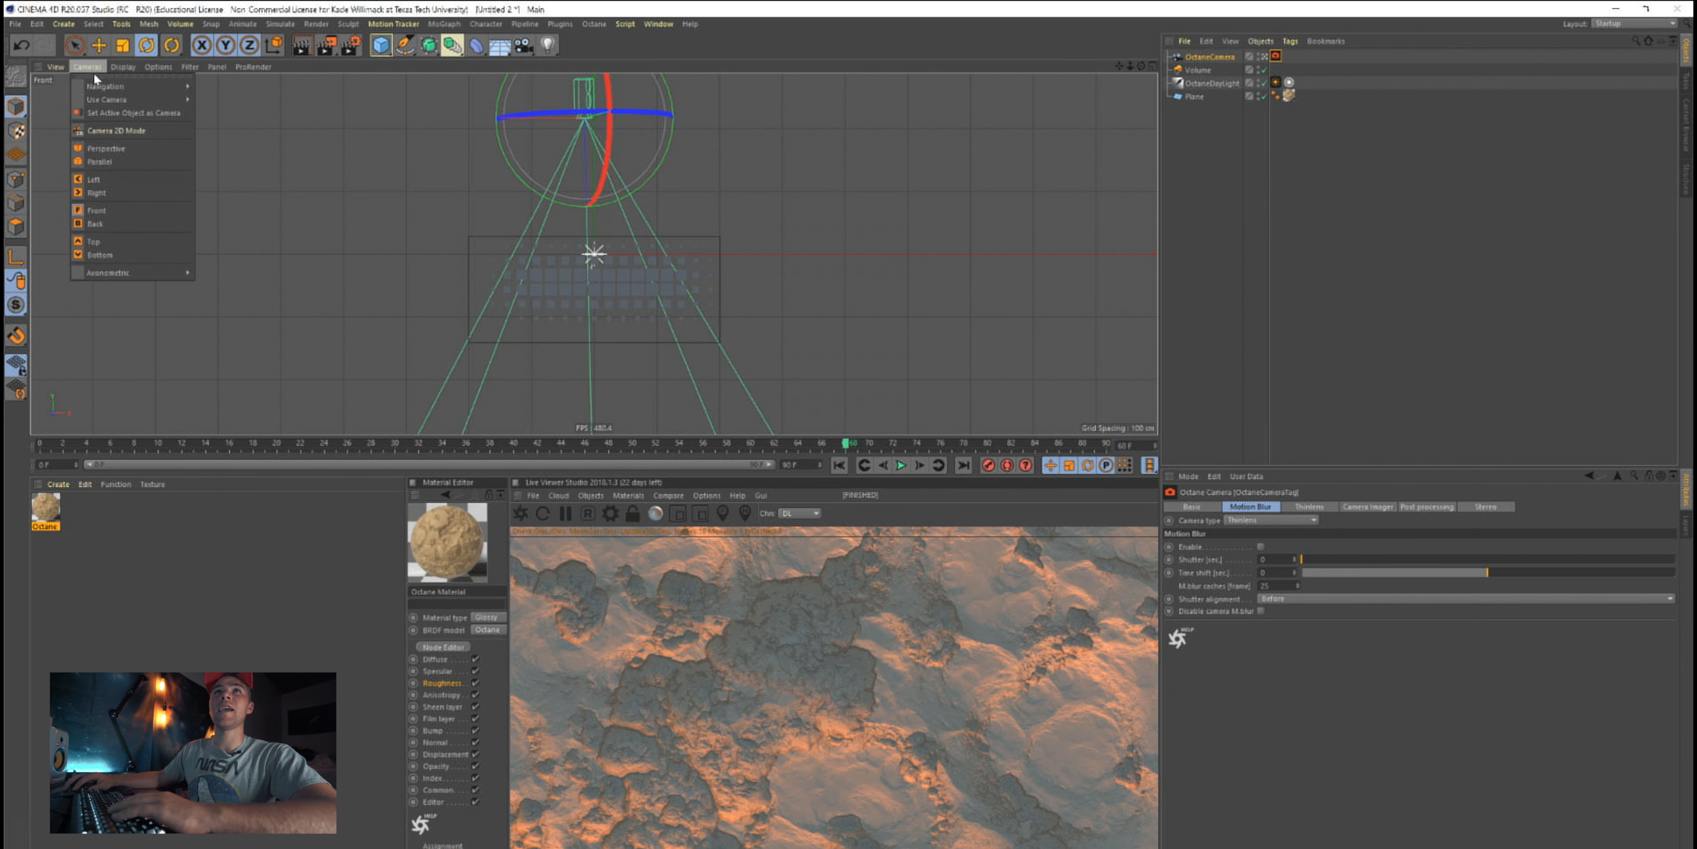
mouse_move(119, 223)
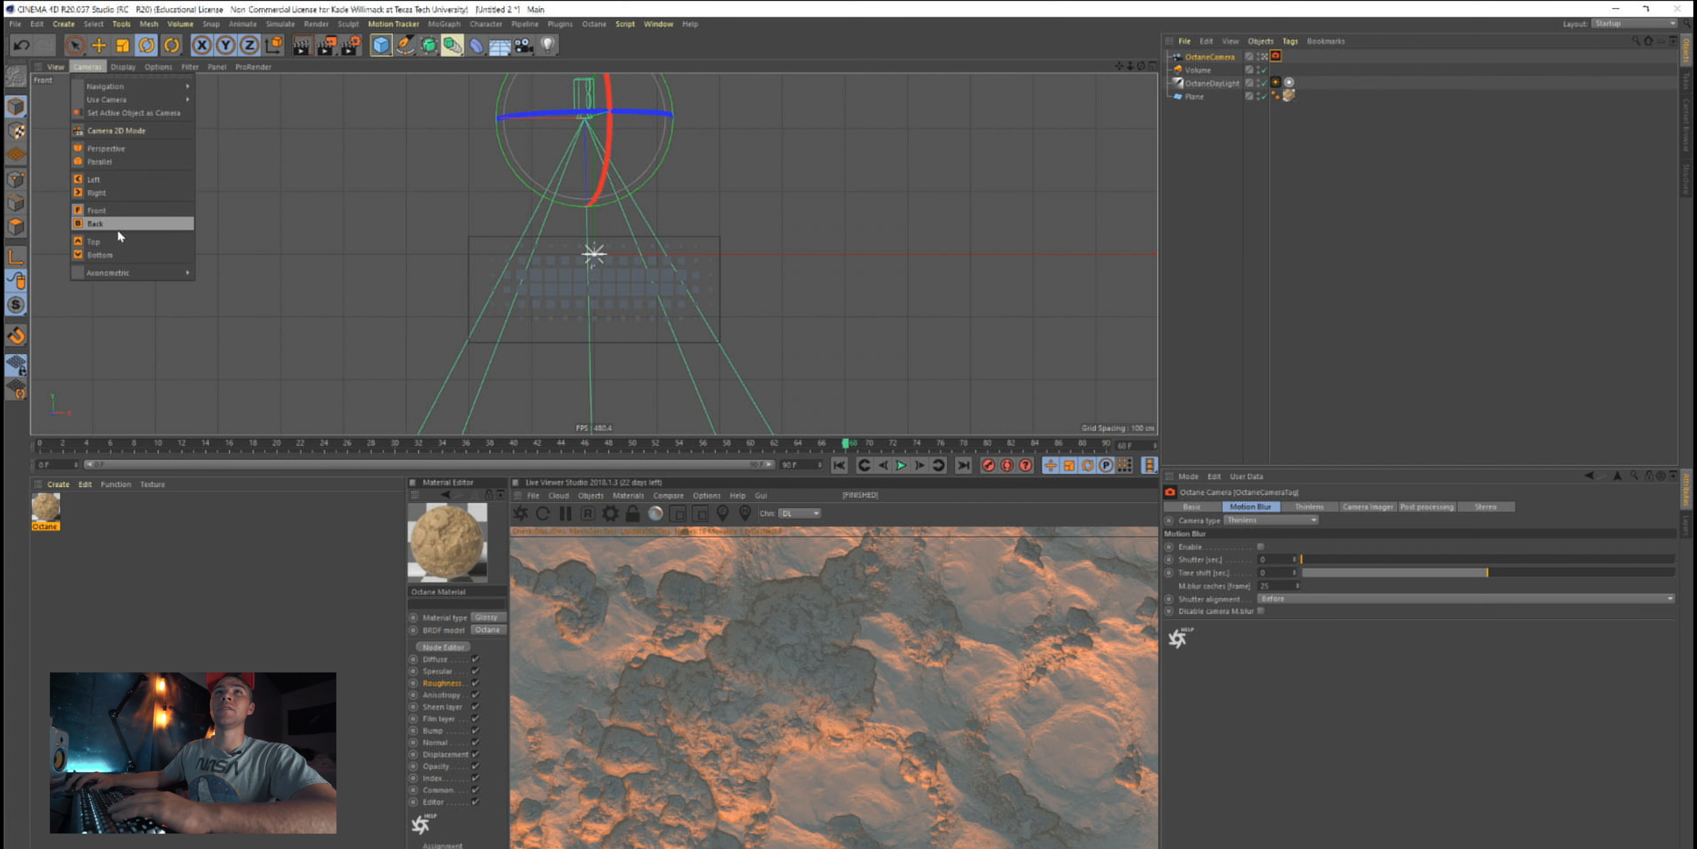
click(104, 148)
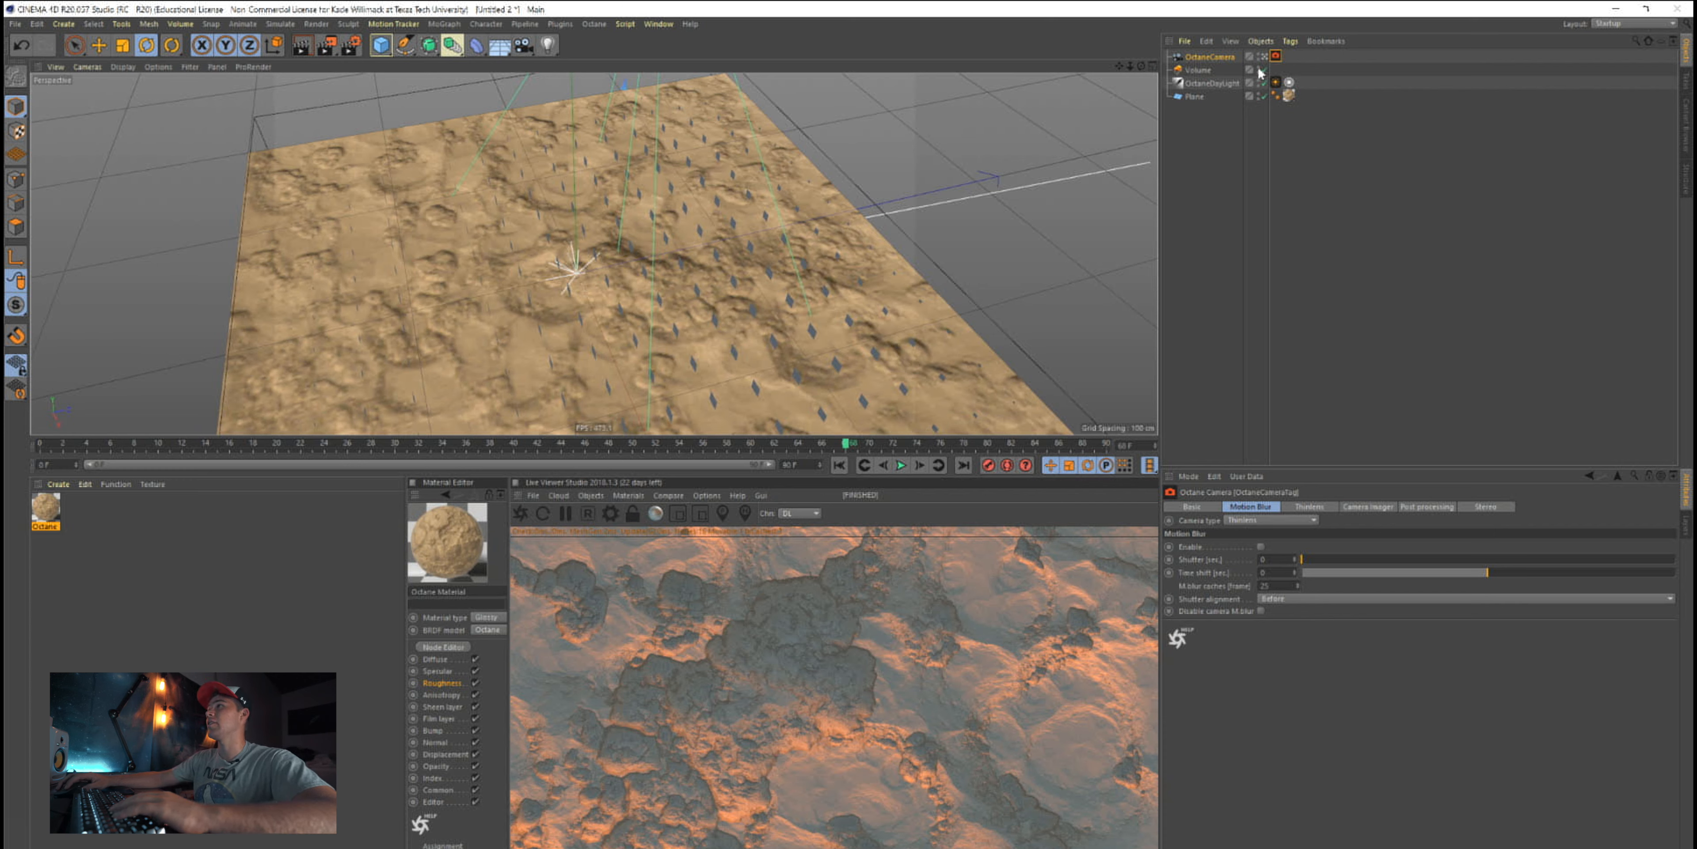
mouse_move(1258, 72)
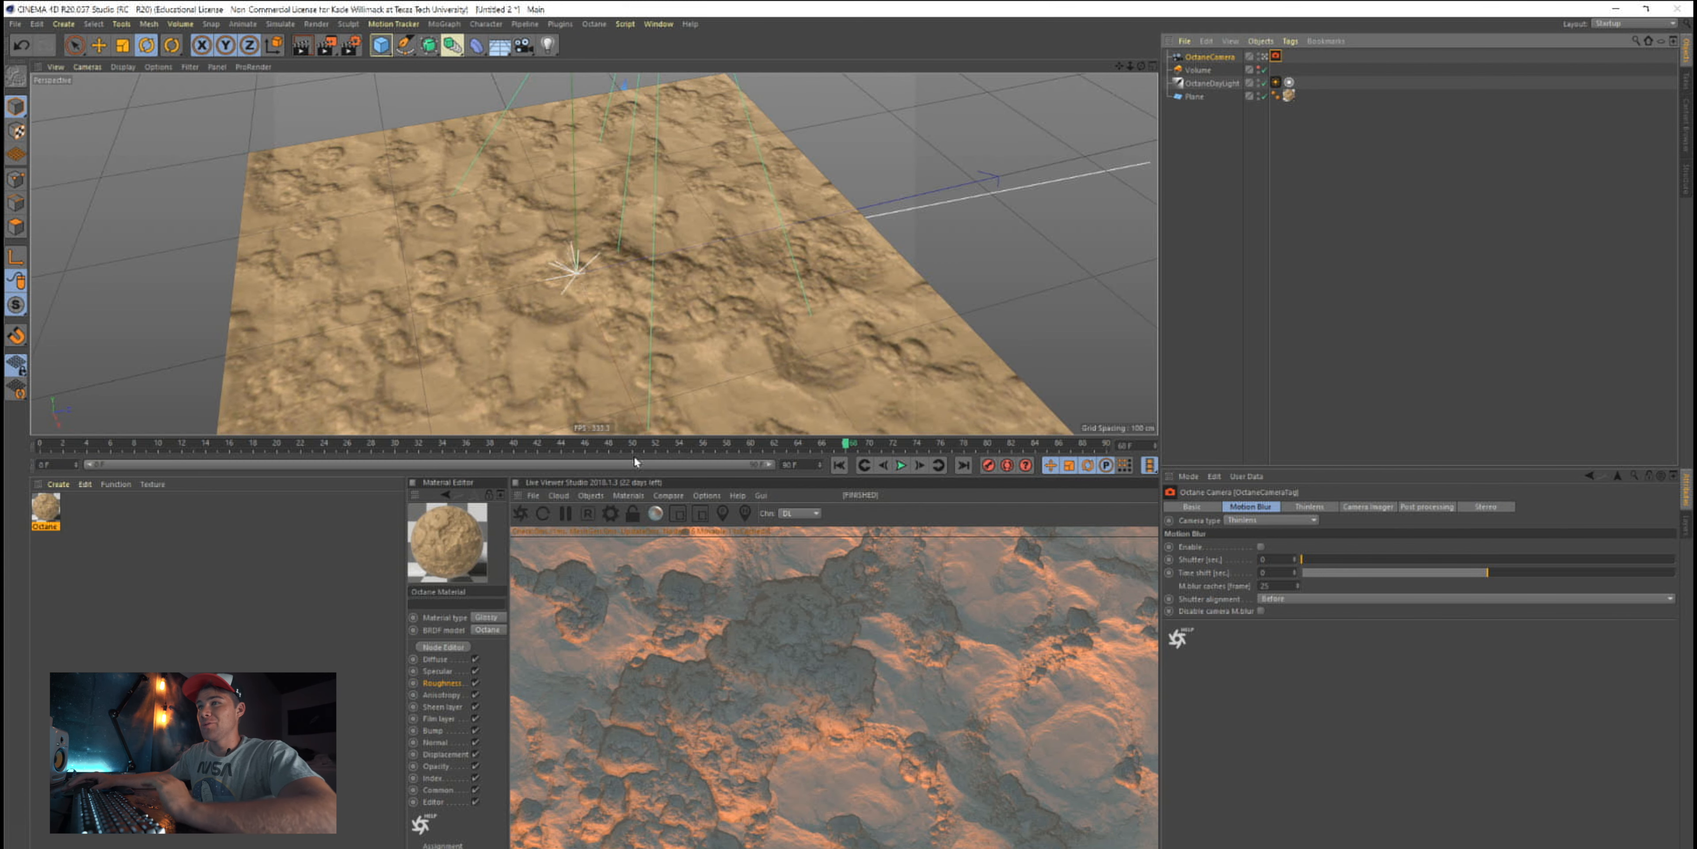
Select the Octane camera in the object list
click(1193, 97)
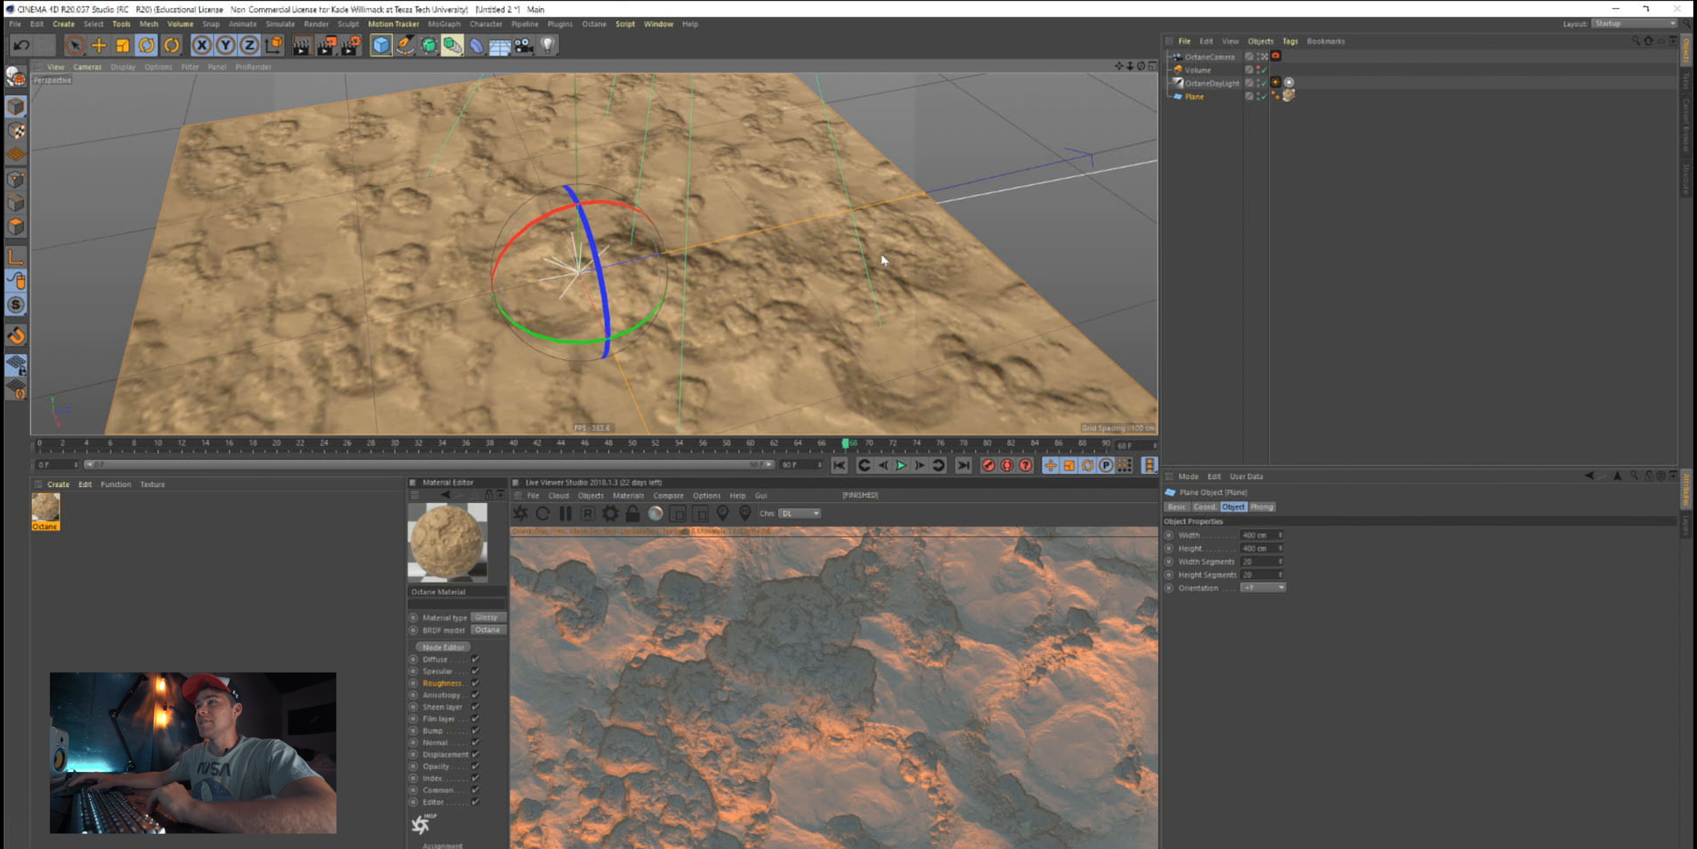
click(1216, 82)
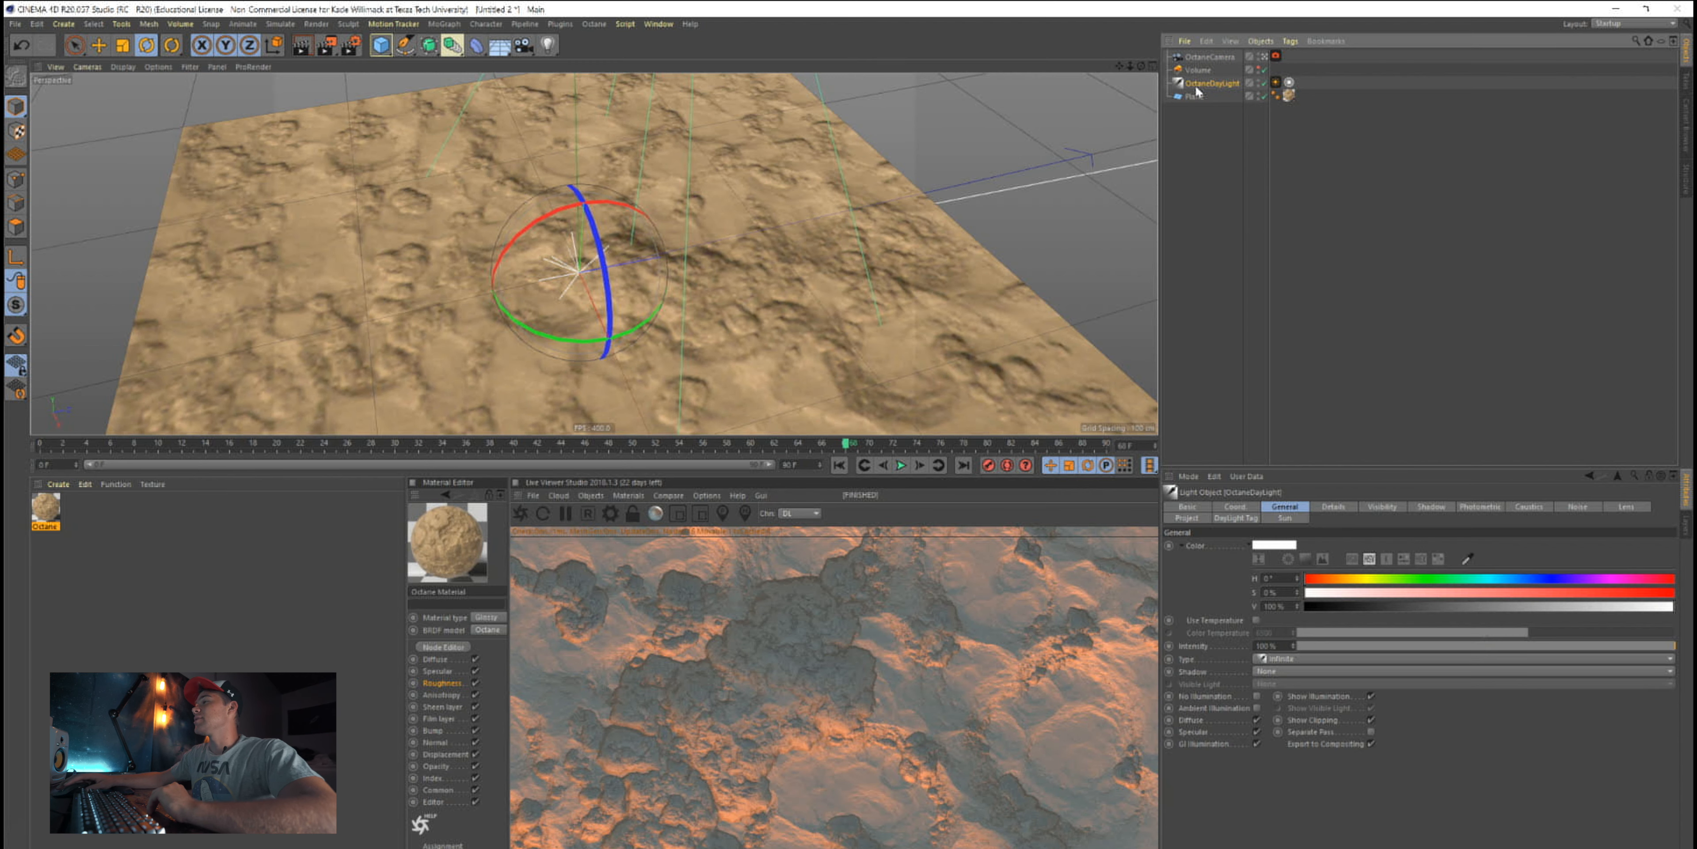
click(1199, 69)
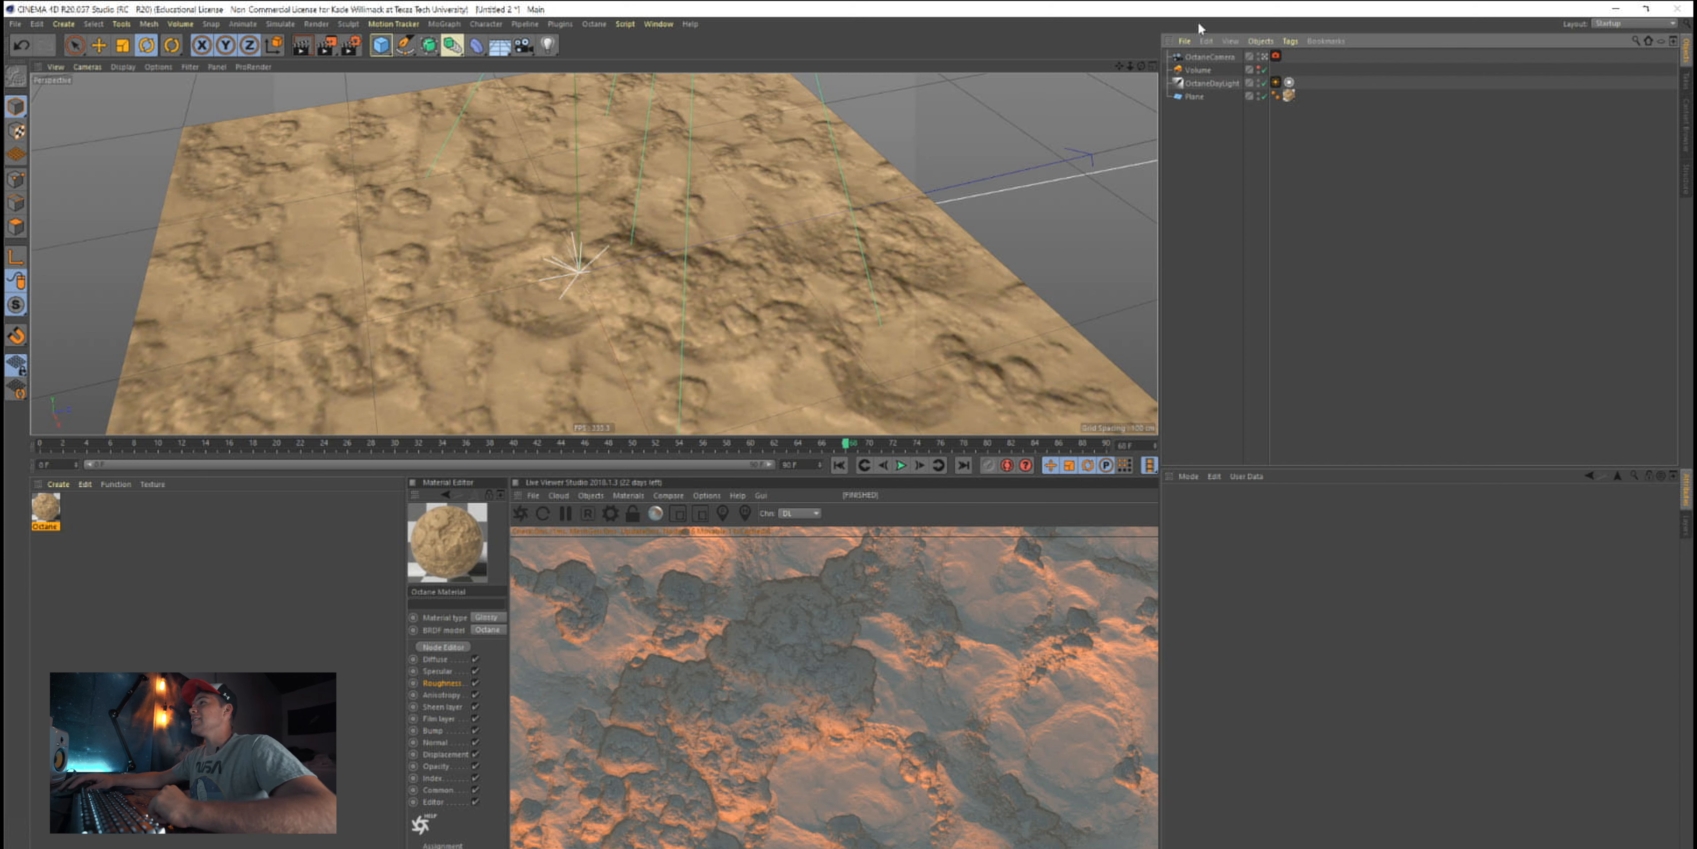
click(1195, 96)
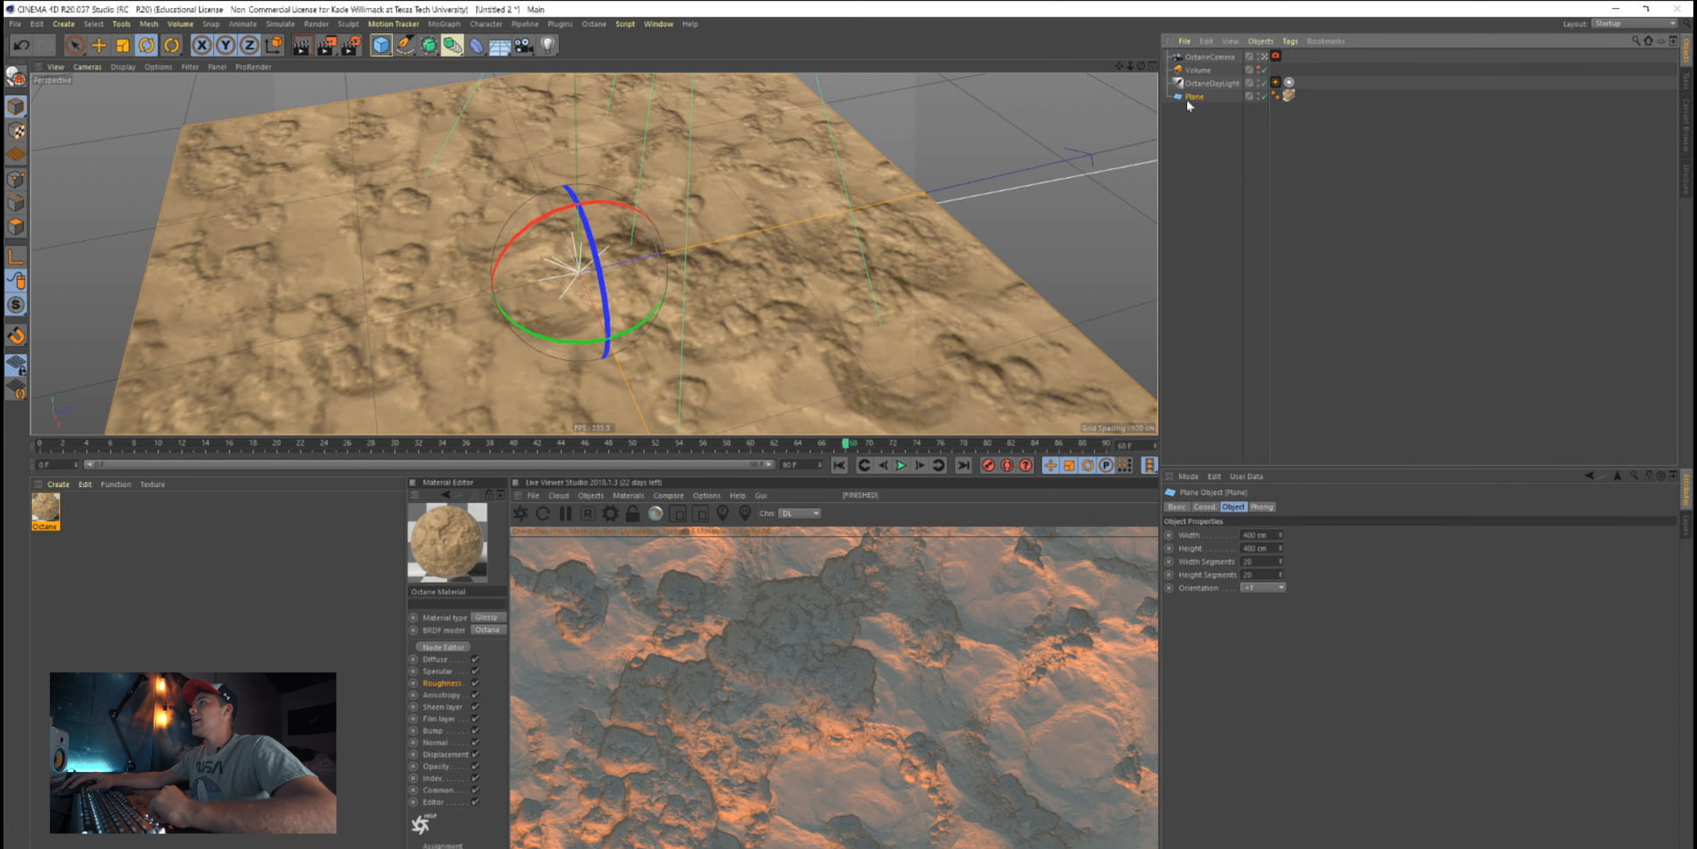
click(1212, 56)
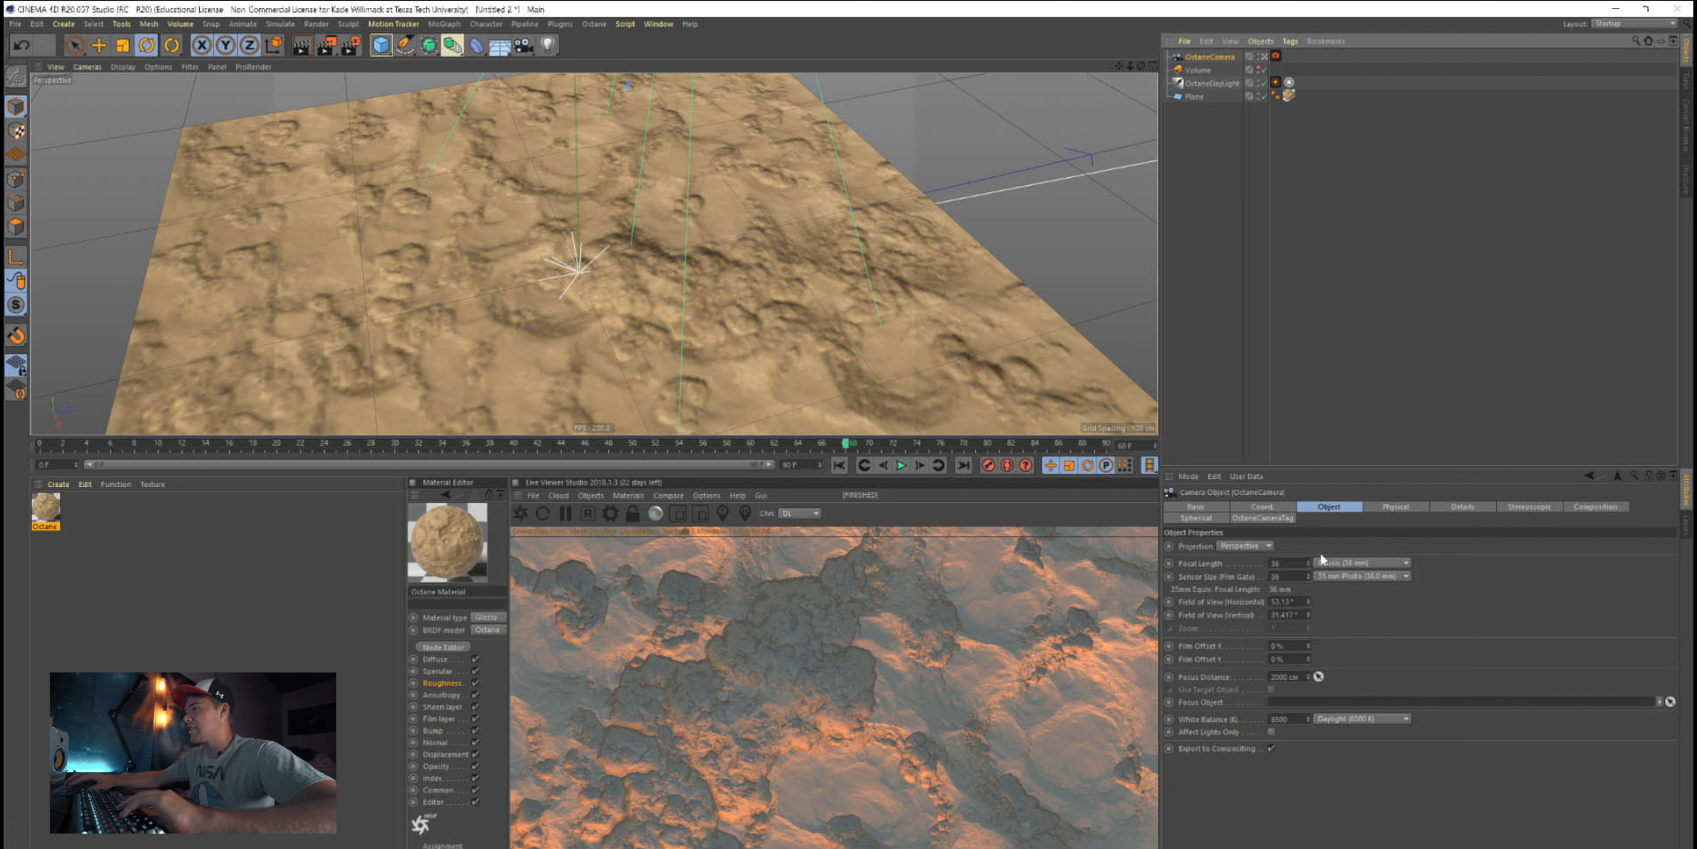
mouse_move(1272, 360)
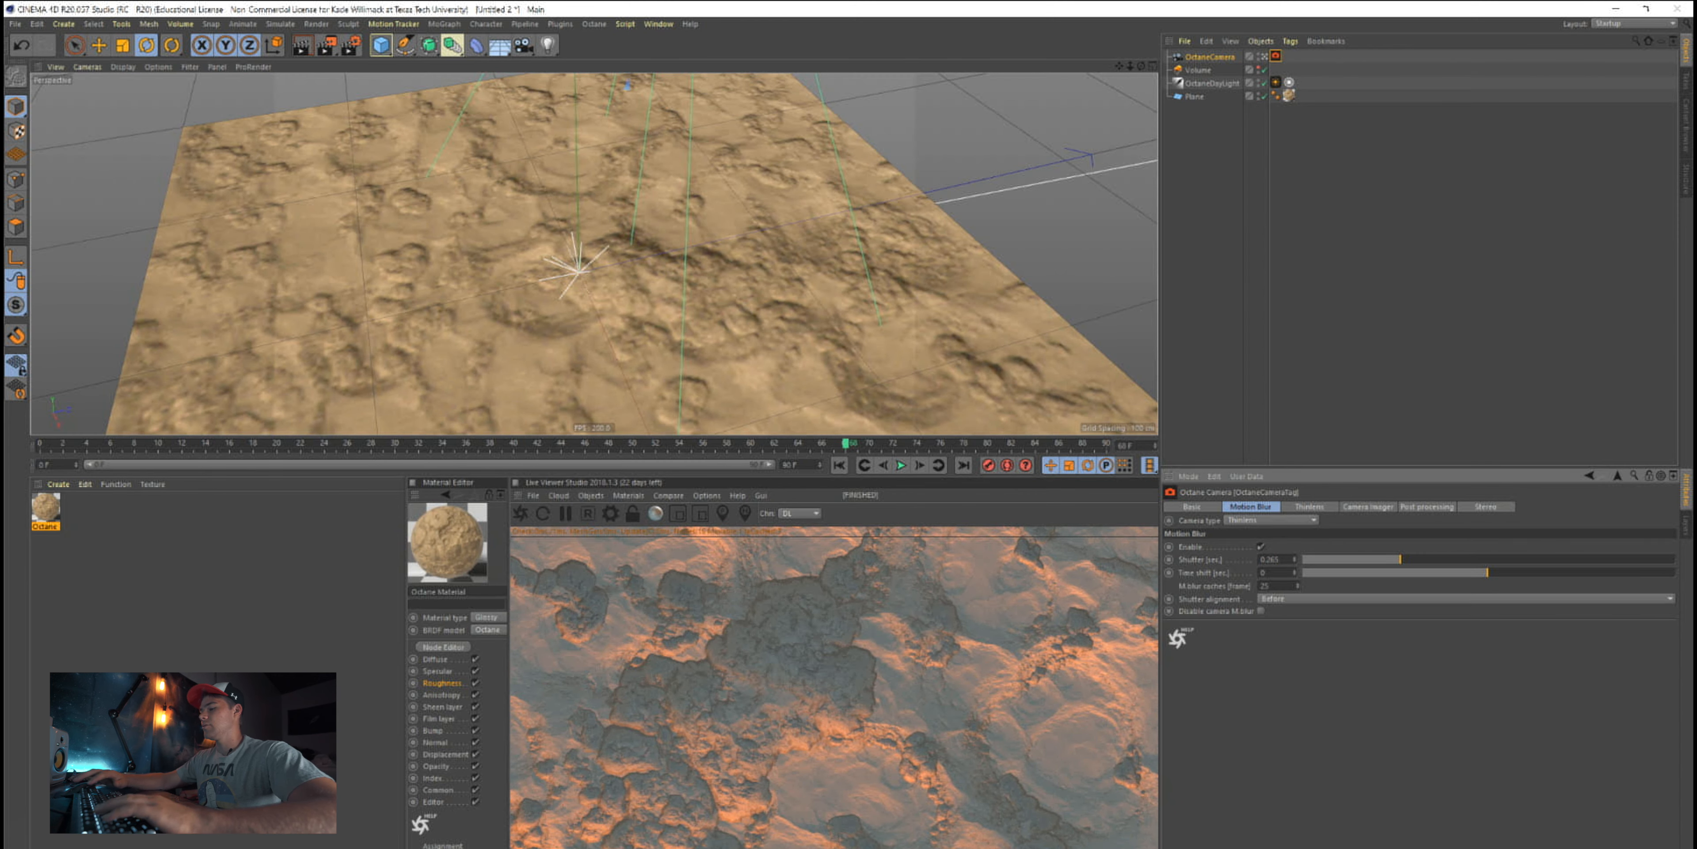
Enable motion blur on the camera tag with a shutter of 0.25
triple_click(1267, 560)
text(0.25)
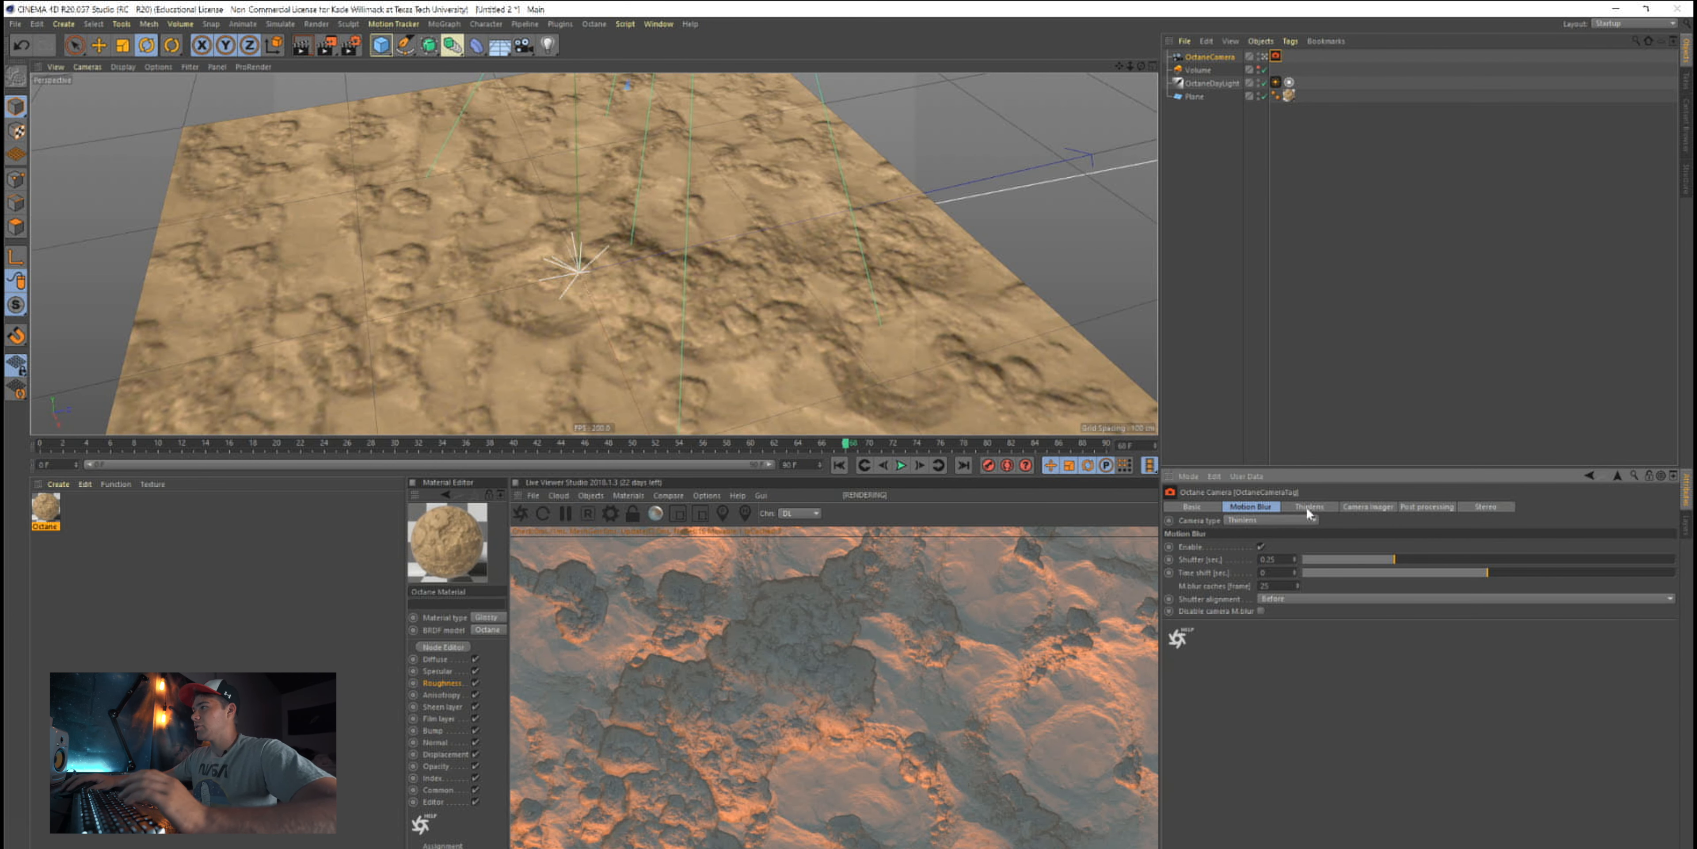
click(1308, 506)
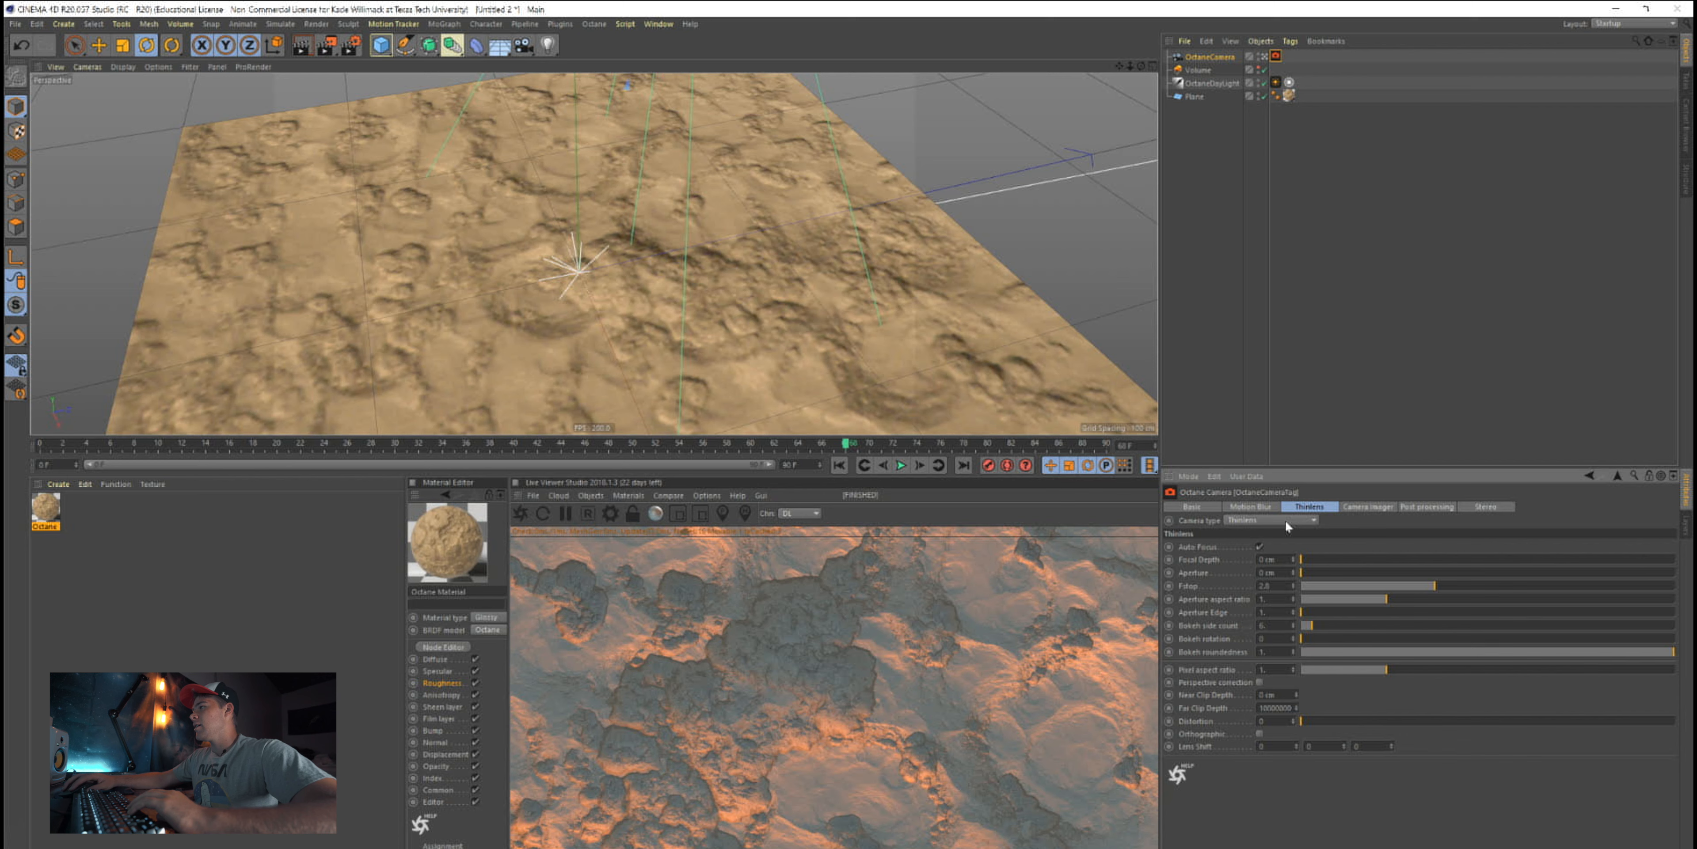
mouse_move(1368, 603)
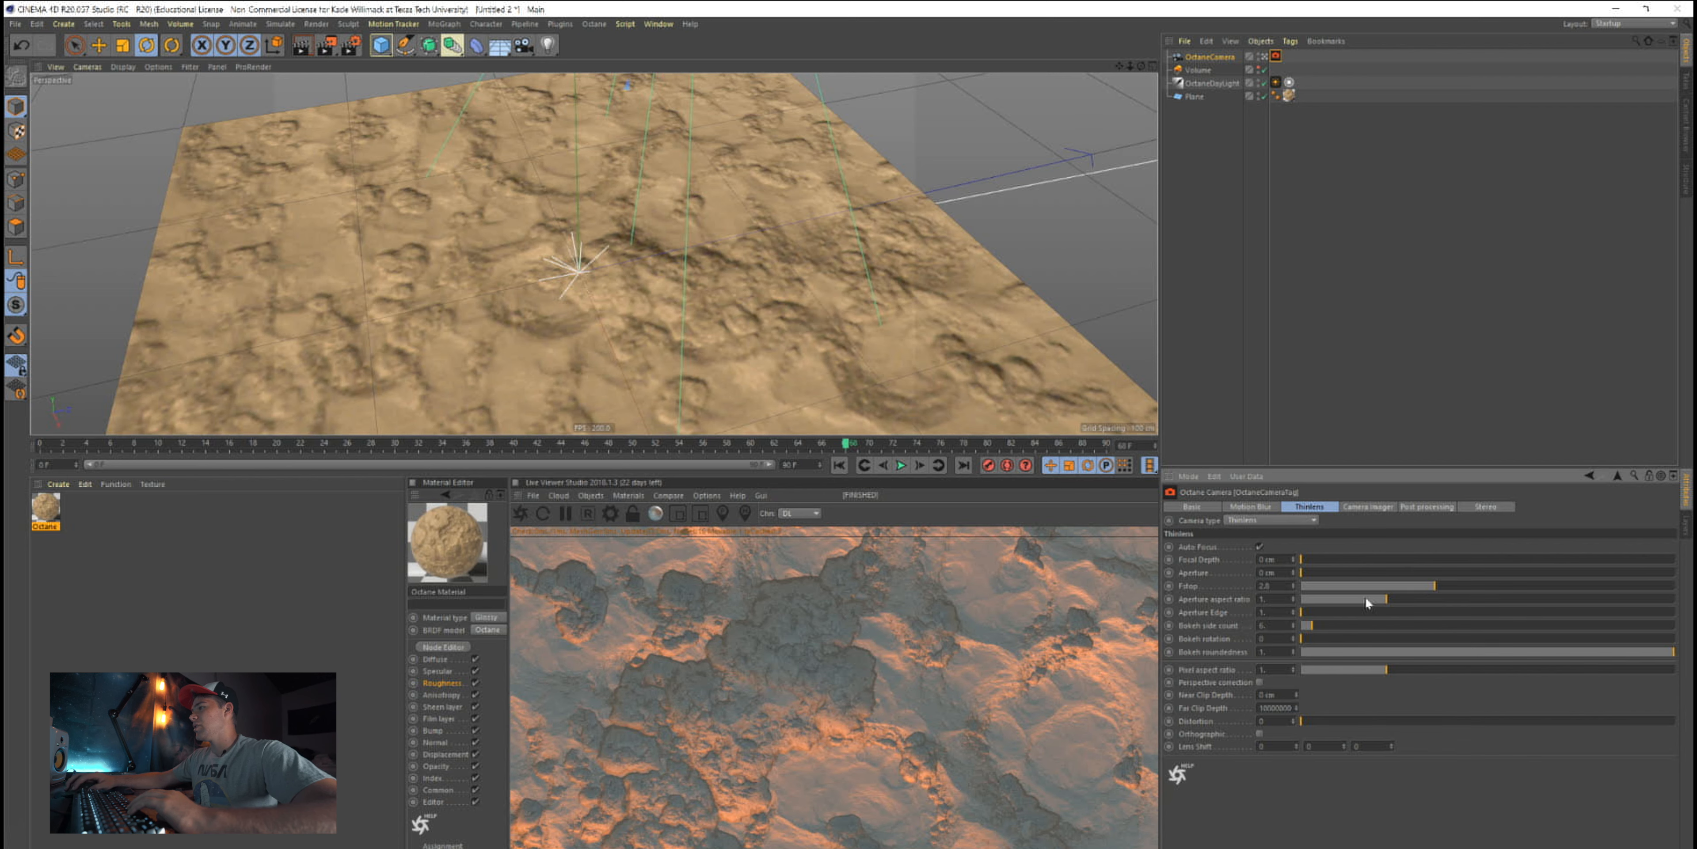
mouse_move(1220, 599)
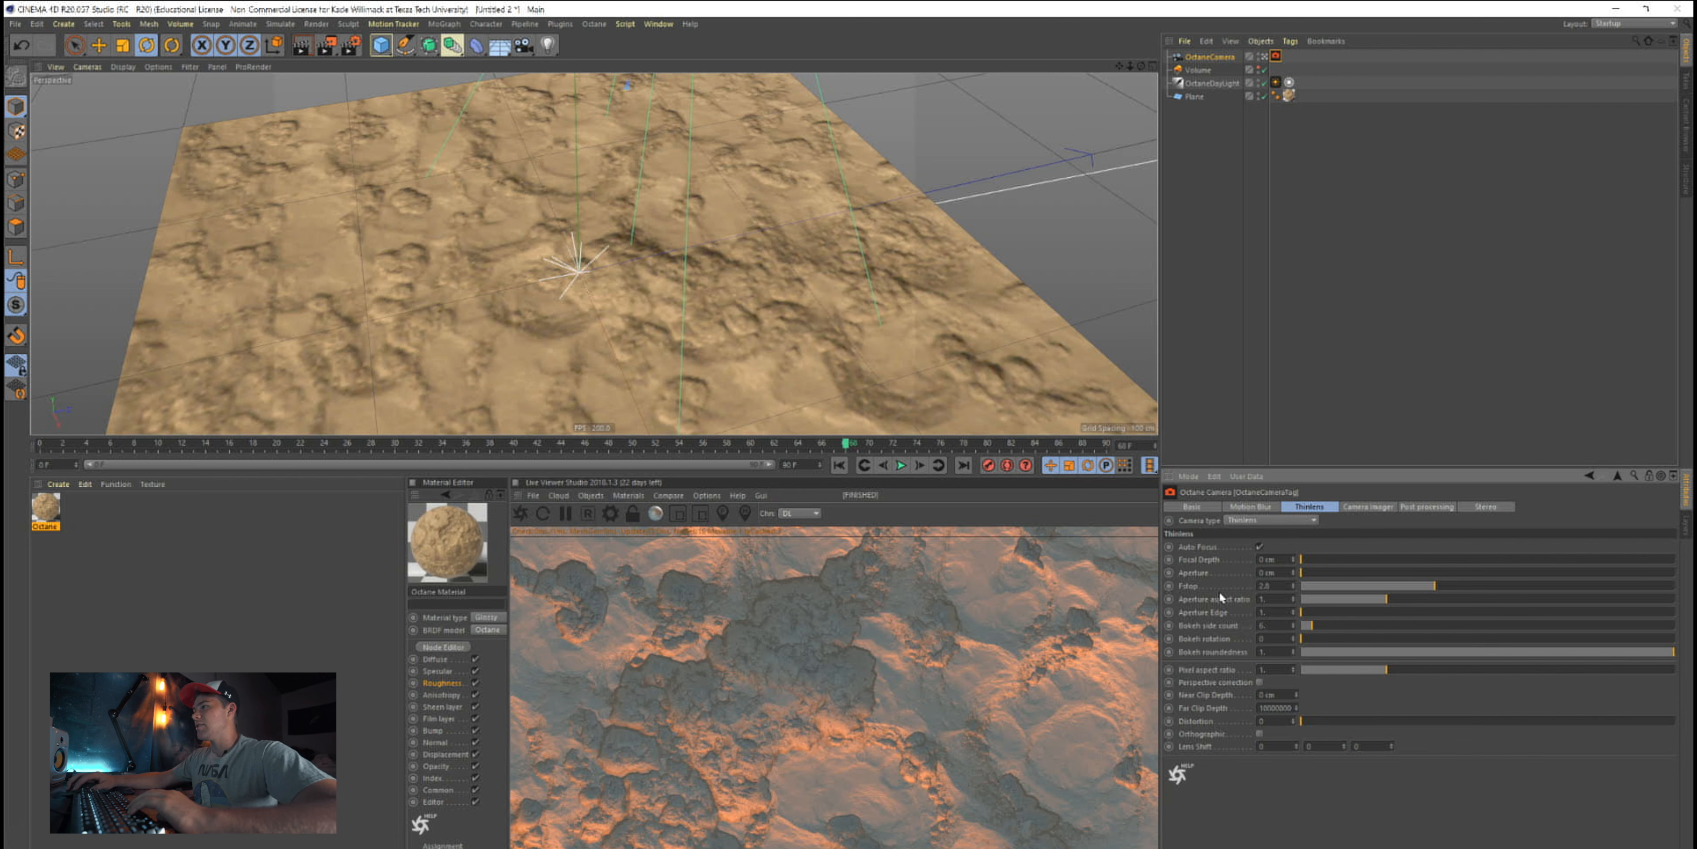
mouse_move(1397, 549)
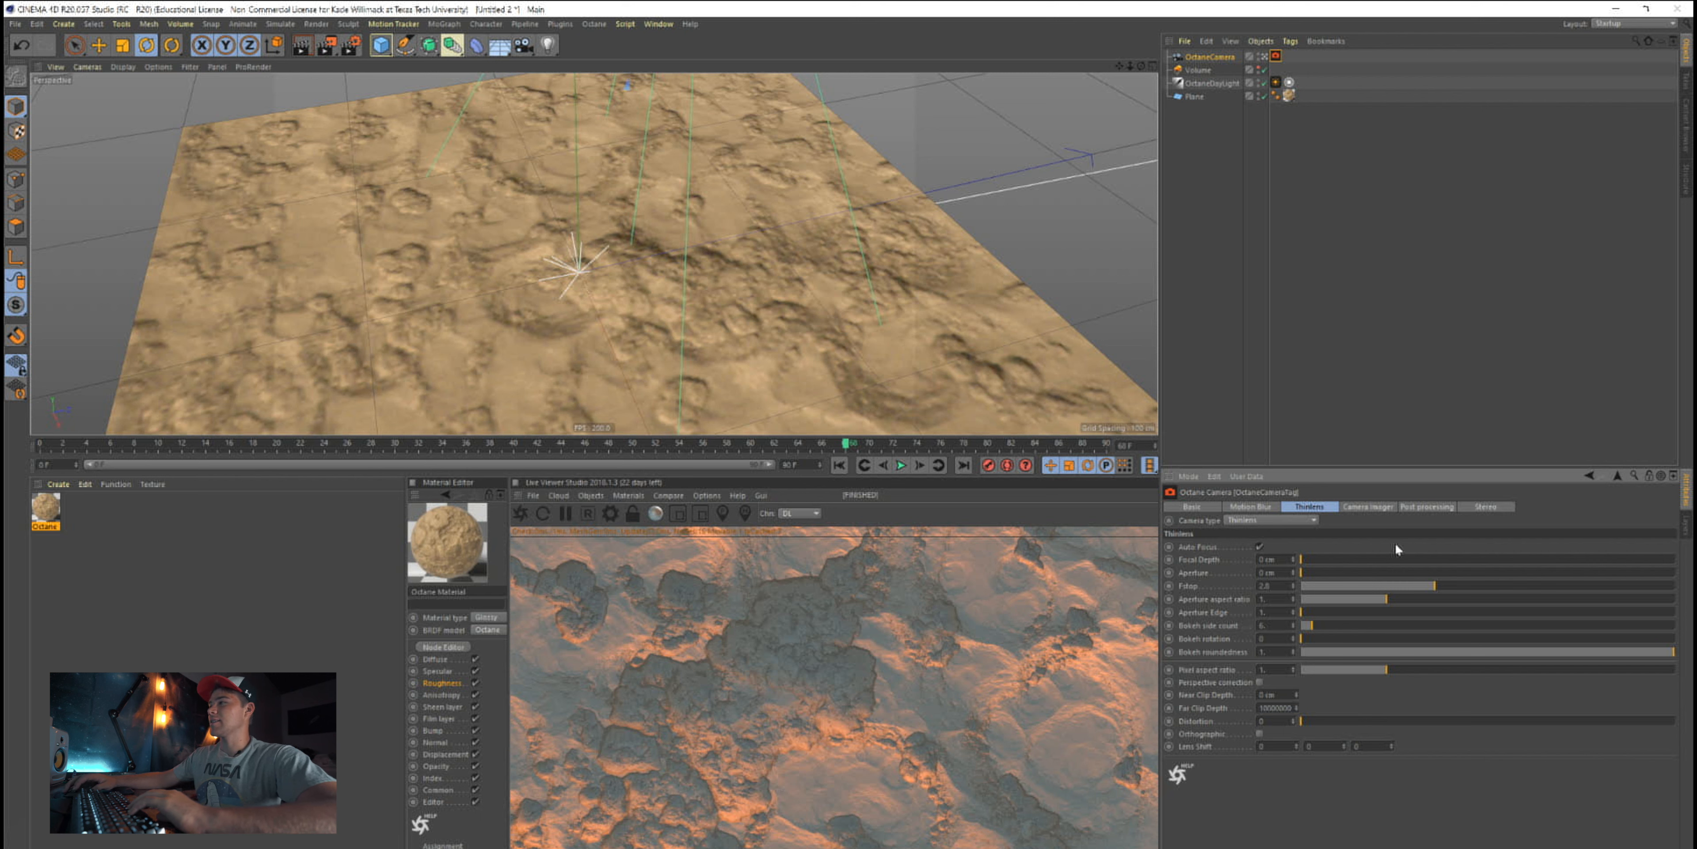
click(1366, 506)
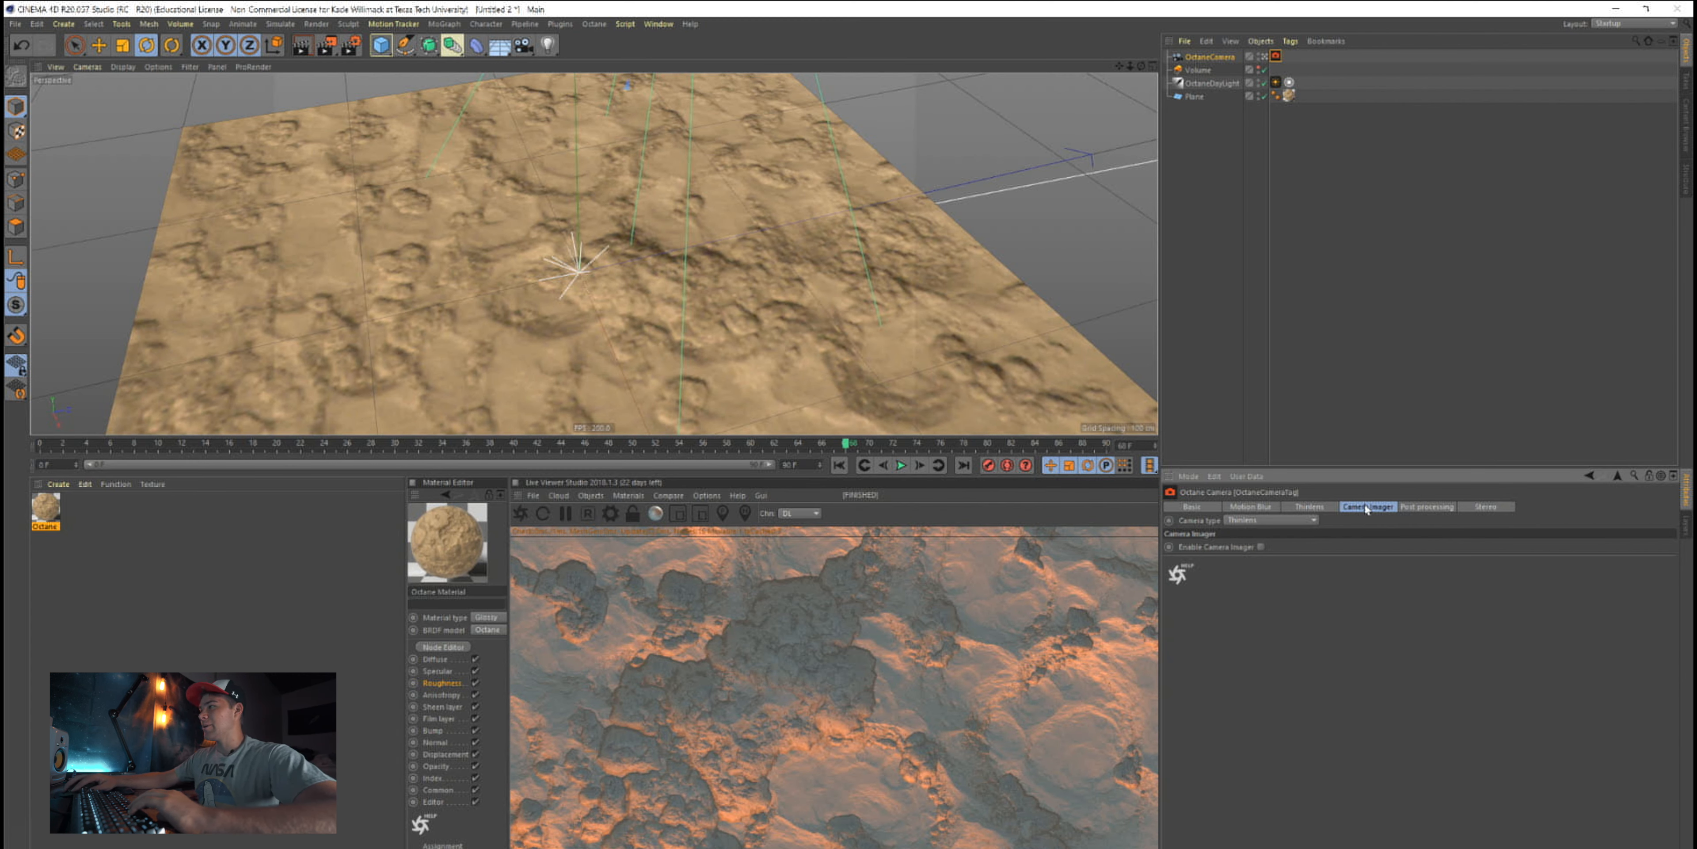
Enable the camera imager, set its response curve to sRGB and expand Custom LUT
click(1260, 546)
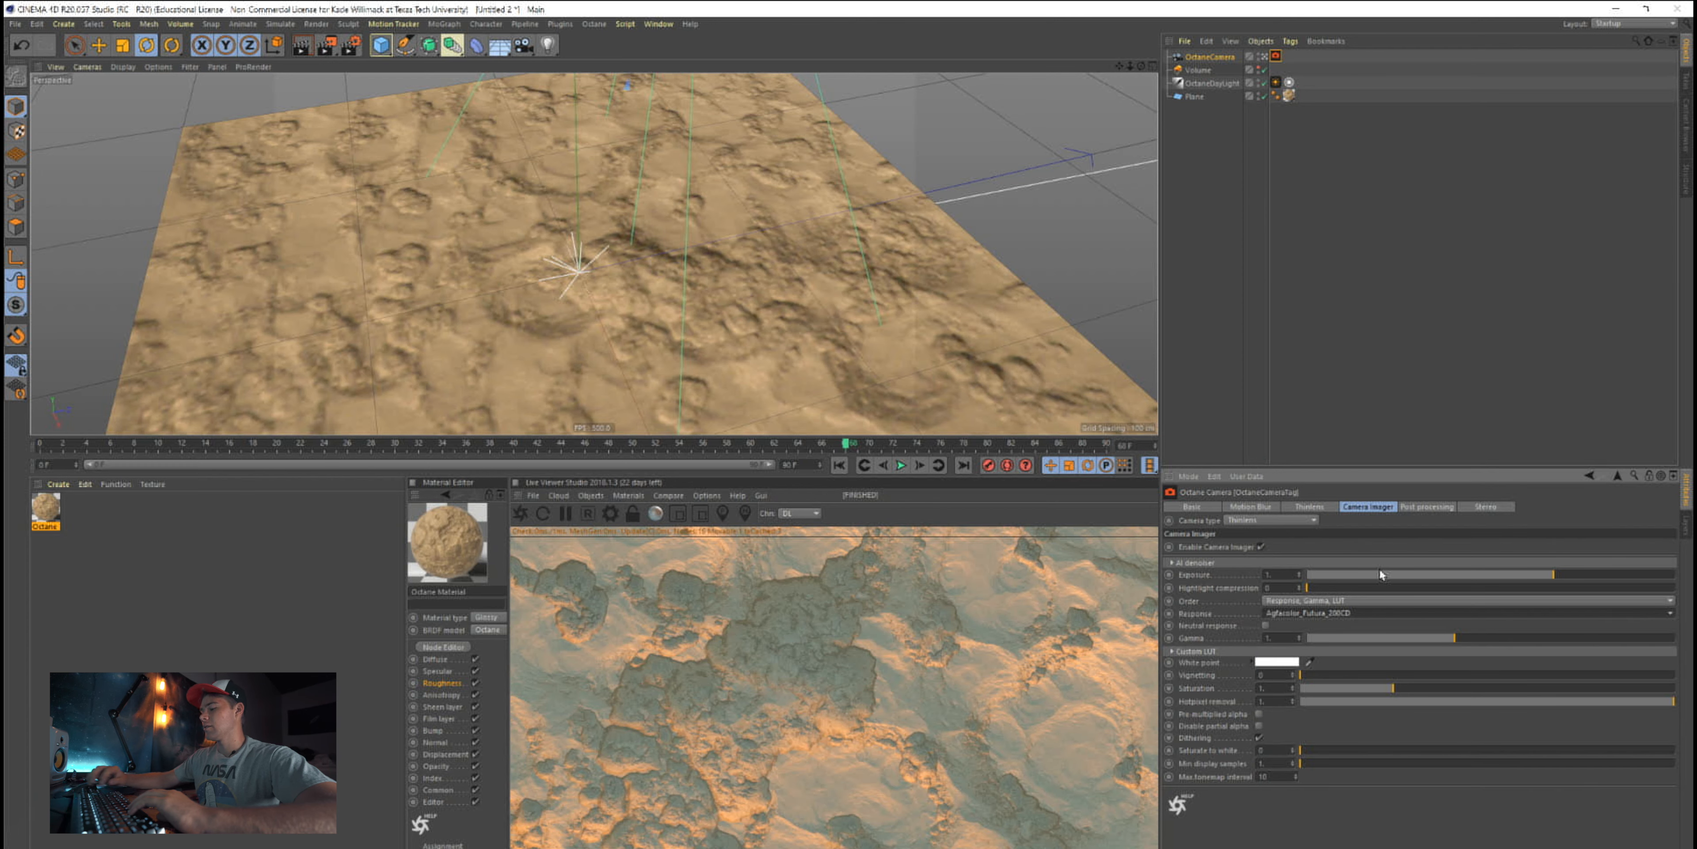
click(1353, 613)
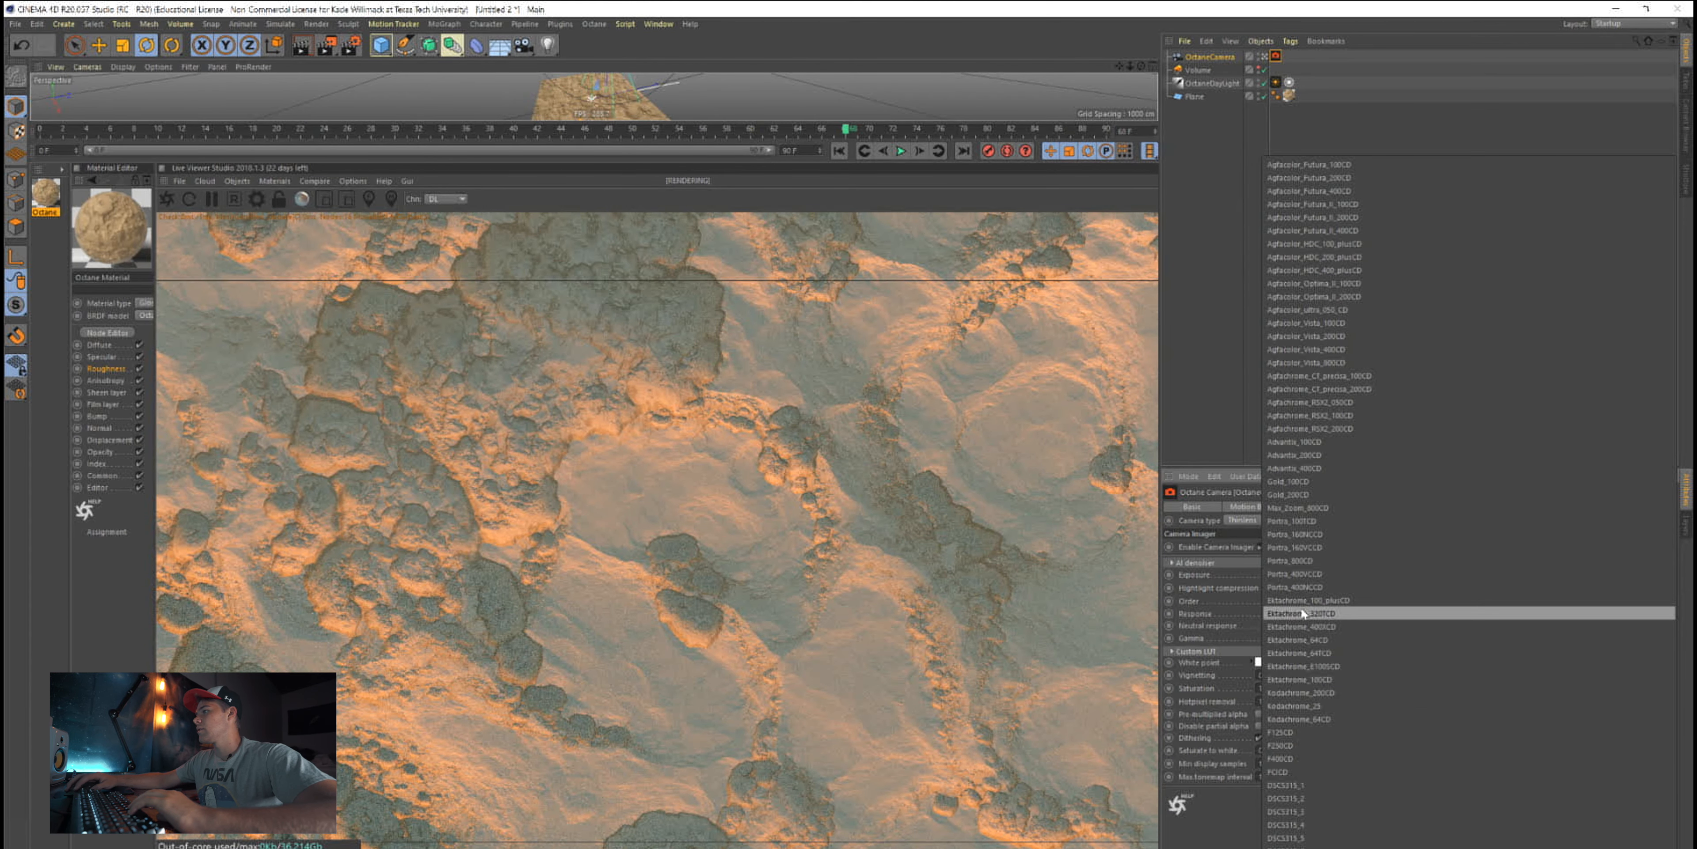
click(1305, 600)
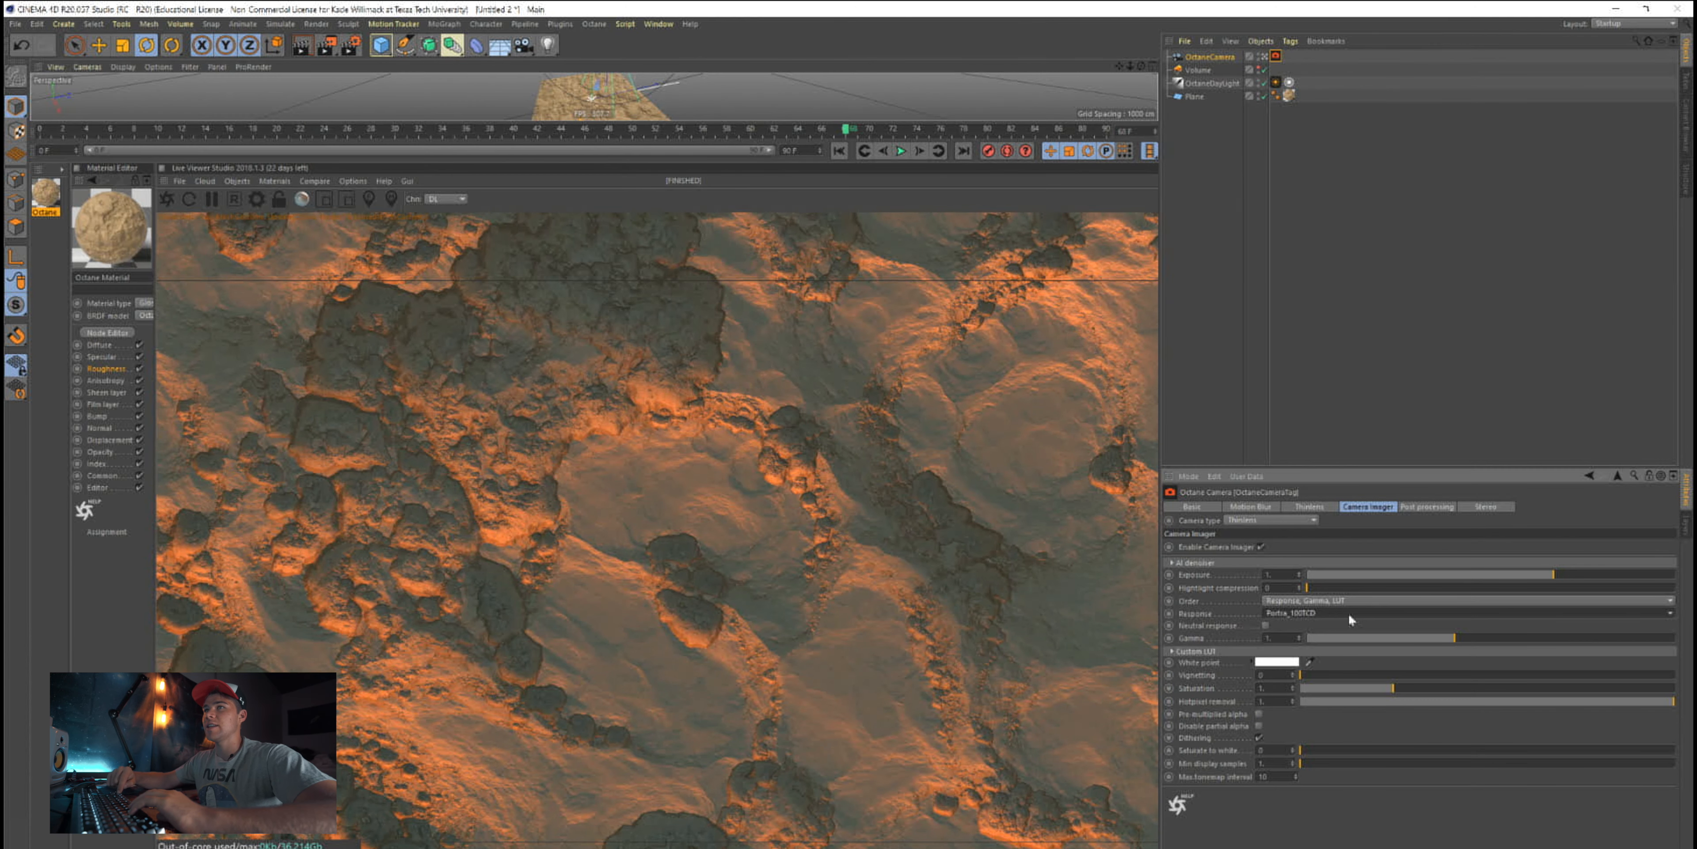
click(1354, 613)
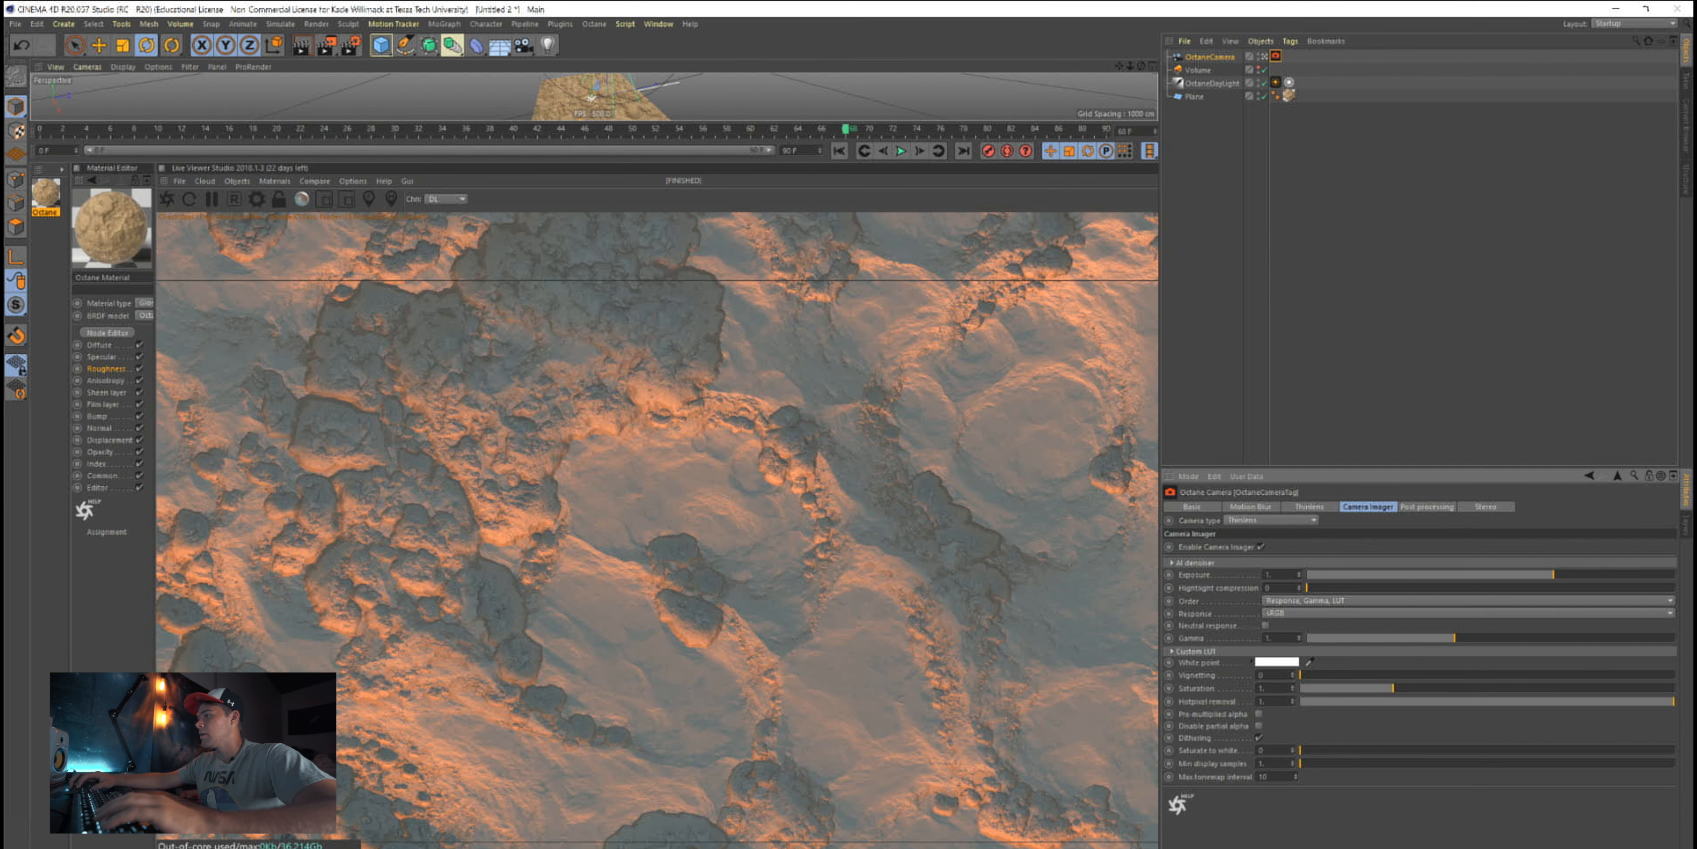
click(1171, 650)
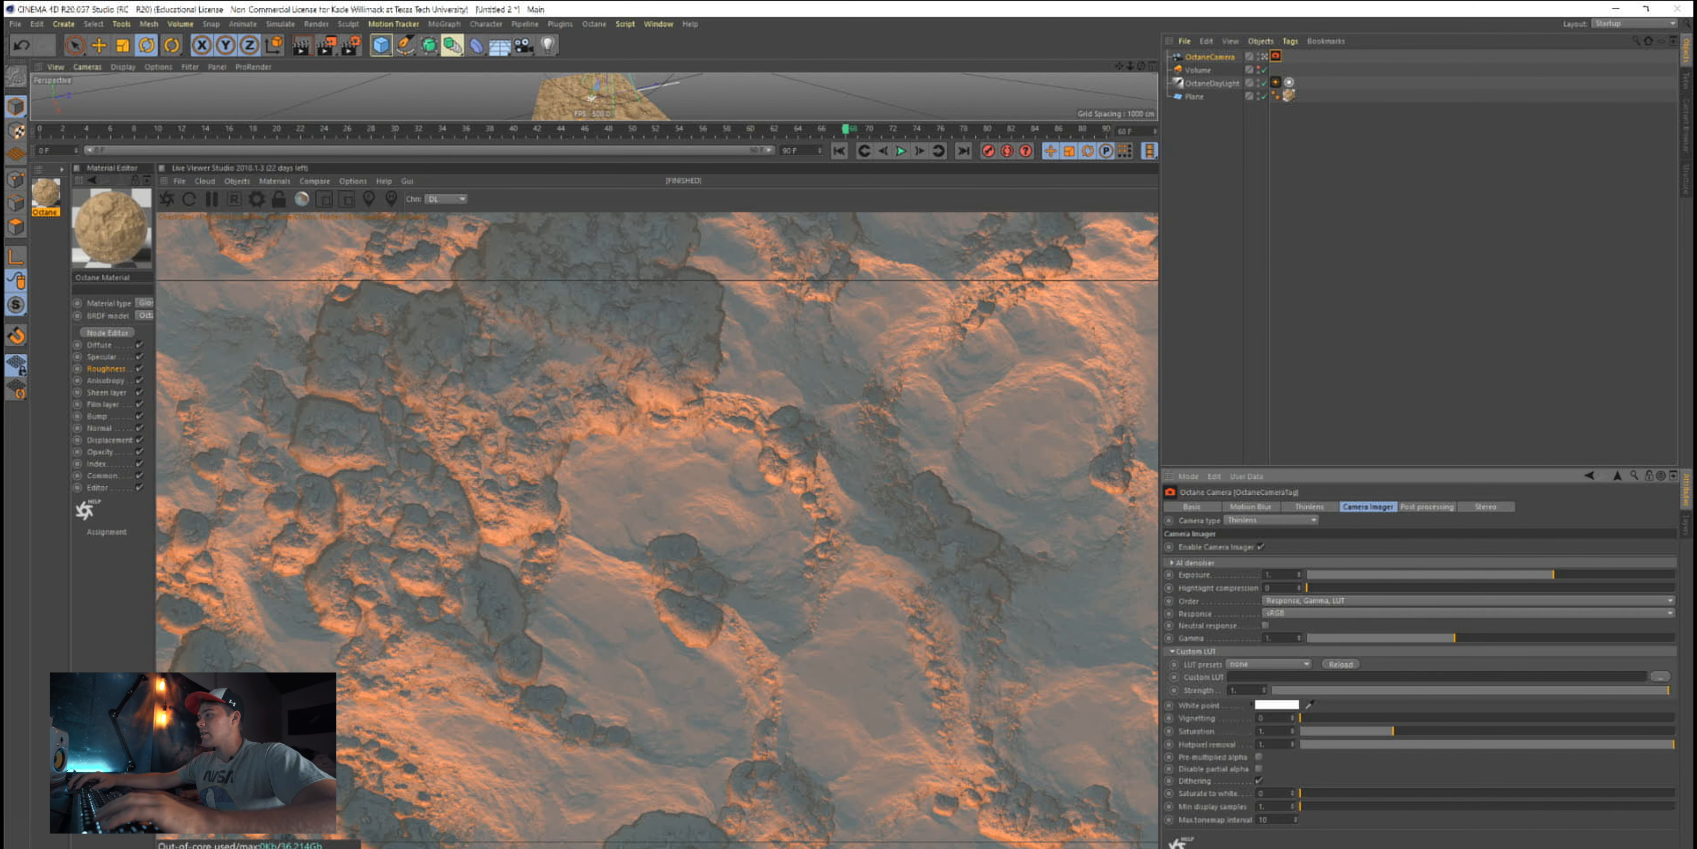
Apply a LUT preset at about 0.42 strength and add a slight vignette
click(1267, 663)
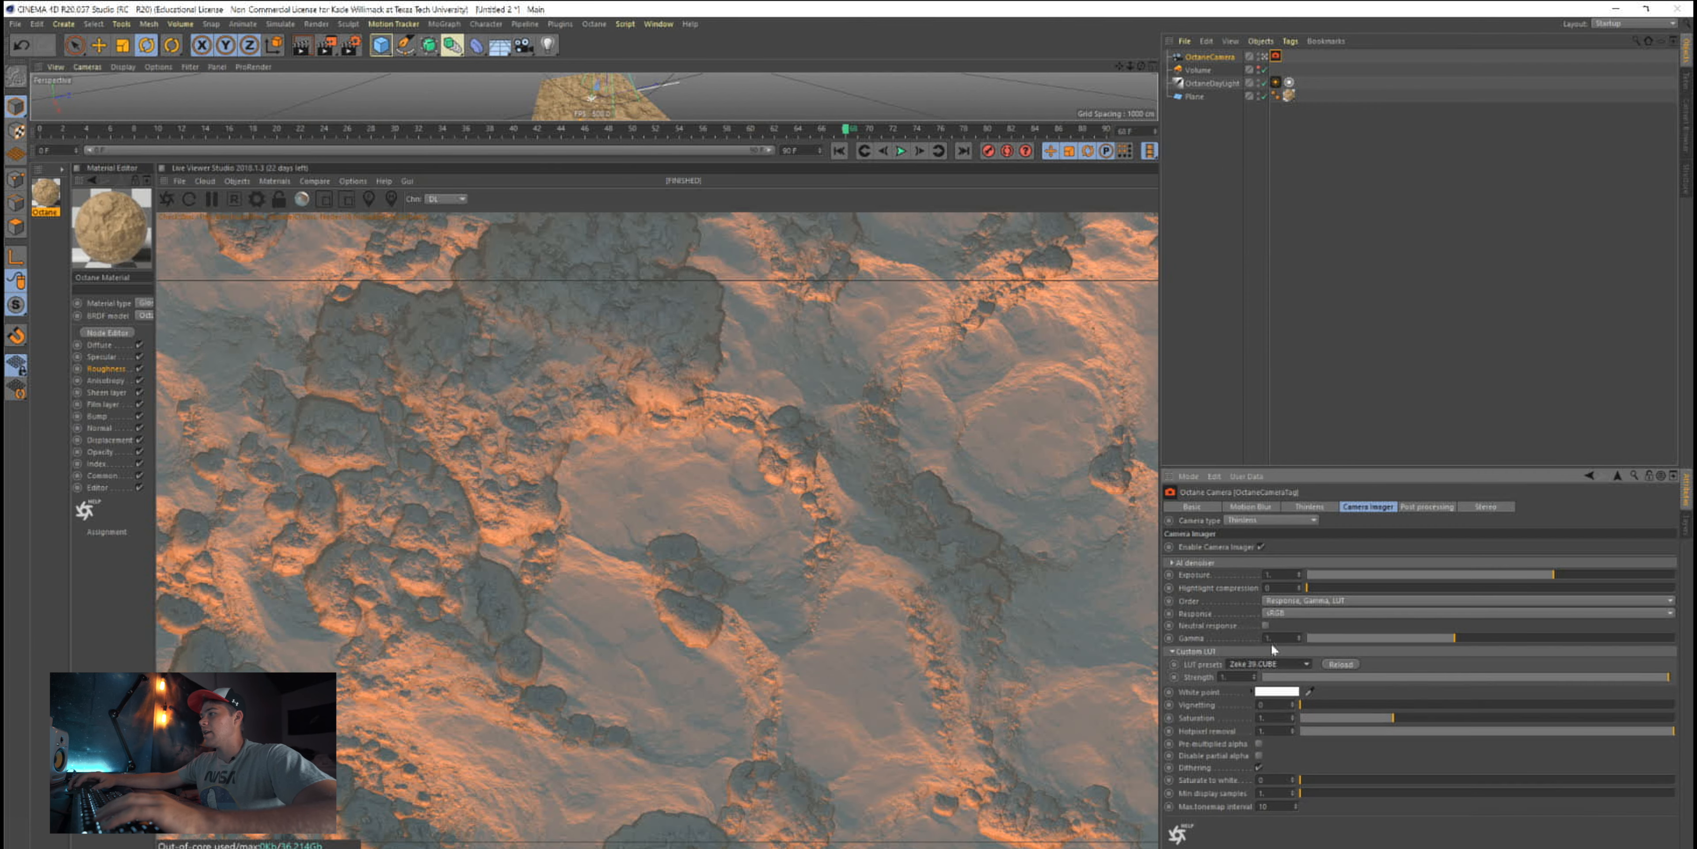
click(1267, 664)
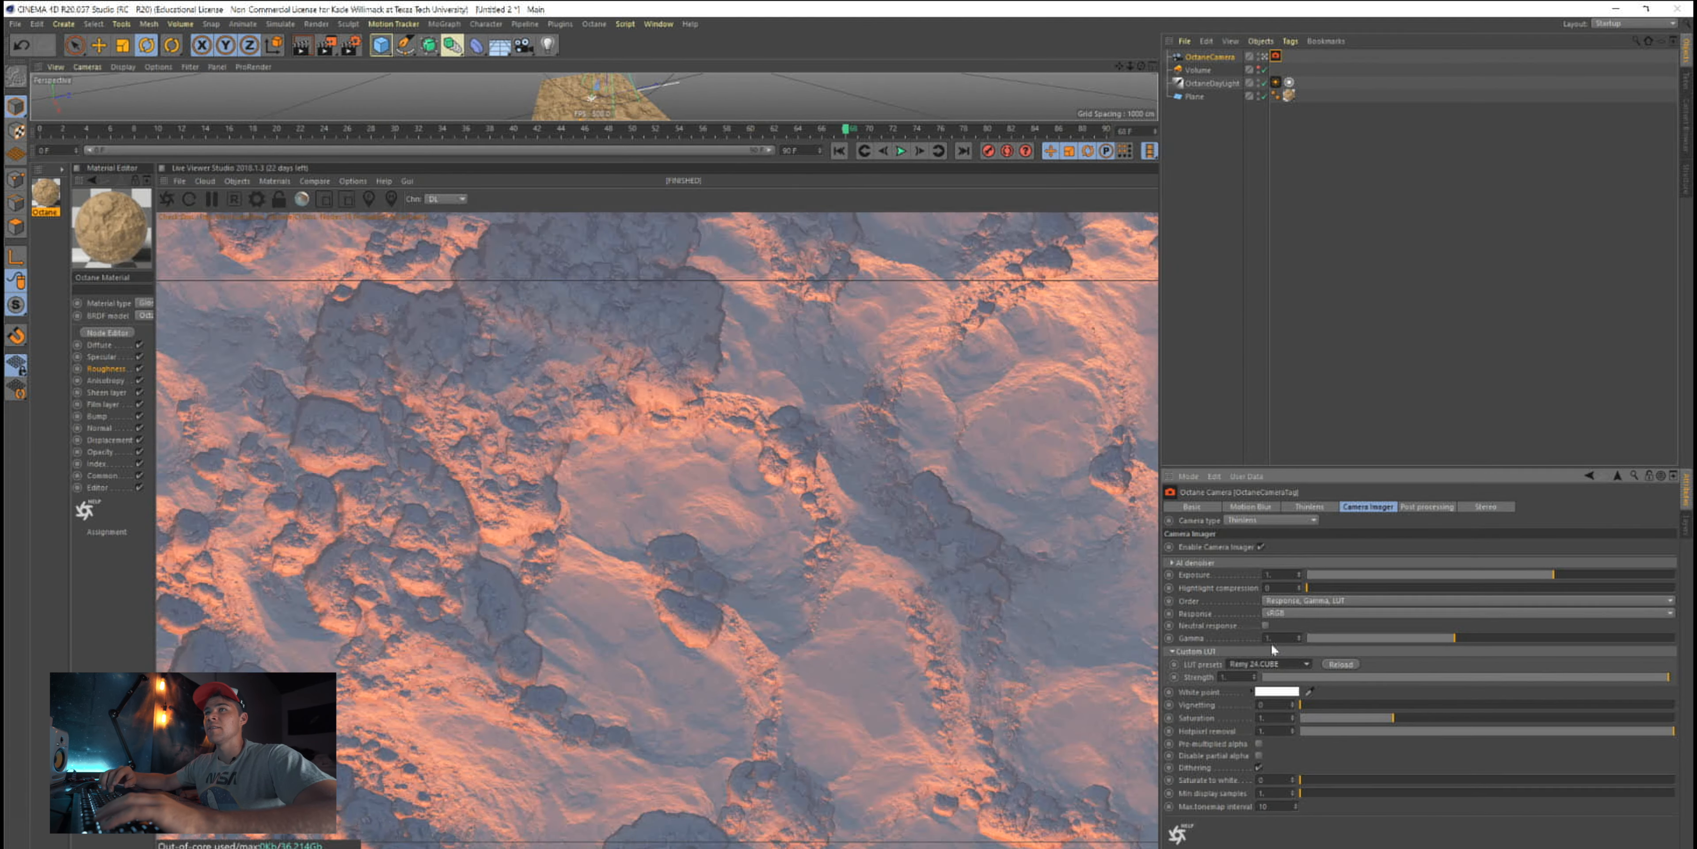
click(1266, 664)
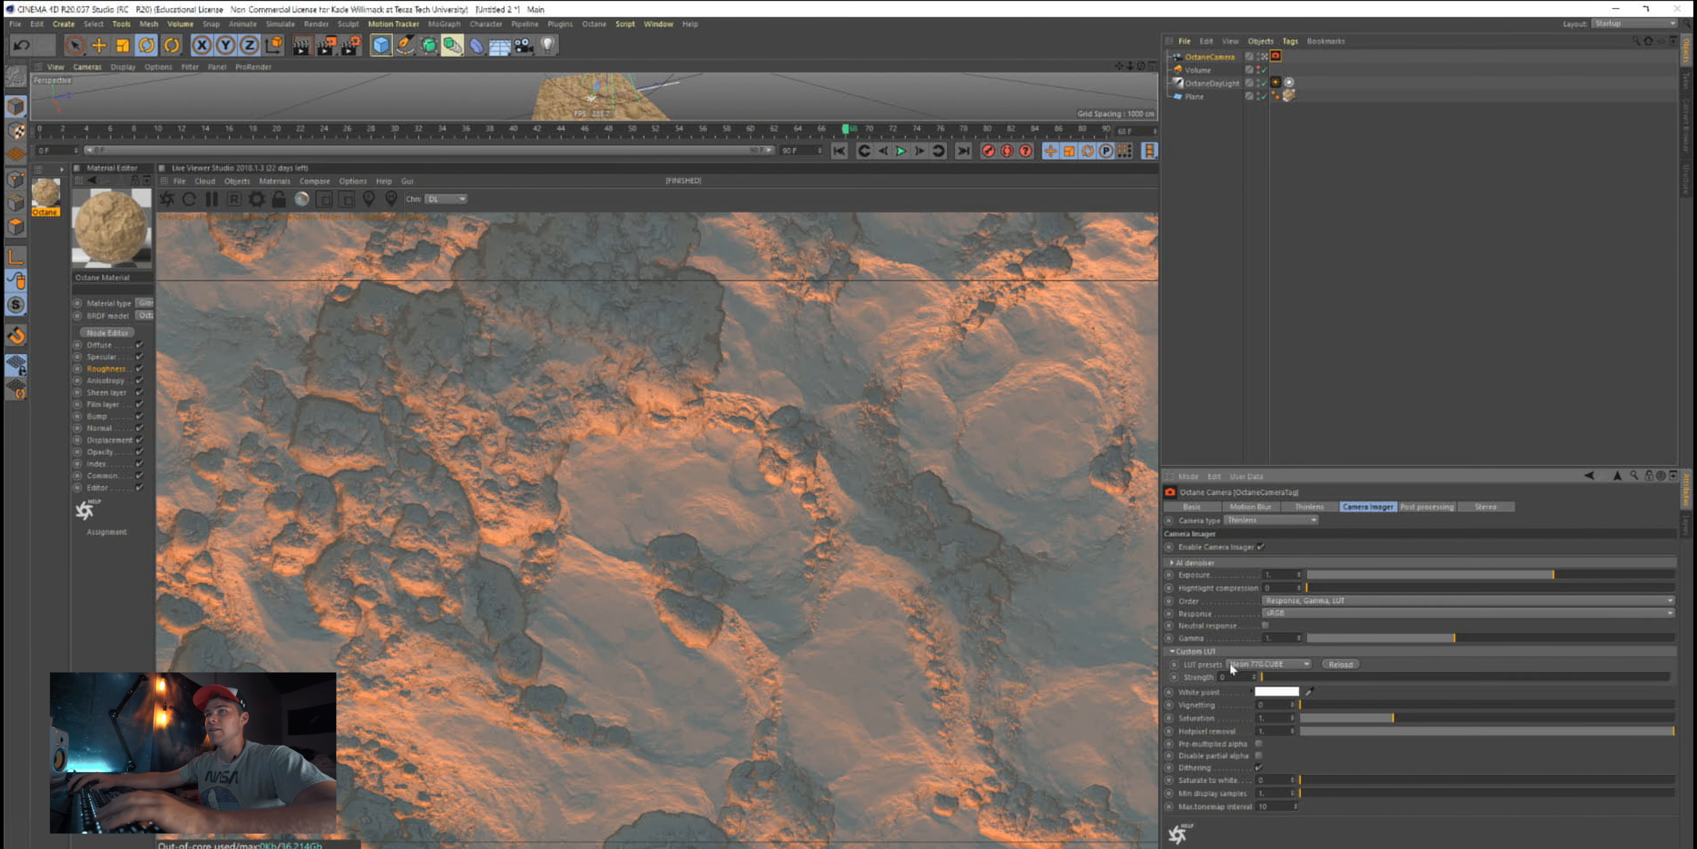
drag(1245, 676, 1441, 677)
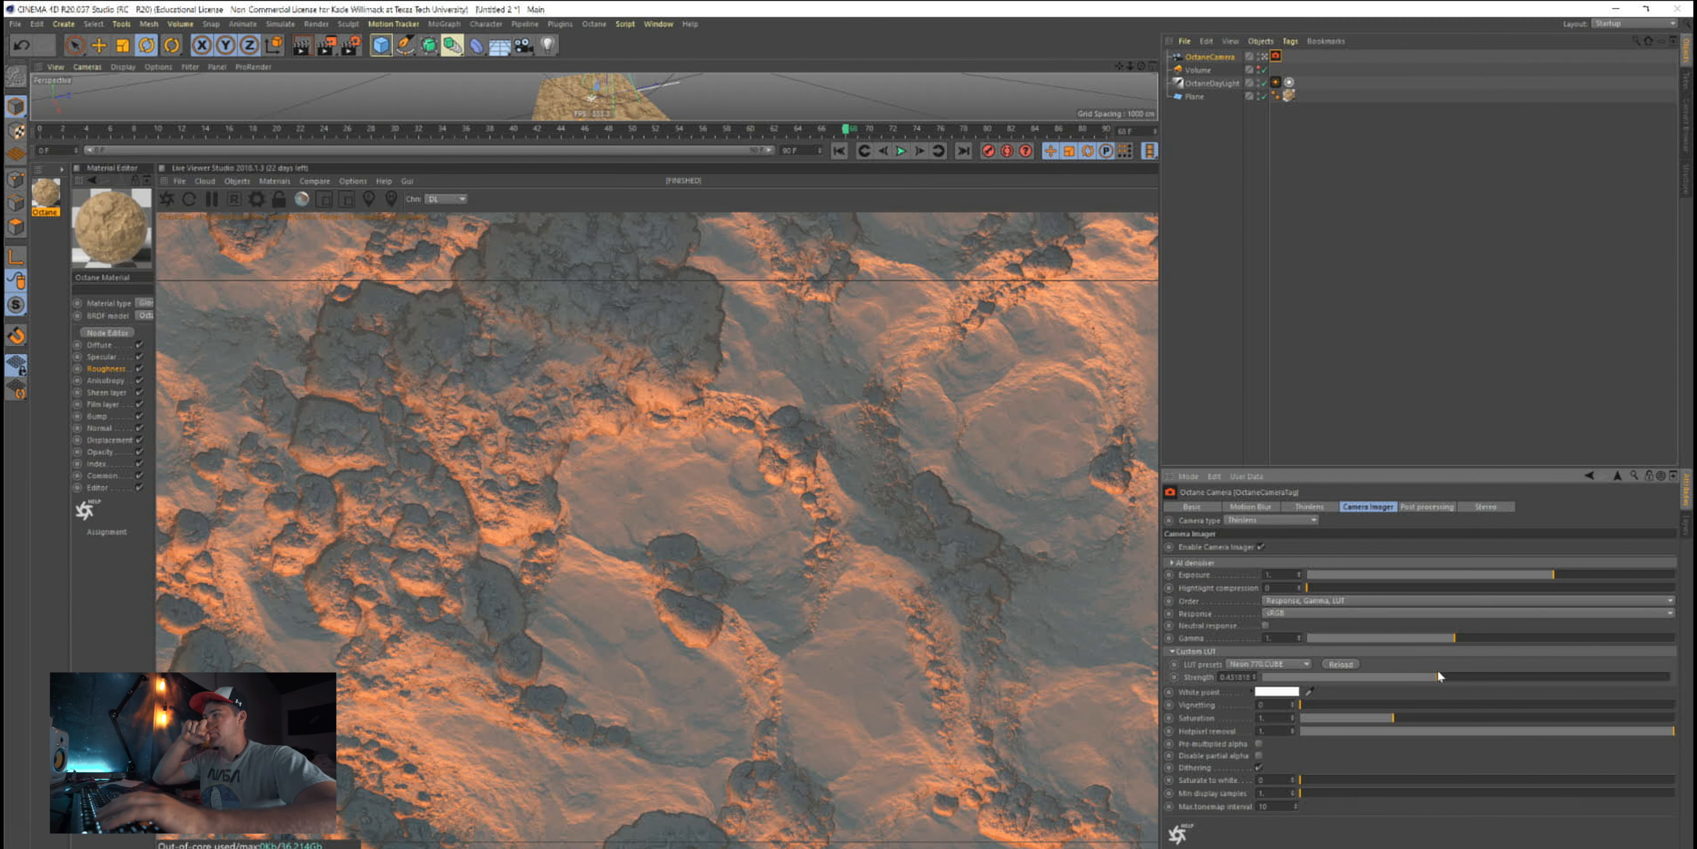
drag(1298, 705, 1366, 705)
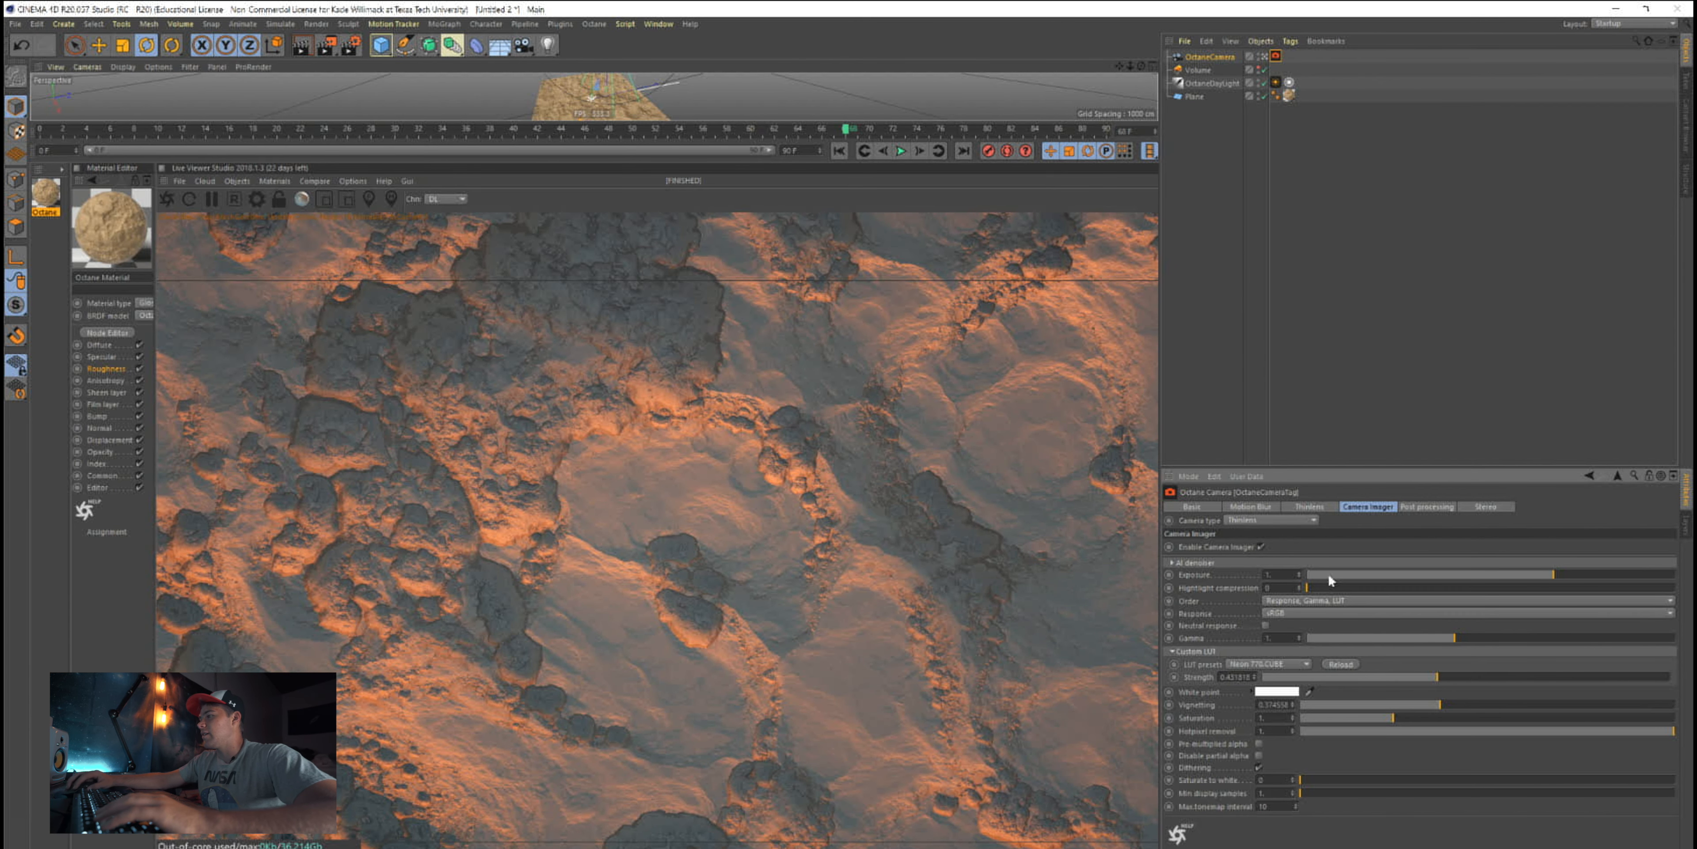
mouse_move(1553, 739)
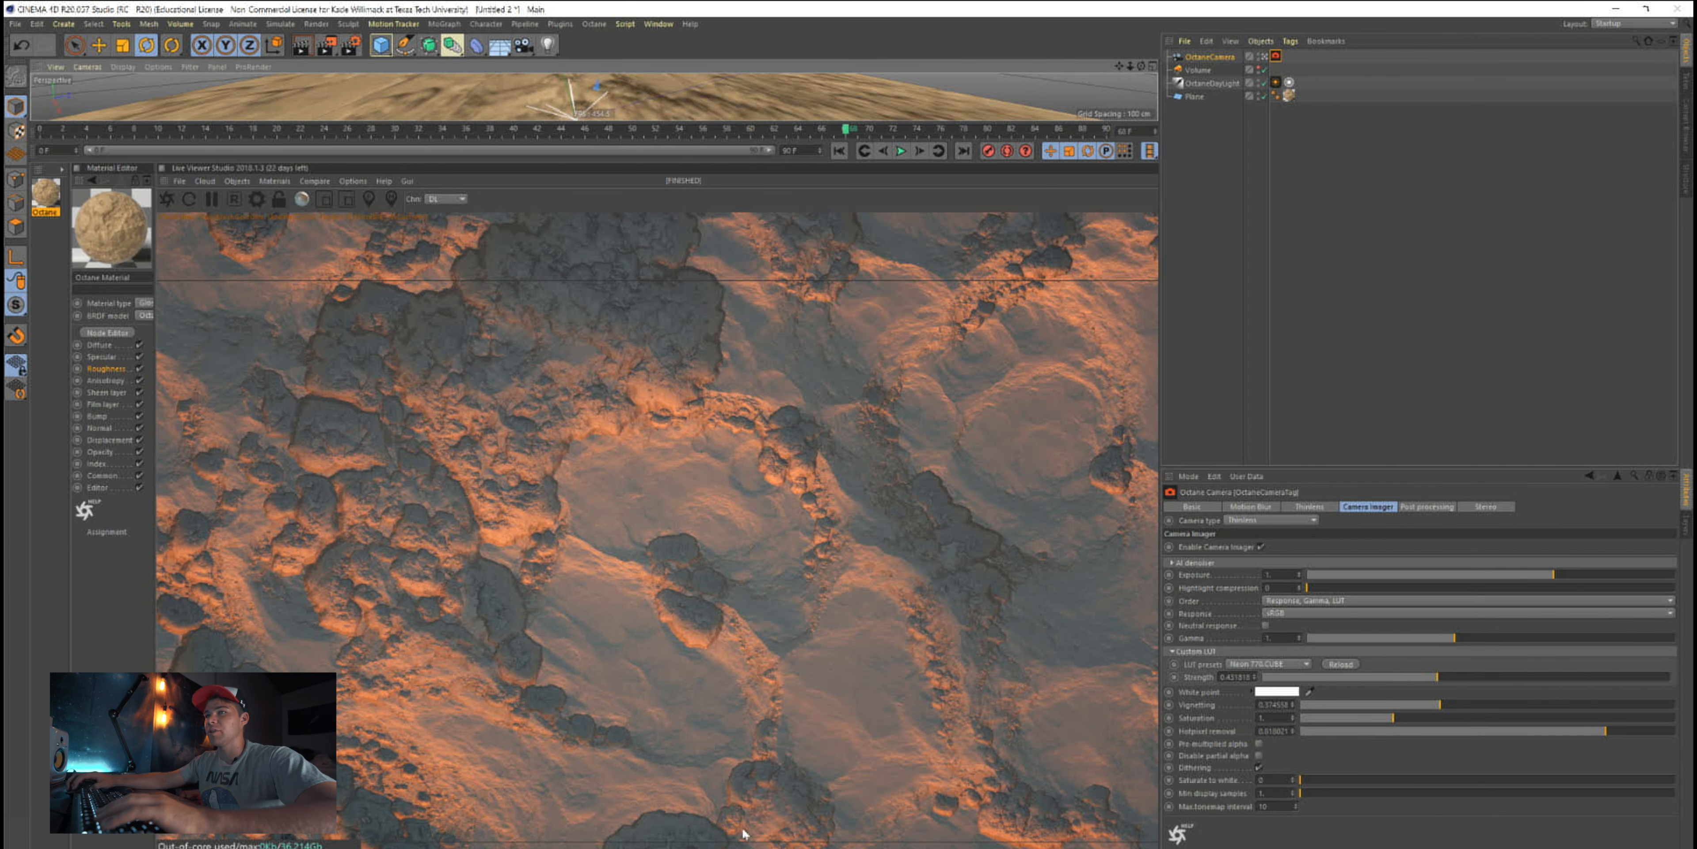
mouse_move(1221, 191)
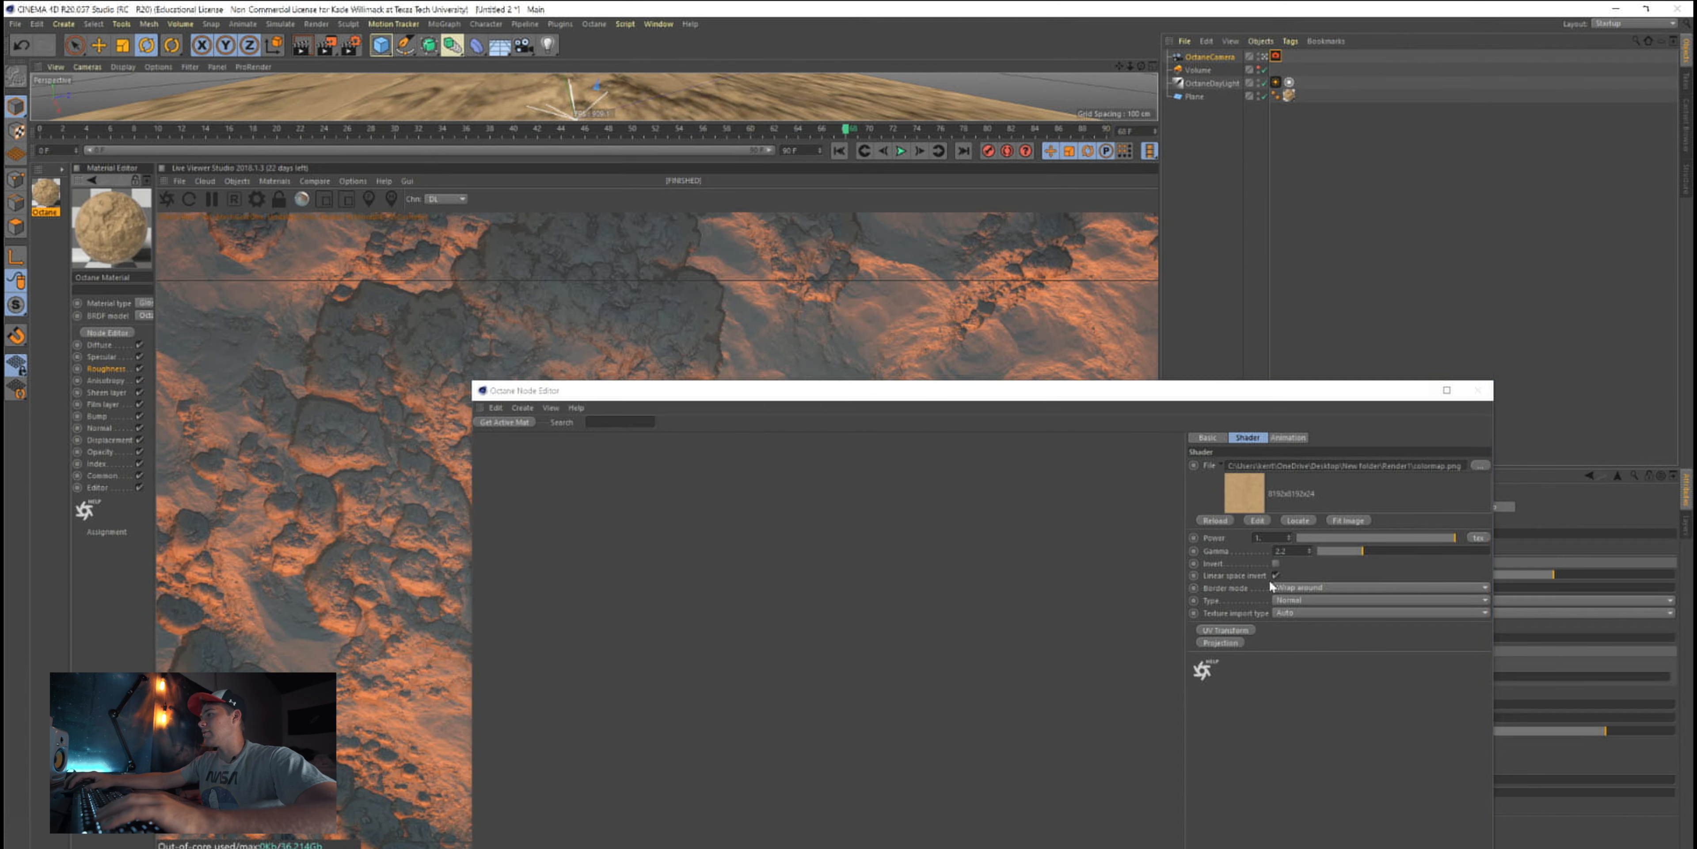
Review the sand material's diffuse and roughness channels via the plane's texture tag
click(1288, 96)
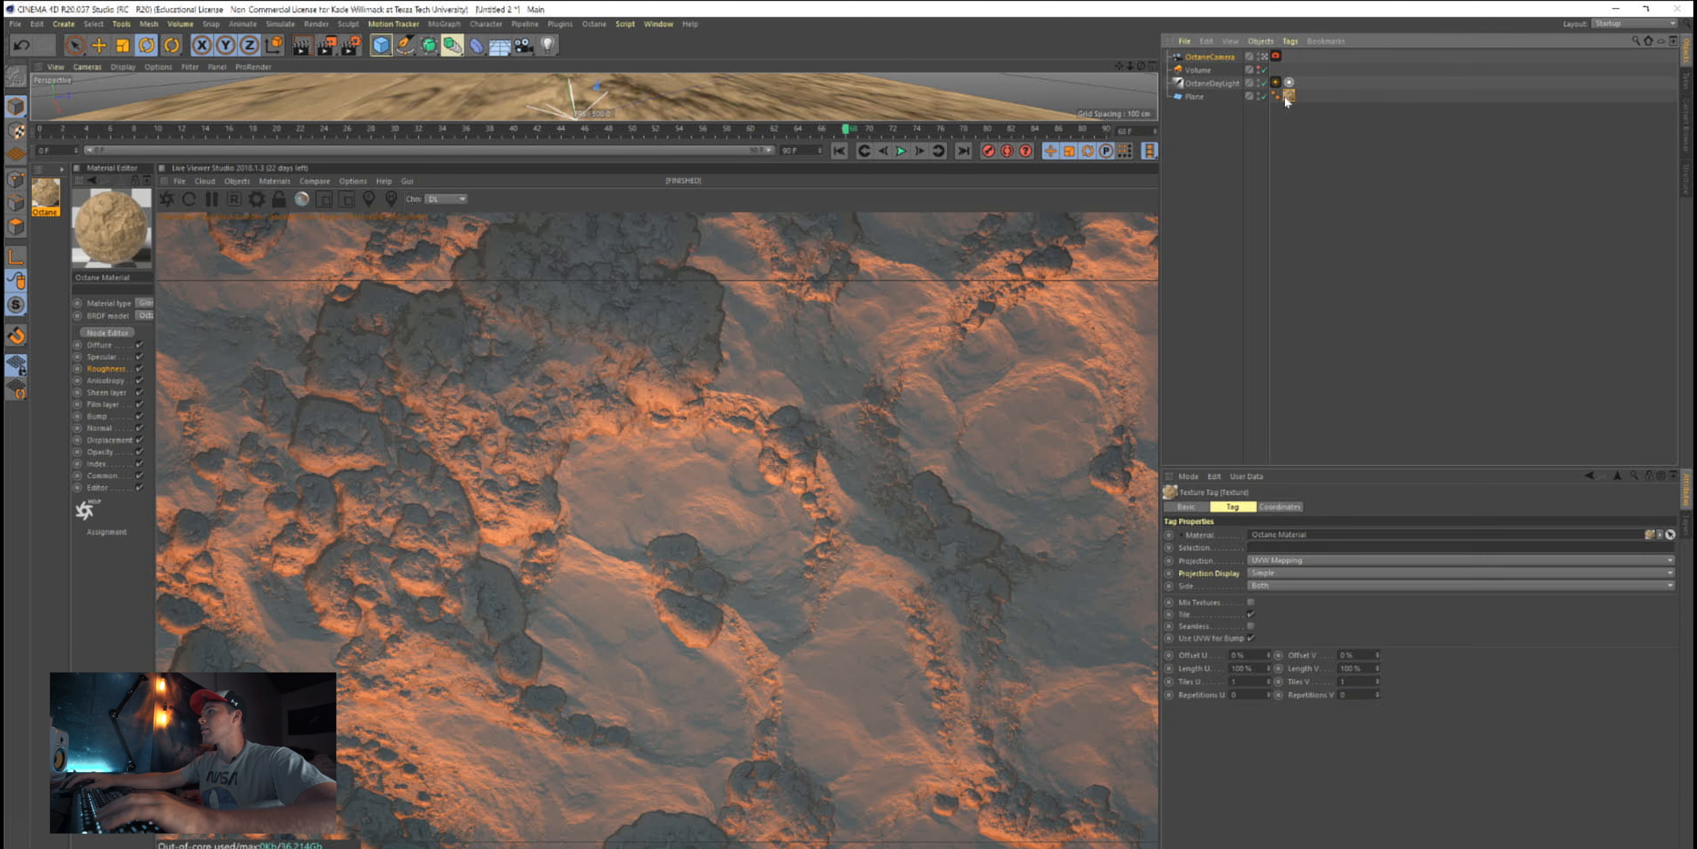
click(1184, 507)
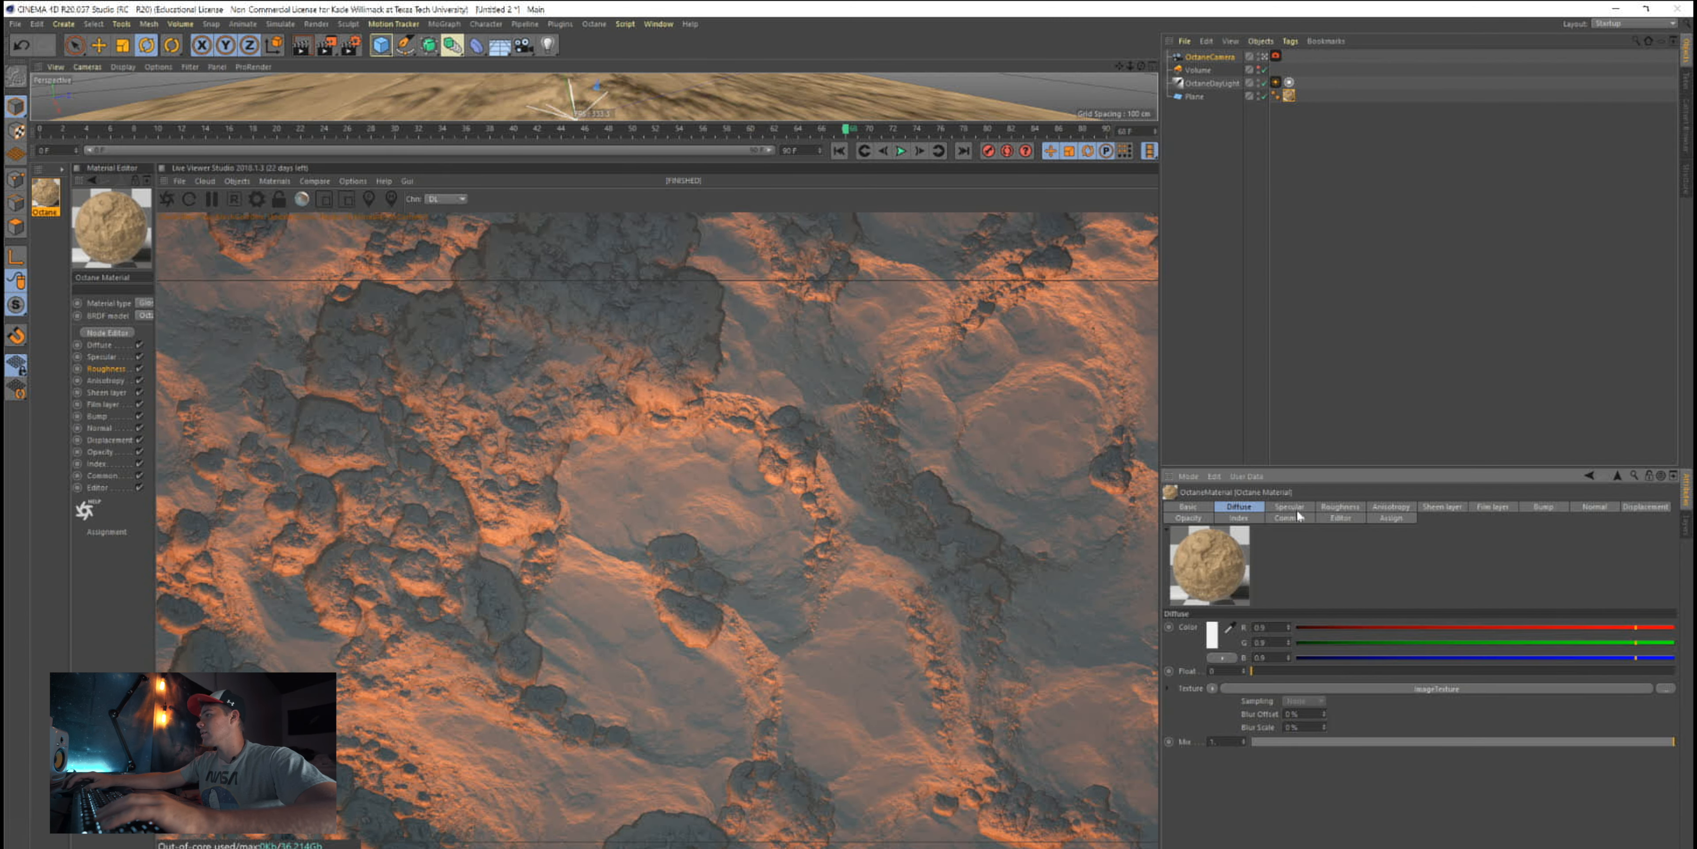
click(1340, 506)
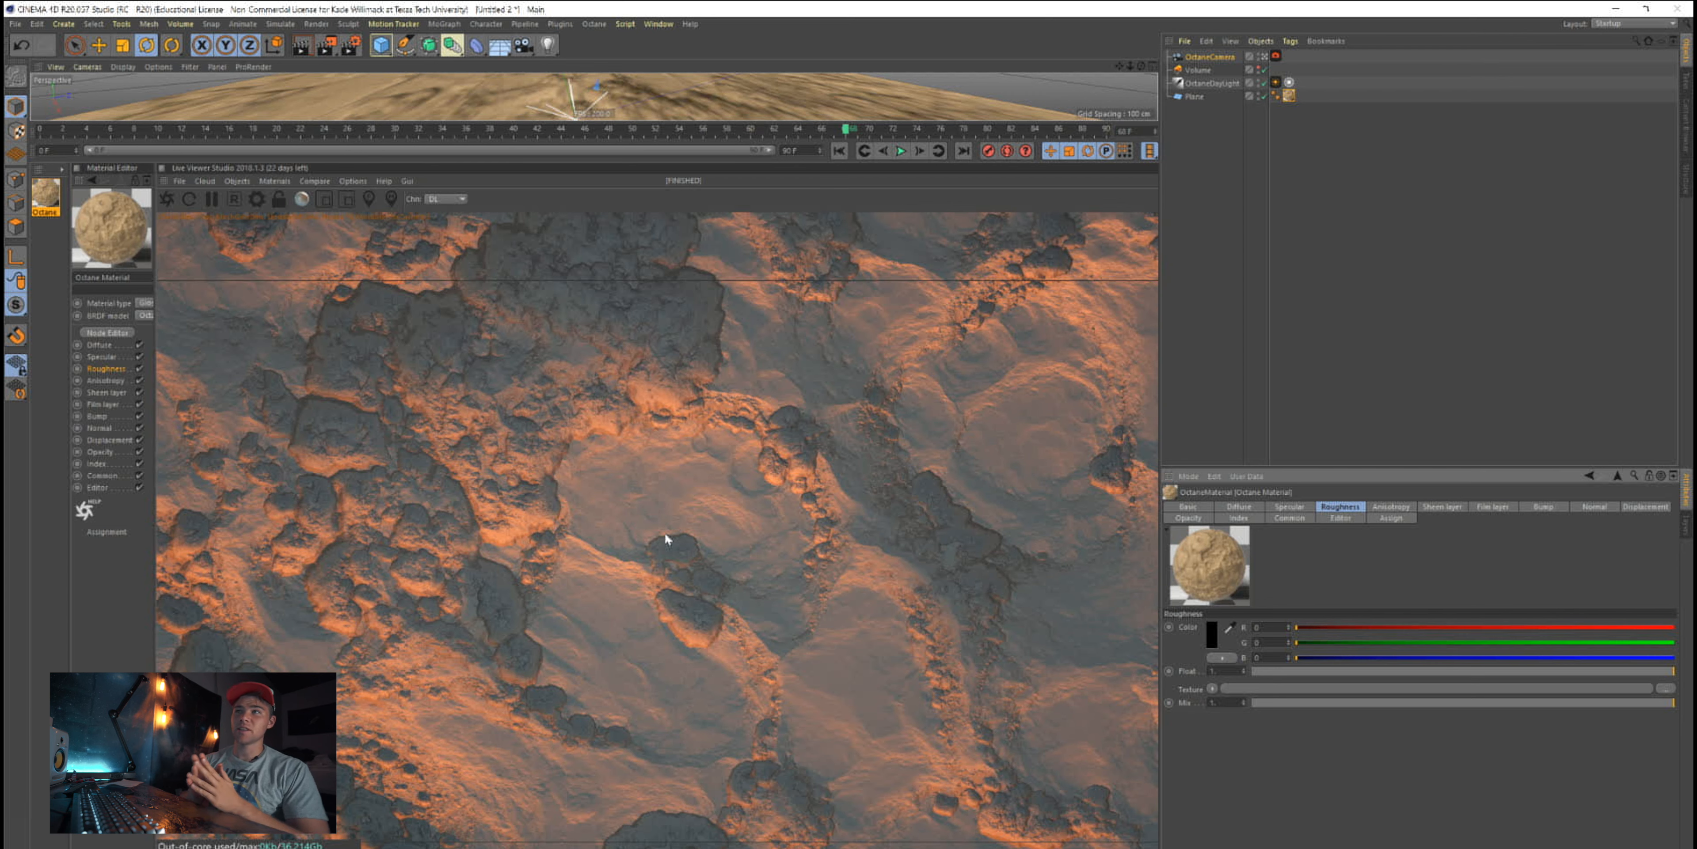
mouse_move(723, 562)
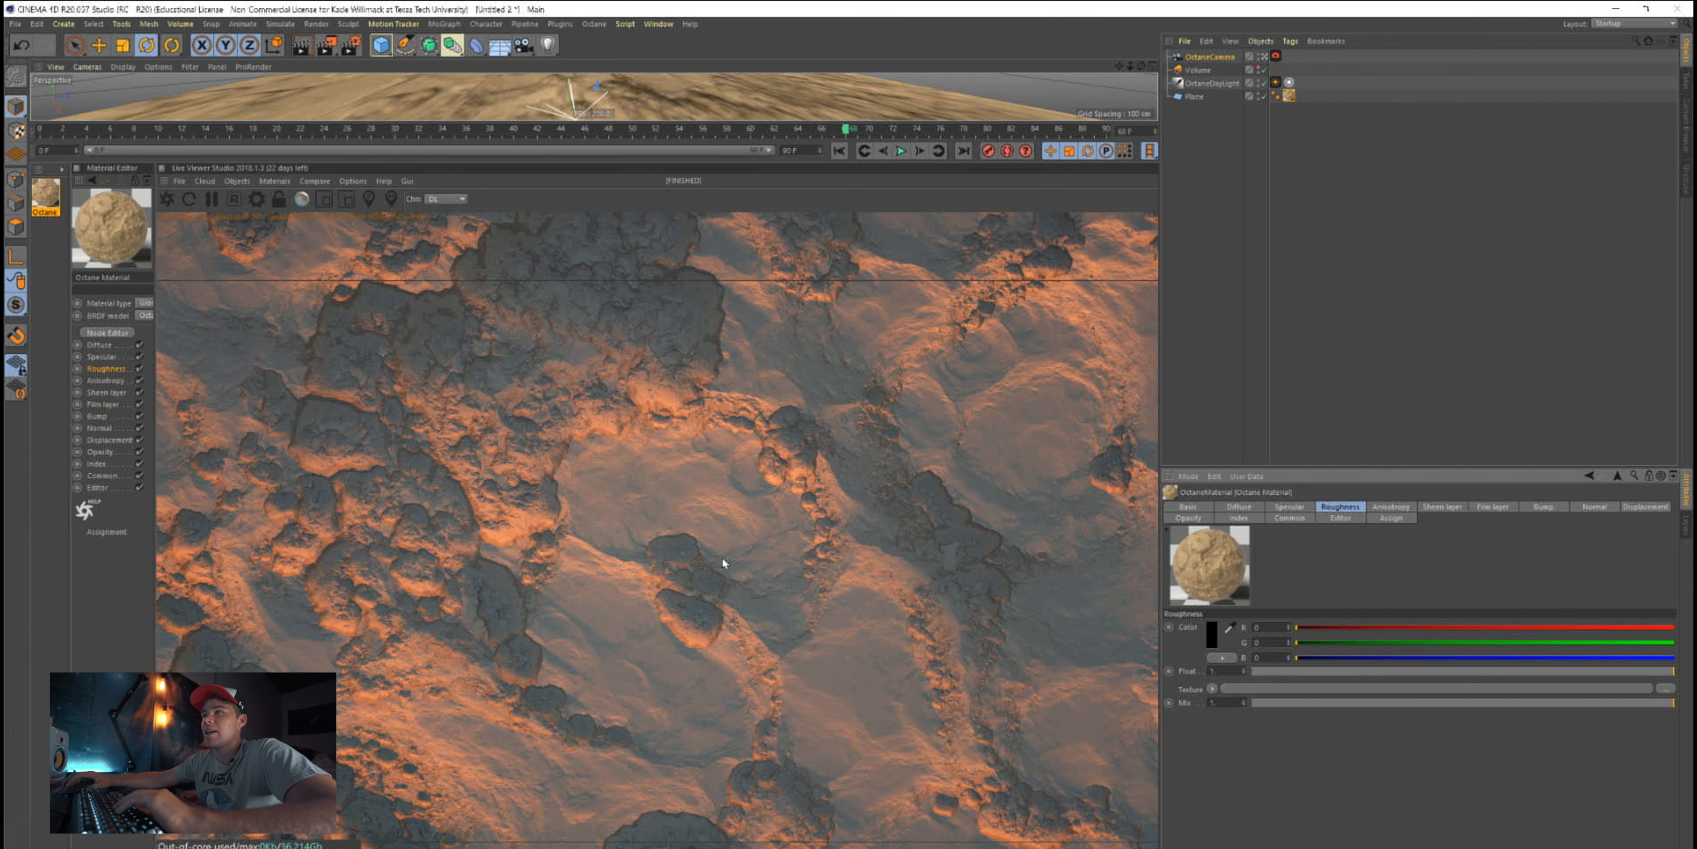
mouse_move(440, 536)
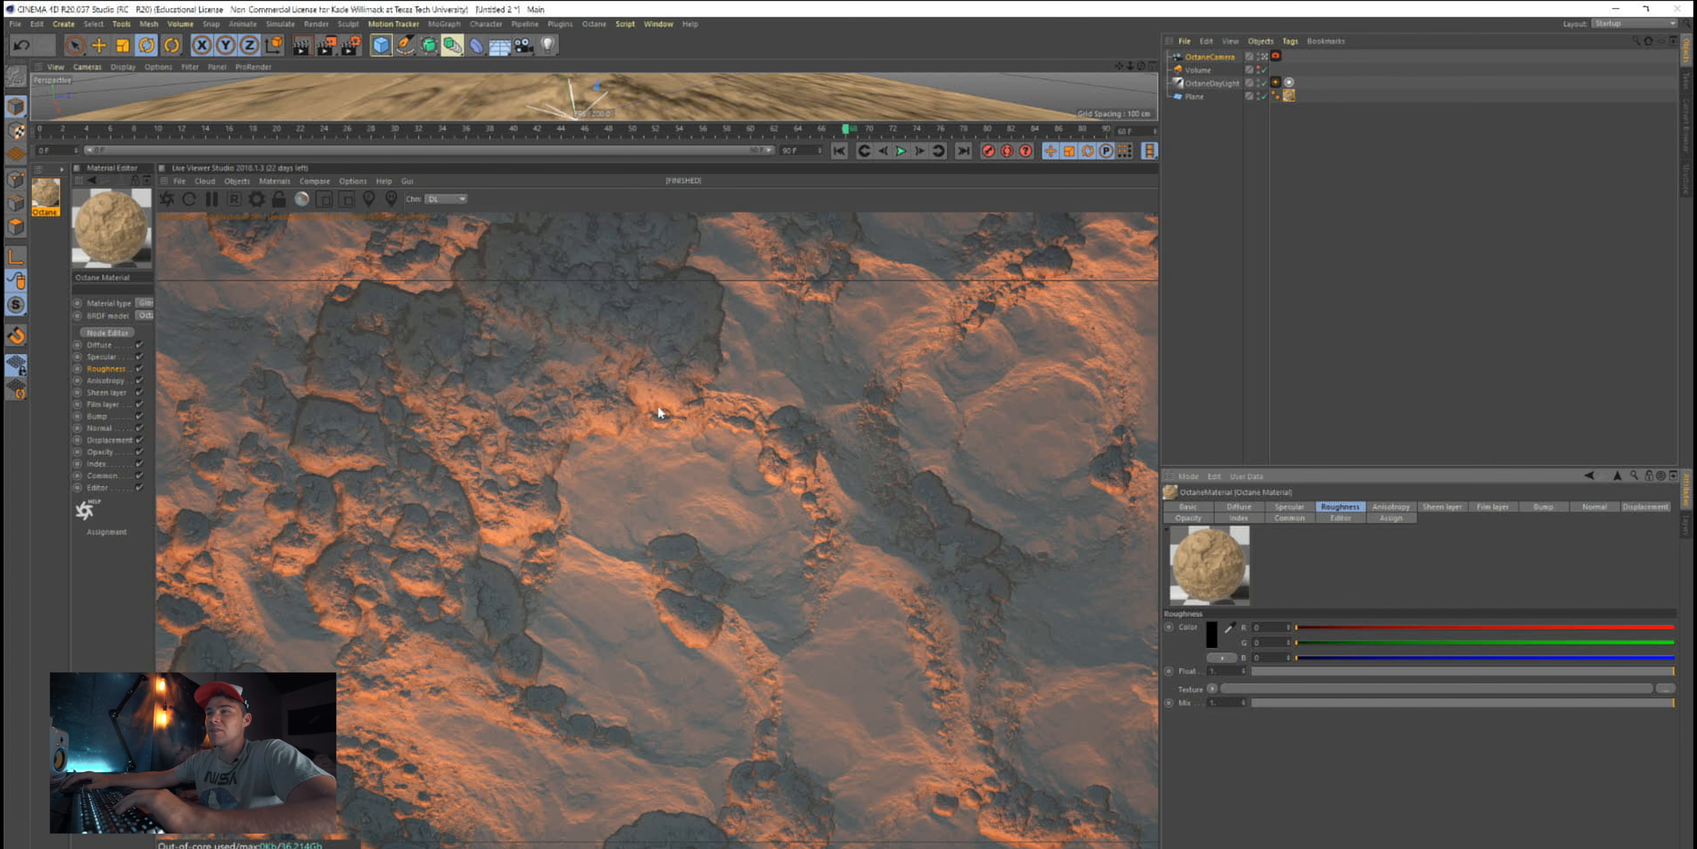
mouse_move(1231, 406)
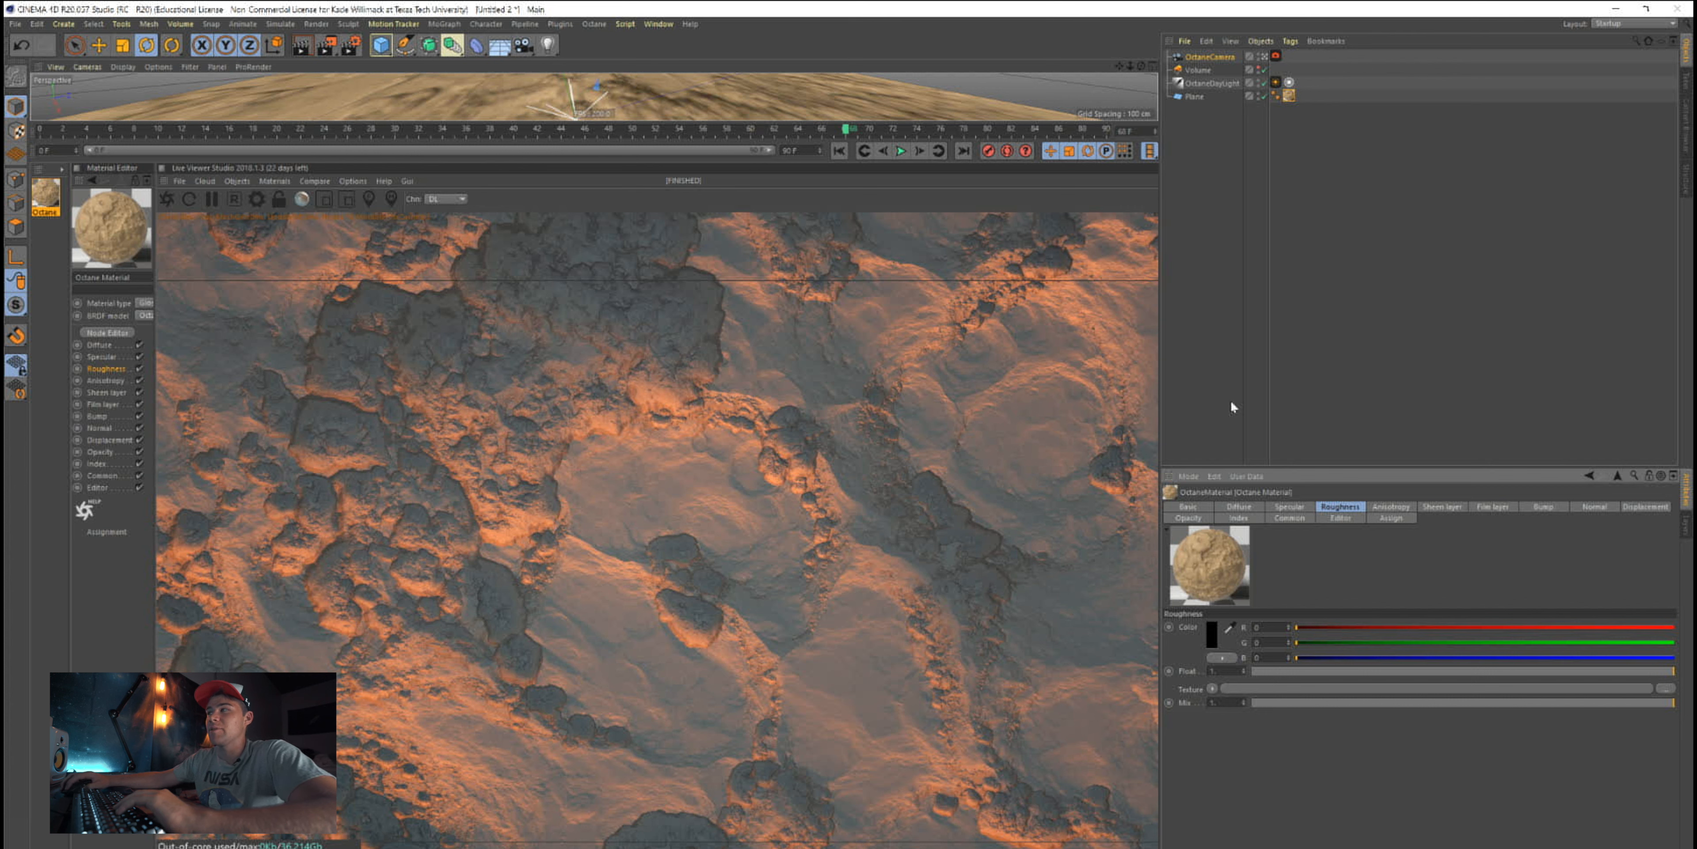
mouse_move(1265, 74)
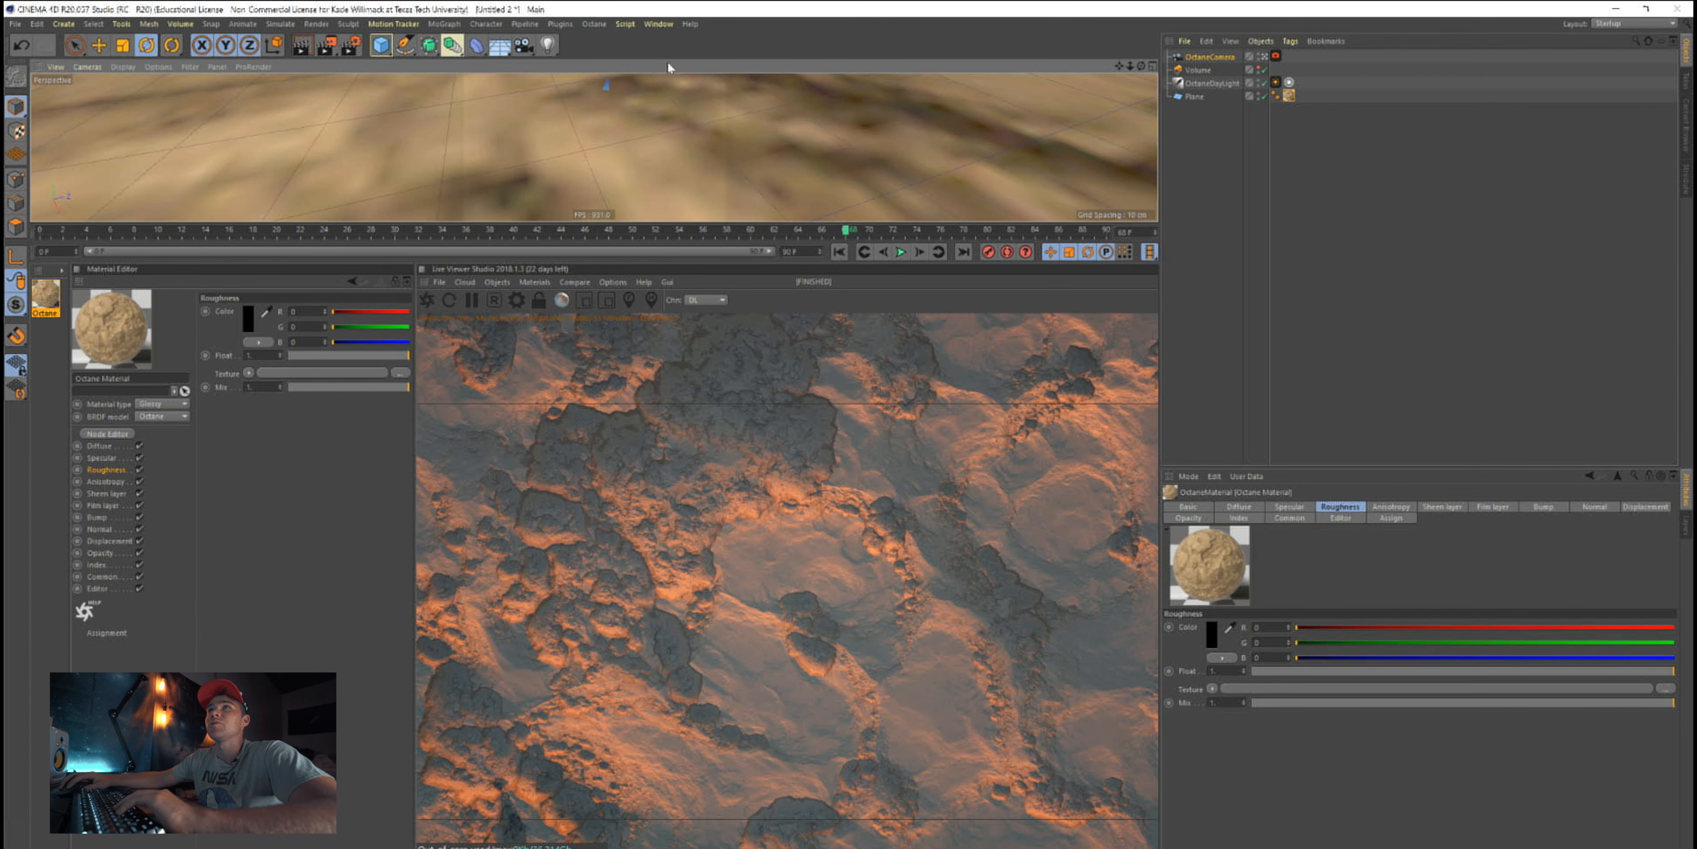
Toggle the four-view layout, then return to a single enlarged perspective view
click(565, 67)
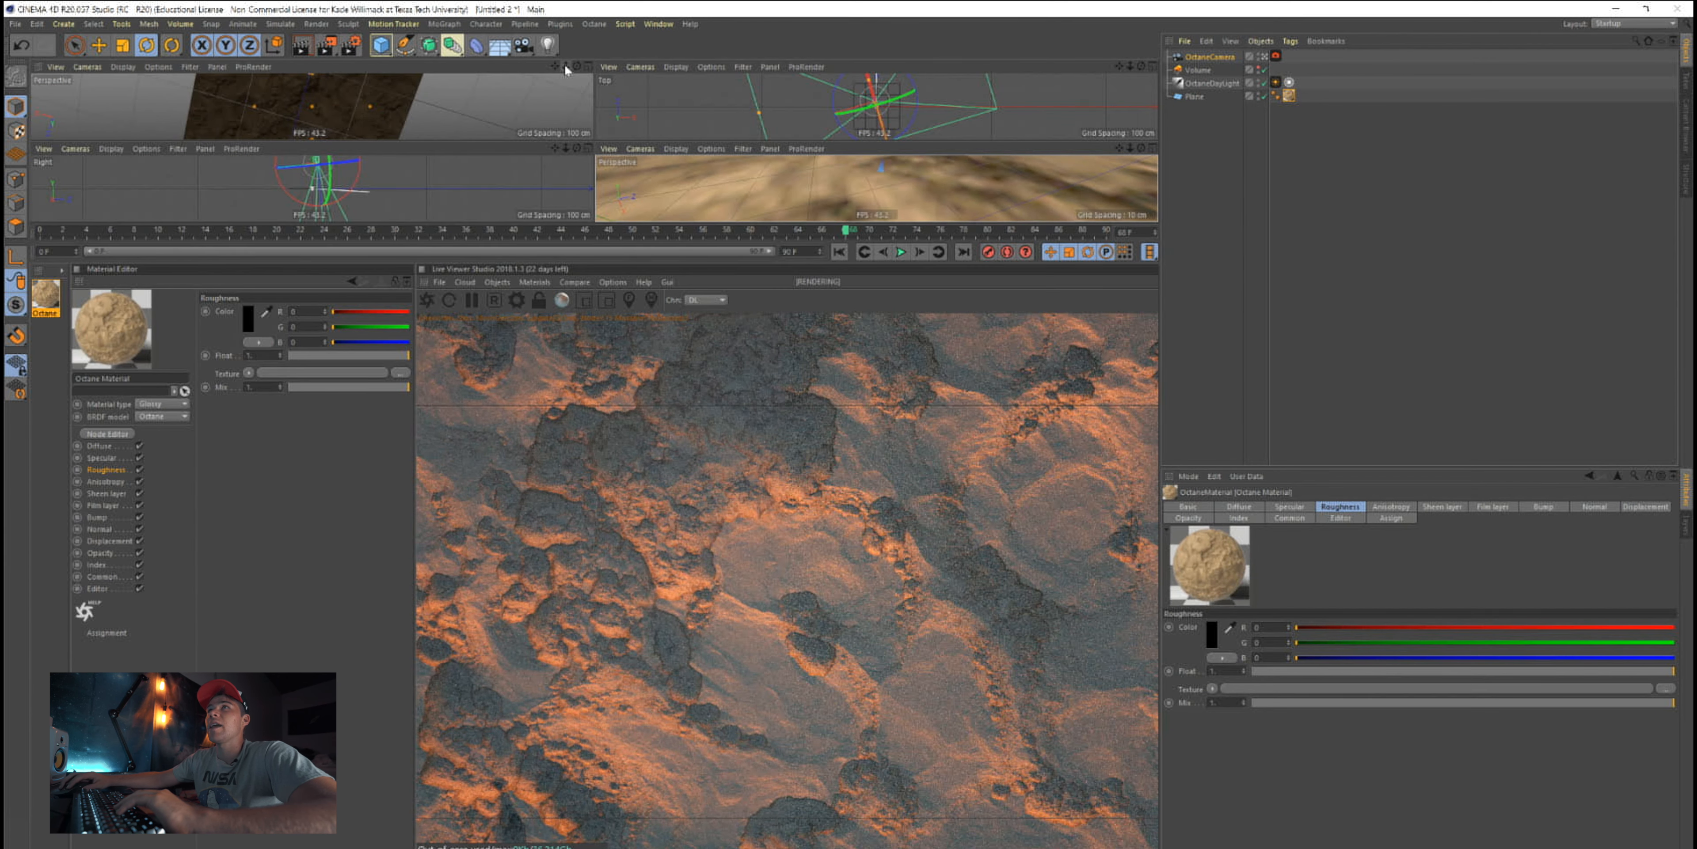
click(1119, 66)
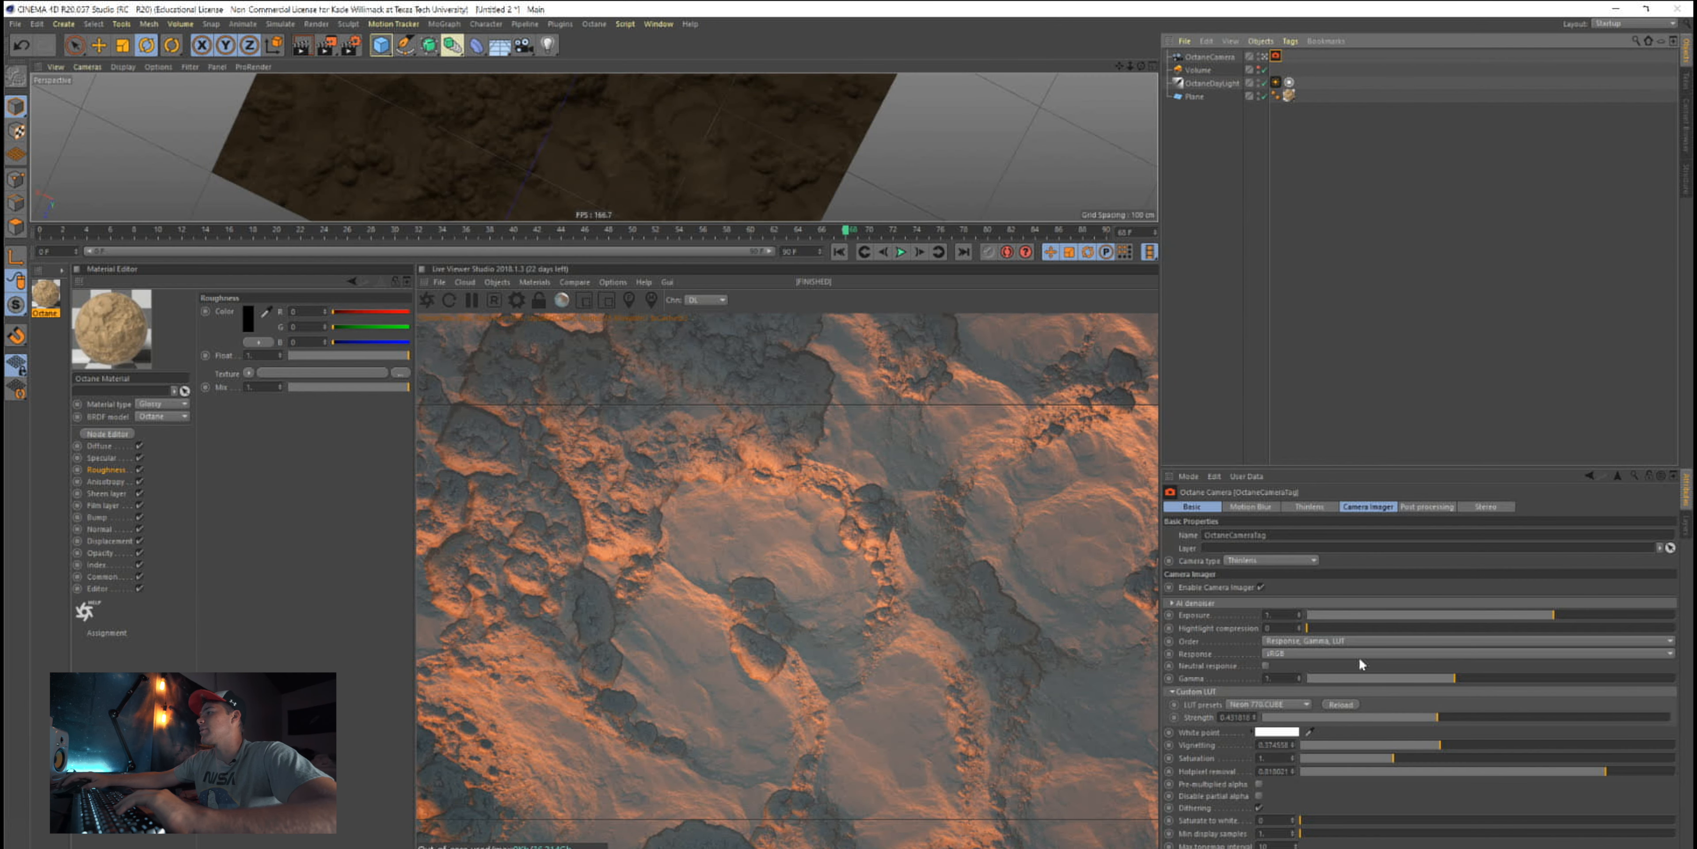
Lower the camera's post-processing glare power to about 0.2
click(1427, 506)
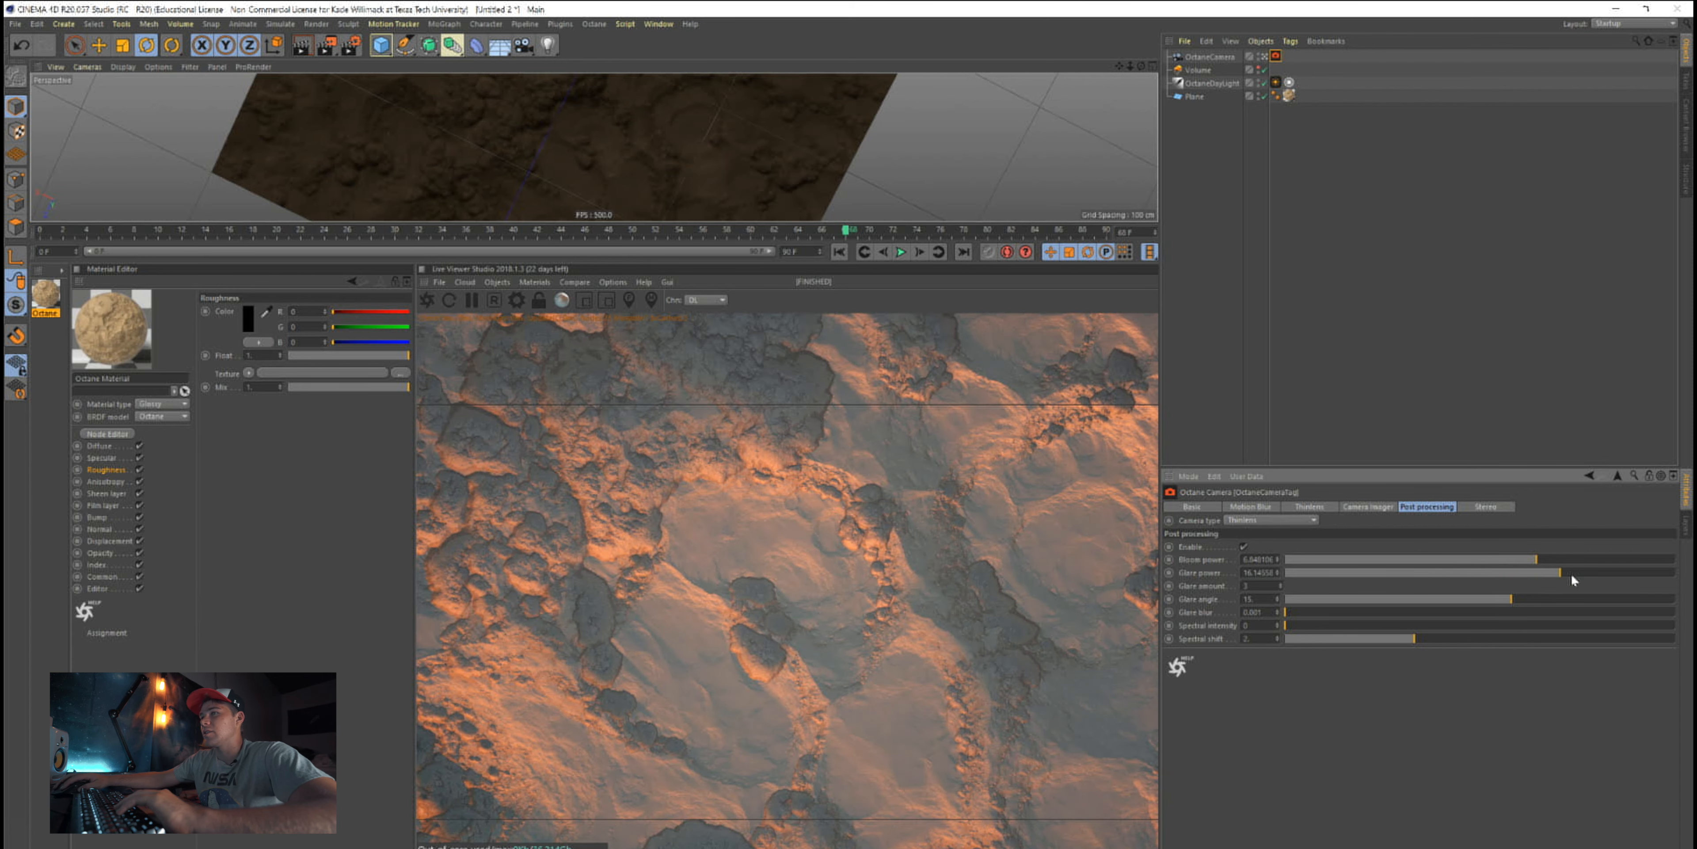
drag(1570, 572, 1456, 573)
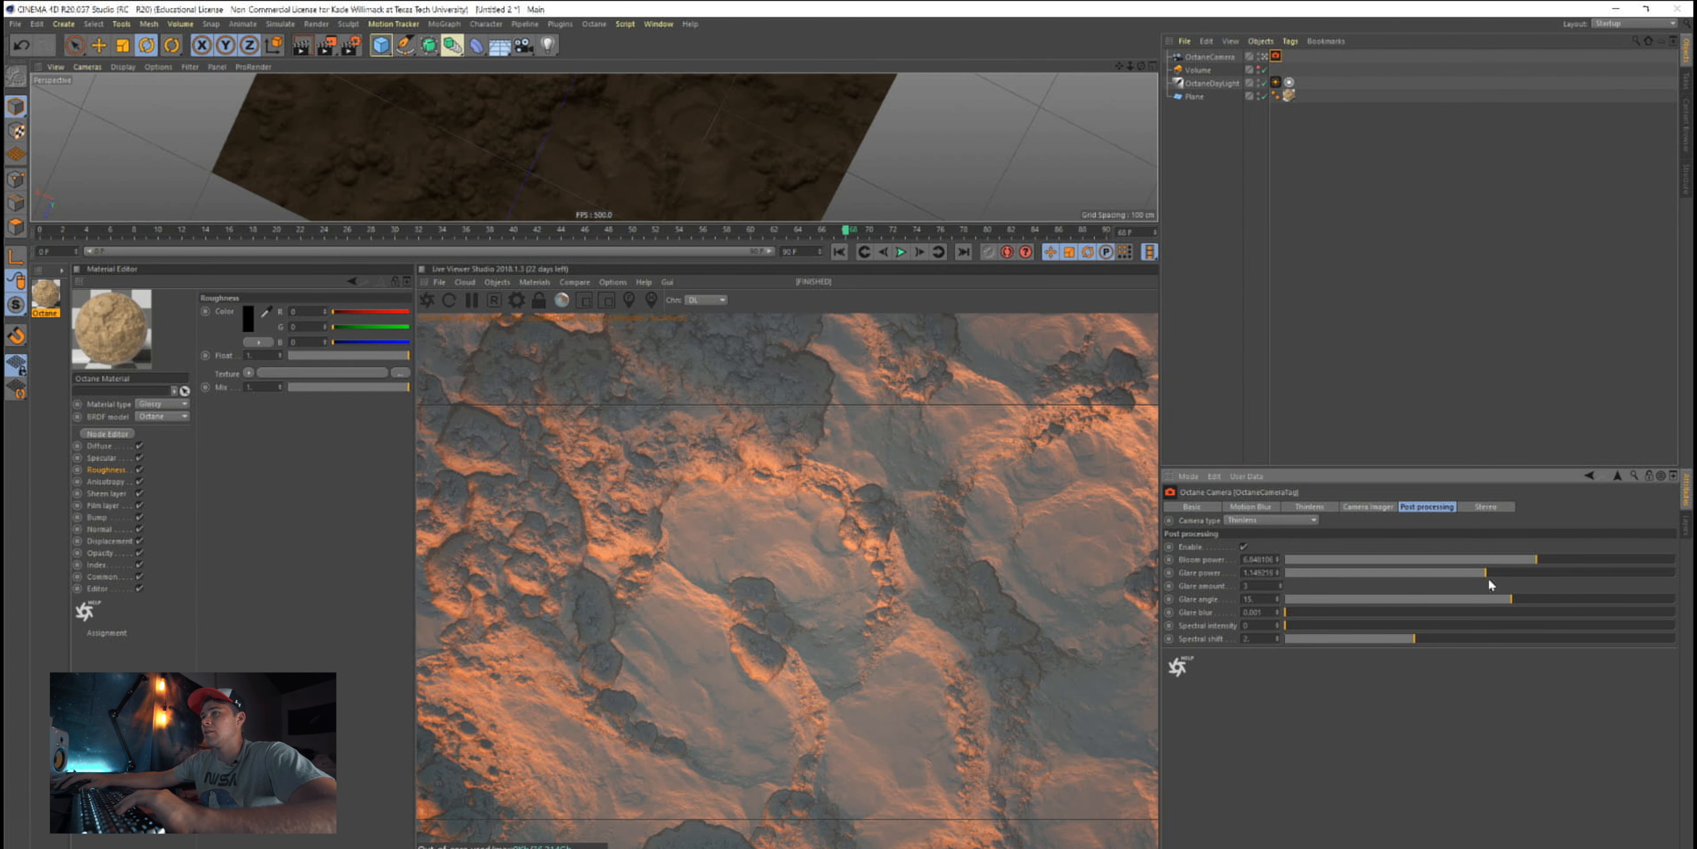
drag(1484, 572, 1437, 572)
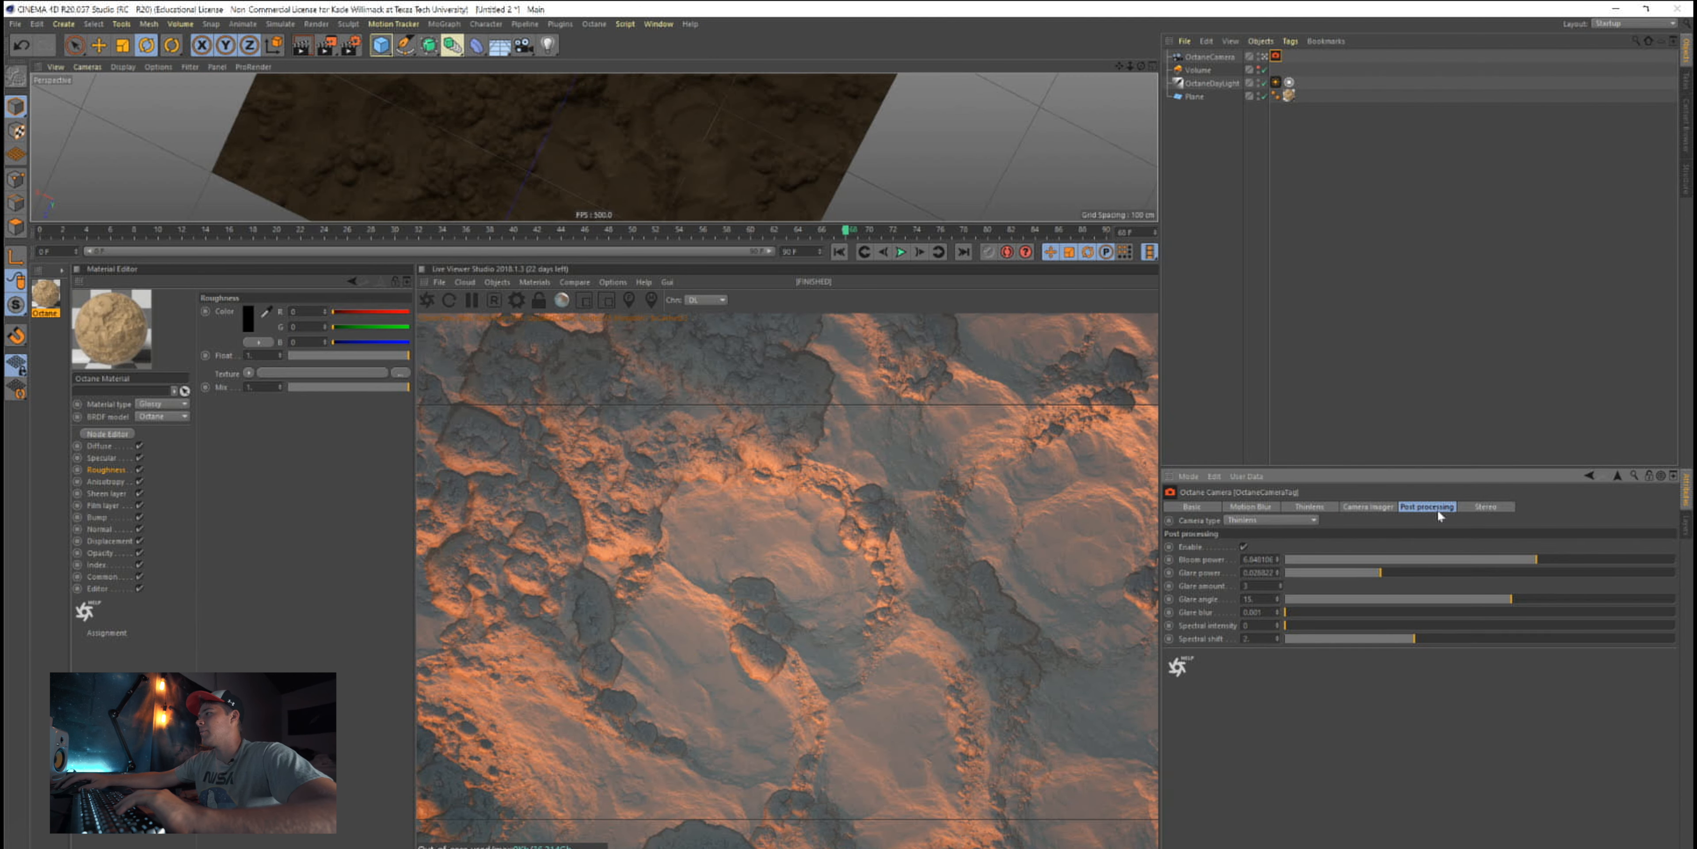
click(1191, 506)
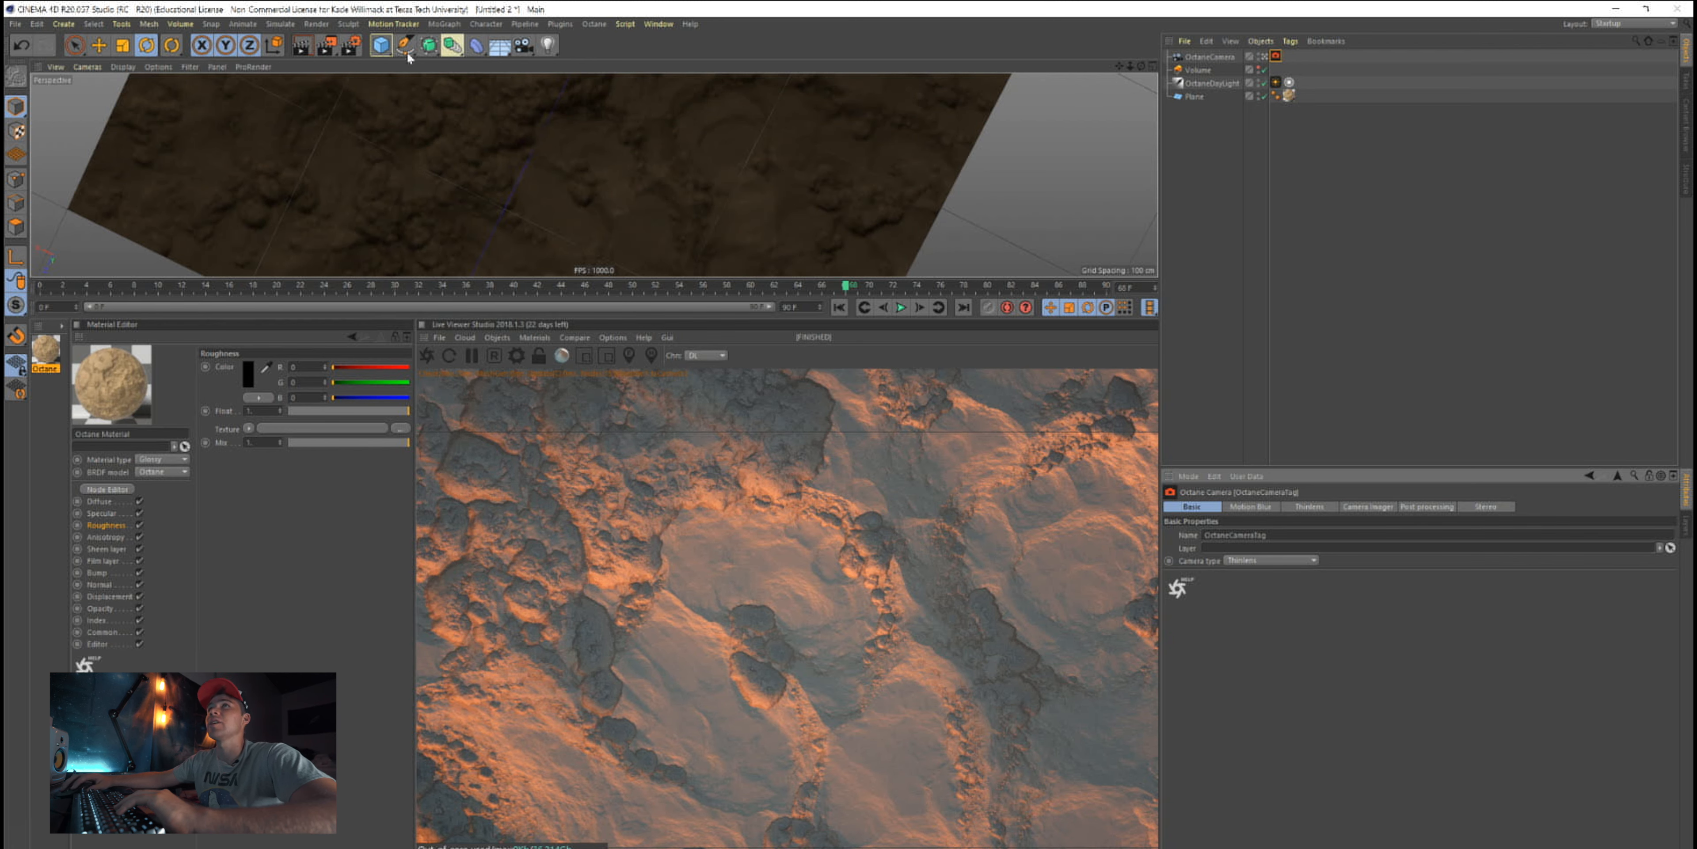
click(381, 45)
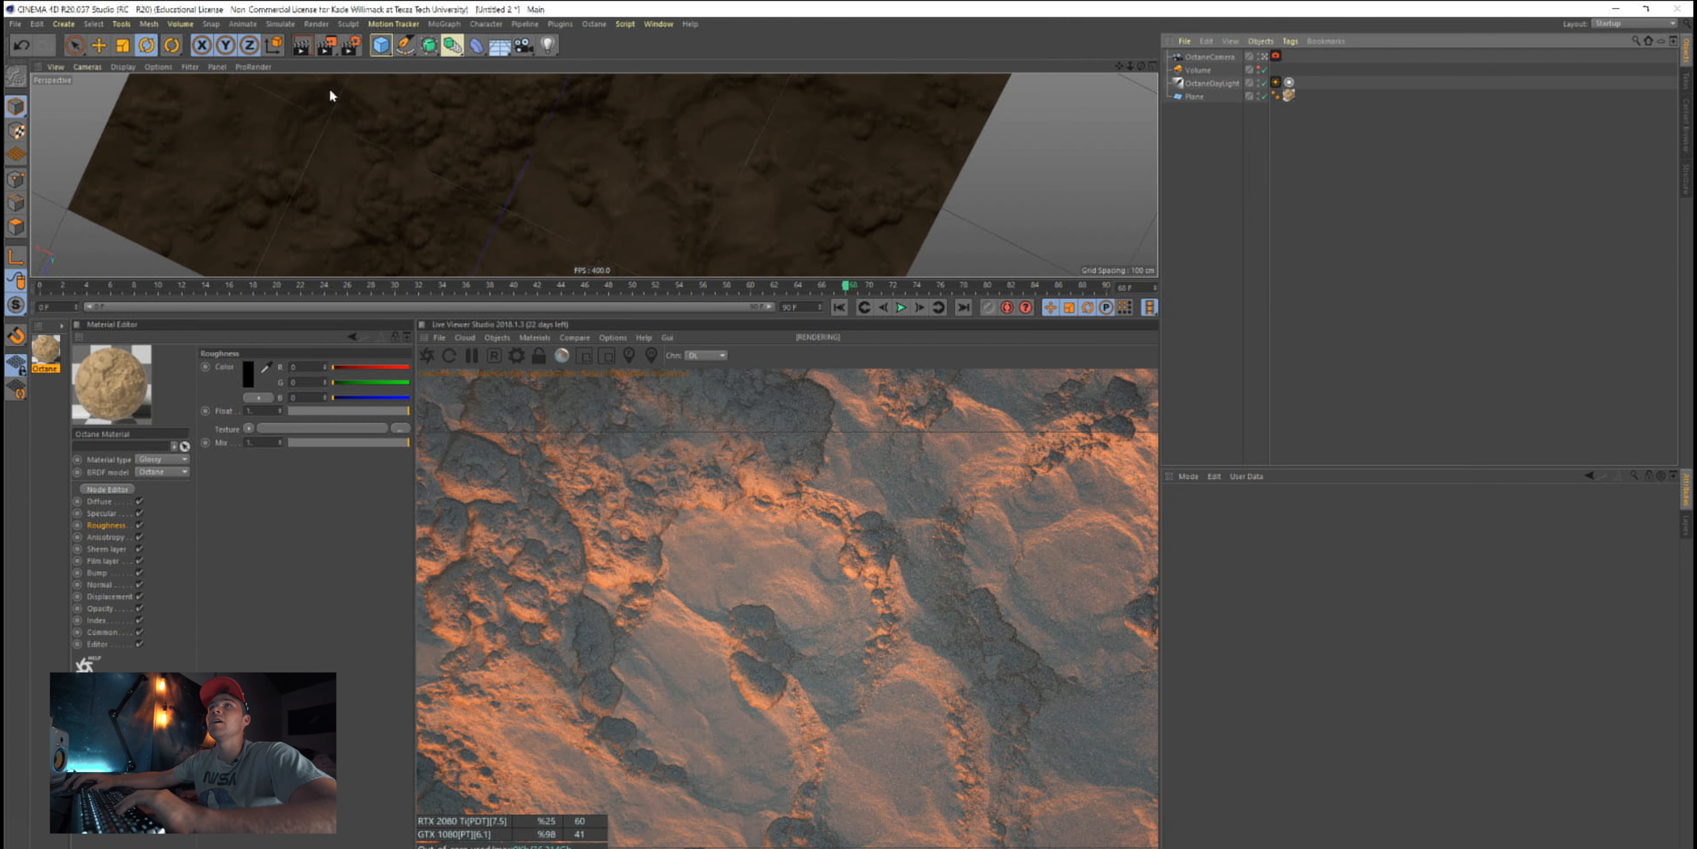
Add a Cylinder primitive with radius 0.1 stretched as a thin rod across the terrain
click(381, 44)
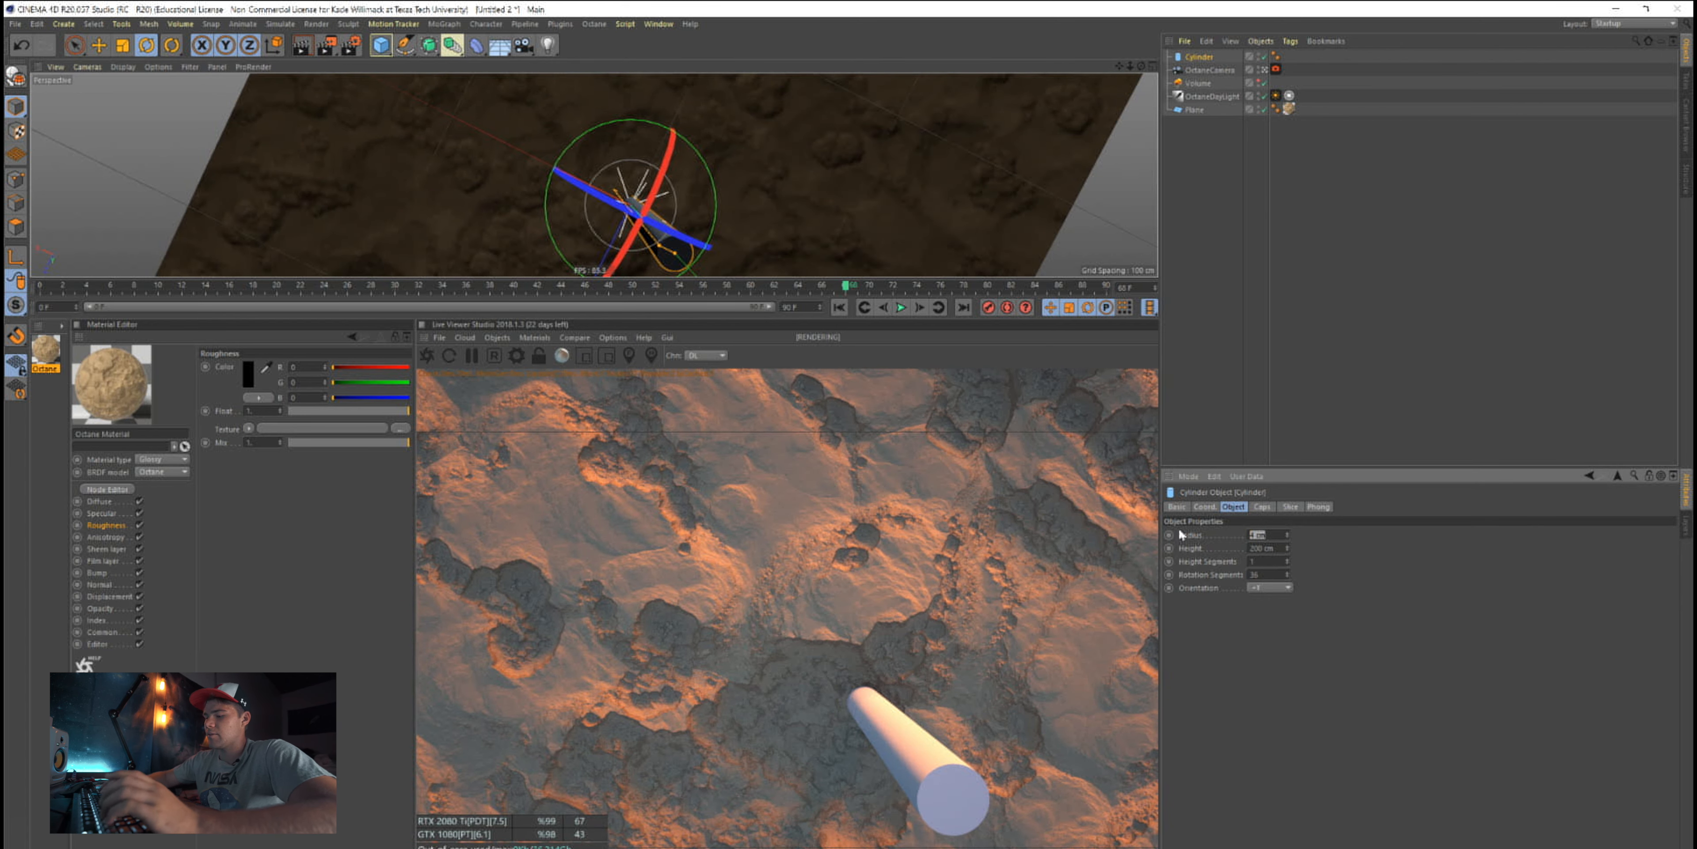
text(0.1)
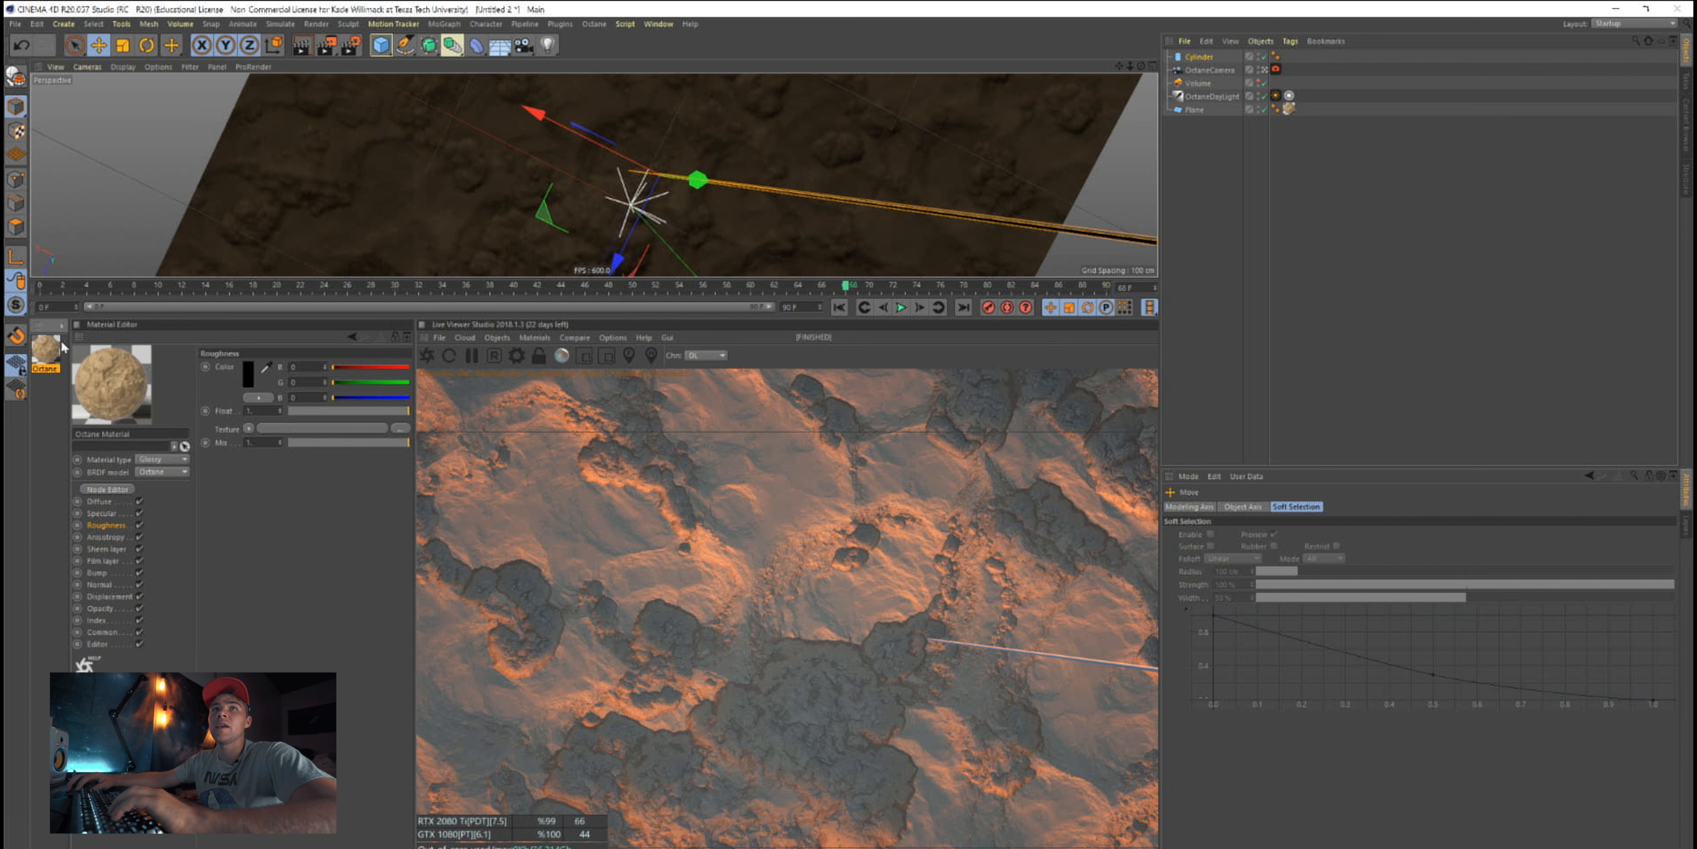
Create a new Octane material and give its Emission channel Blackbody emission for the cylinder
click(58, 326)
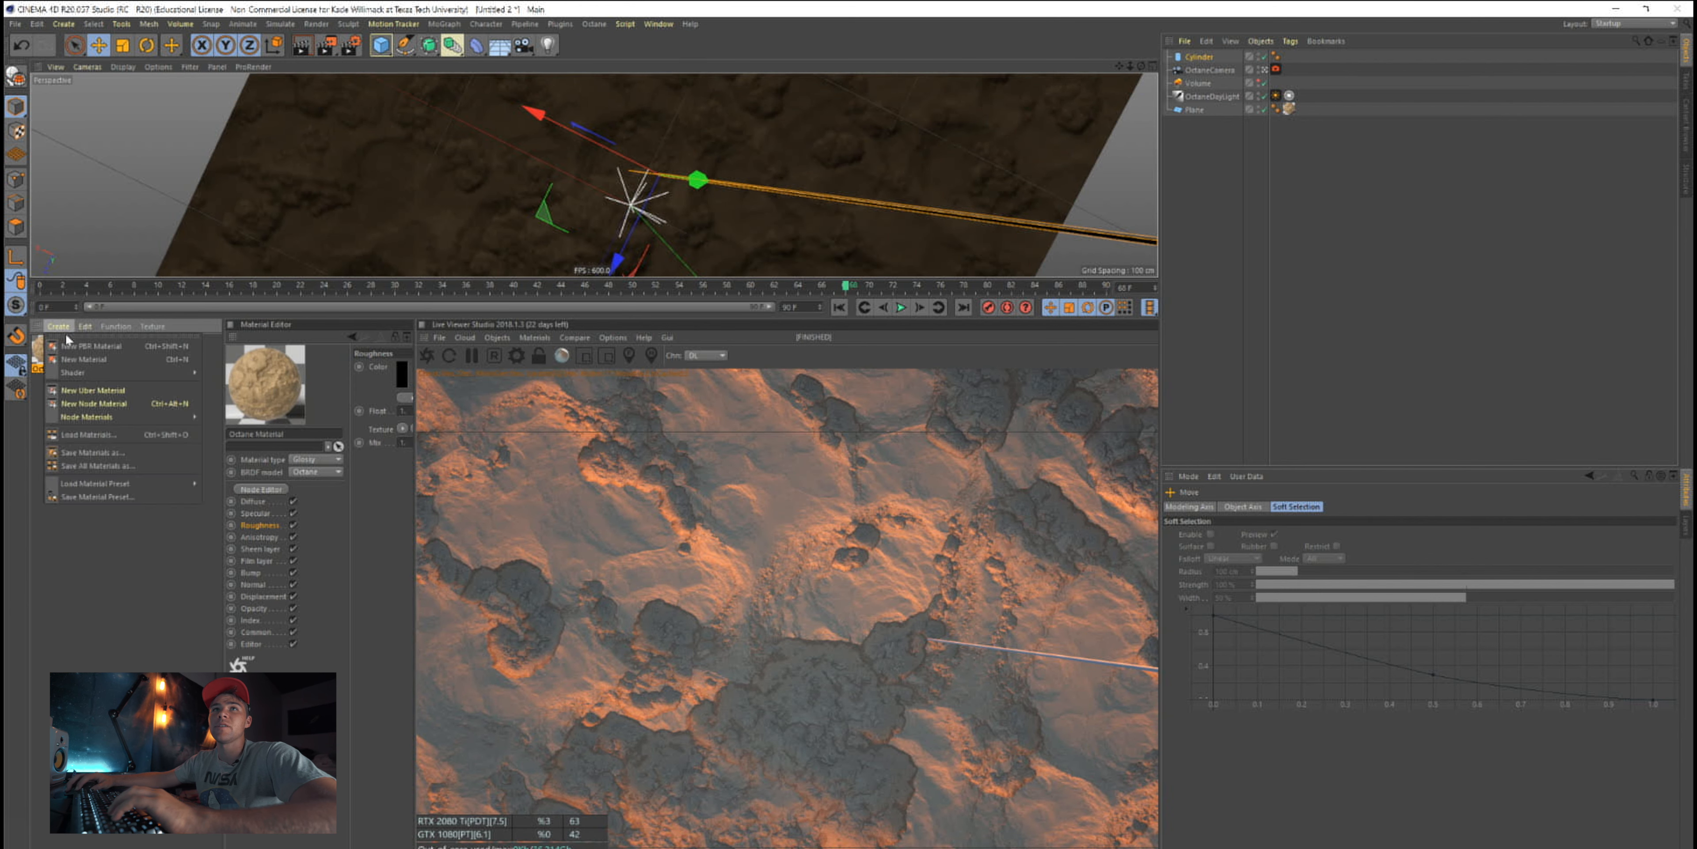
click(69, 371)
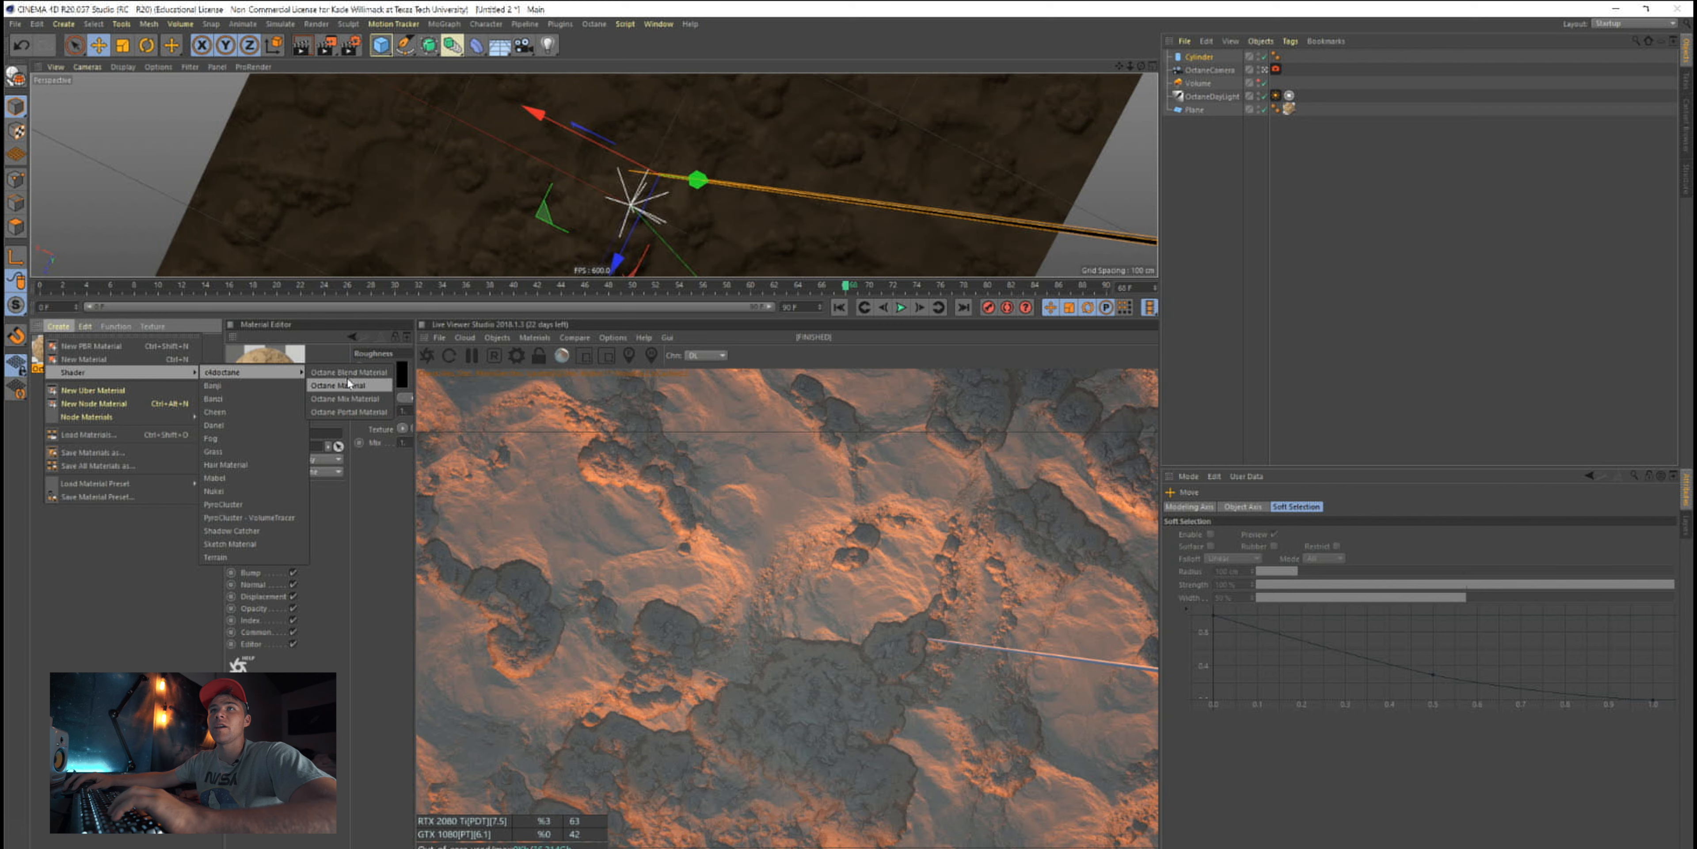
click(342, 384)
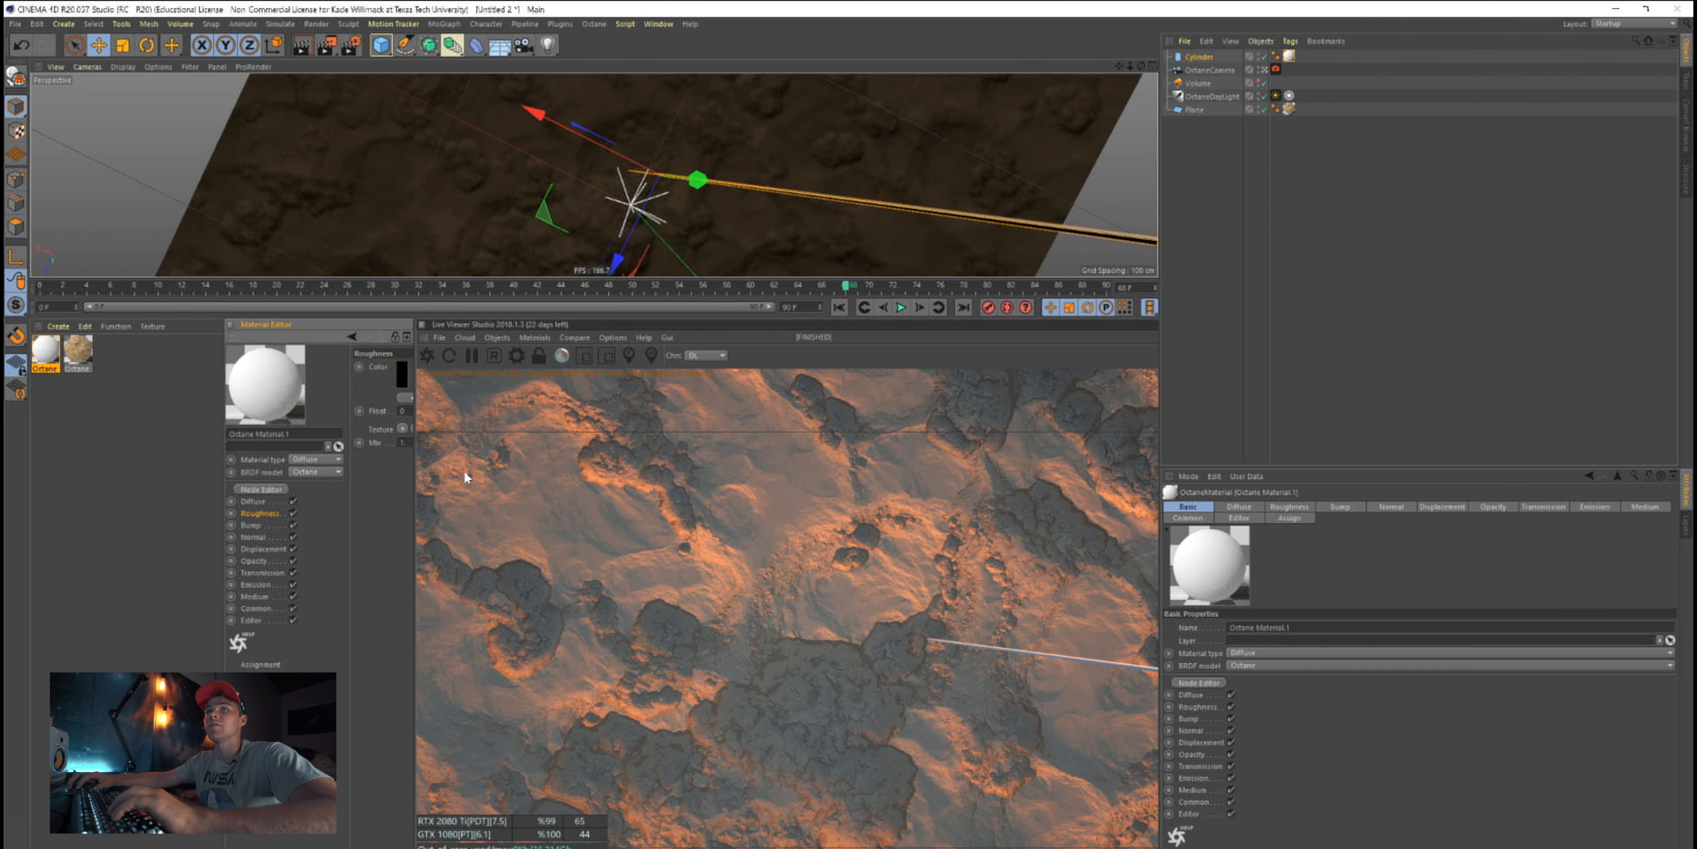
mouse_move(276, 542)
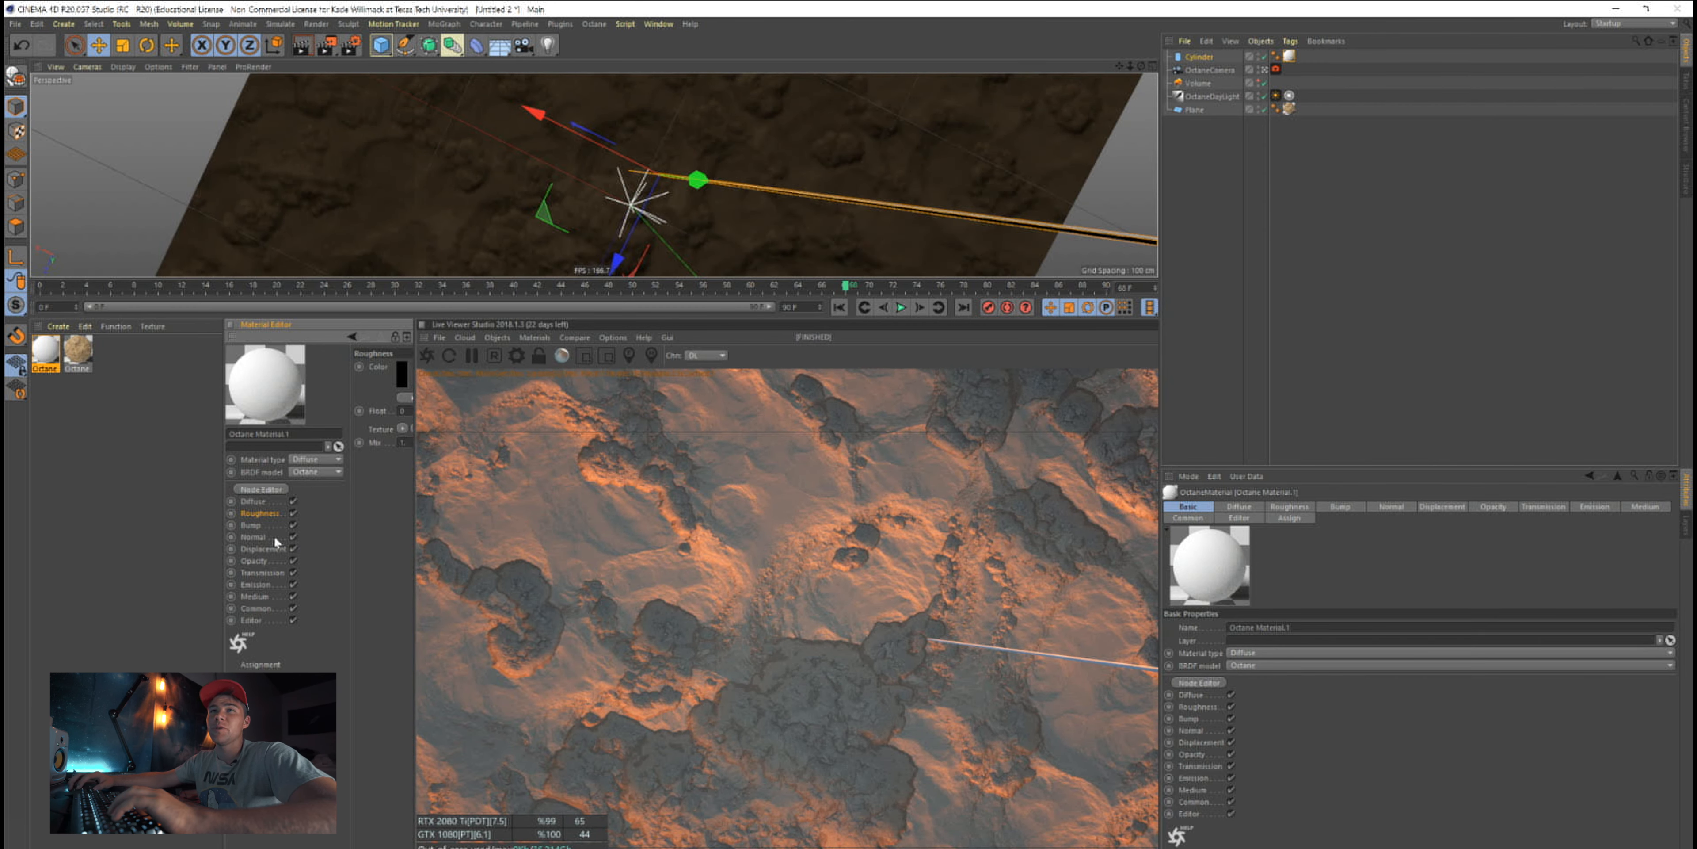
click(257, 548)
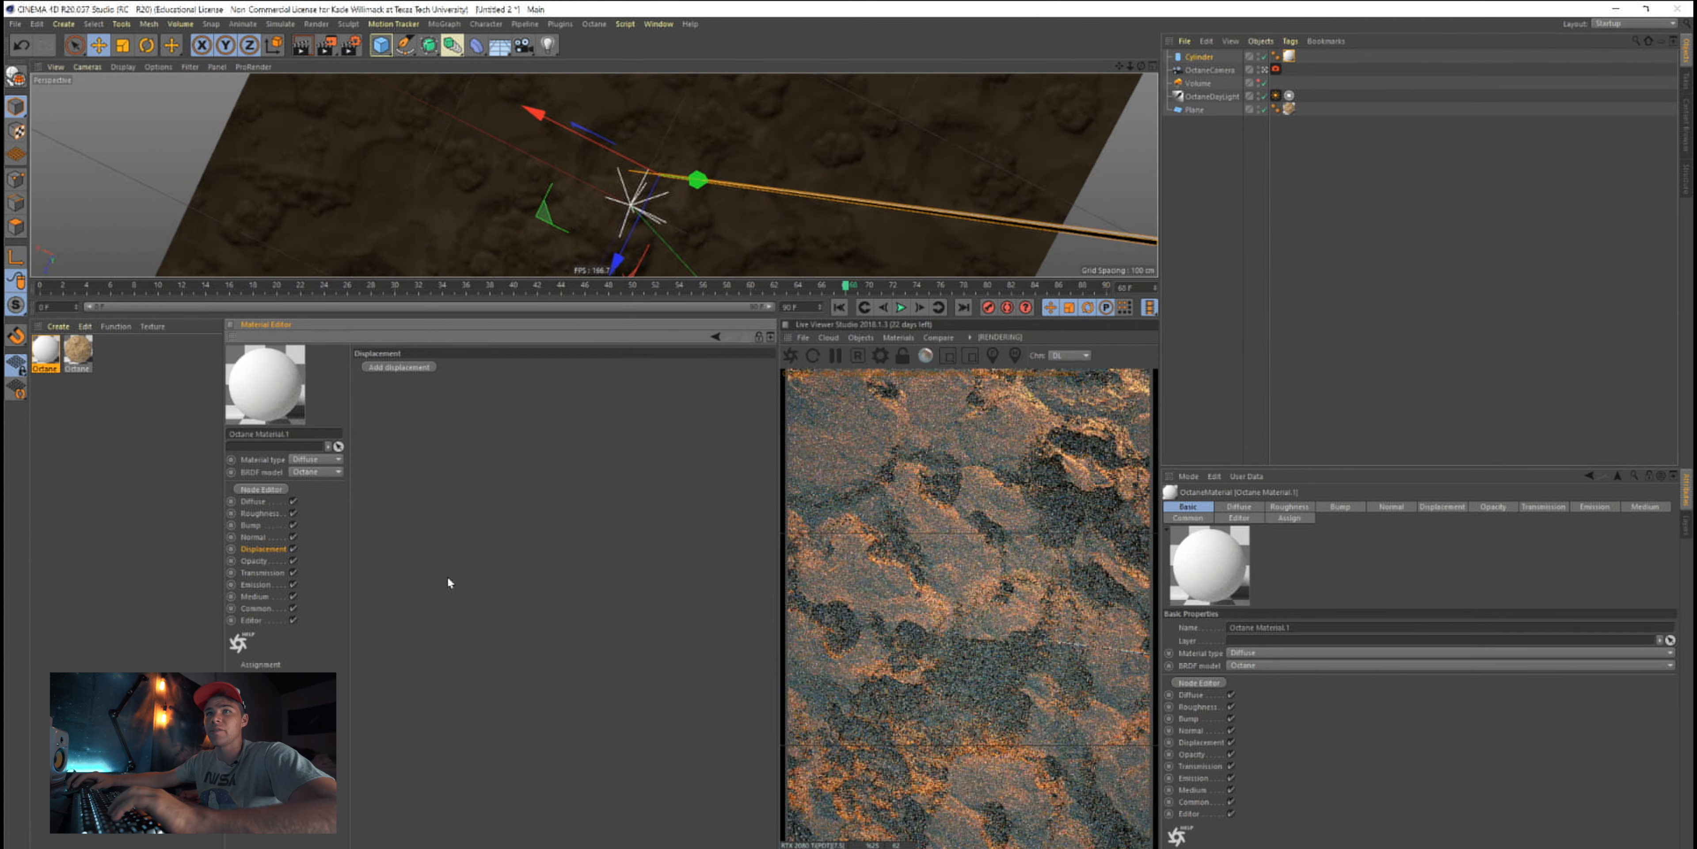
click(251, 585)
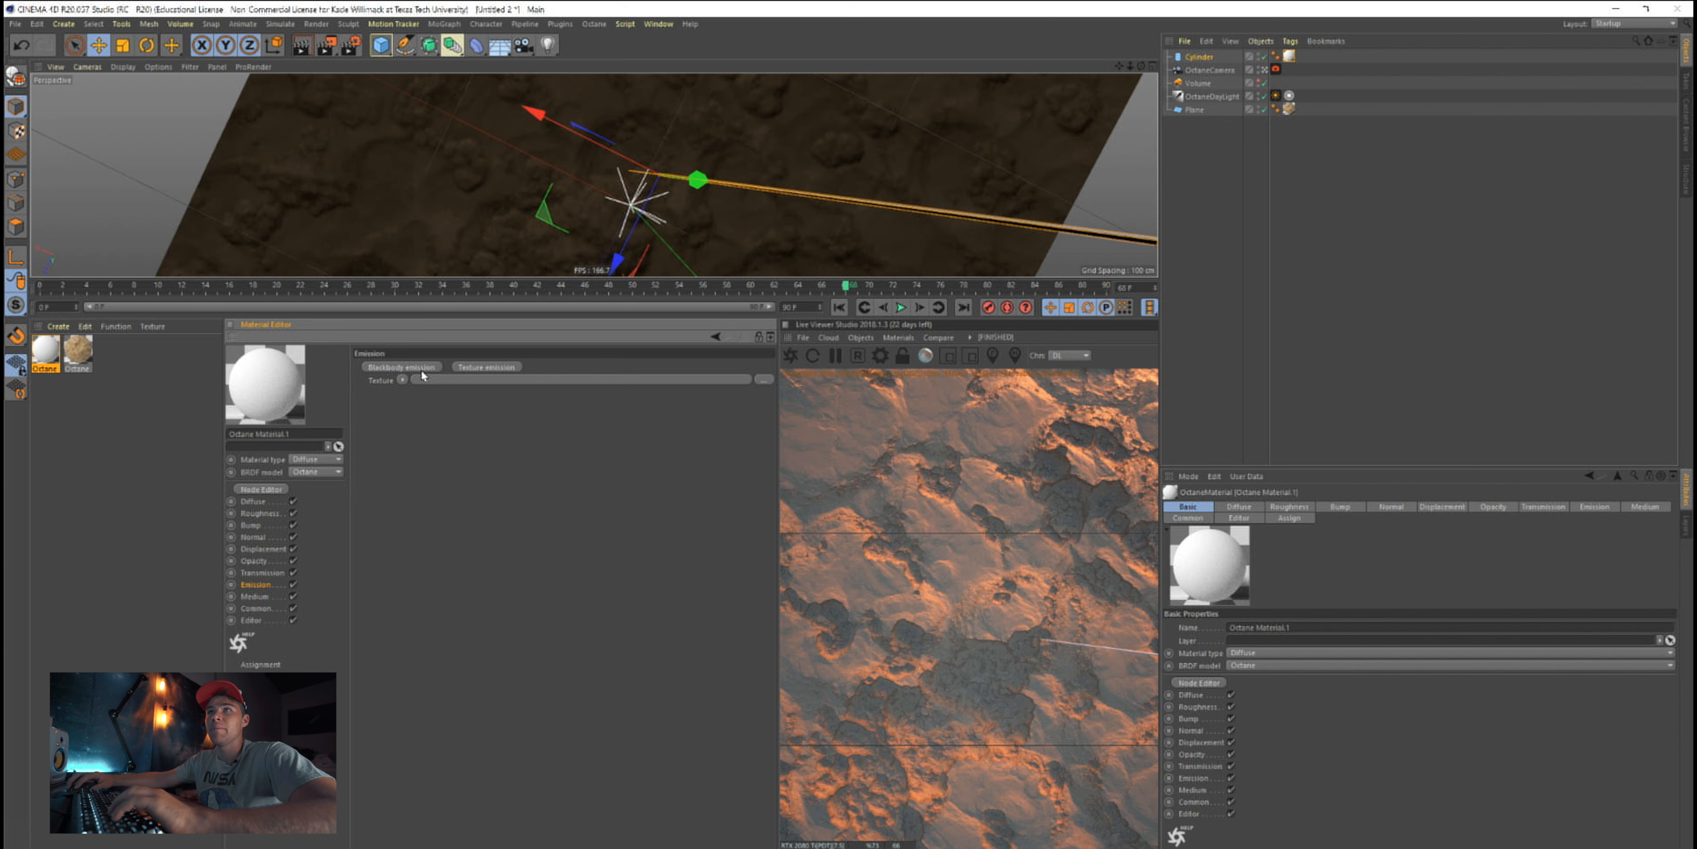
click(403, 381)
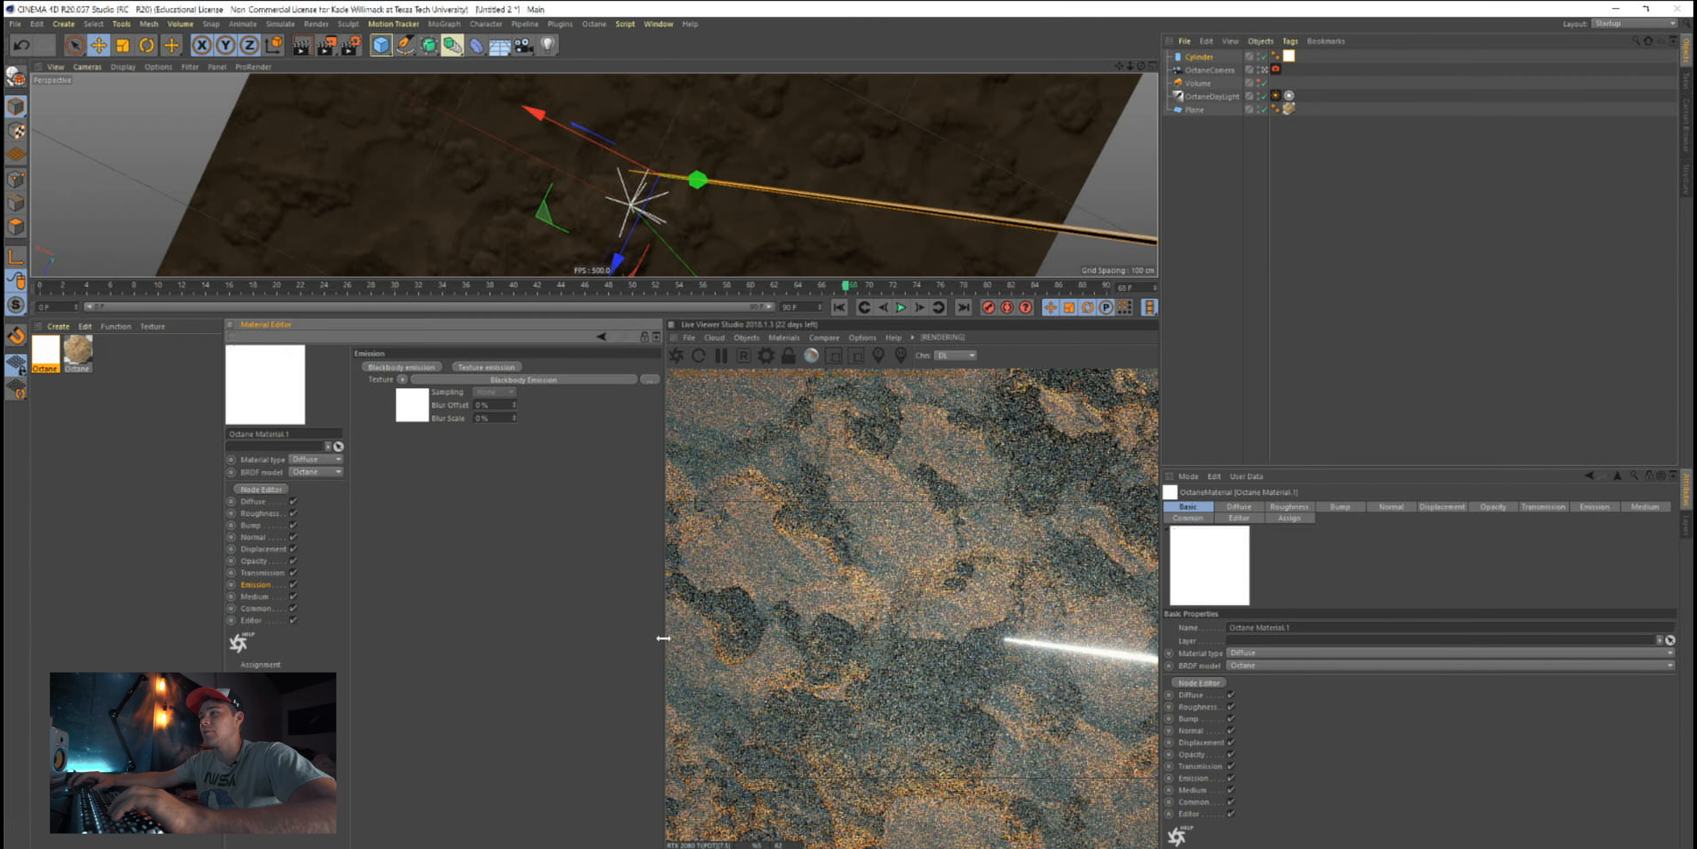
Add an Octane light to the scene and delete it again as unneeded
click(748, 338)
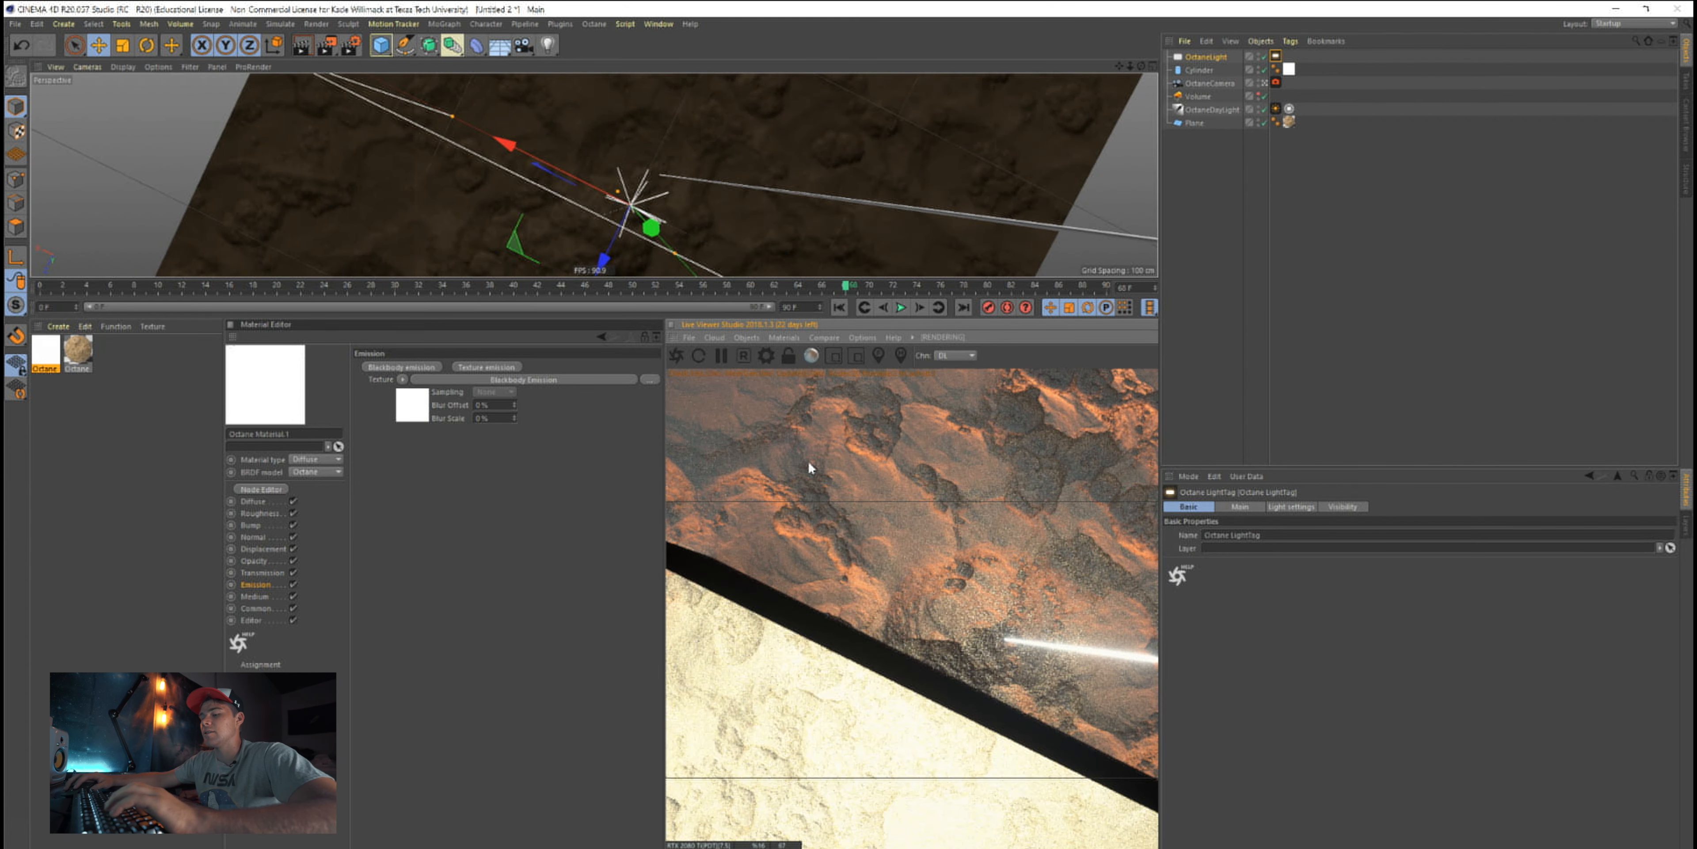
click(145, 44)
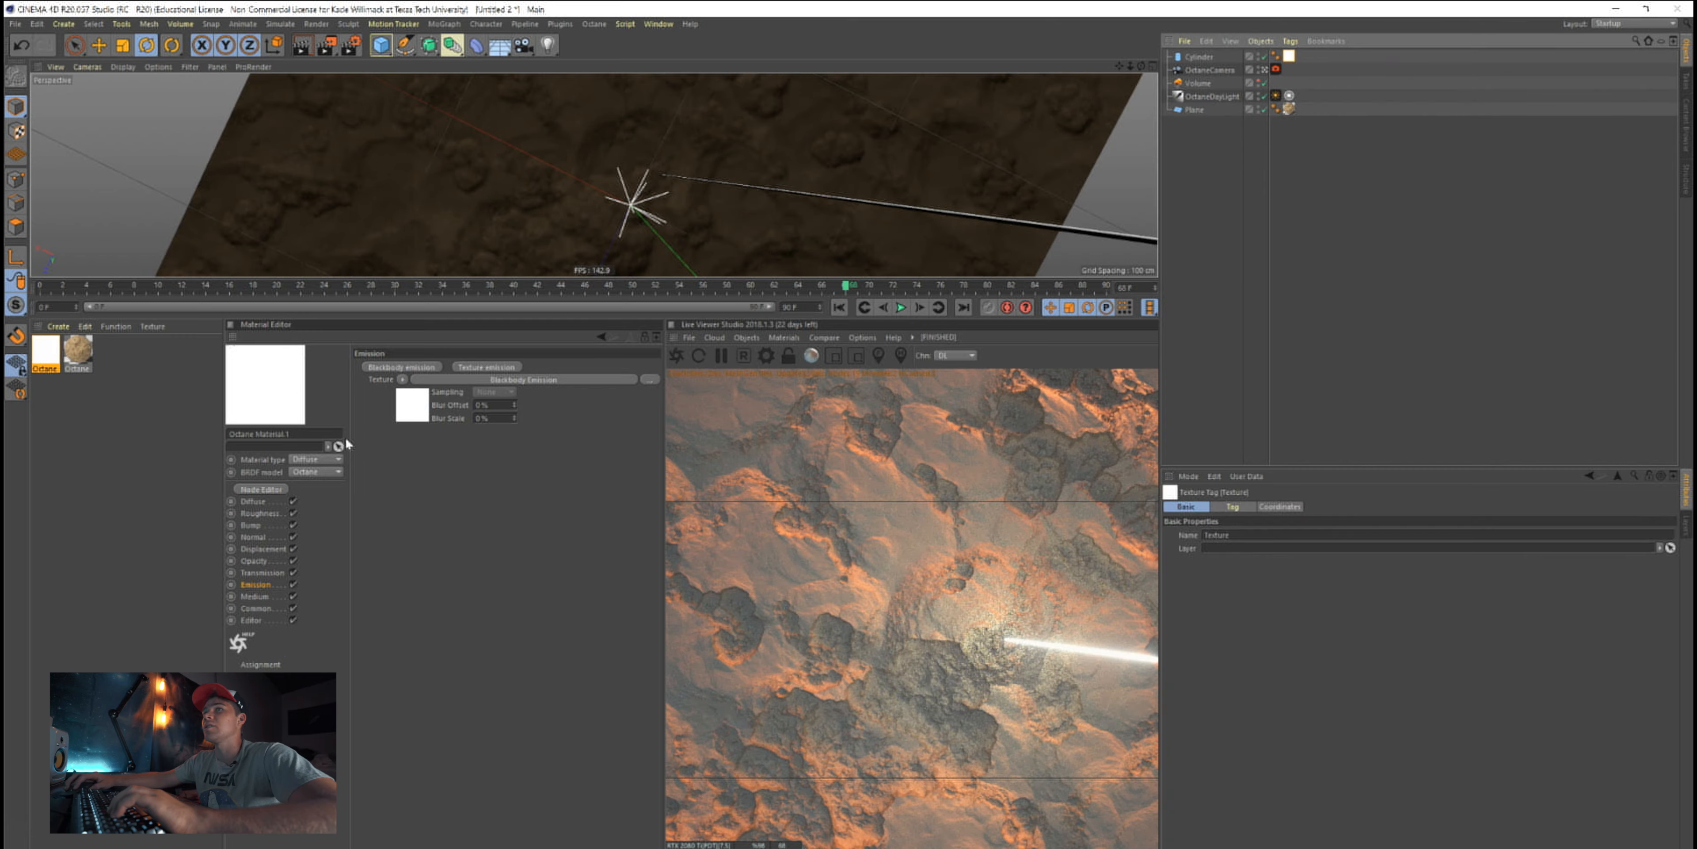
Raise the Blackbody emission's Power and colour Temperature for a stronger, whiter glow
click(396, 350)
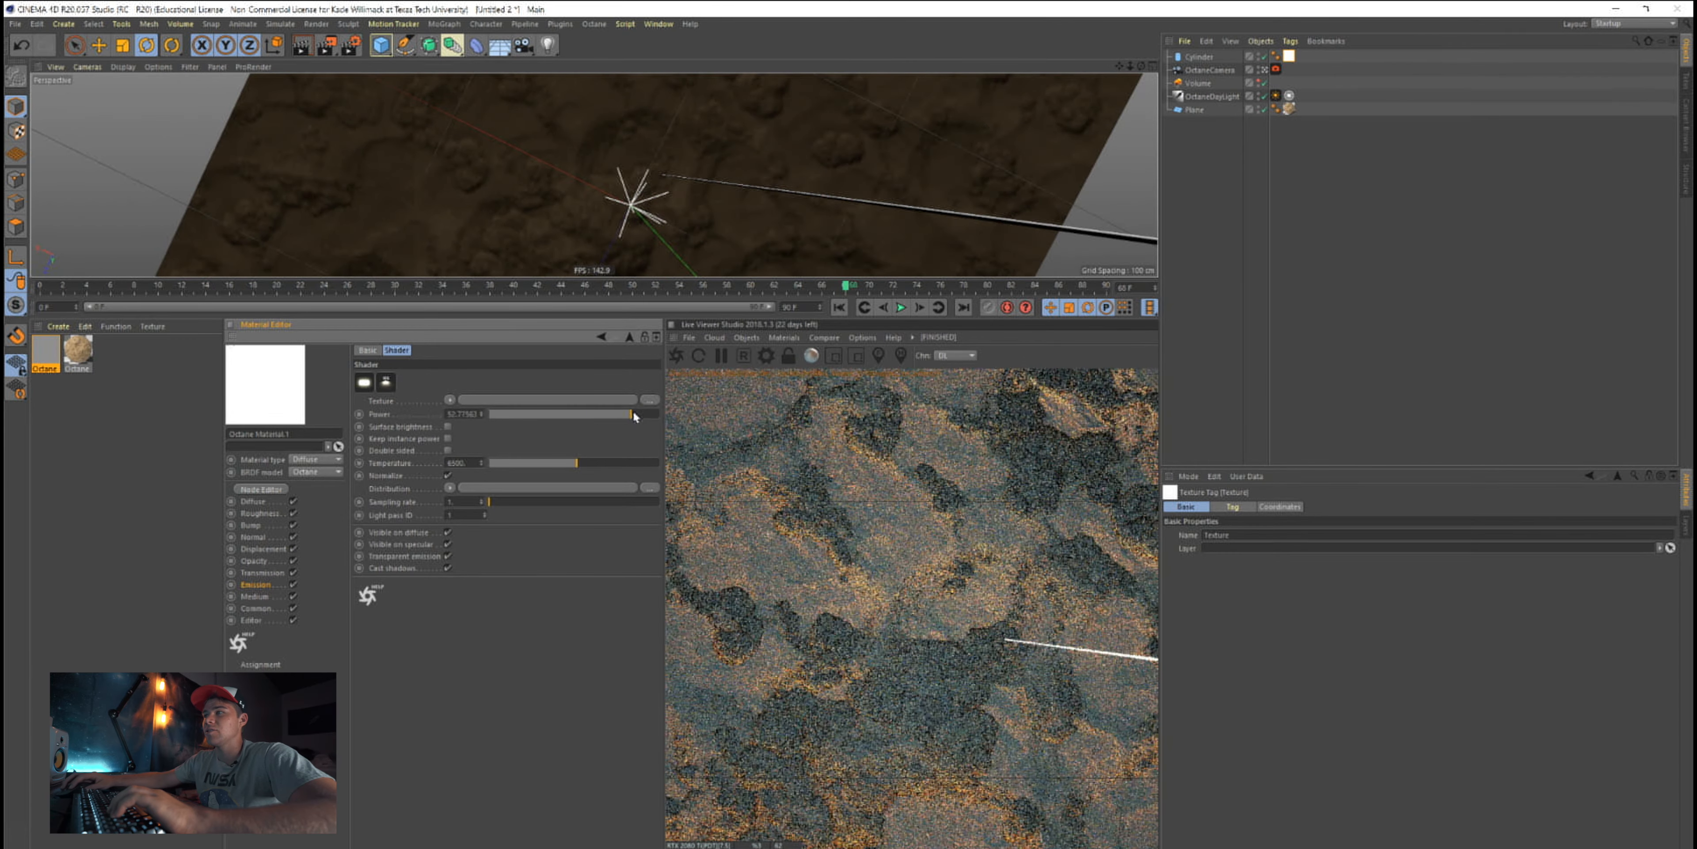
drag(633, 414, 579, 414)
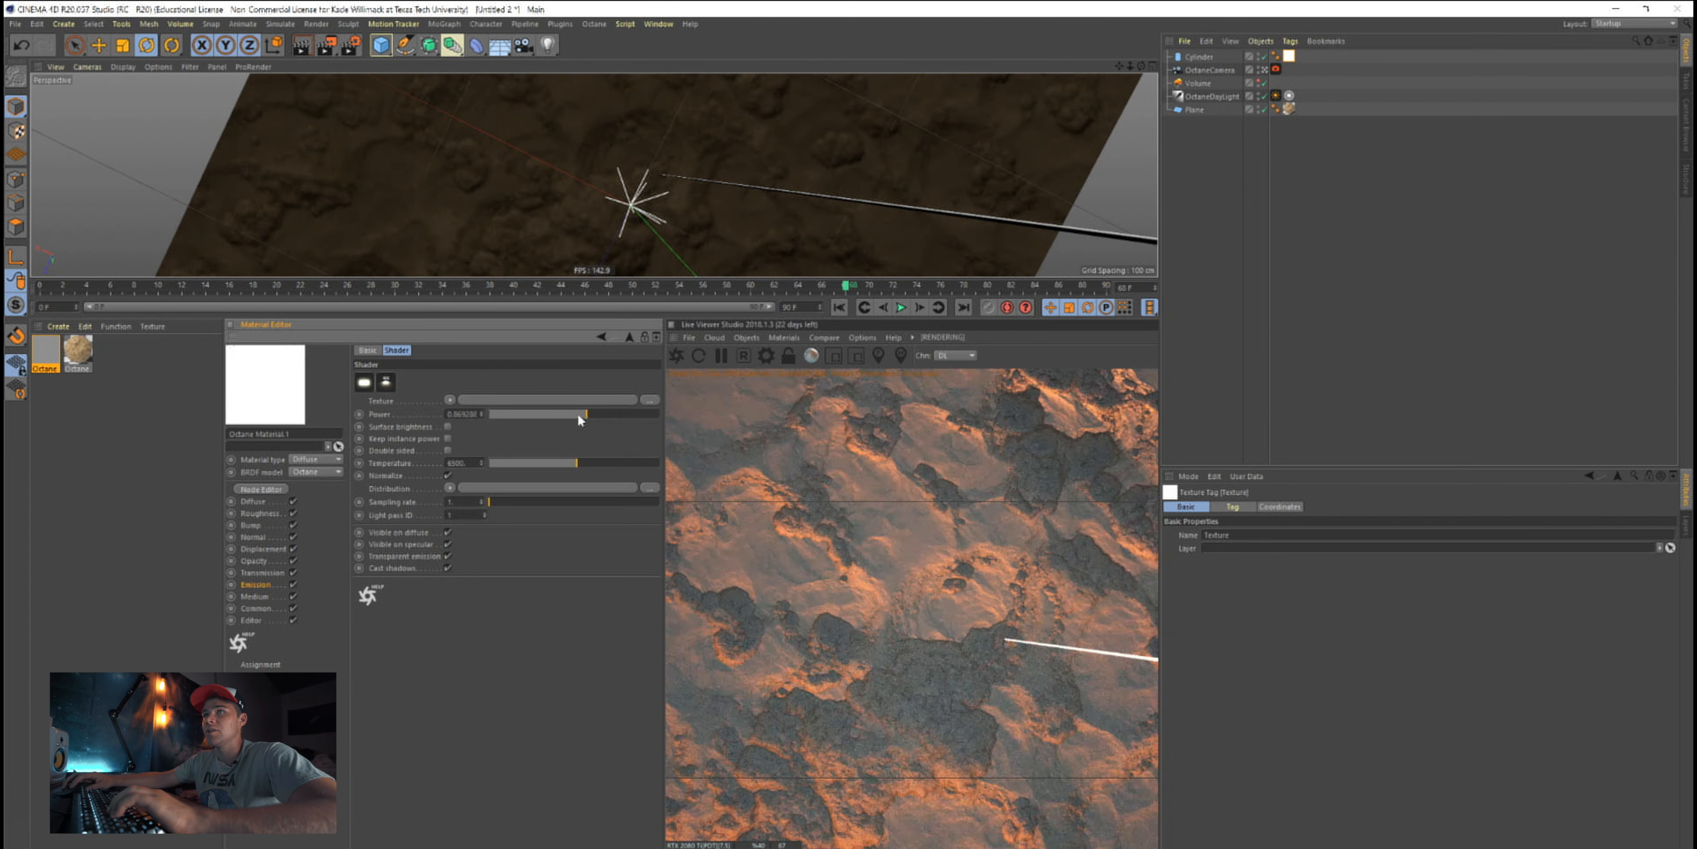
drag(584, 414, 625, 415)
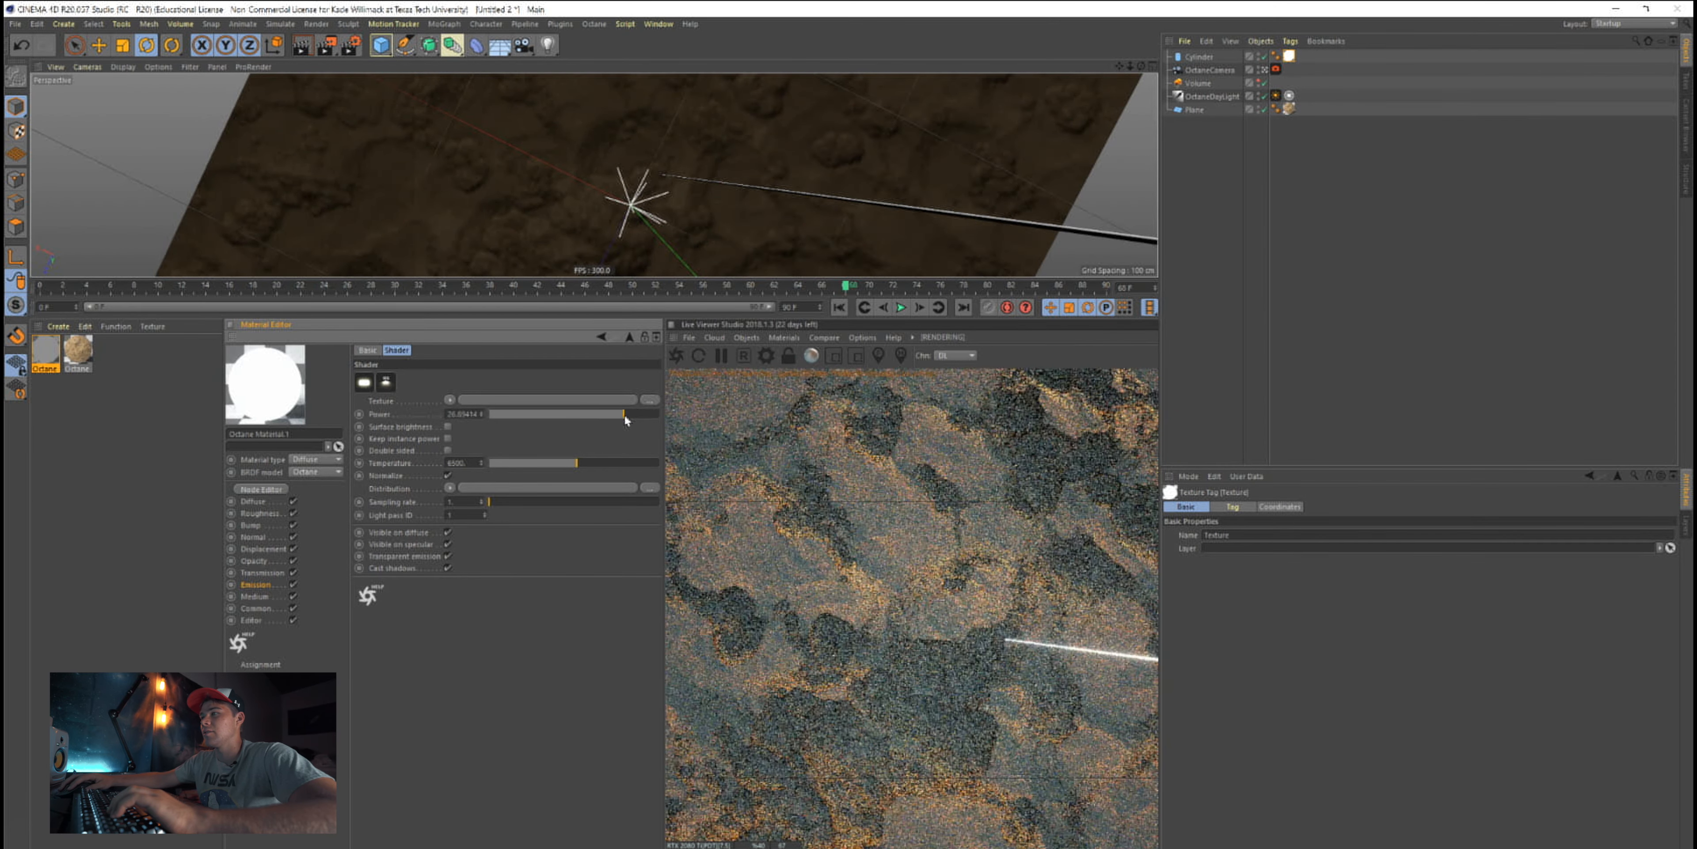
drag(579, 462, 487, 462)
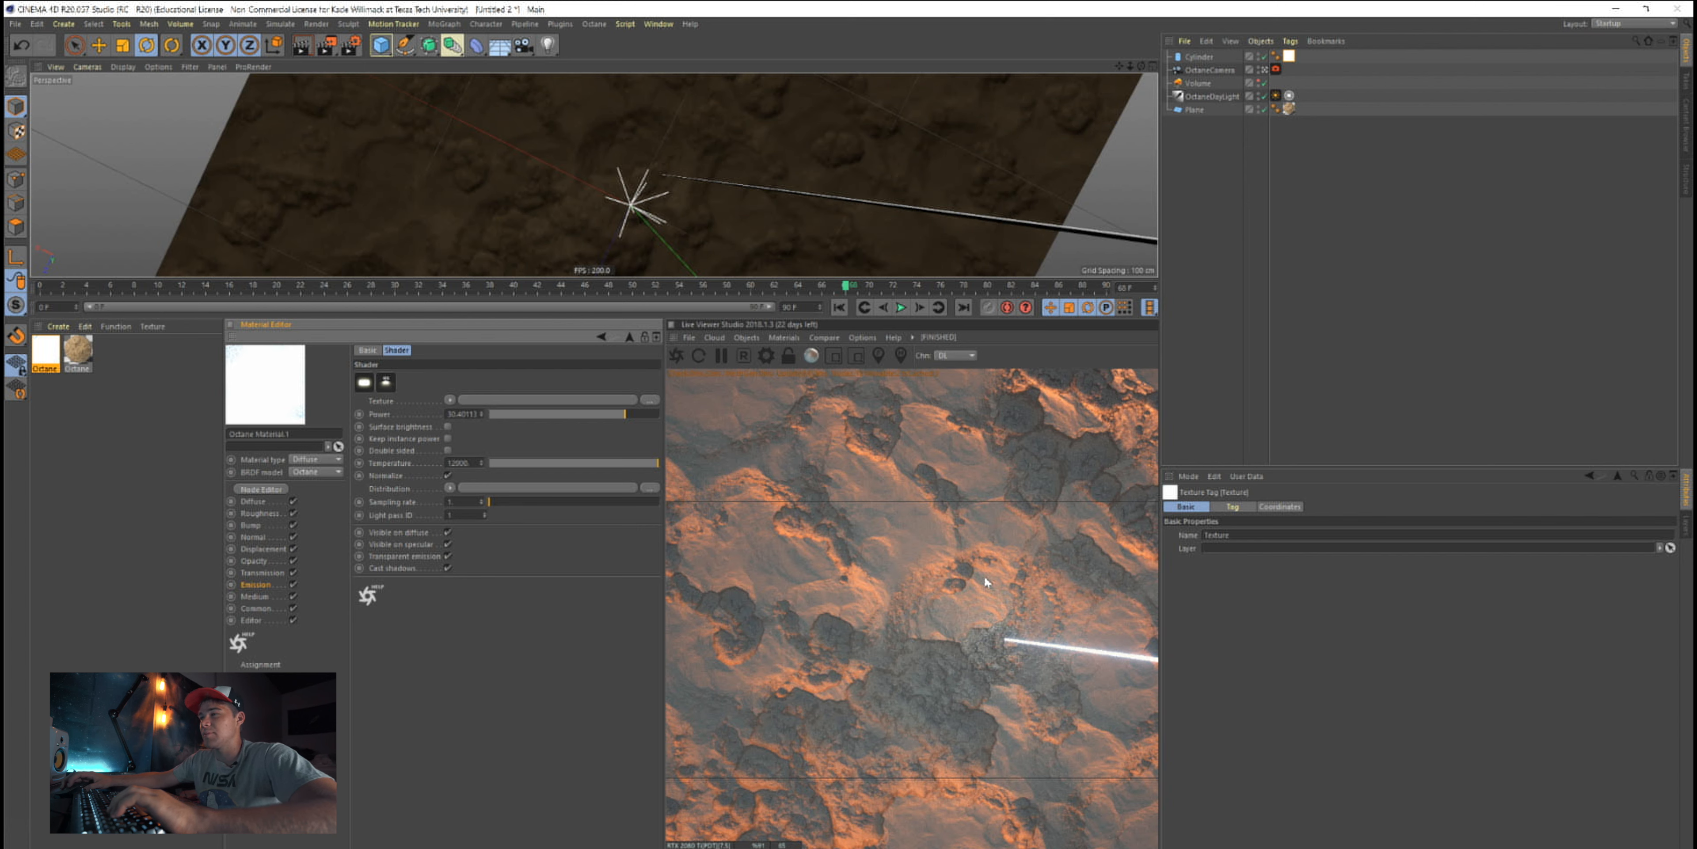
mouse_move(767, 356)
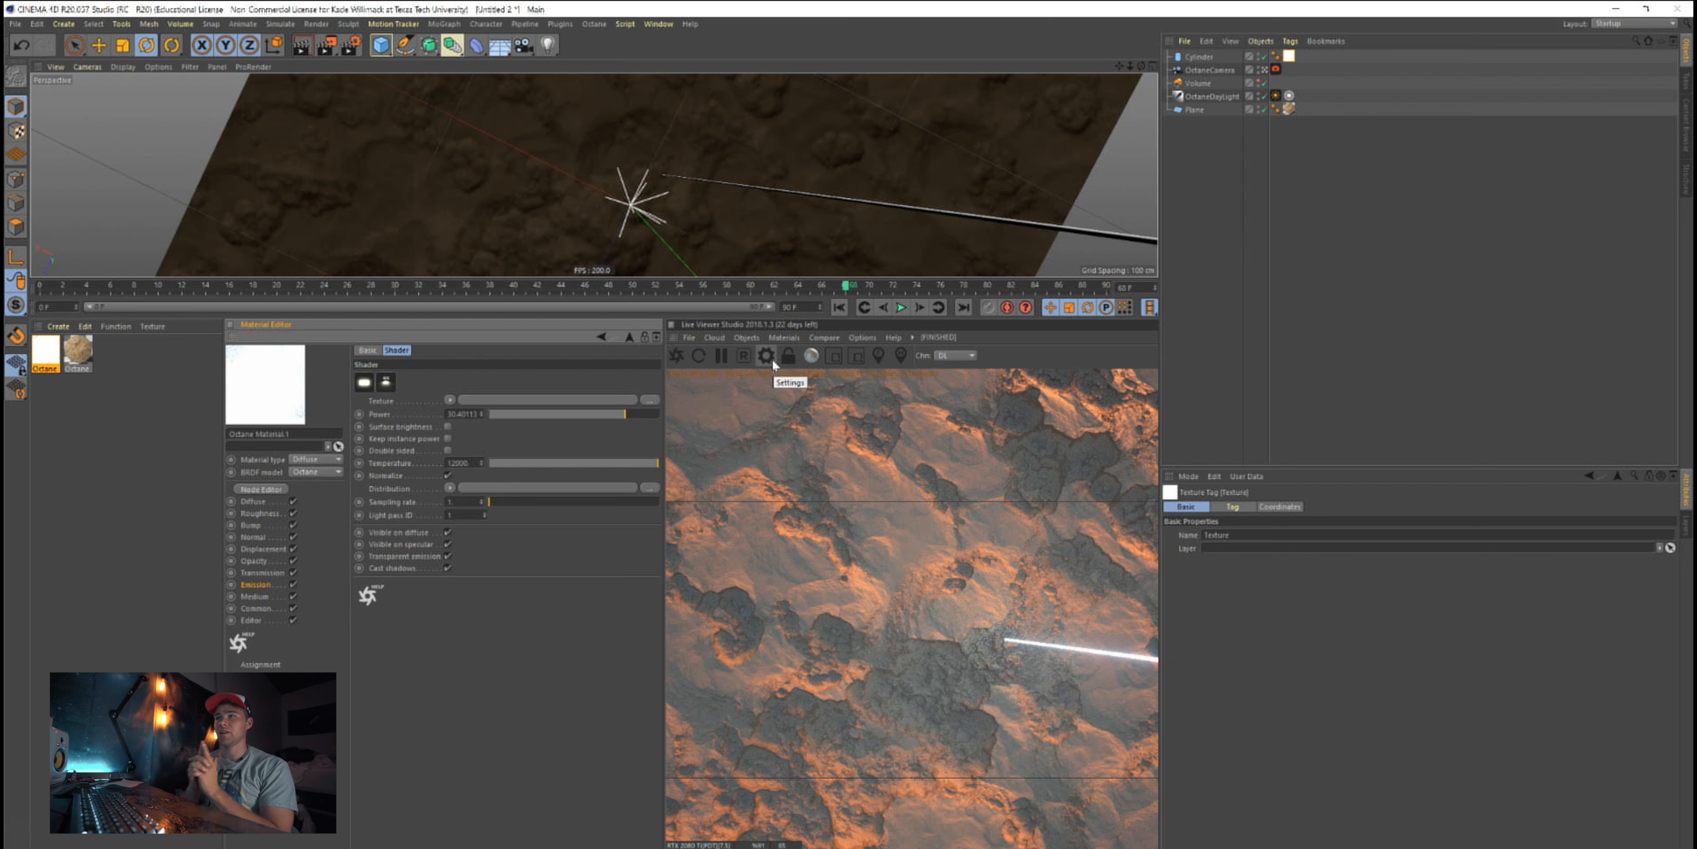
In Octane Settings Kernels, keep Directlighting with GI_DIFFUSE and 1024 max samples
click(766, 355)
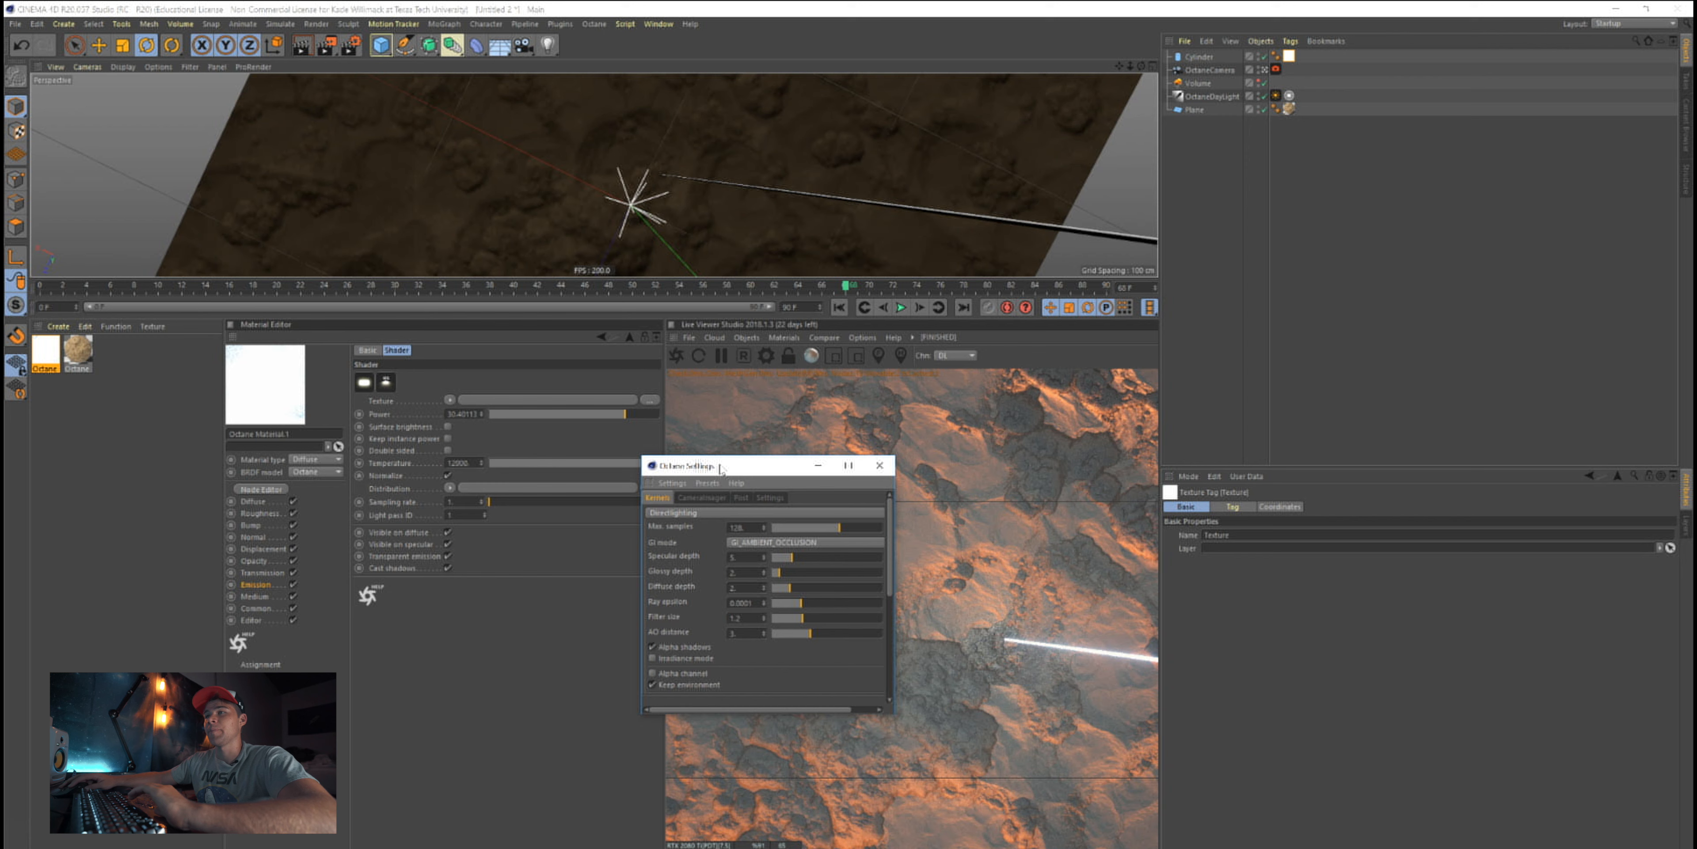
click(807, 541)
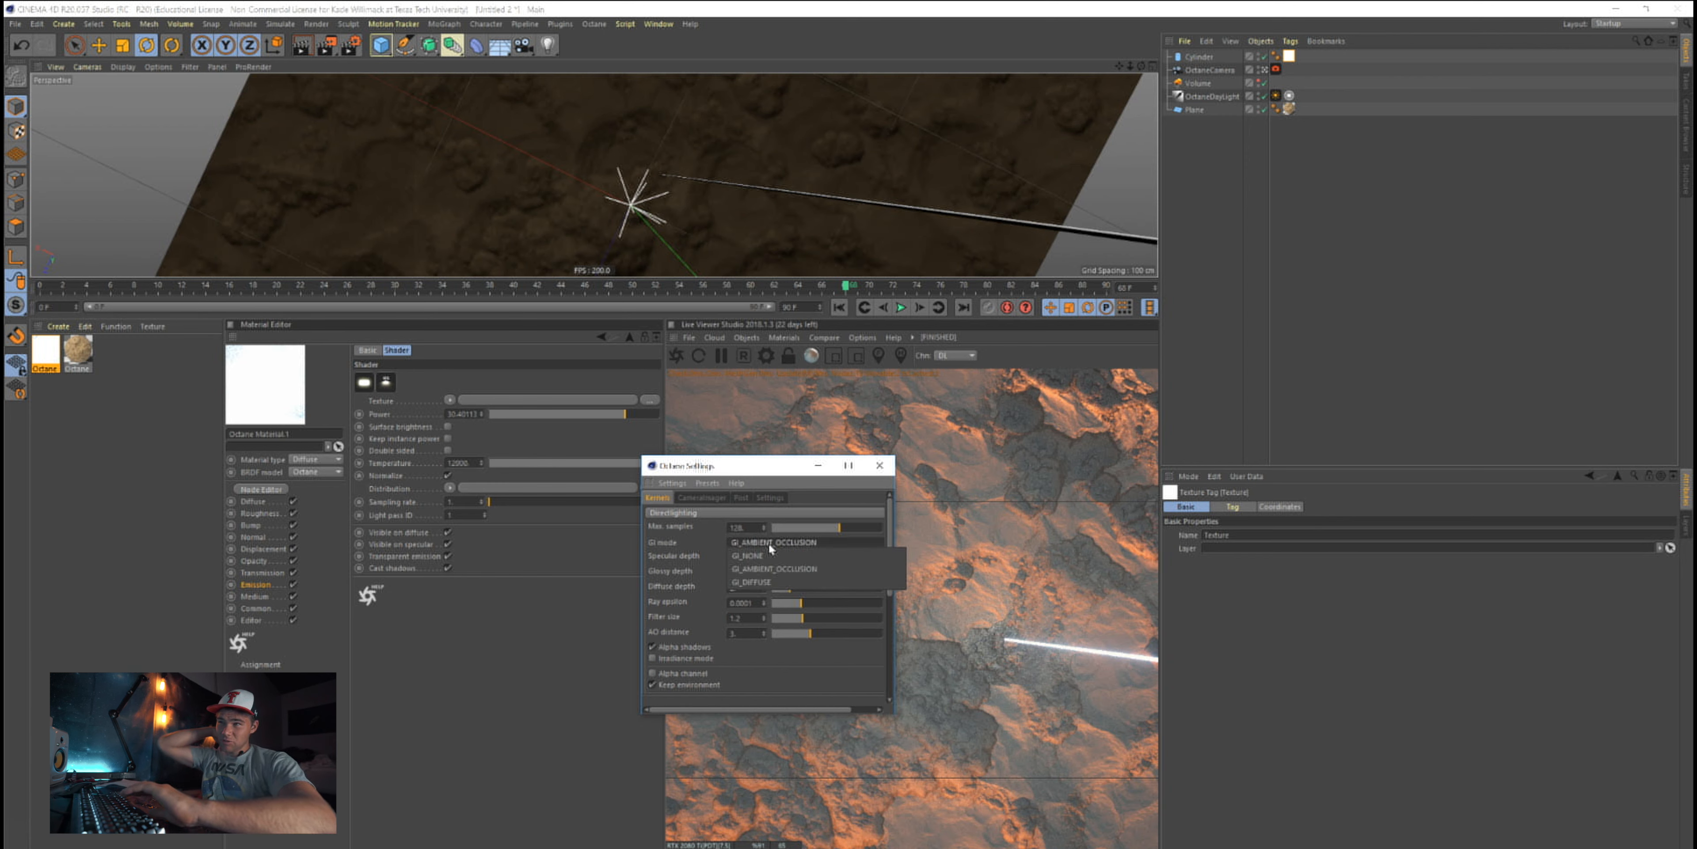
click(761, 582)
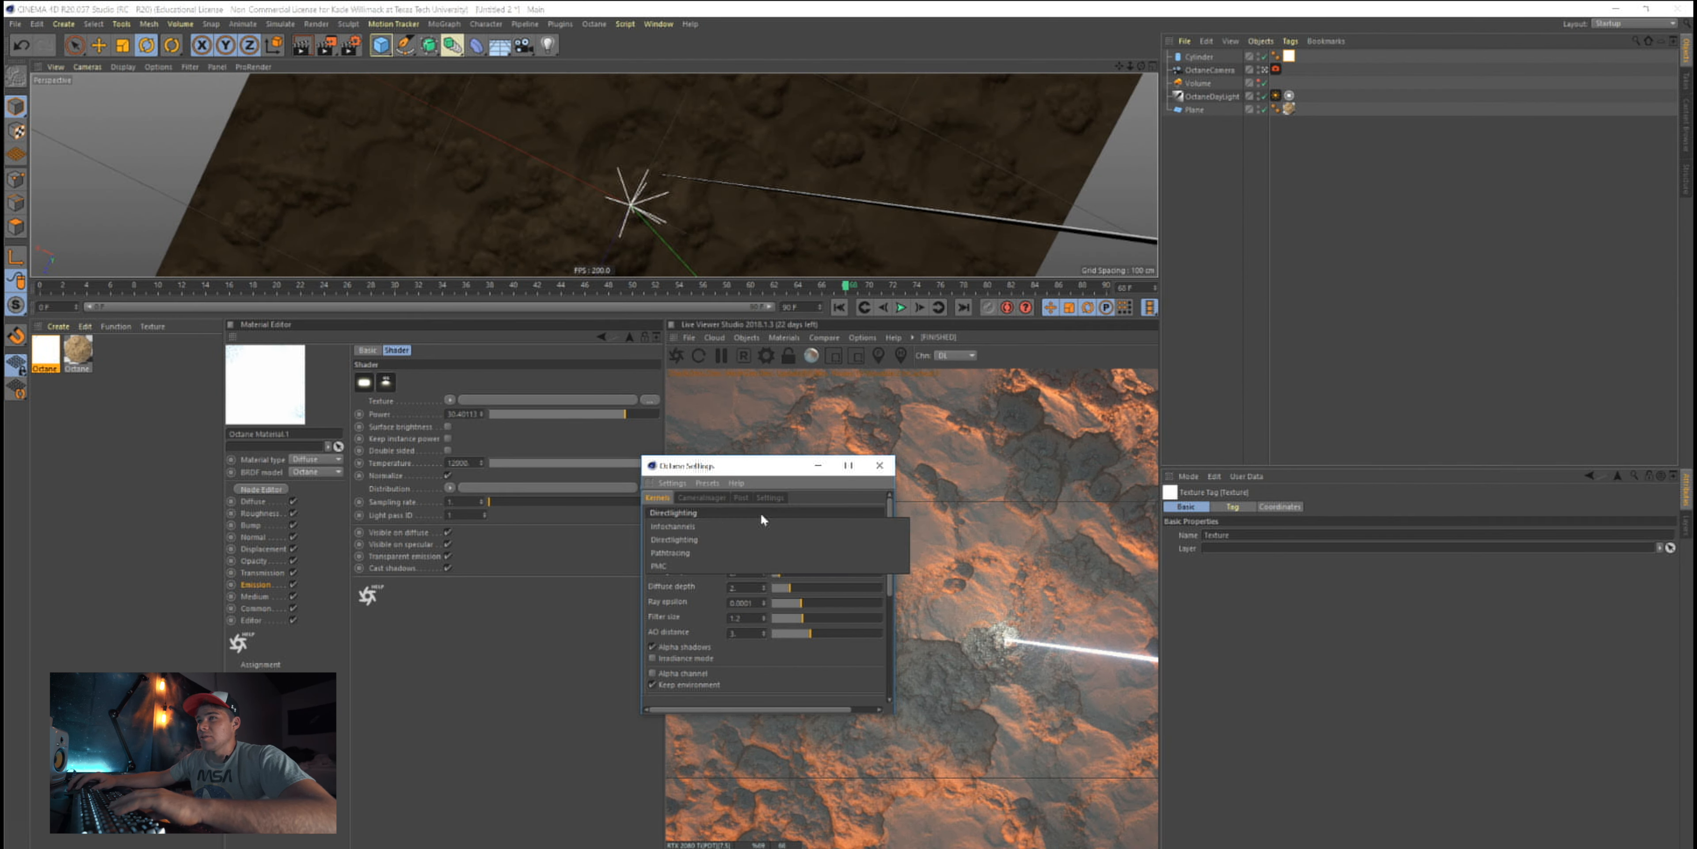
click(660, 565)
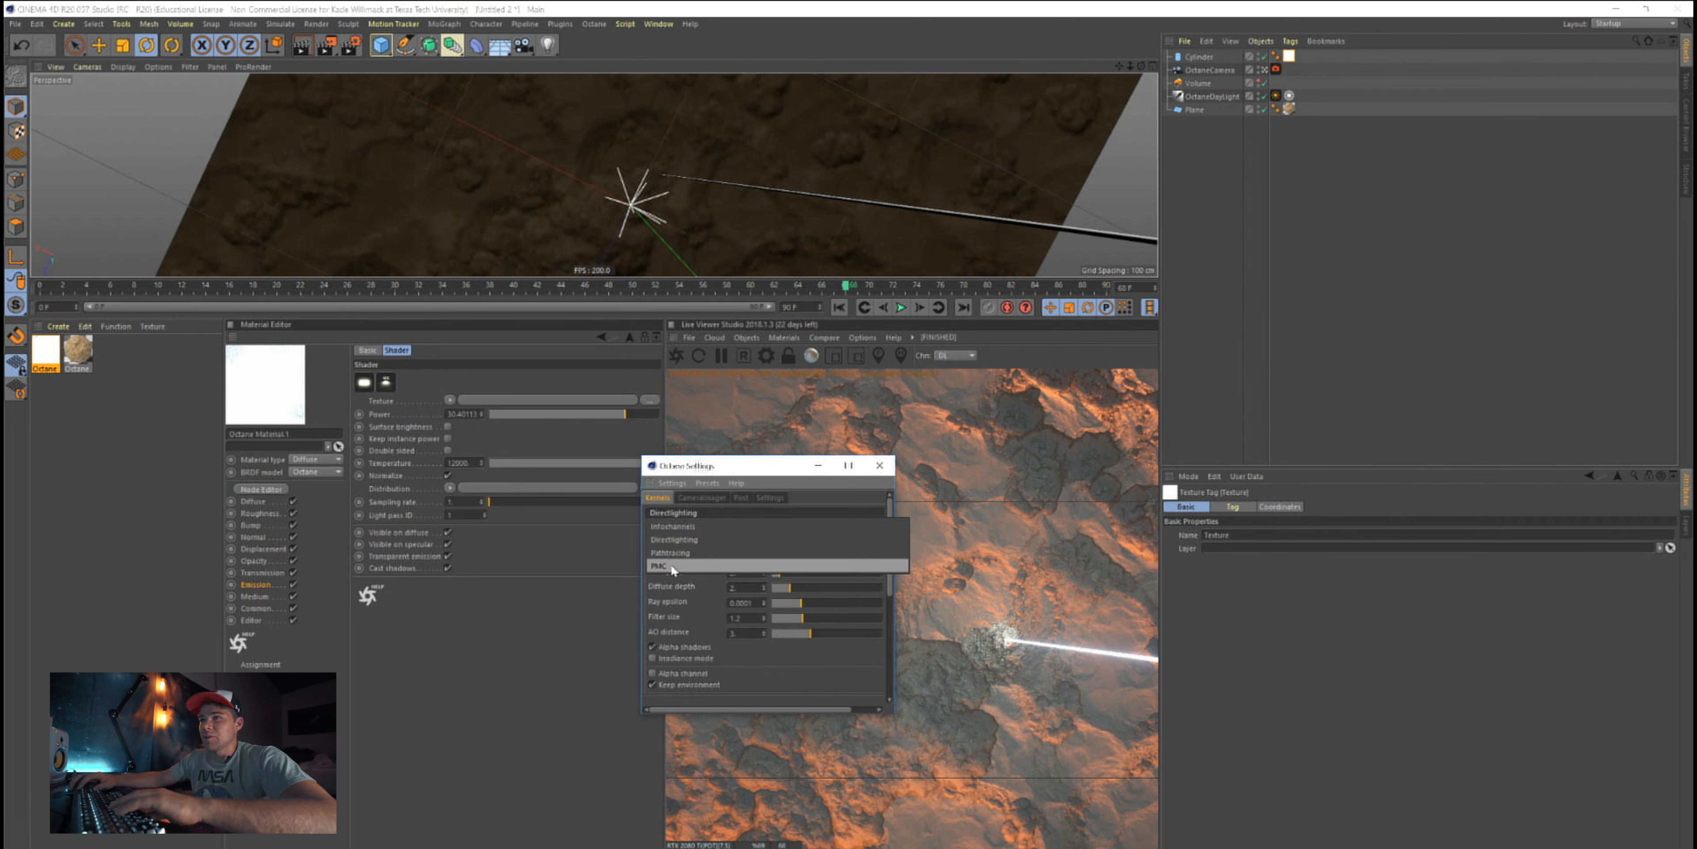
click(675, 539)
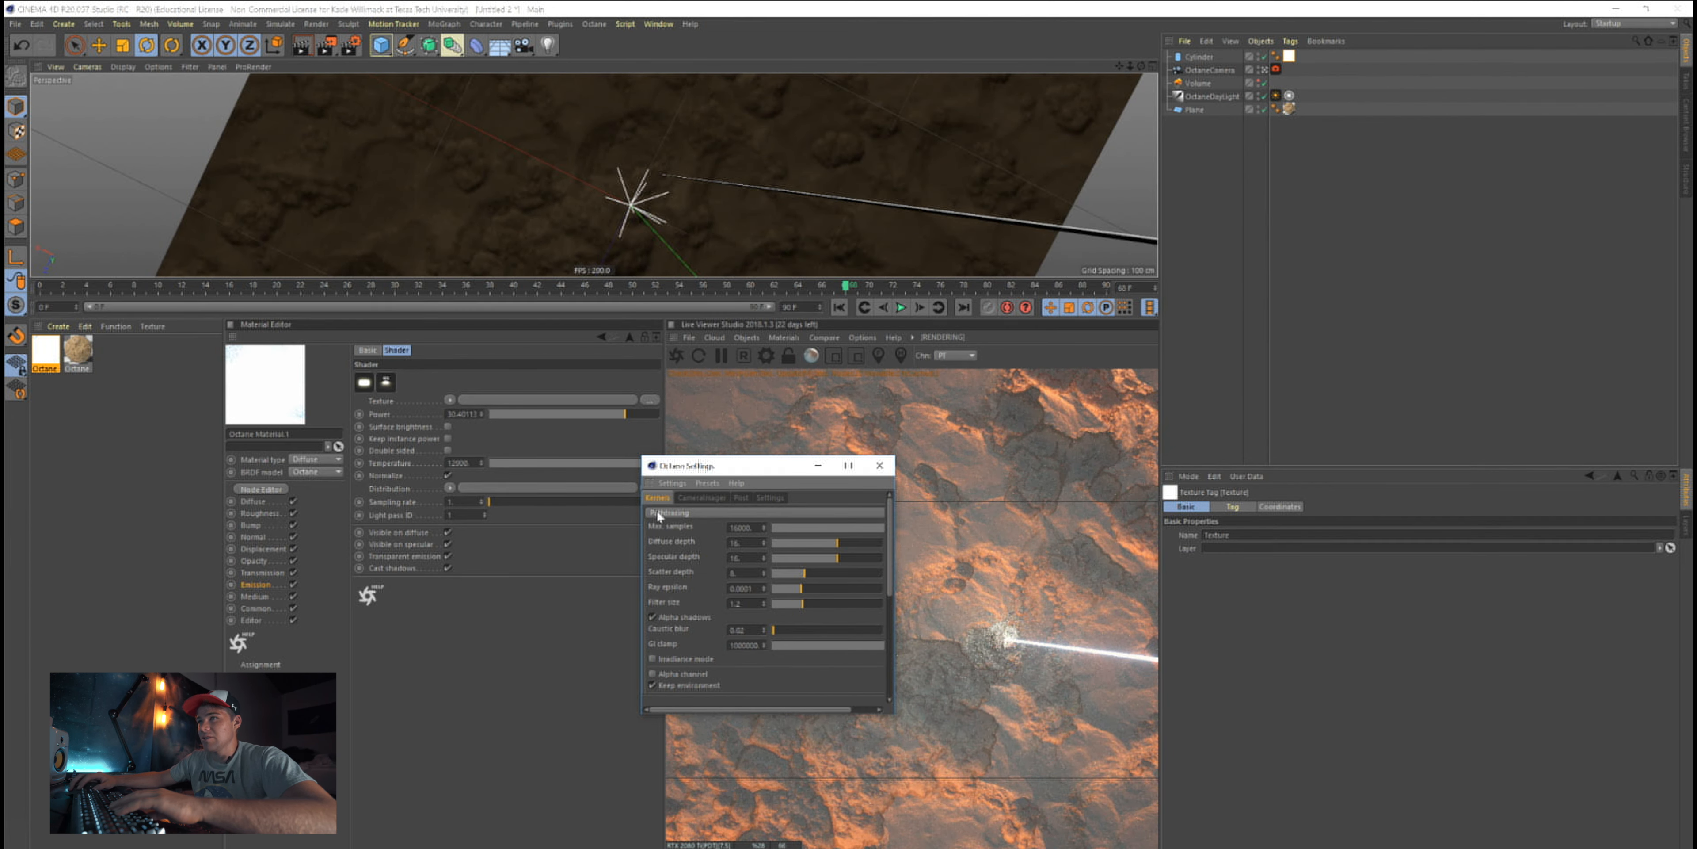
click(670, 512)
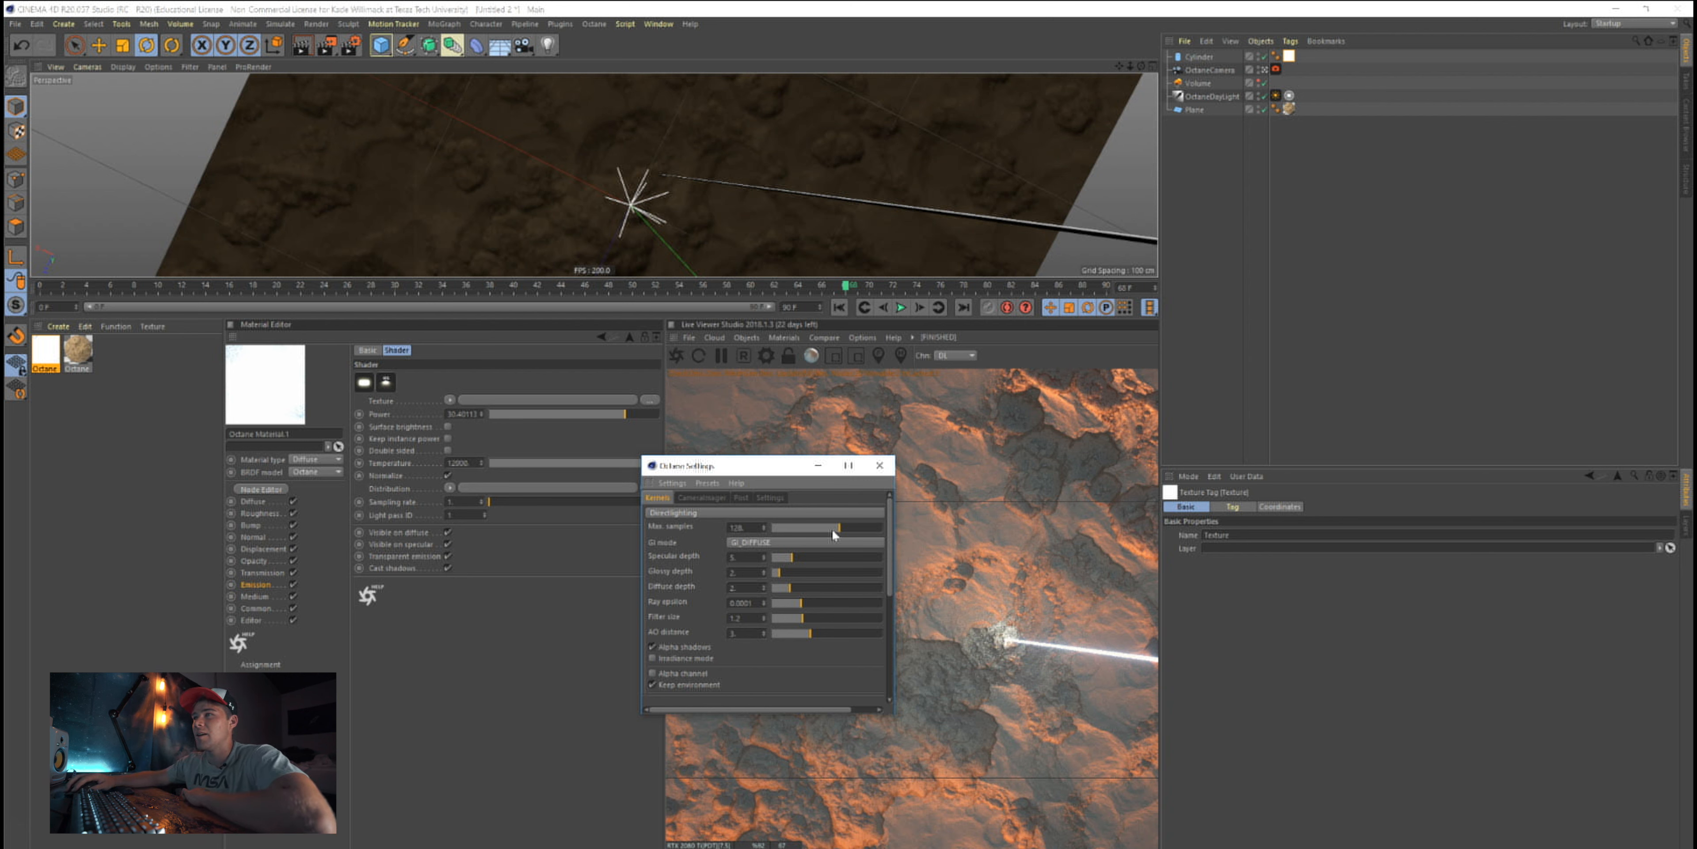
drag(791, 527, 867, 526)
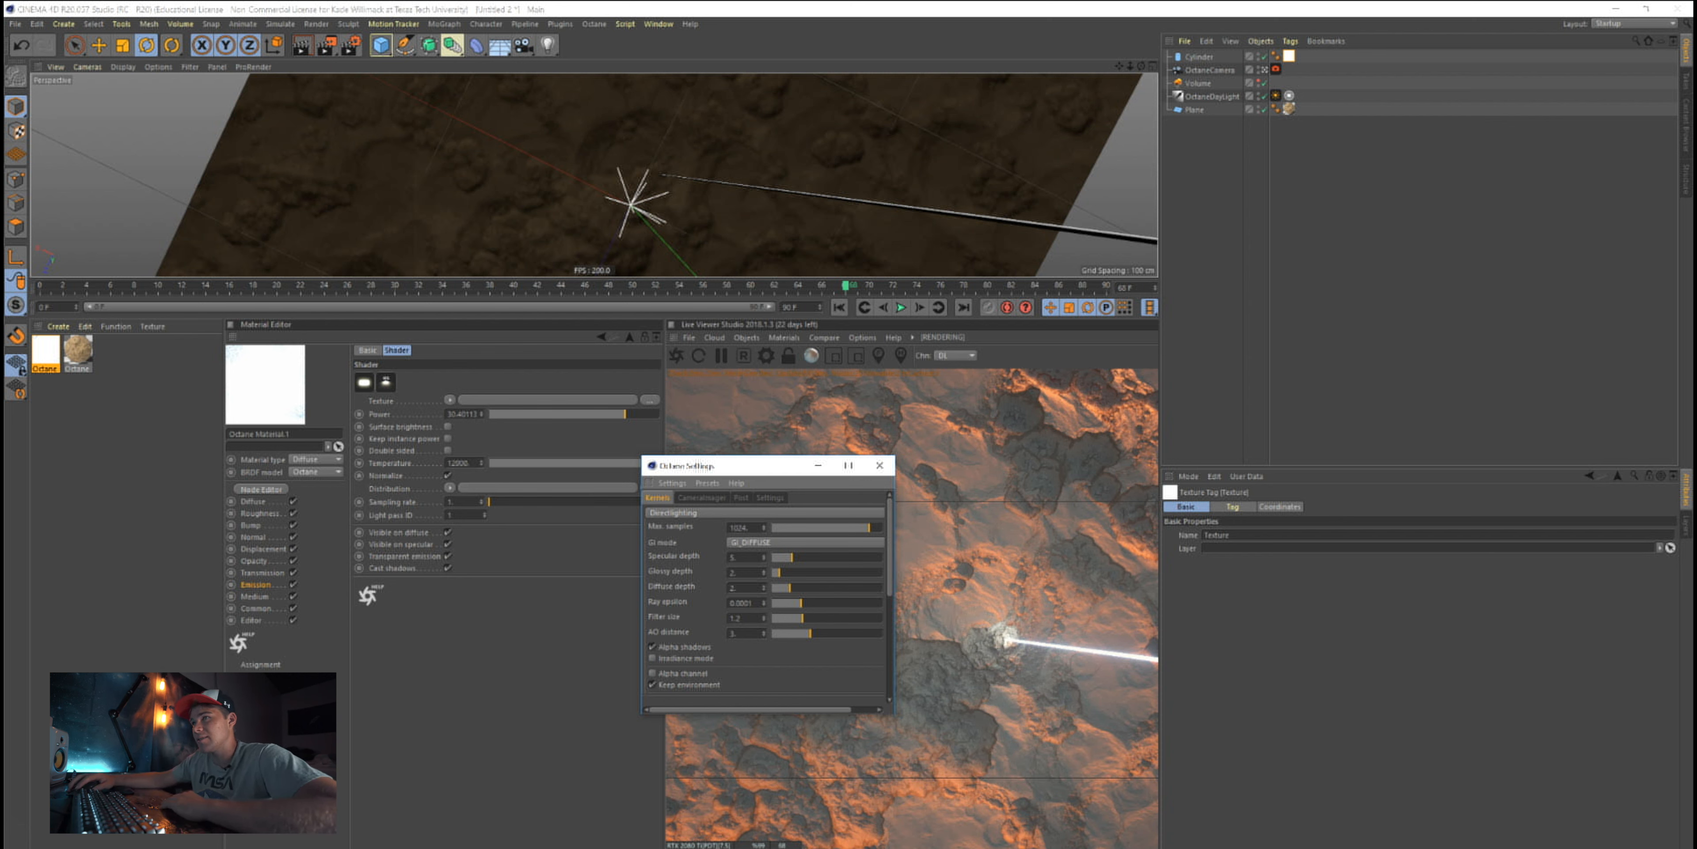
Review the Camera Imager and Denoiser settings, then close the Octane Settings window
click(701, 496)
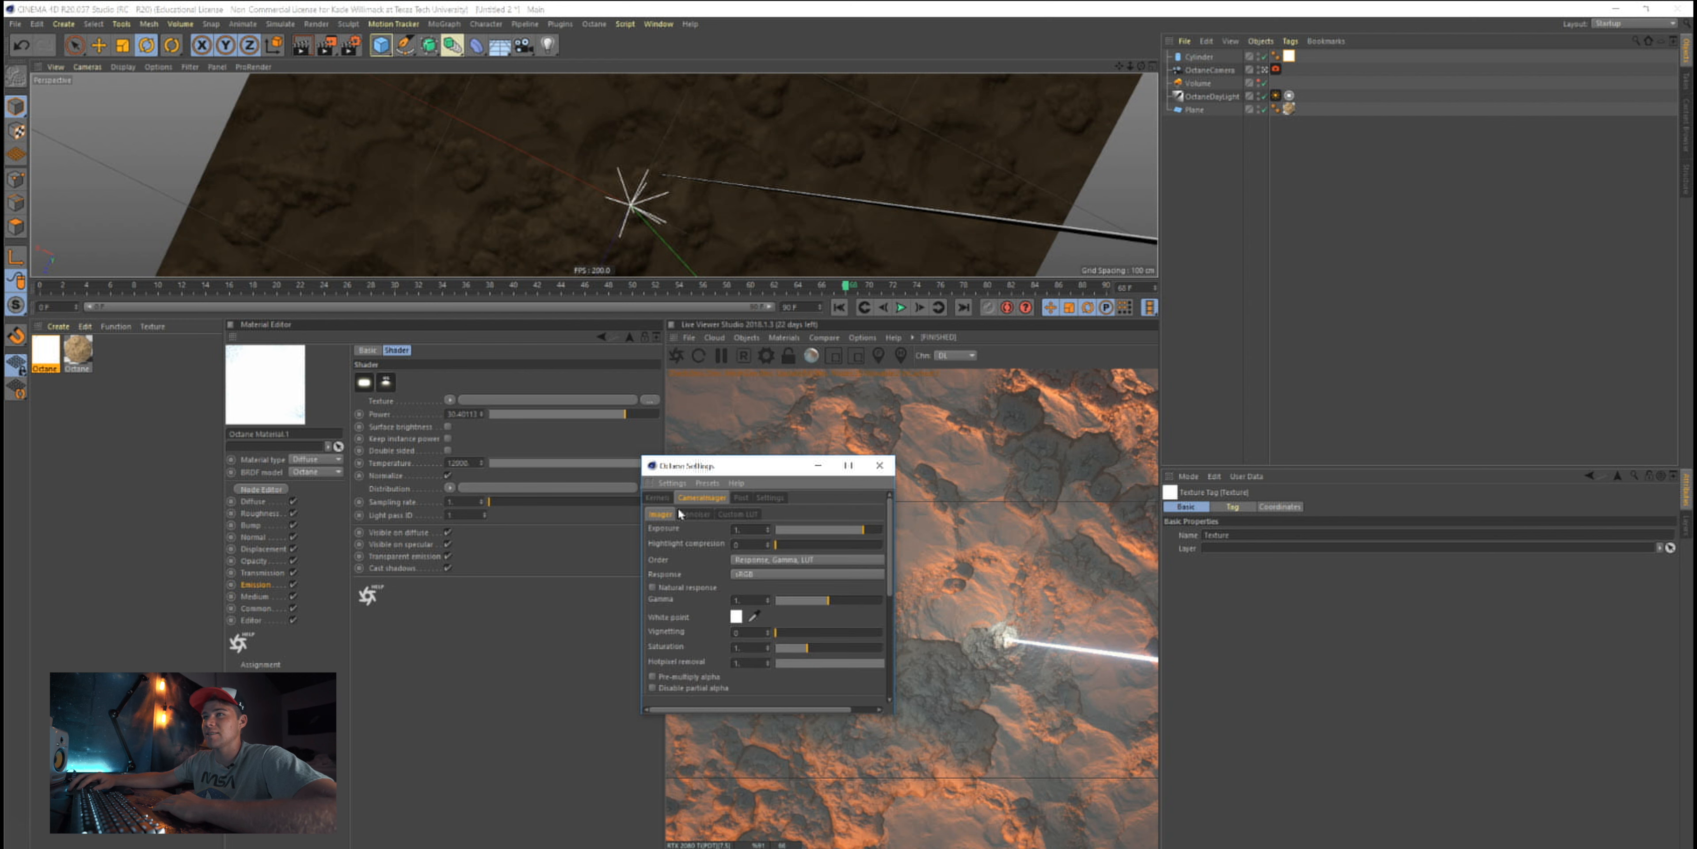
click(696, 513)
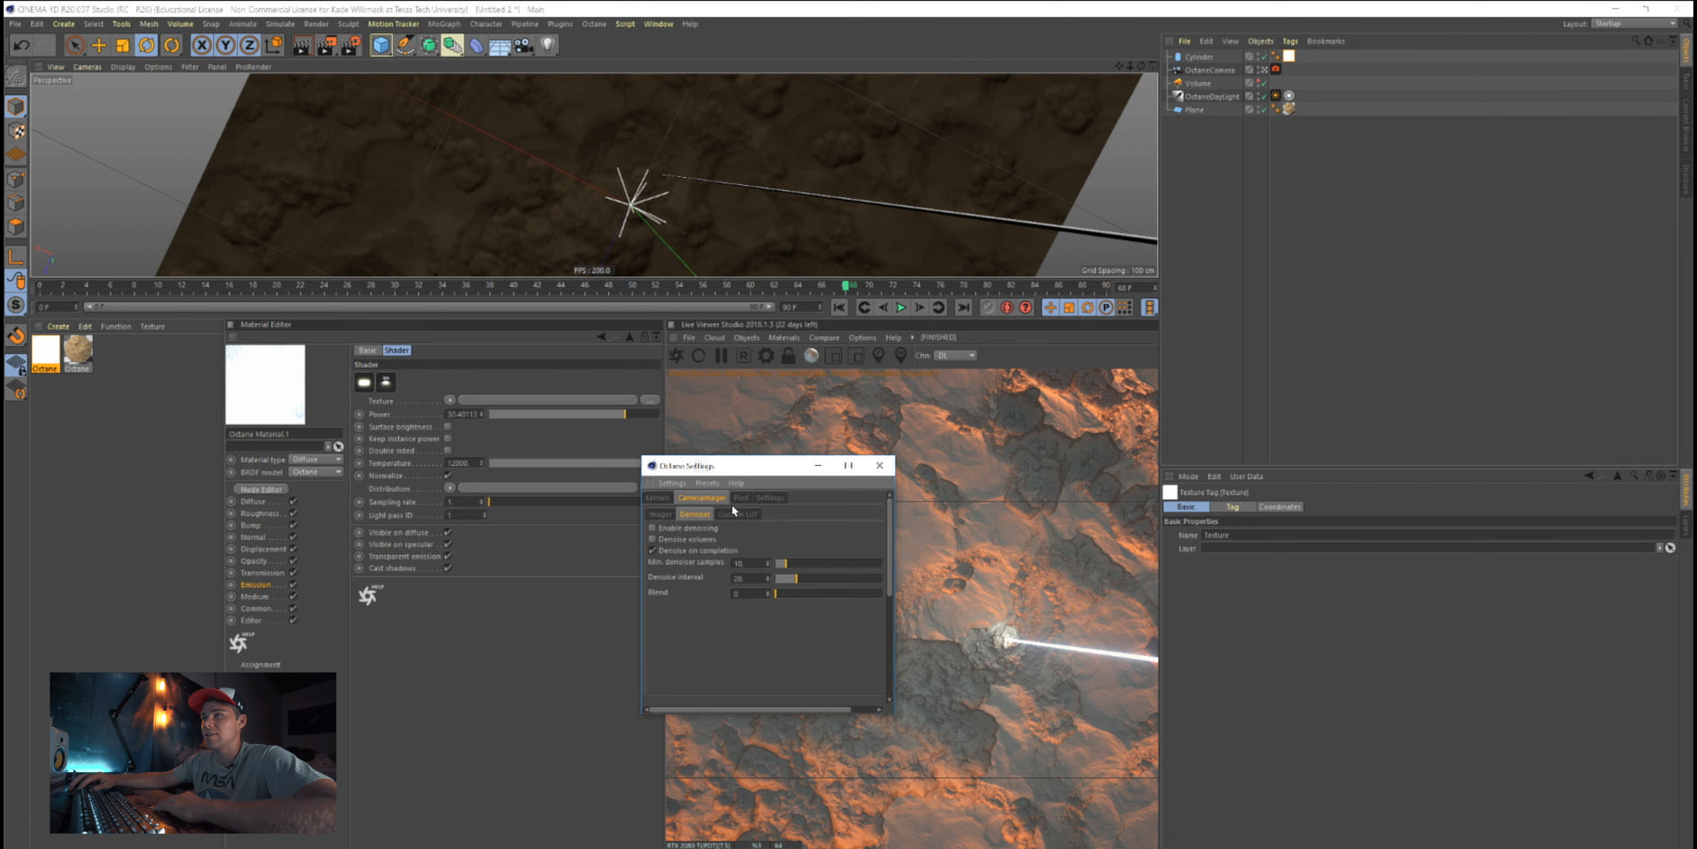
click(739, 498)
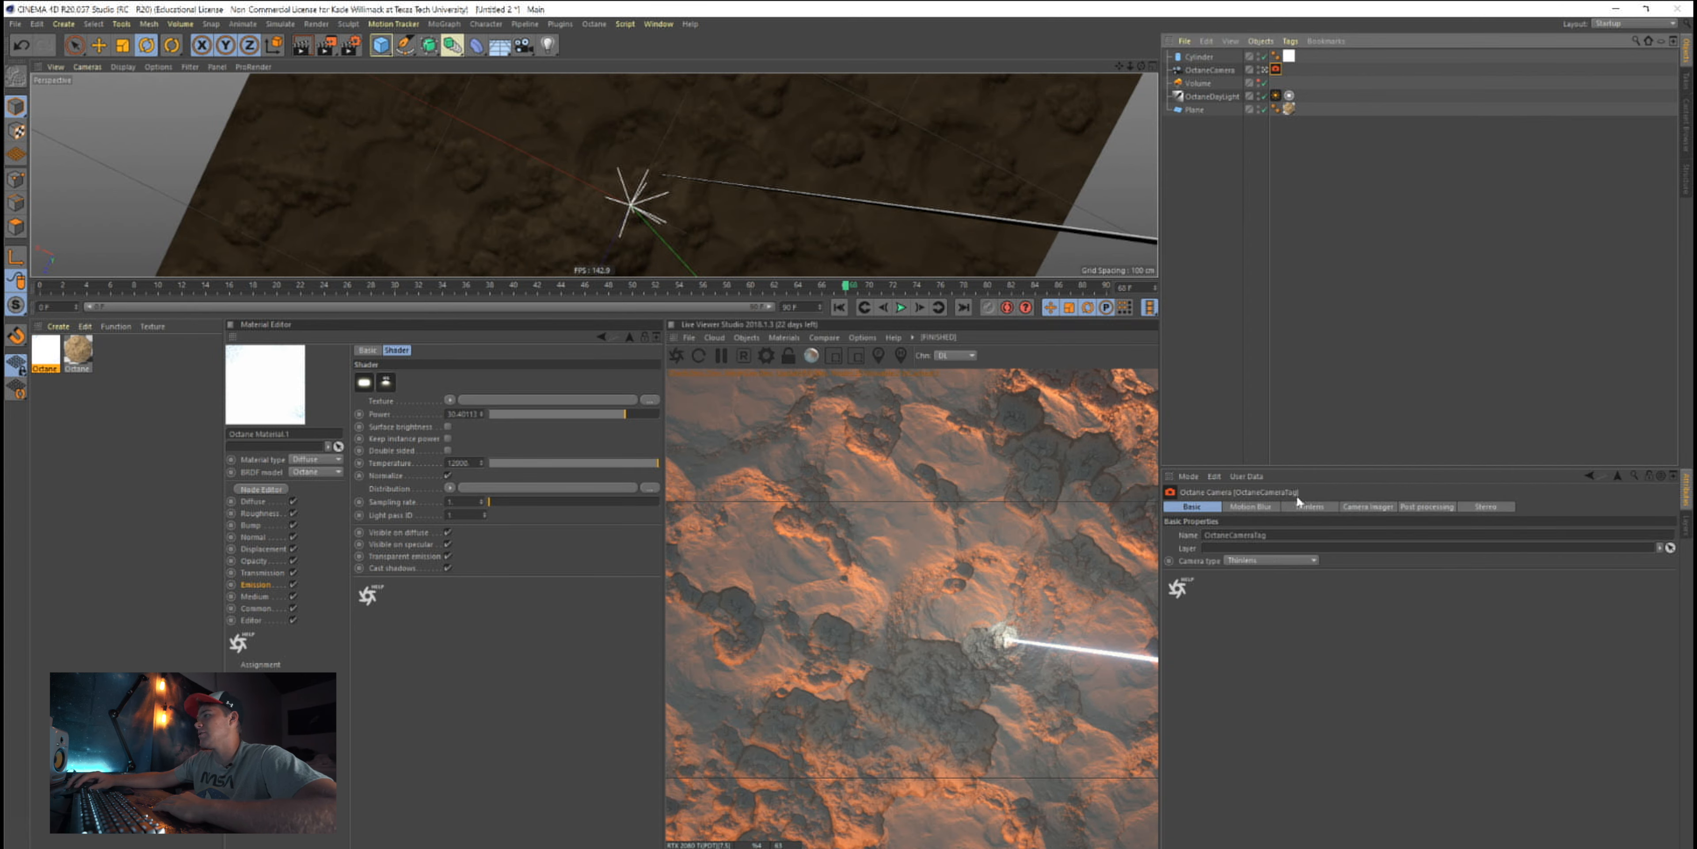
Enable the OctaneCamera tag's AI denoiser with Denoise volumes, on completion, 100 samples and interval
click(1366, 507)
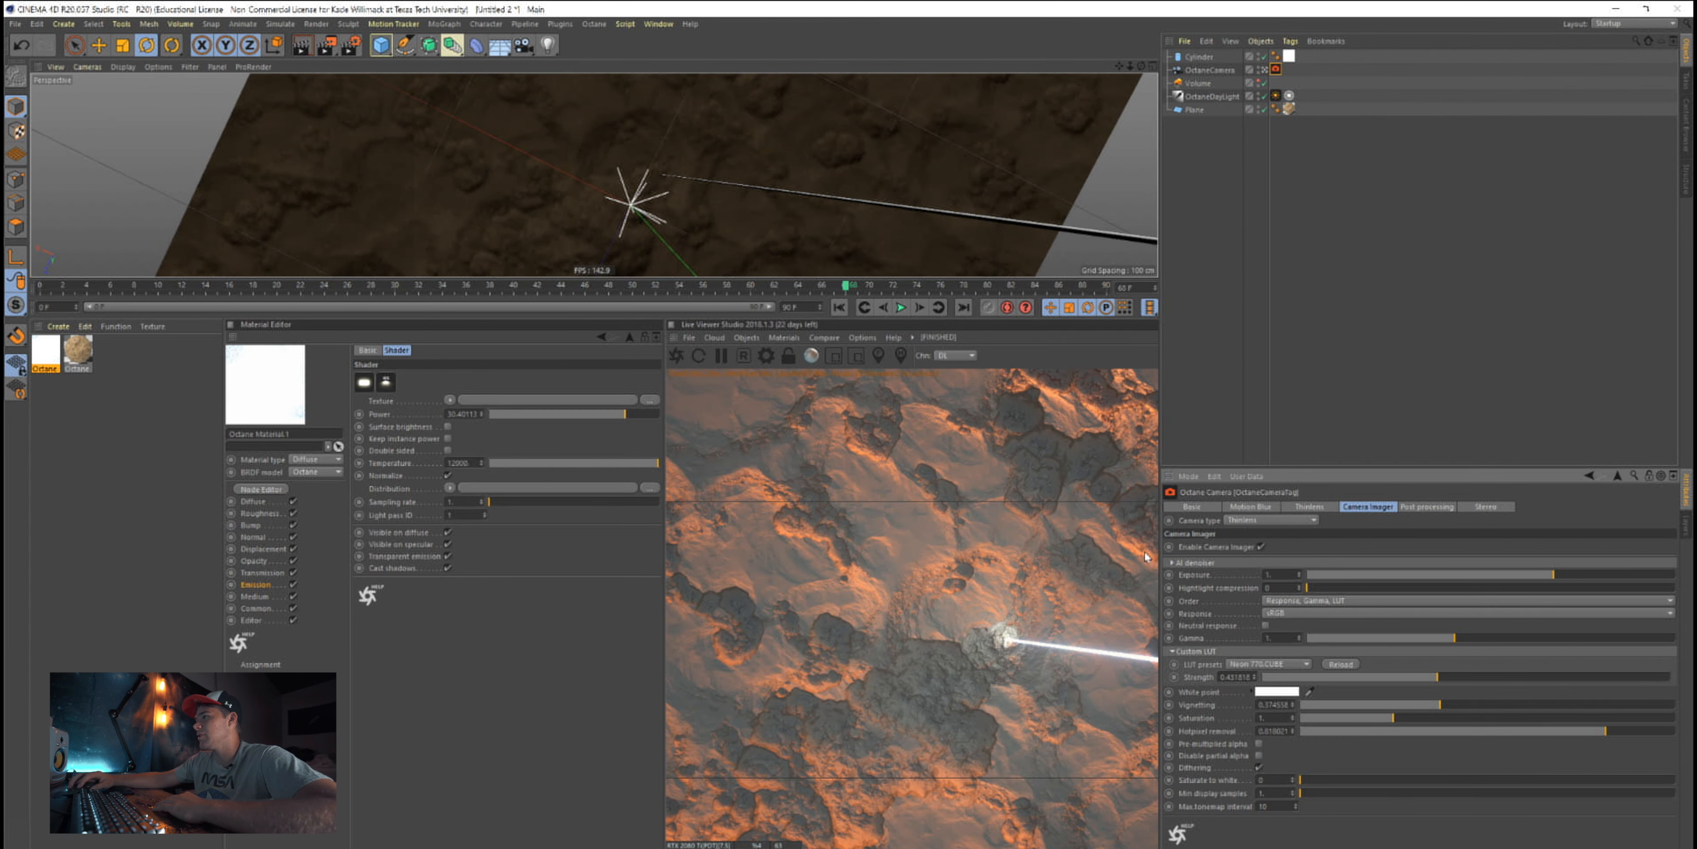
click(1172, 562)
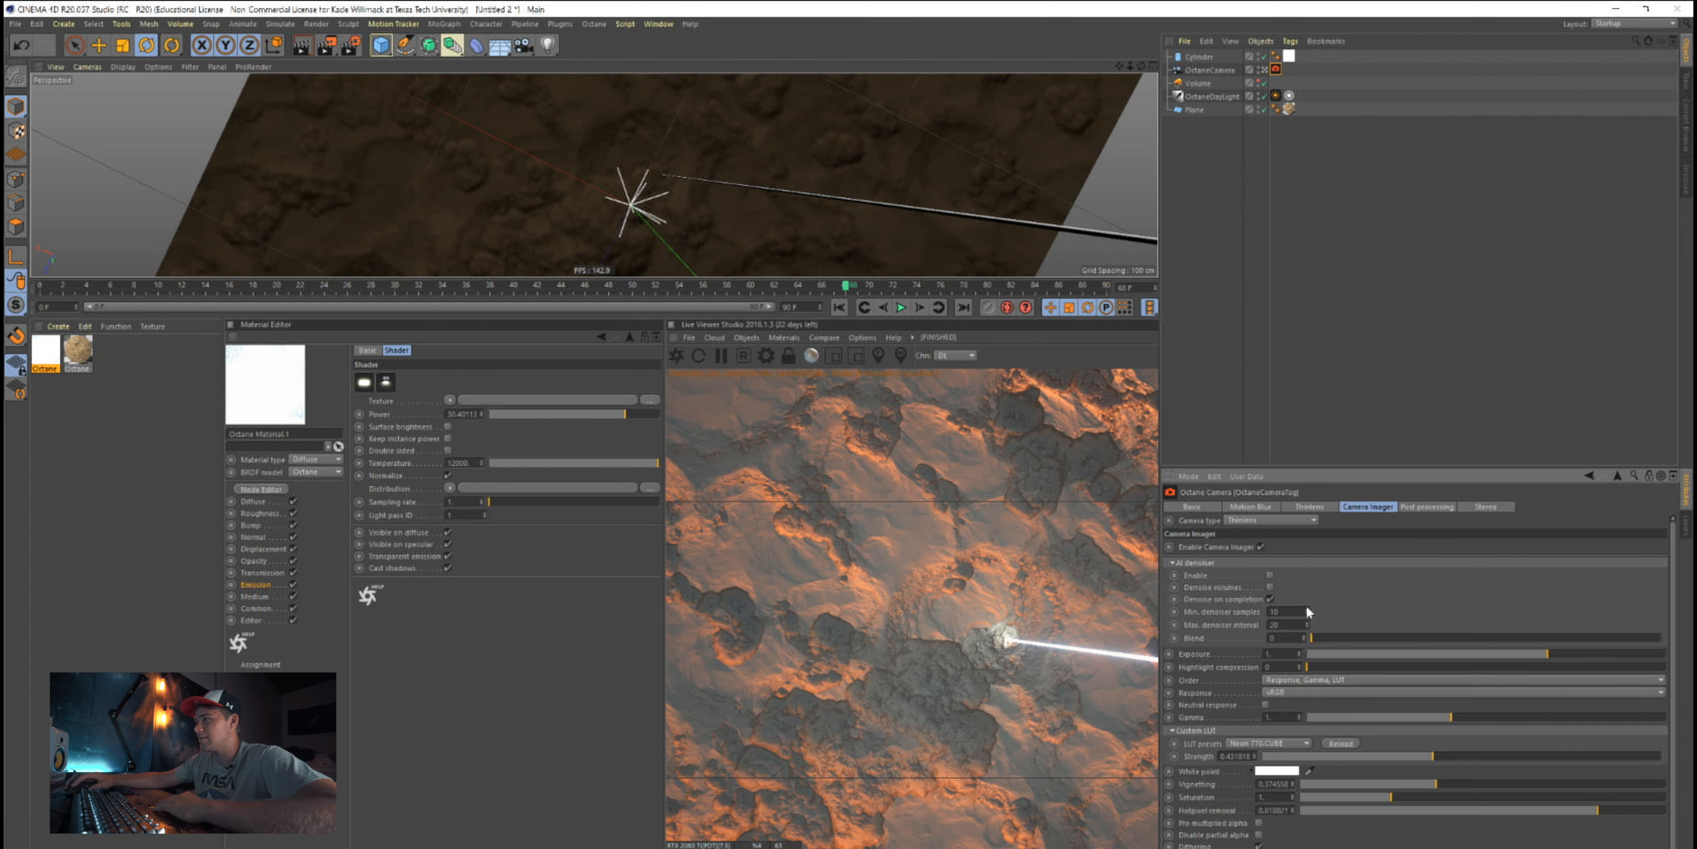
mouse_move(1269, 559)
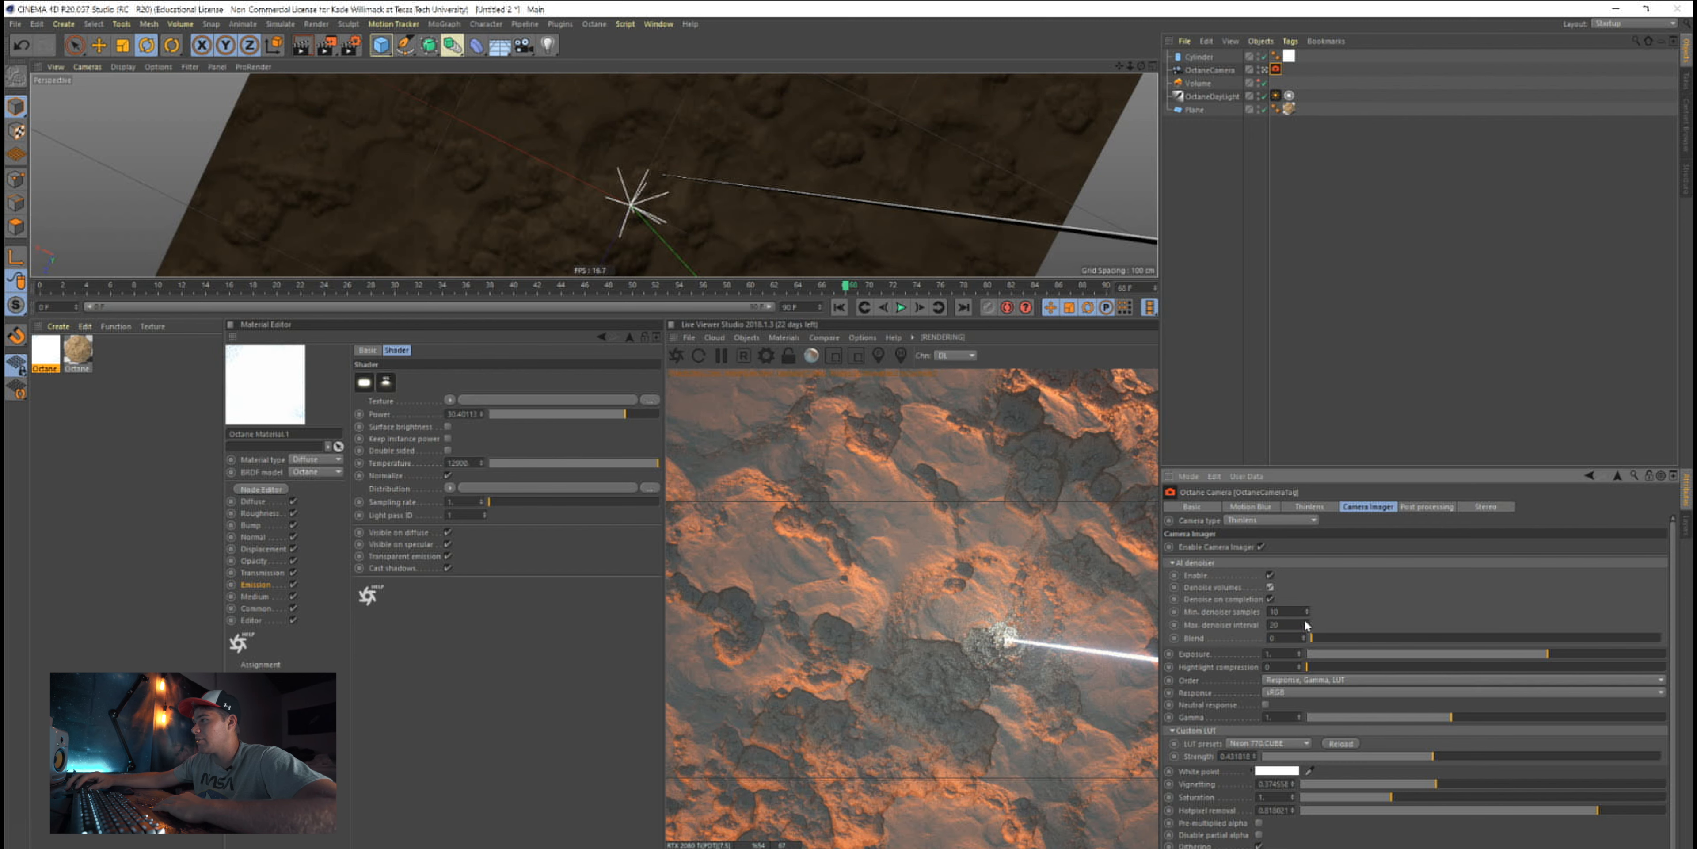
click(1305, 611)
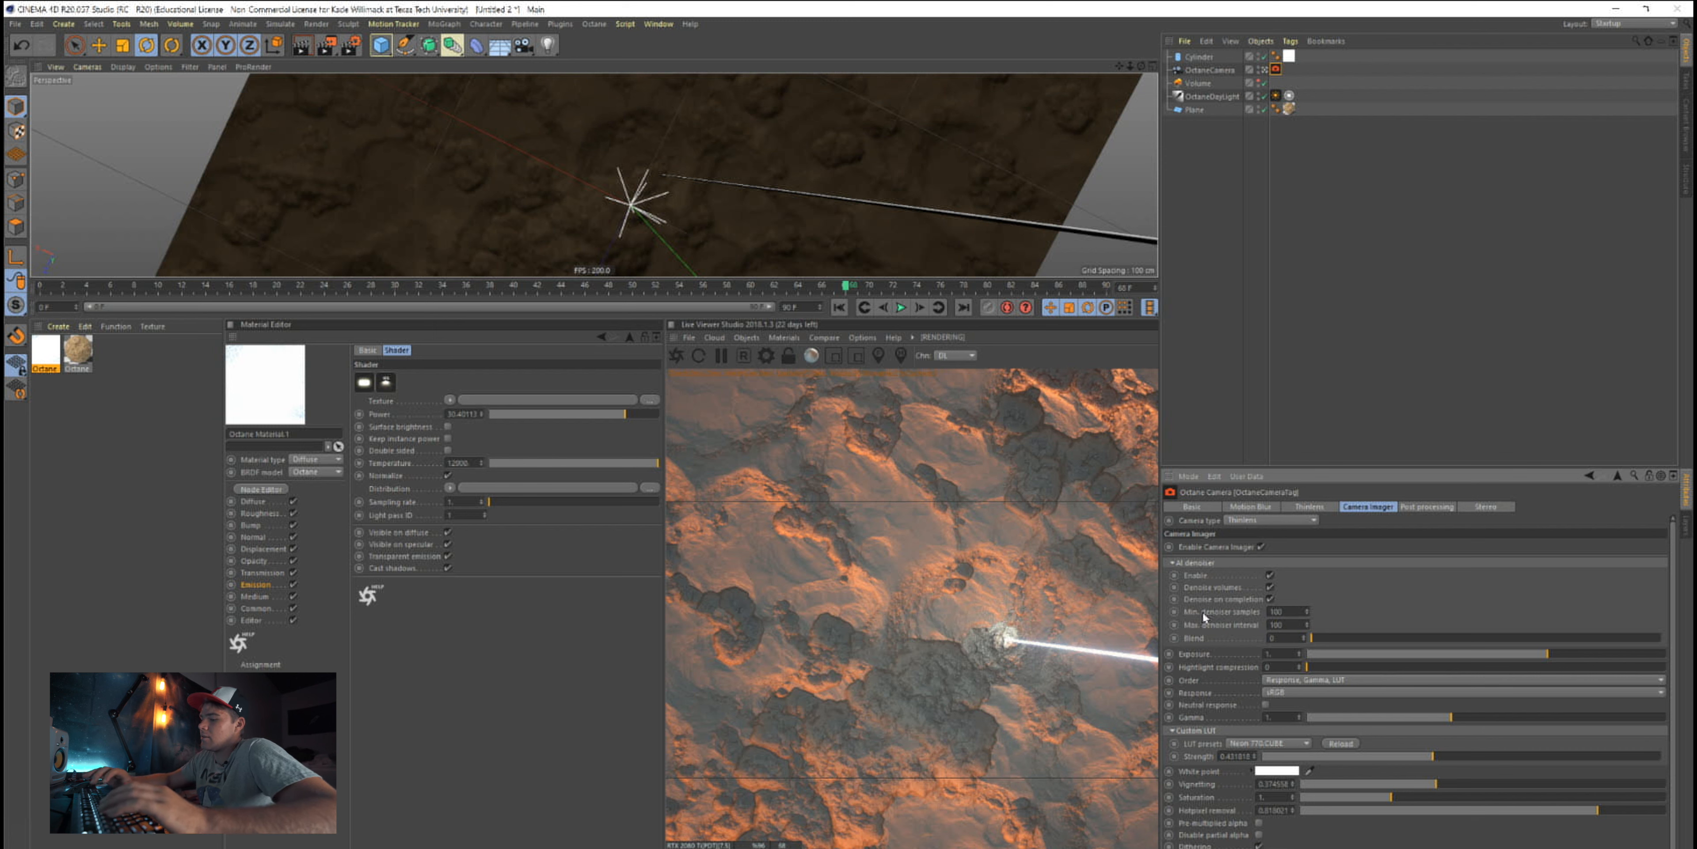
mouse_move(1400, 582)
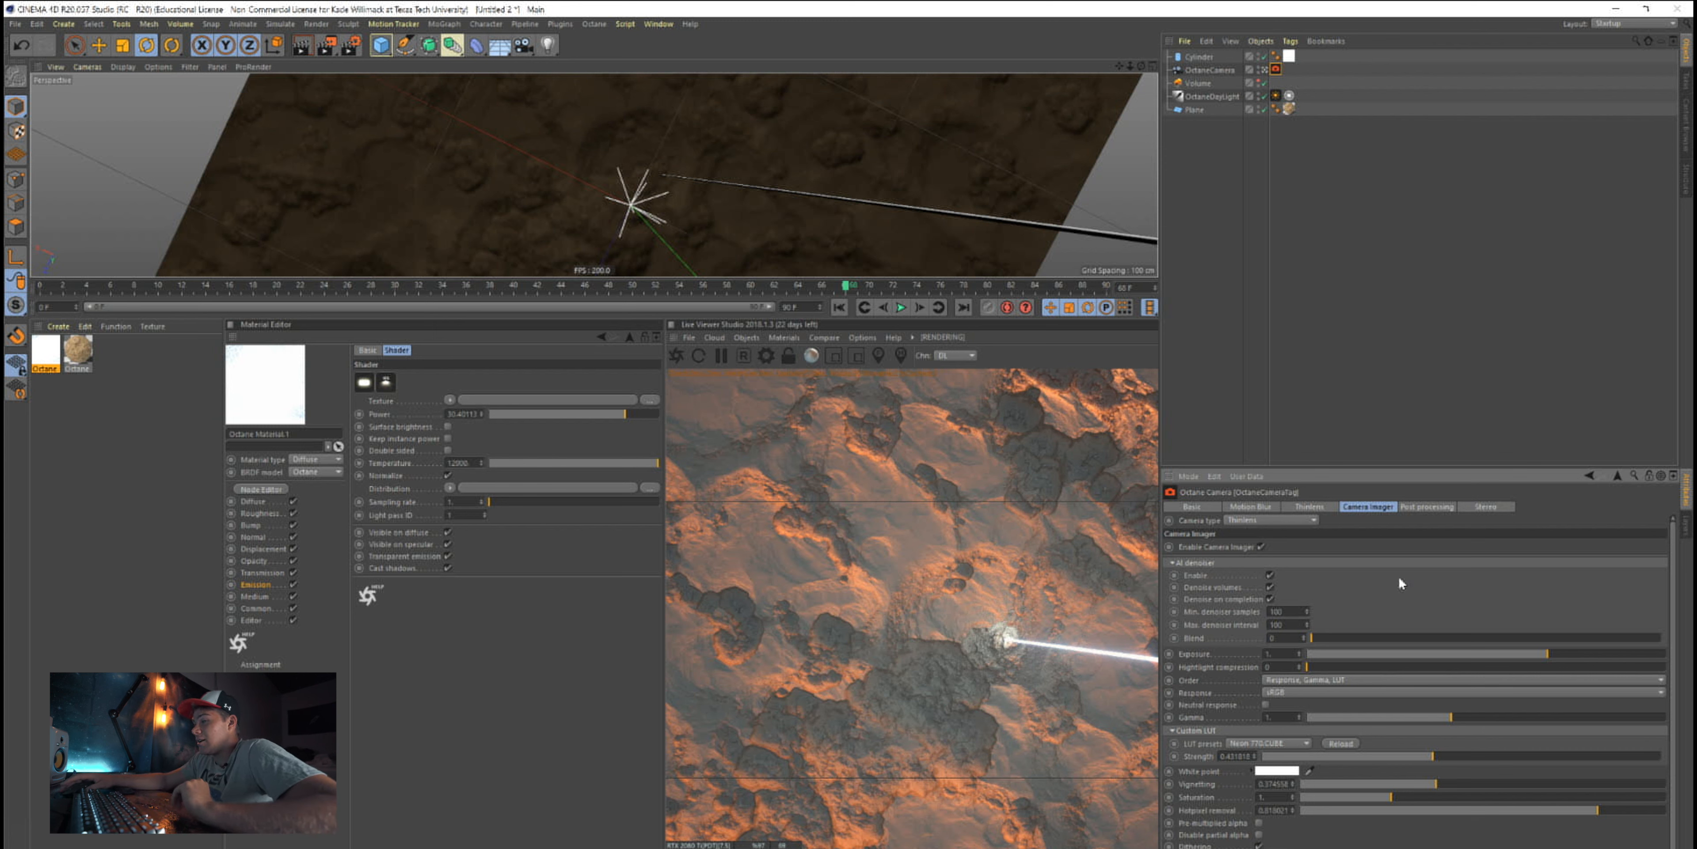
mouse_move(1313, 752)
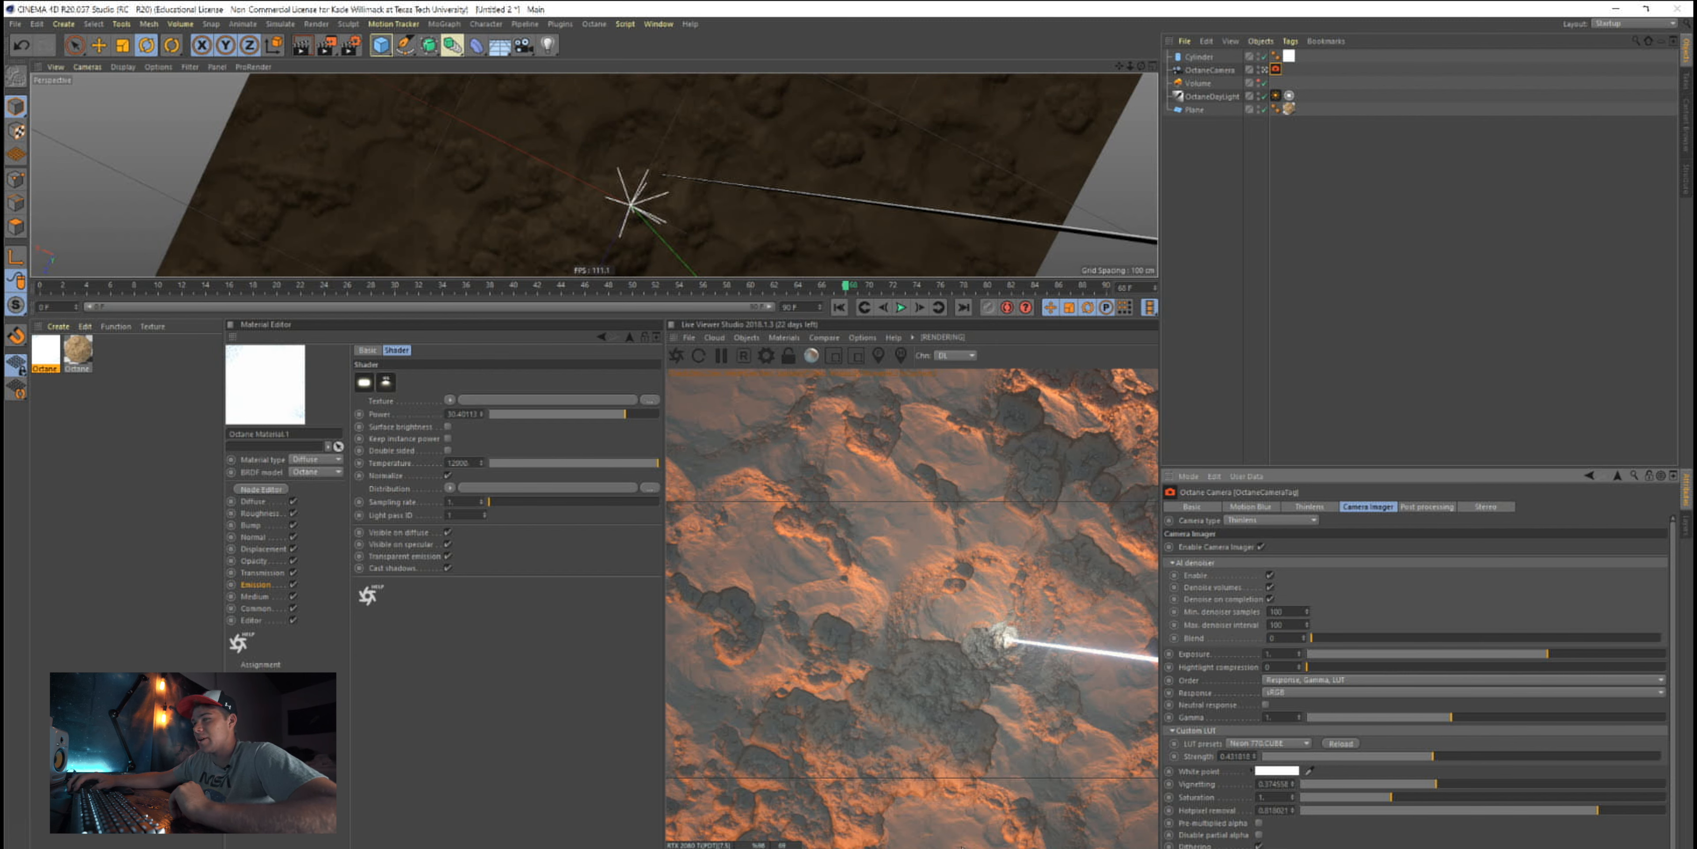
right_click(925, 601)
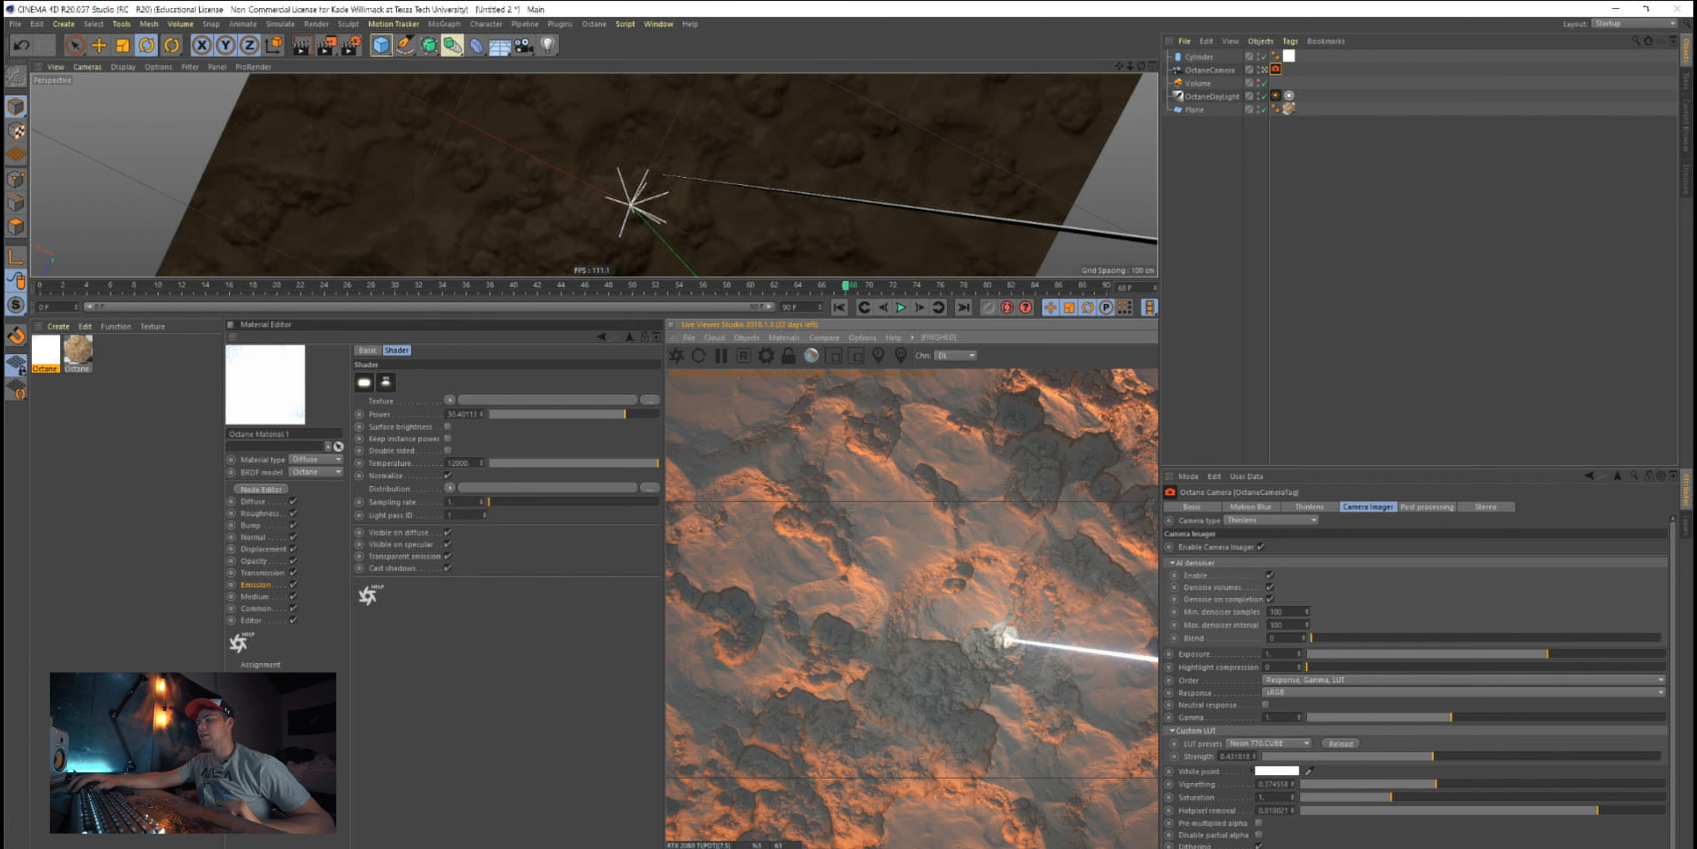
mouse_move(989, 728)
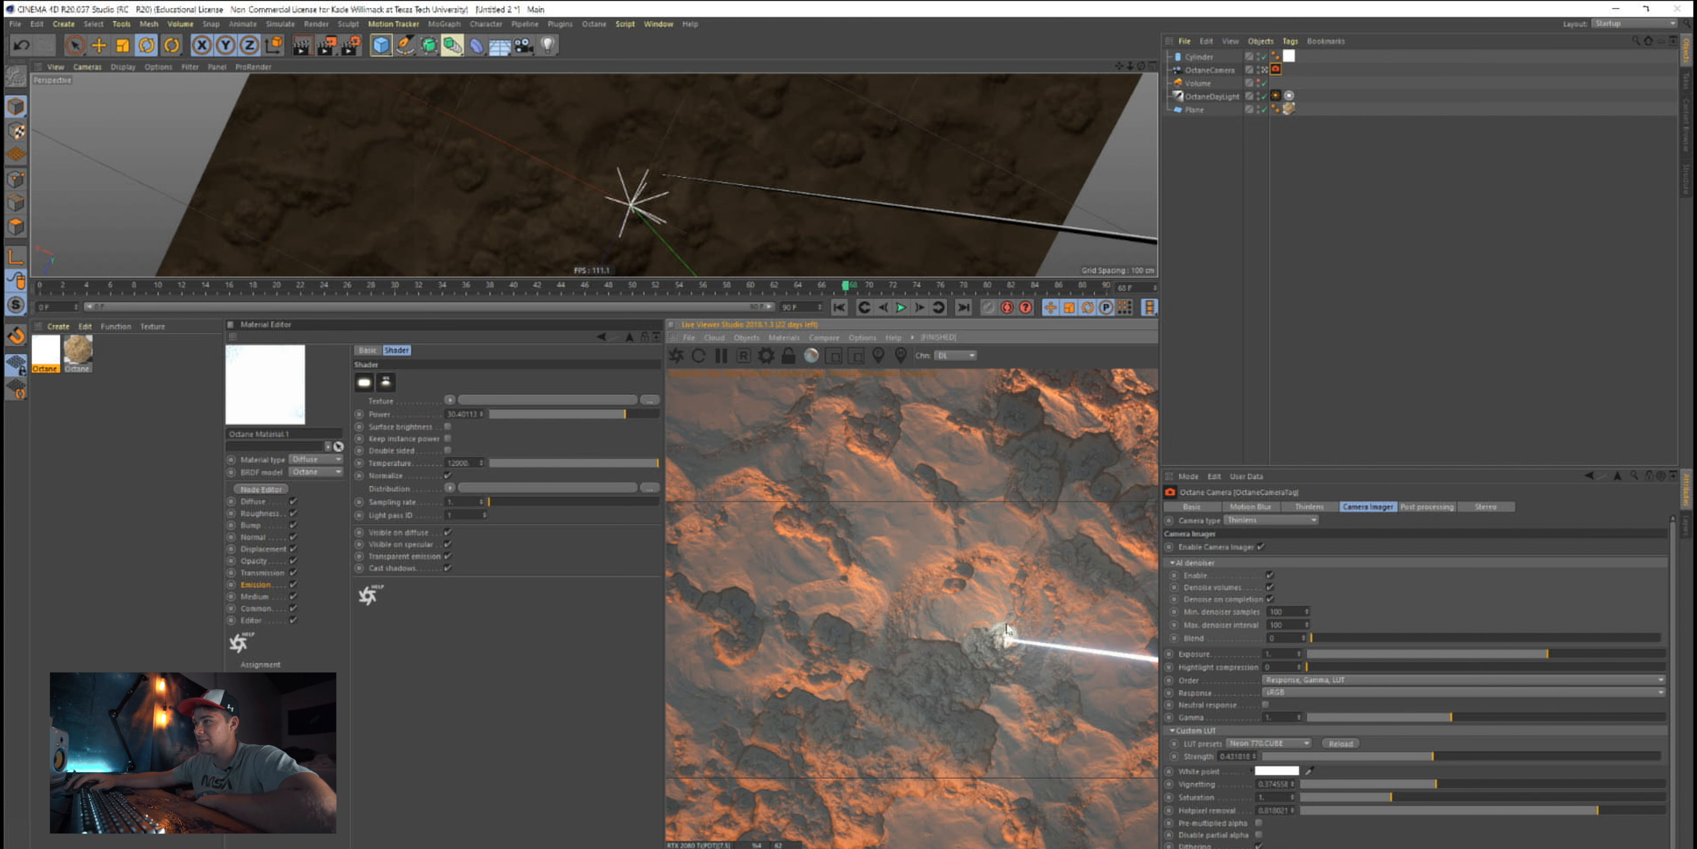
mouse_move(1039, 749)
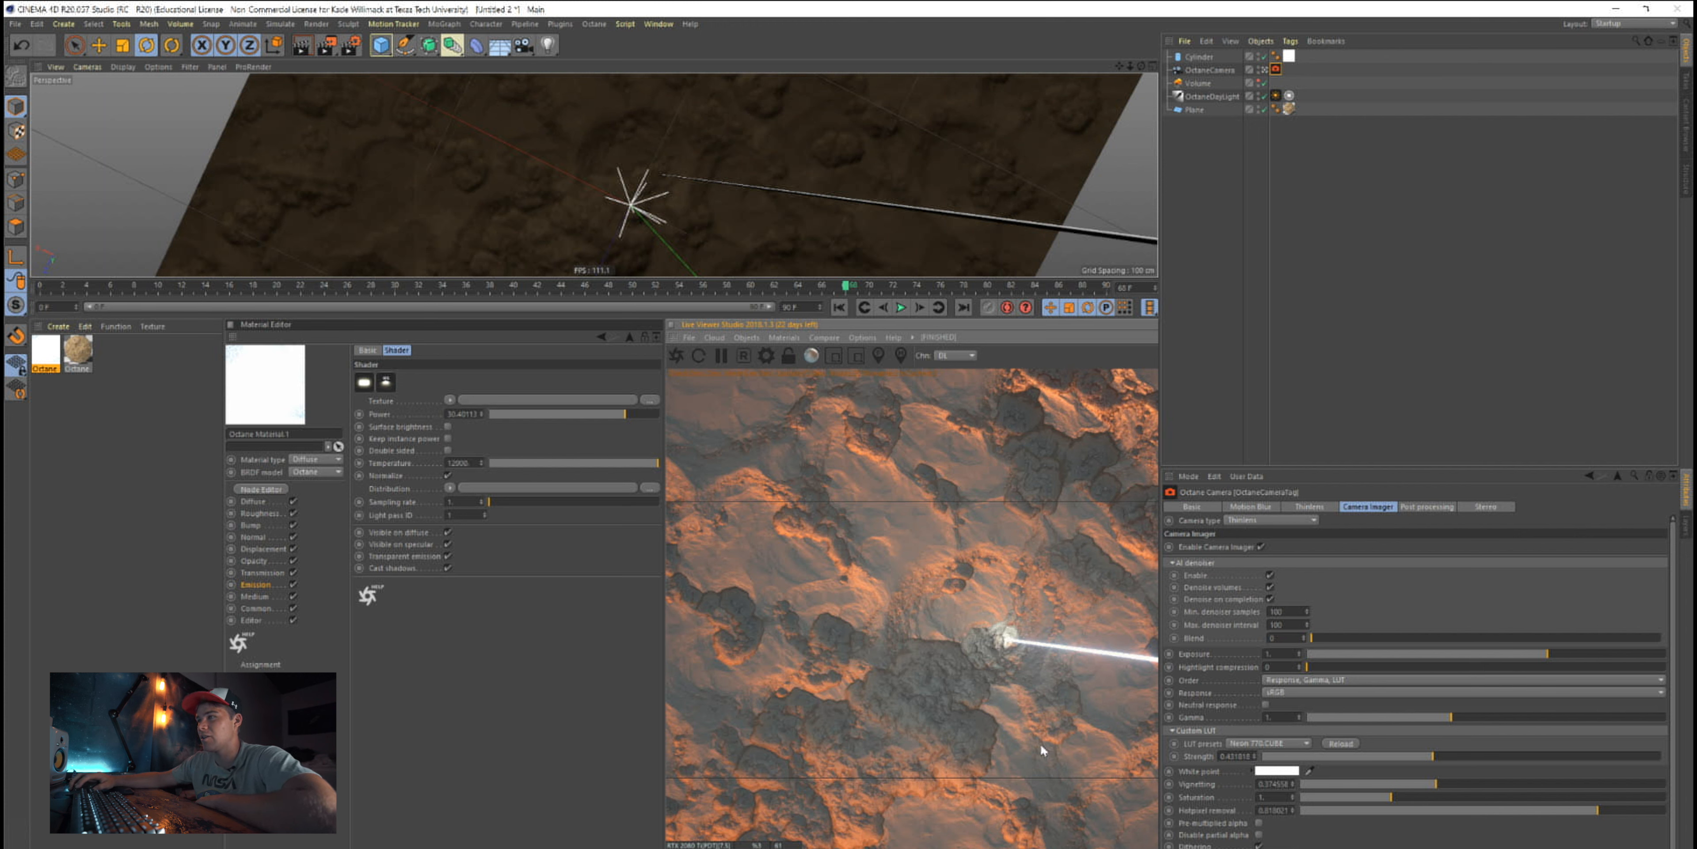
mouse_move(661, 739)
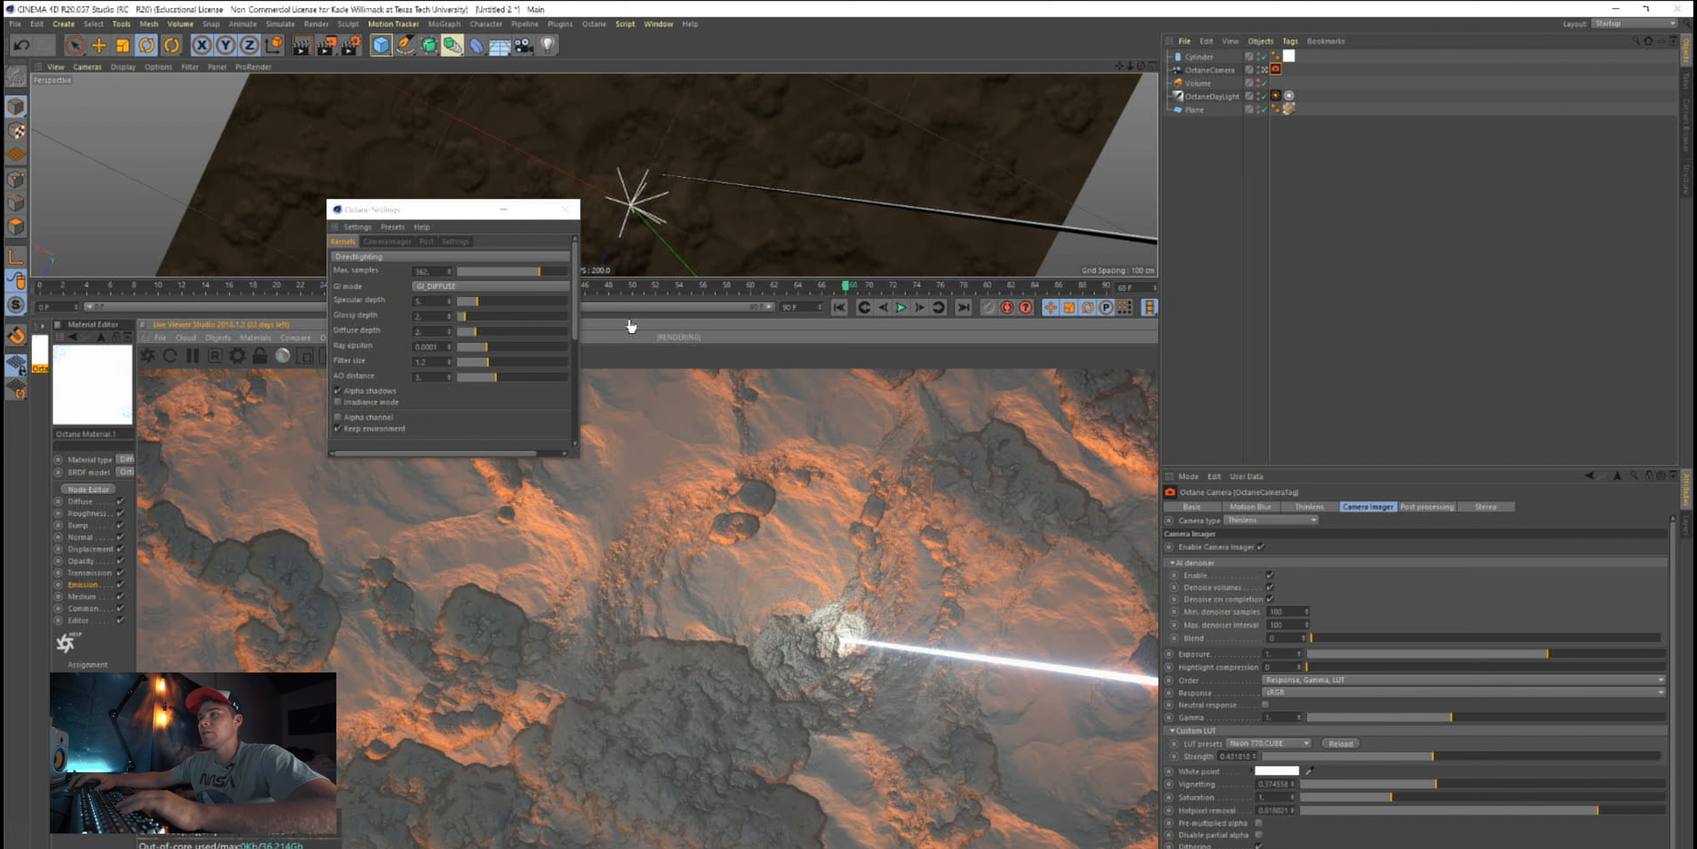
Close the Octane Settings window to return to the live viewer
click(564, 207)
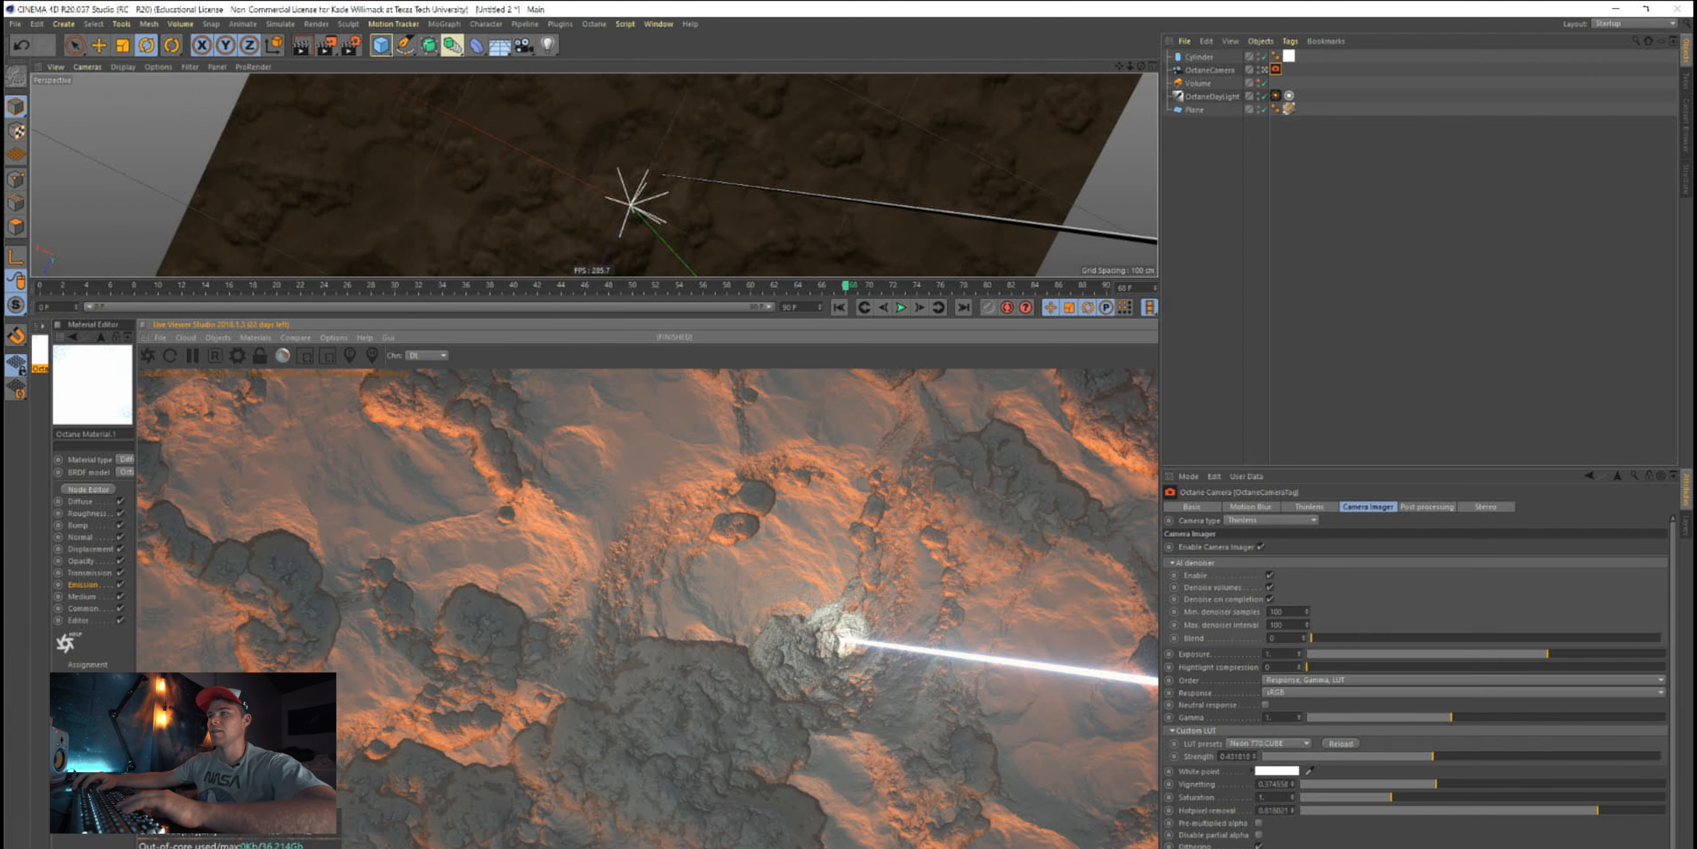
mouse_move(1120, 665)
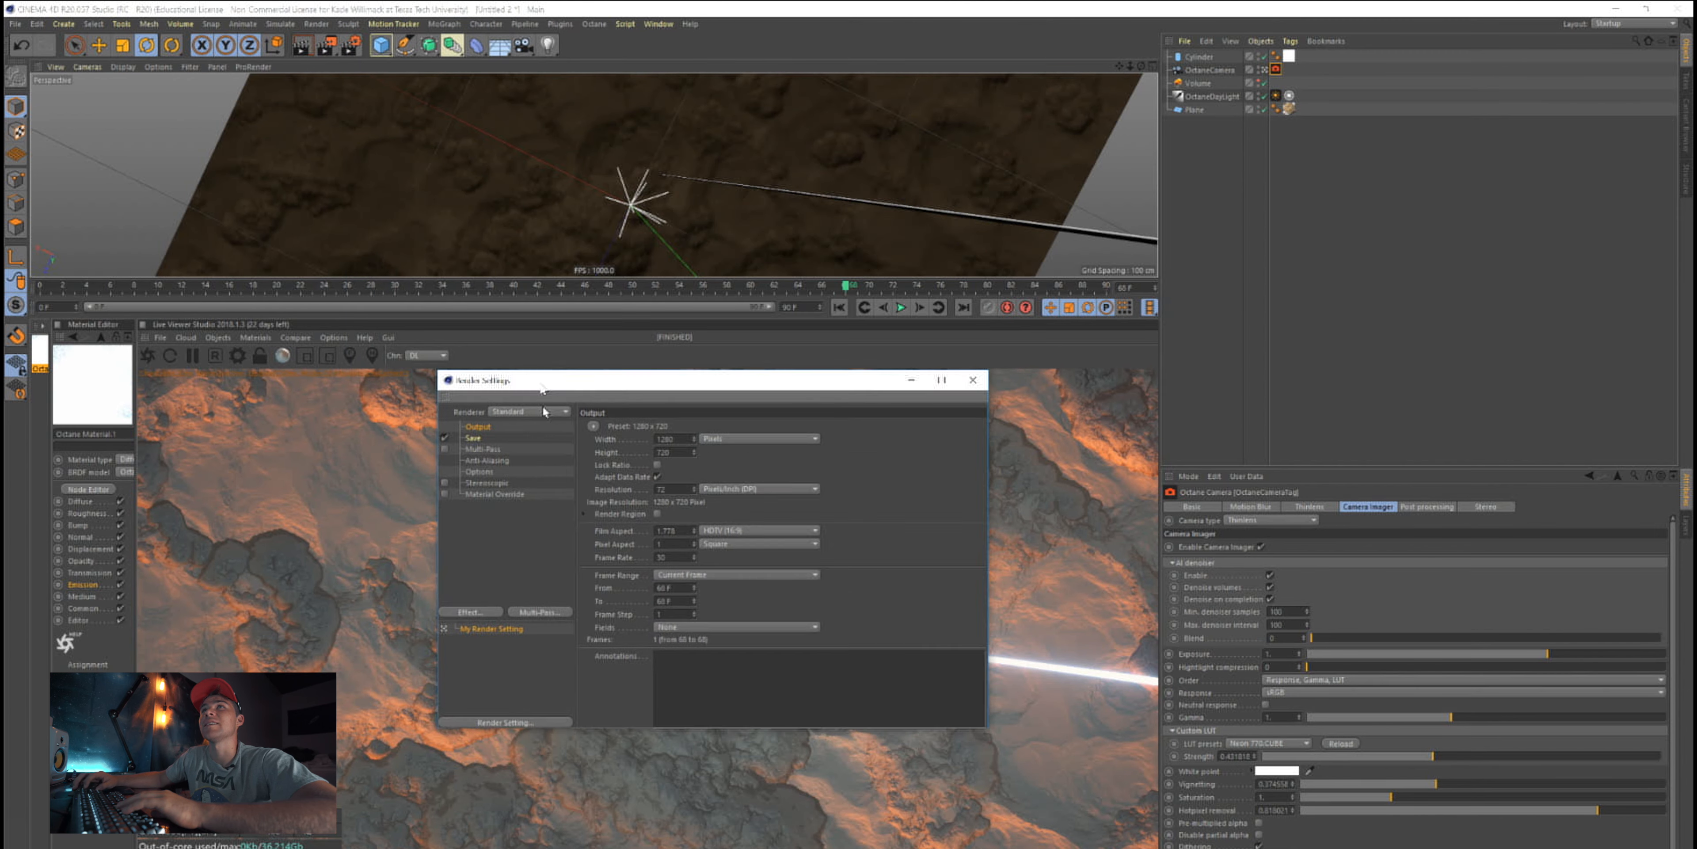
In Render Passes, enable Save beauty and the Denoised beauty pass
drag(704, 380, 704, 409)
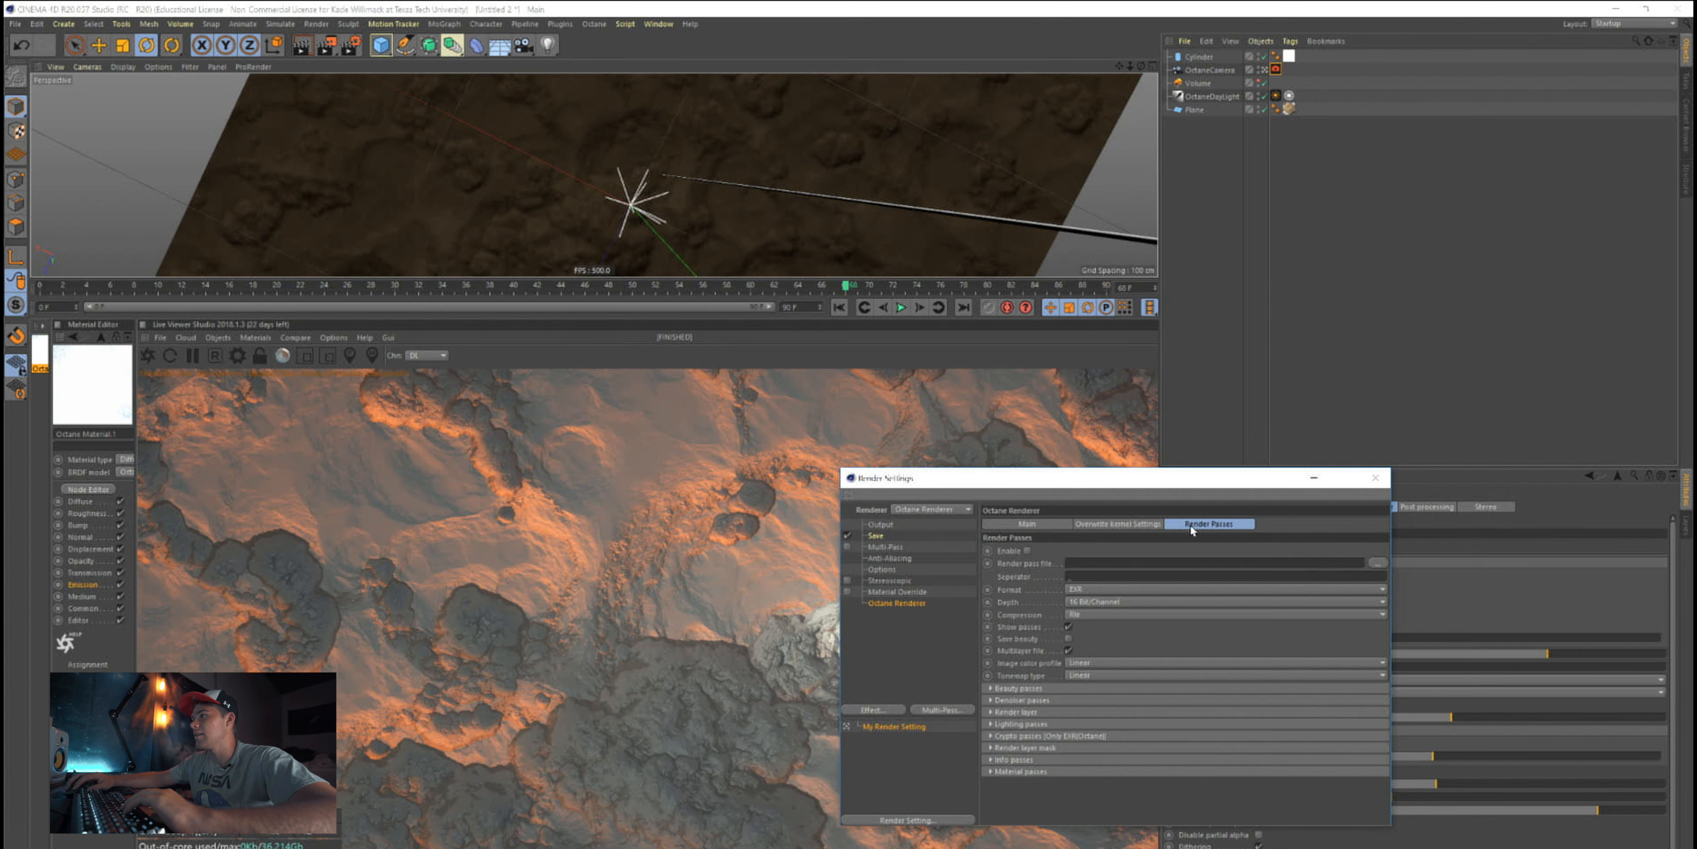
click(1065, 638)
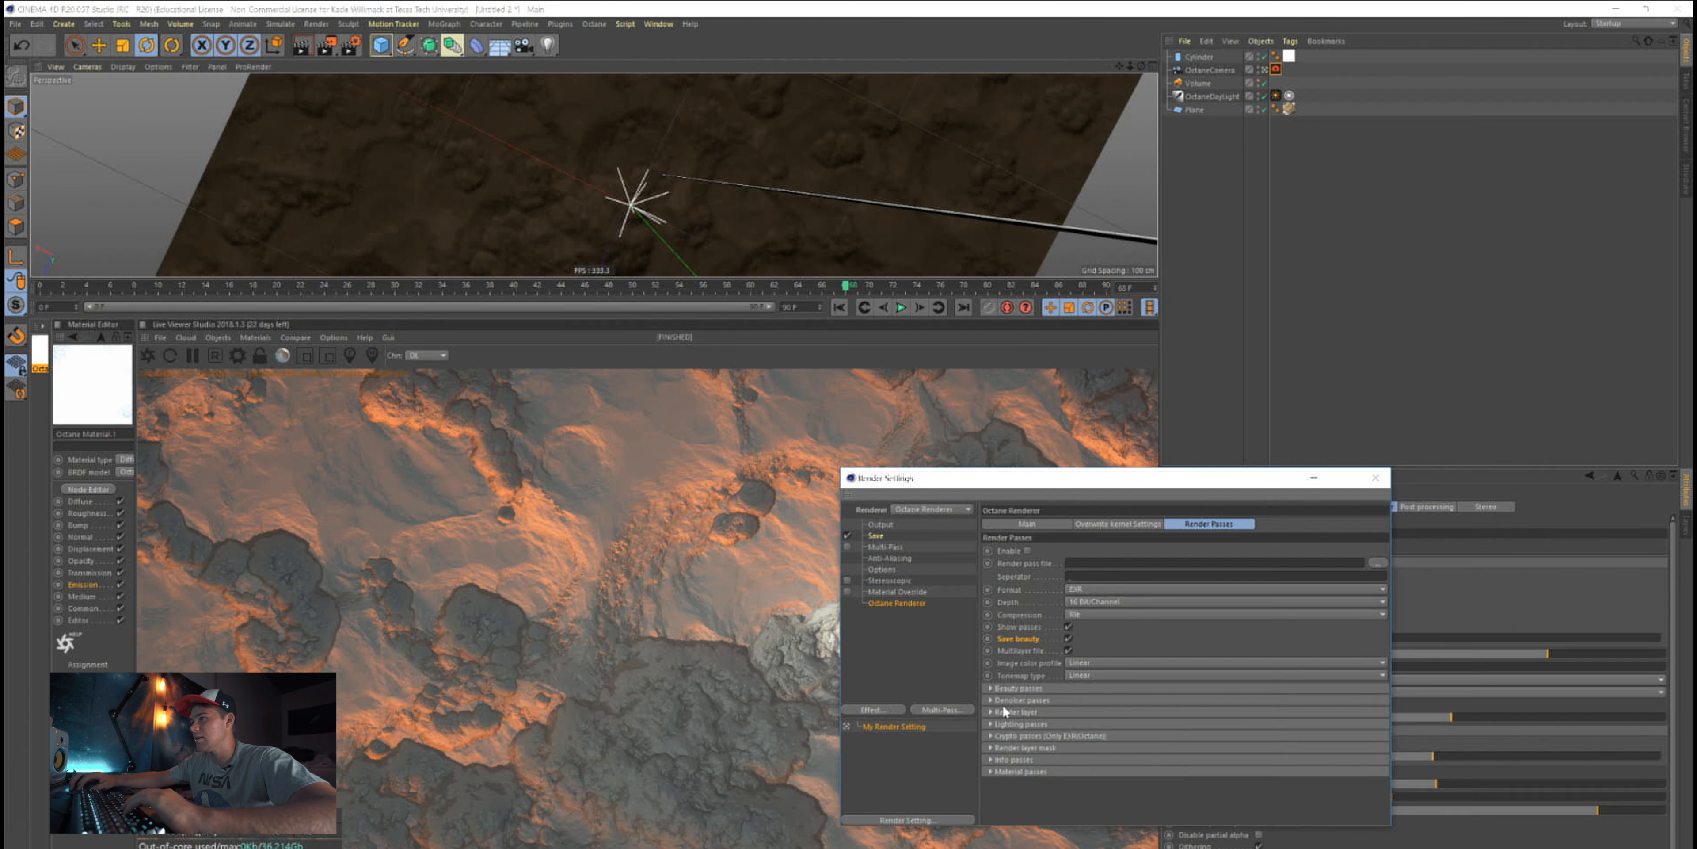
click(1016, 699)
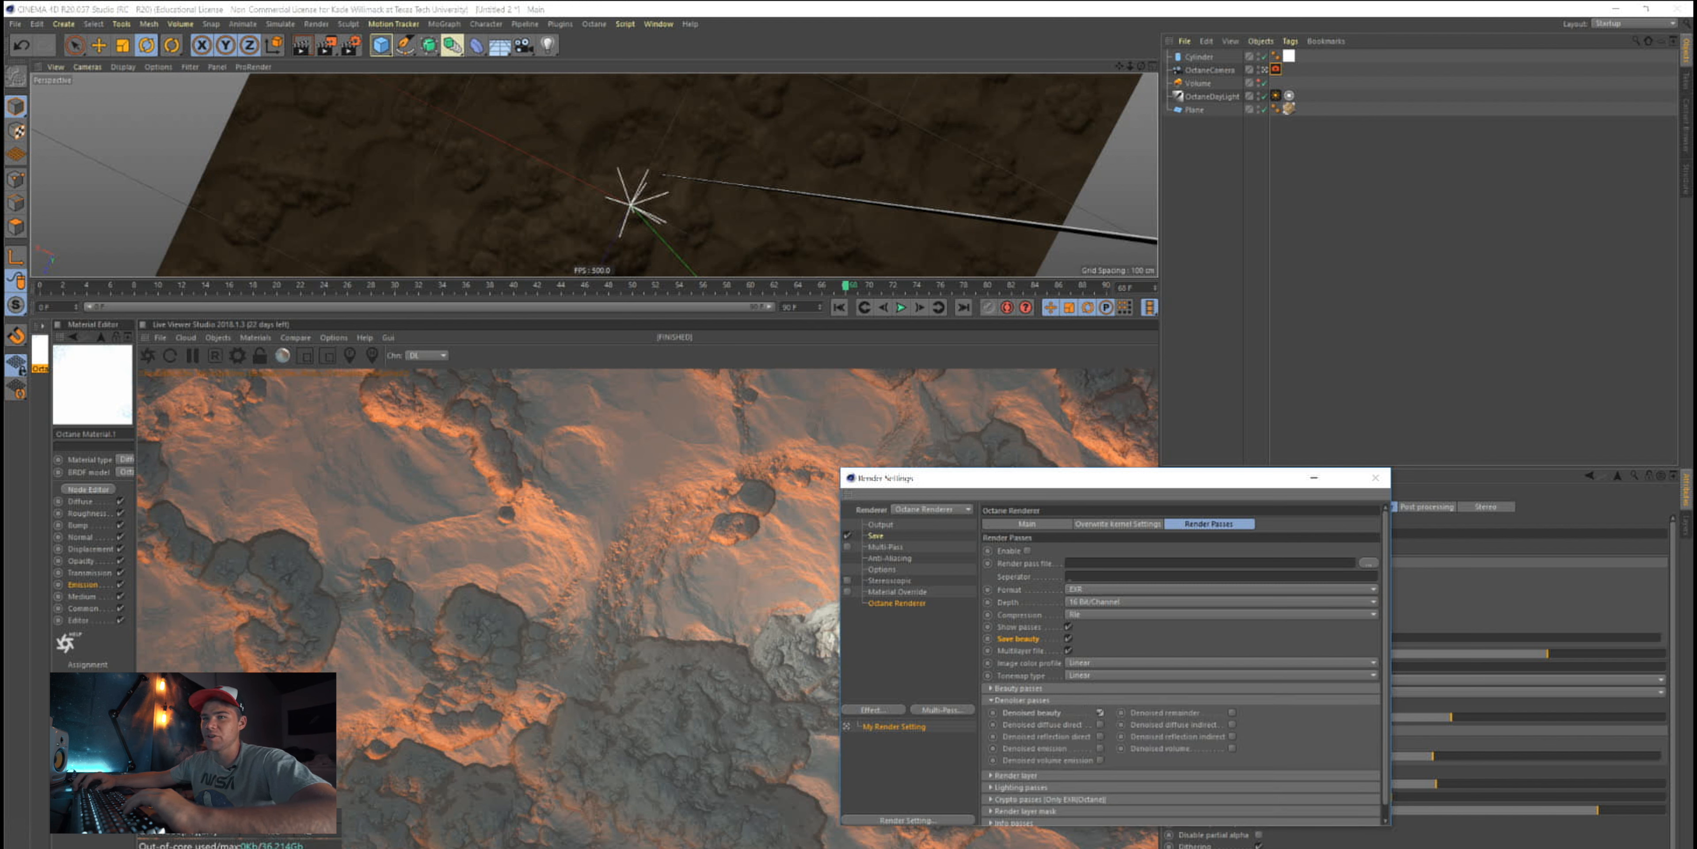
click(1026, 524)
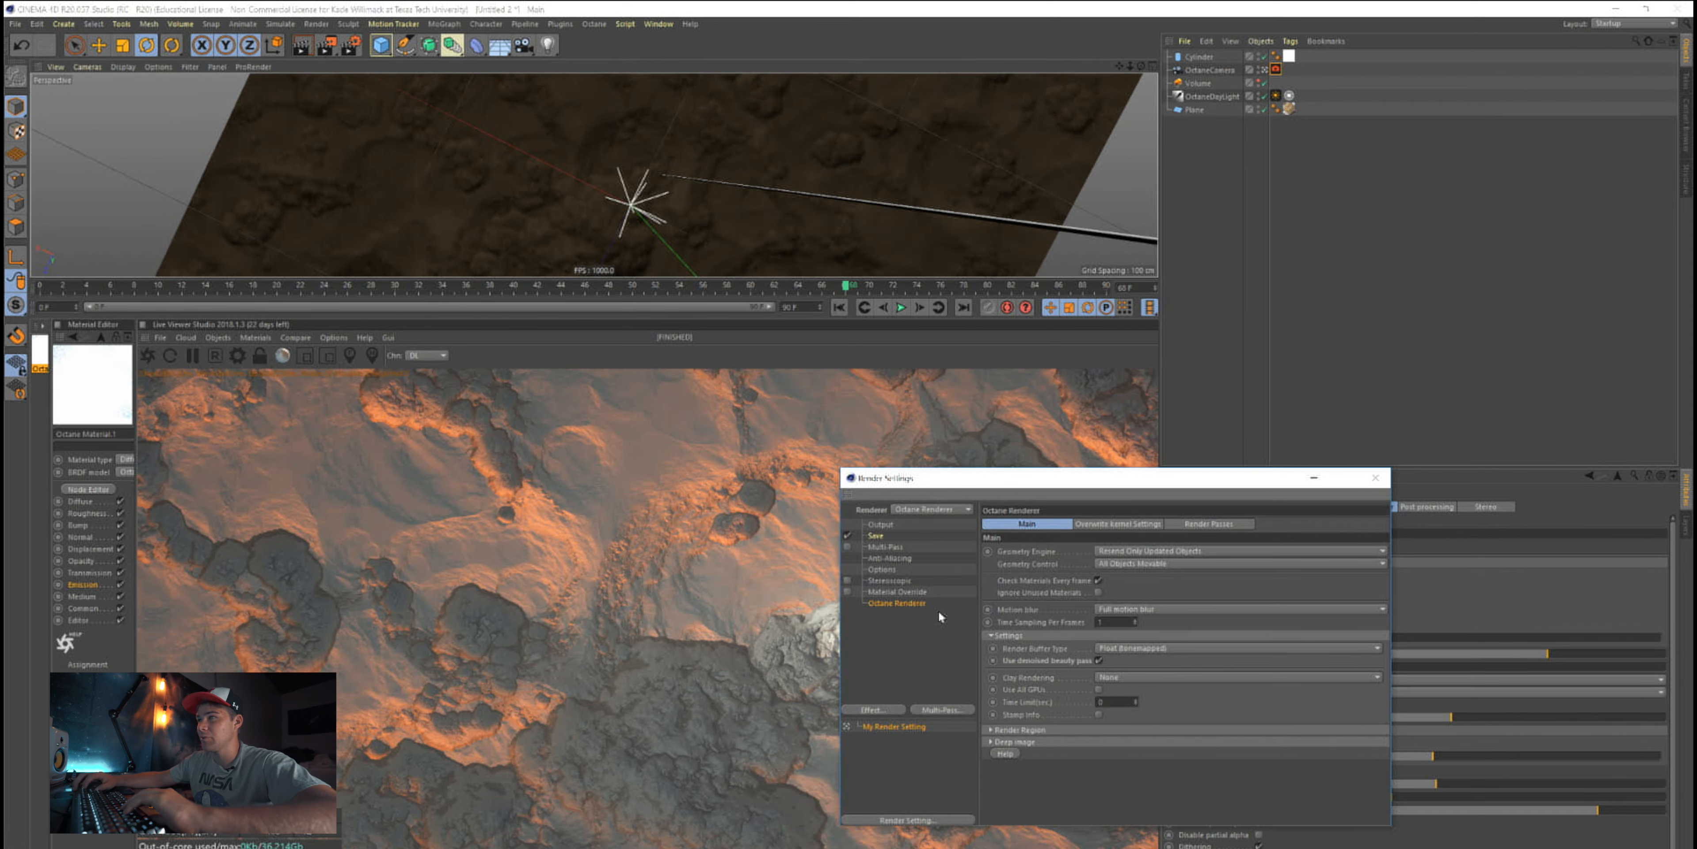
Review the 1280×720 Output and Save settings in the render settings
click(881, 524)
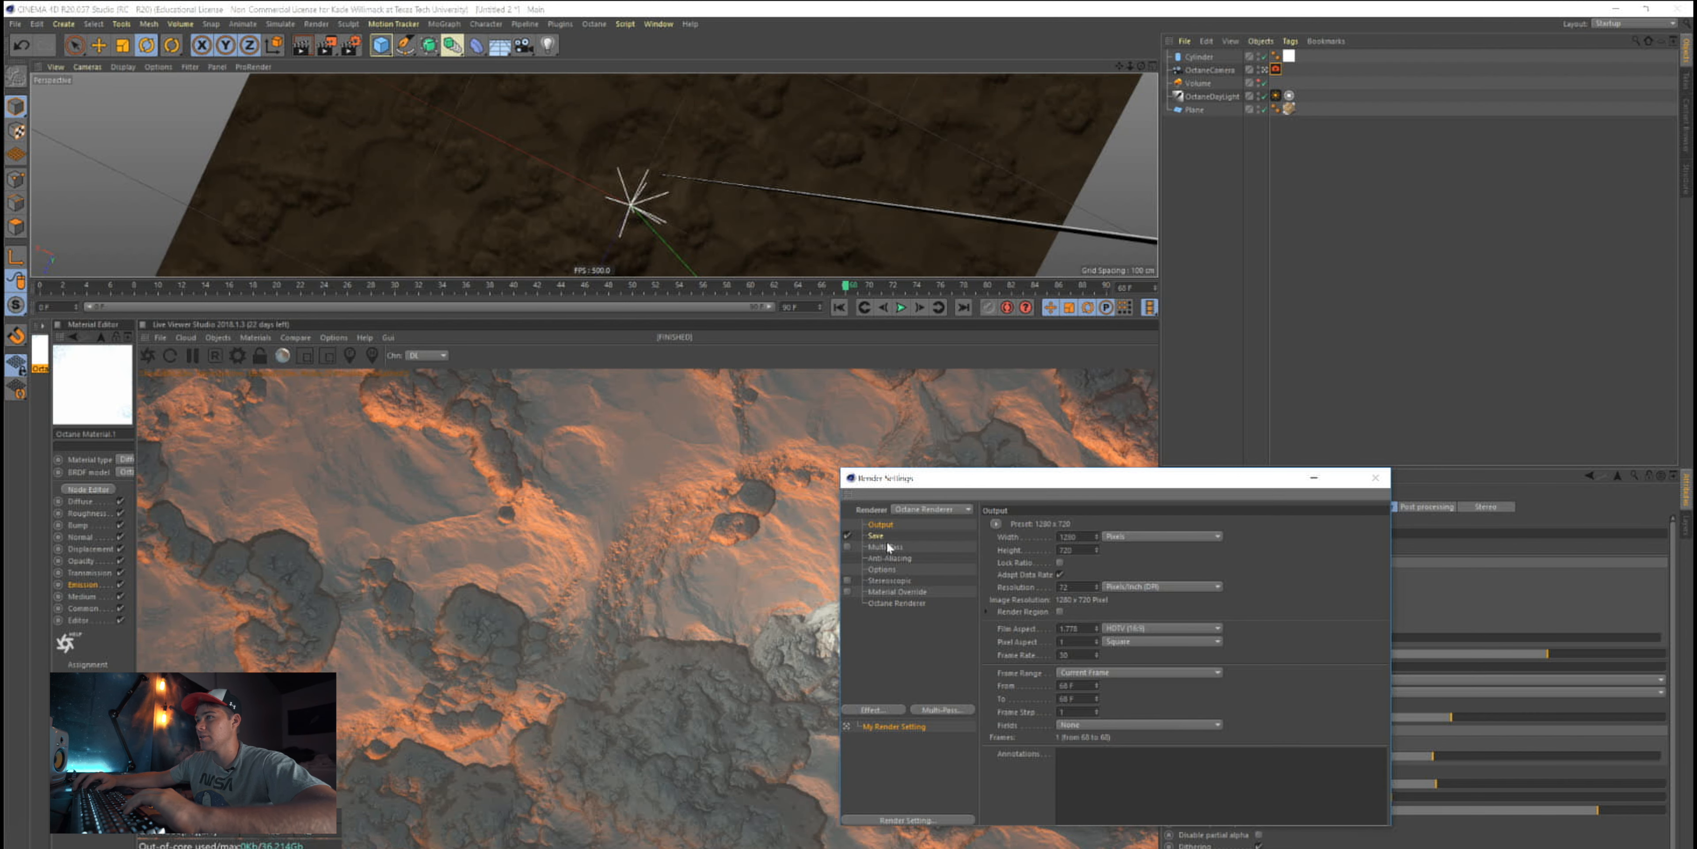
click(875, 535)
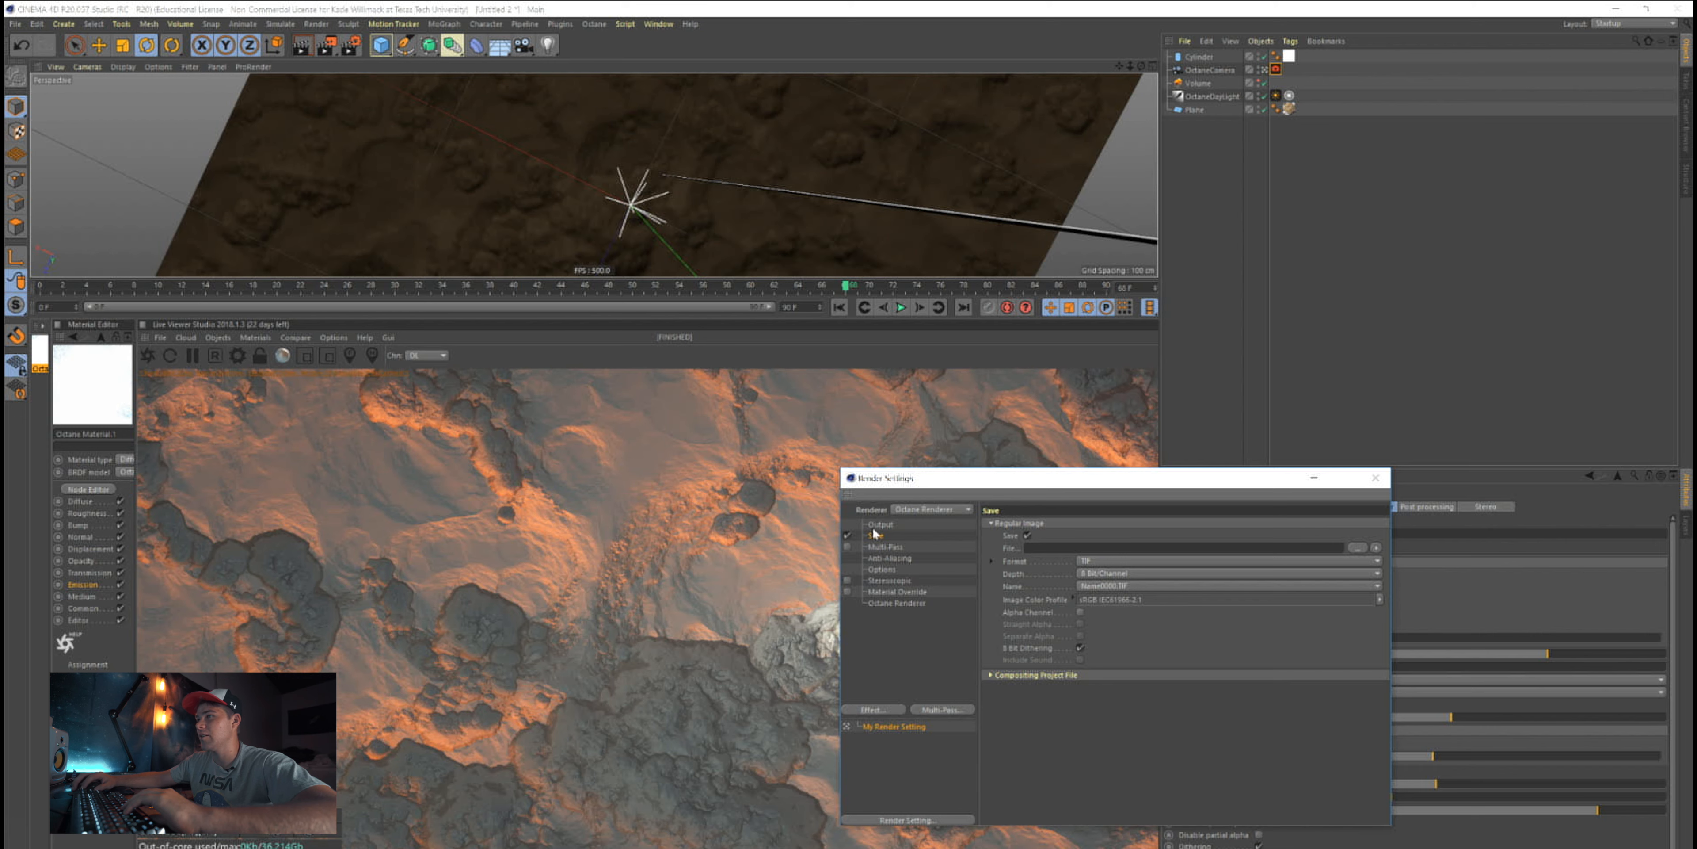
click(879, 524)
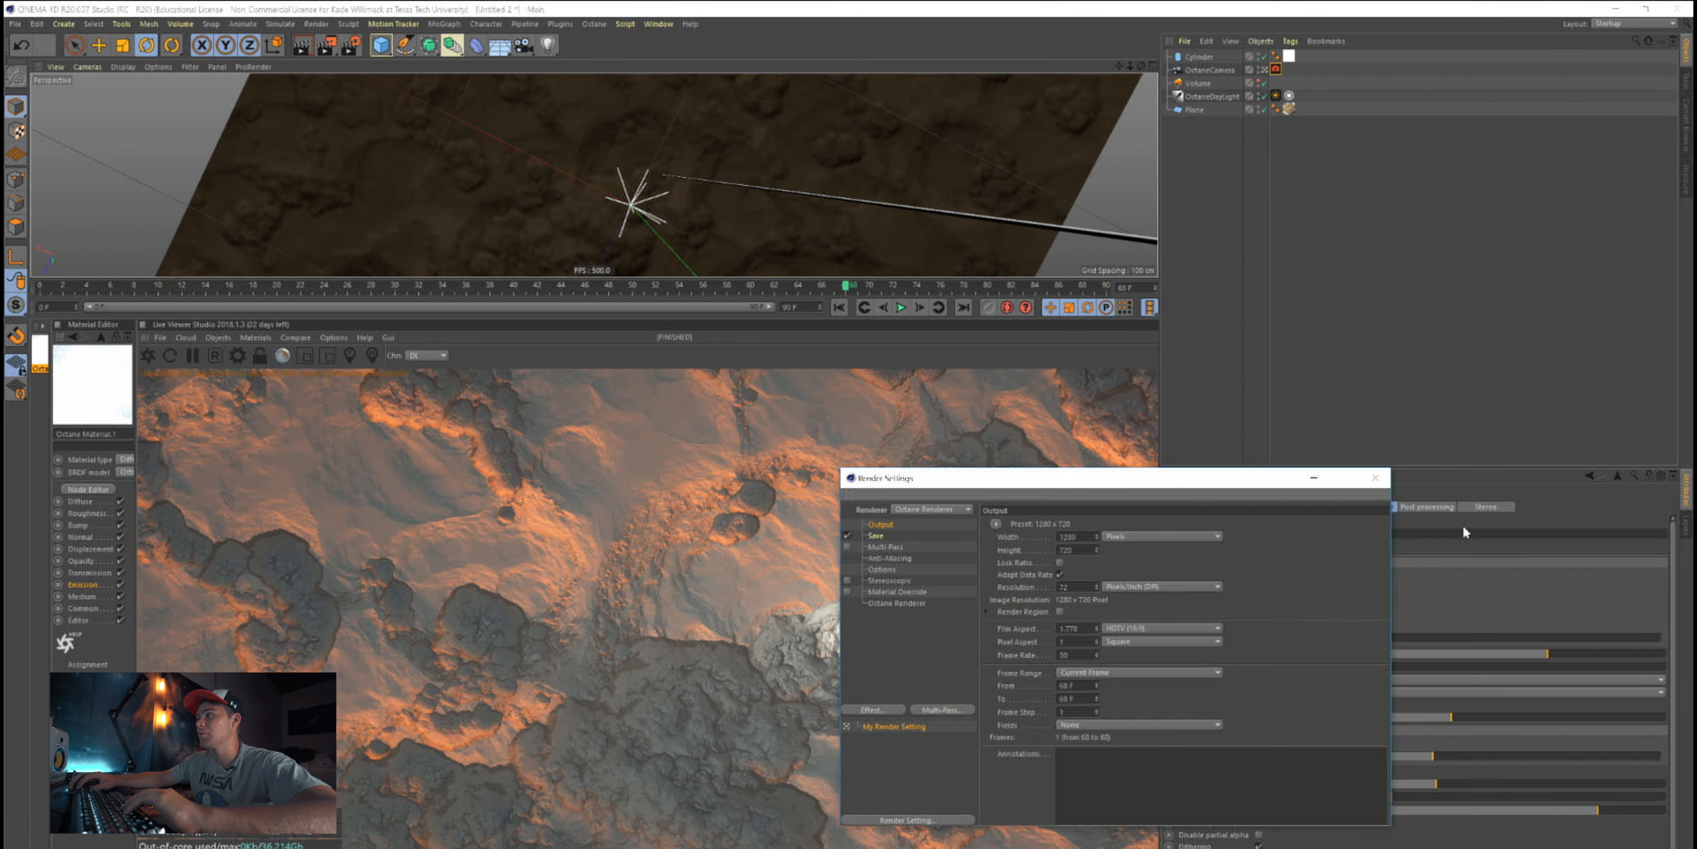
mouse_move(1374, 476)
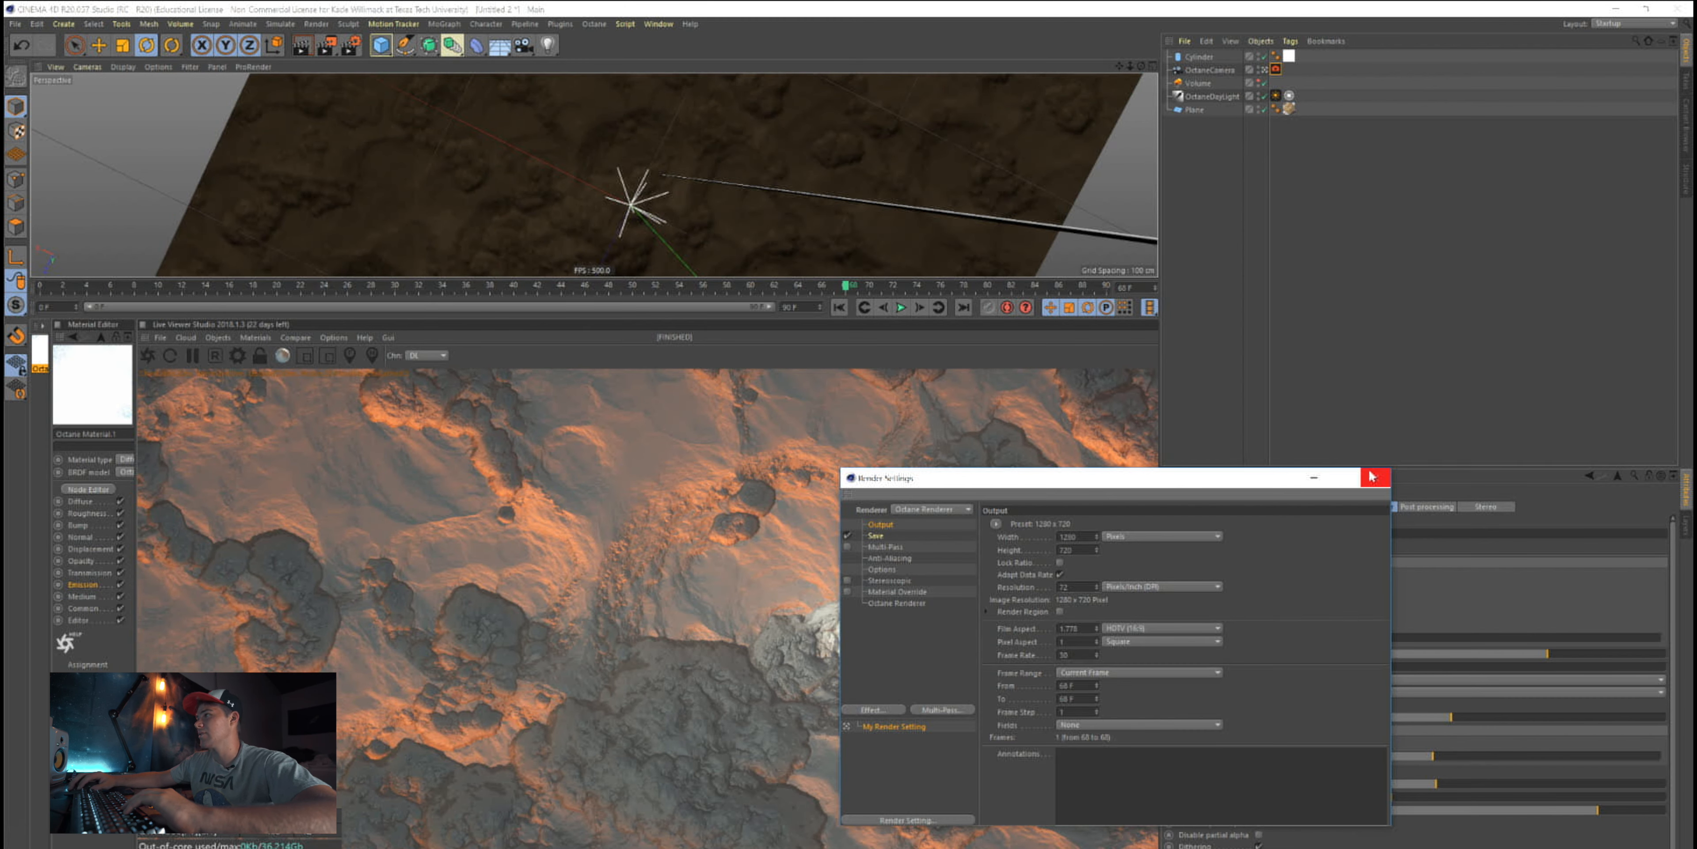